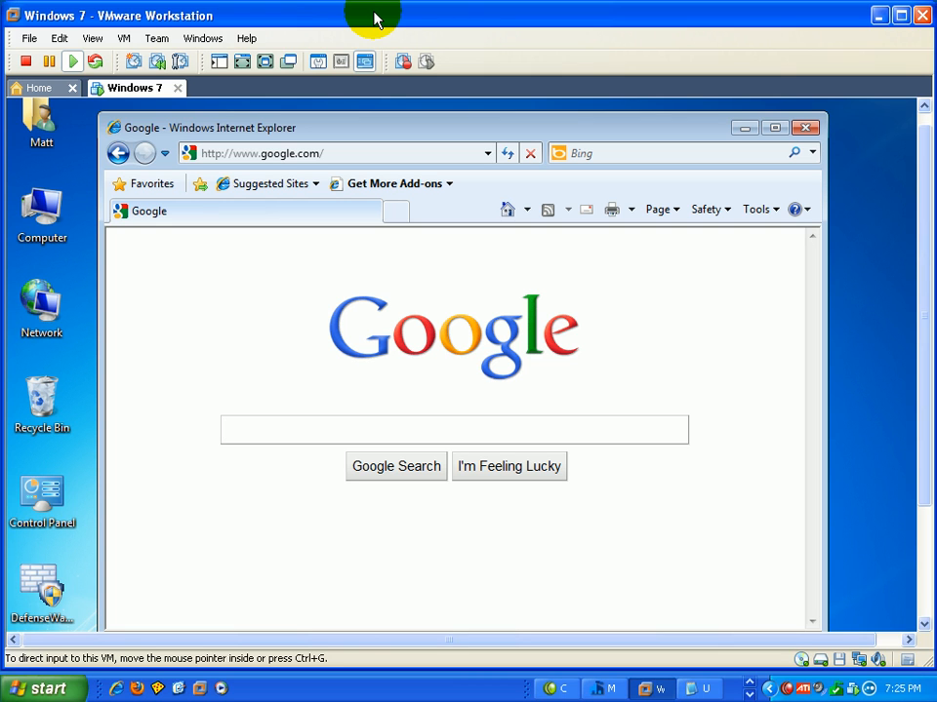
Step: Search Google for 'cloud av', correcting the typo, and scroll down the results
left_click(454, 430)
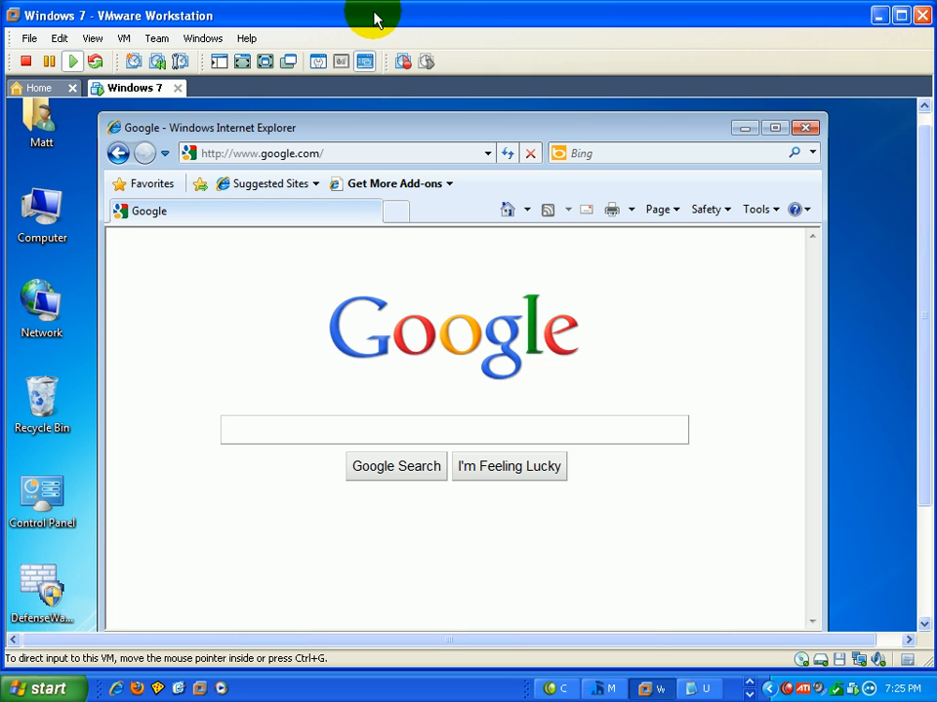
left_click(453, 430)
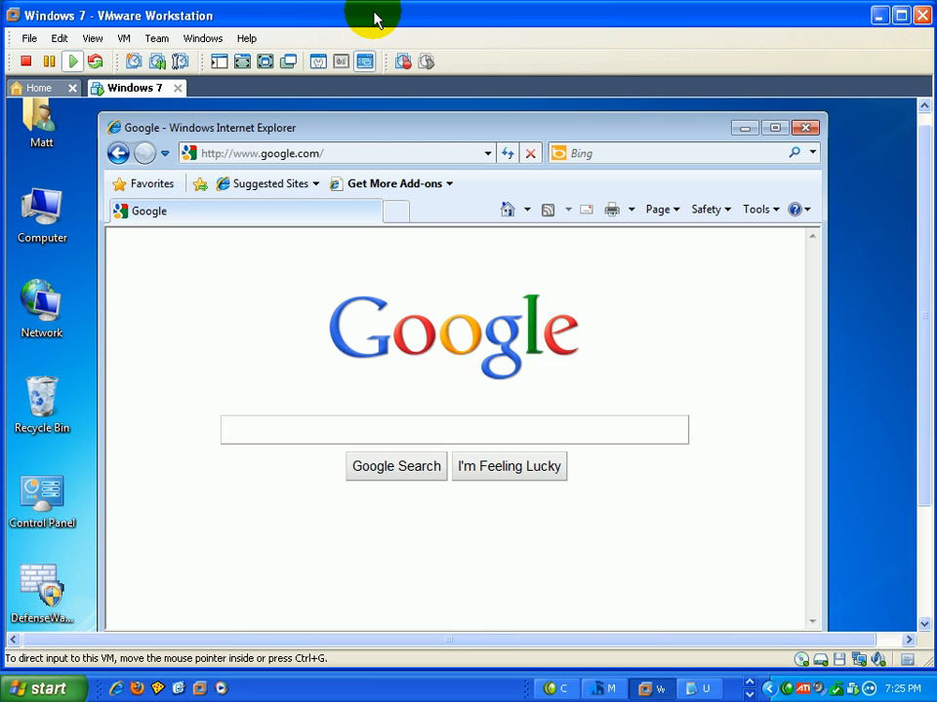
left_click(453, 429)
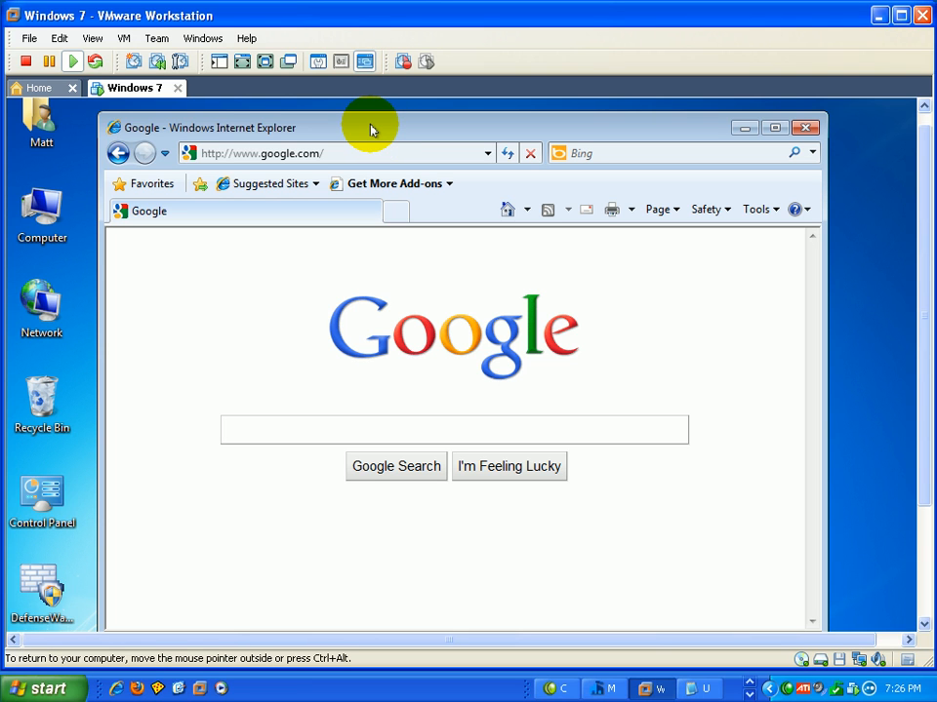
left_click(454, 430)
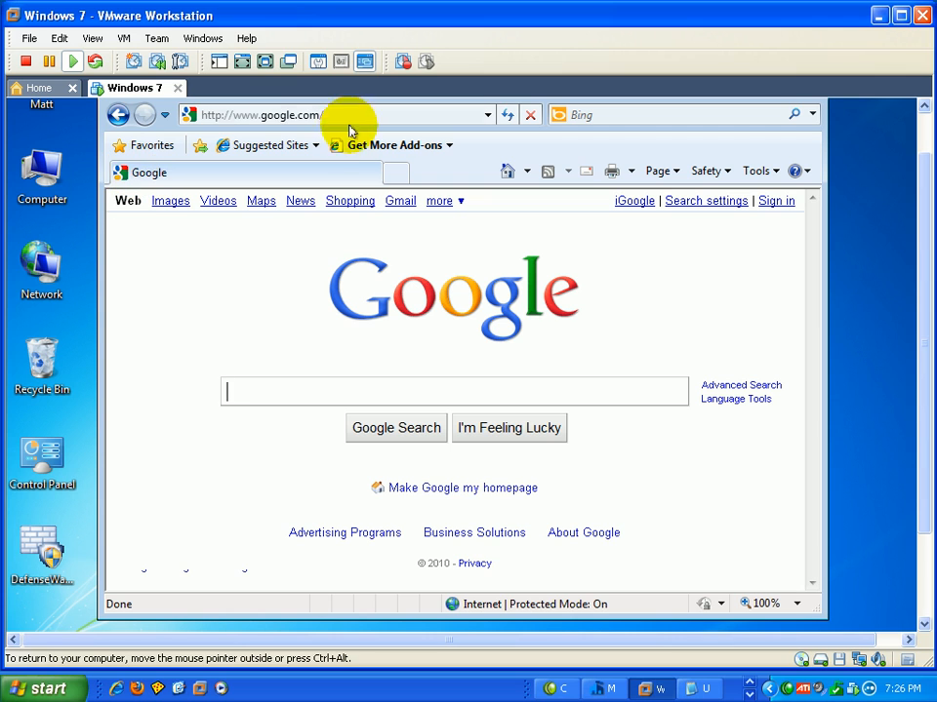
left_click(332, 114)
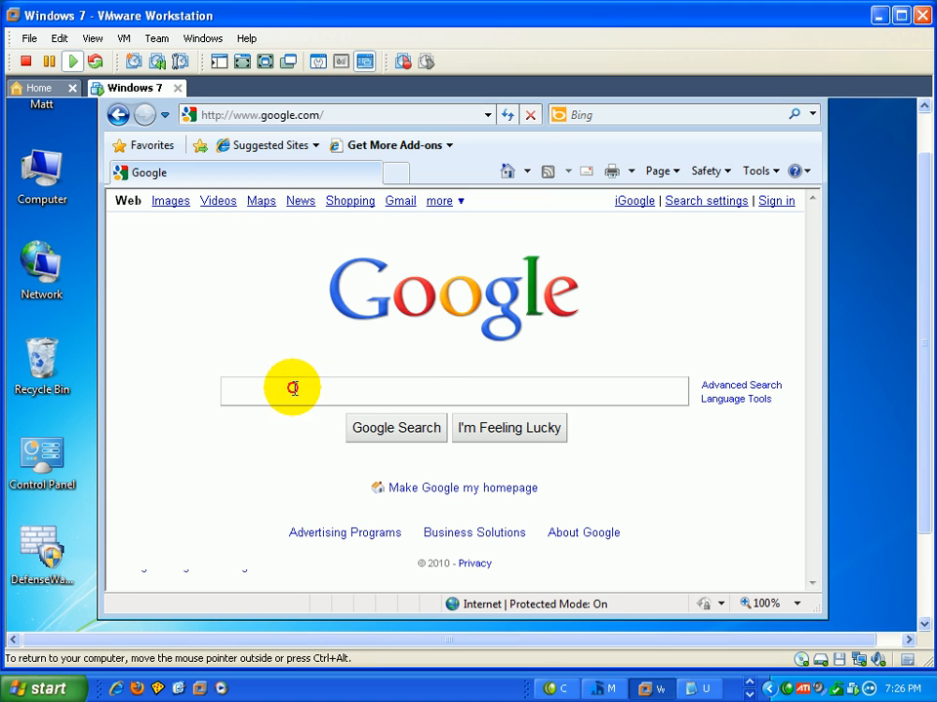
type("cound")
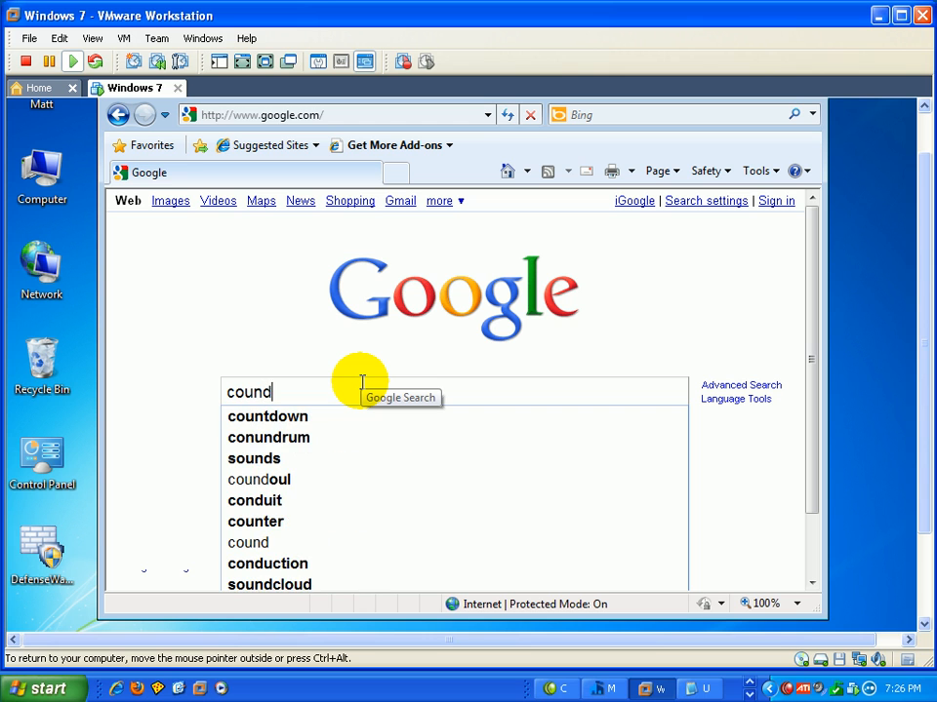
key("BackSpace")
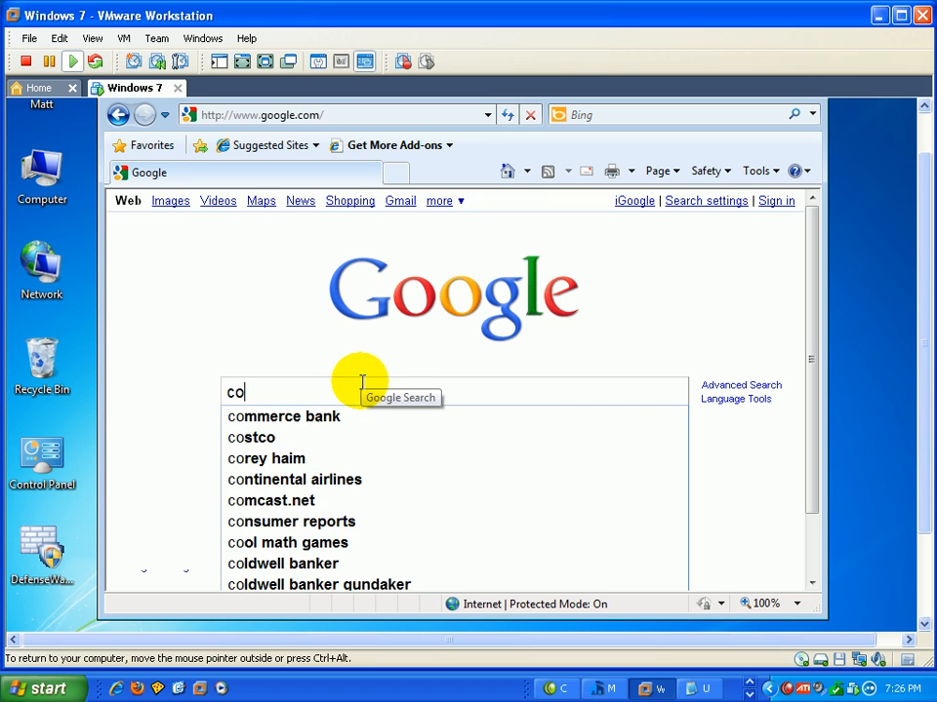
type("loud av")
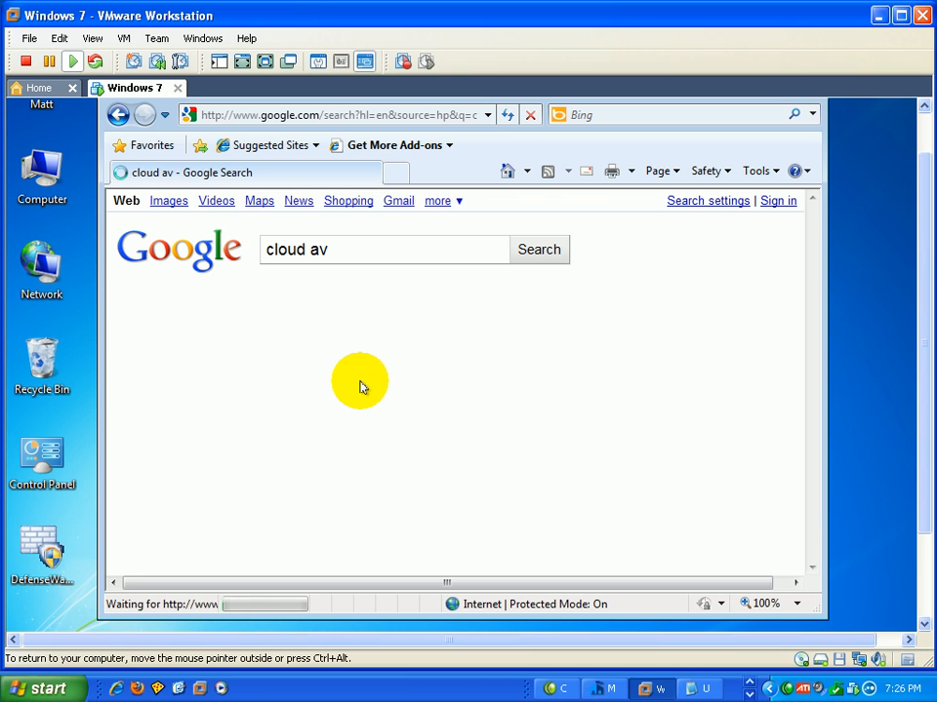
left_click(538, 249)
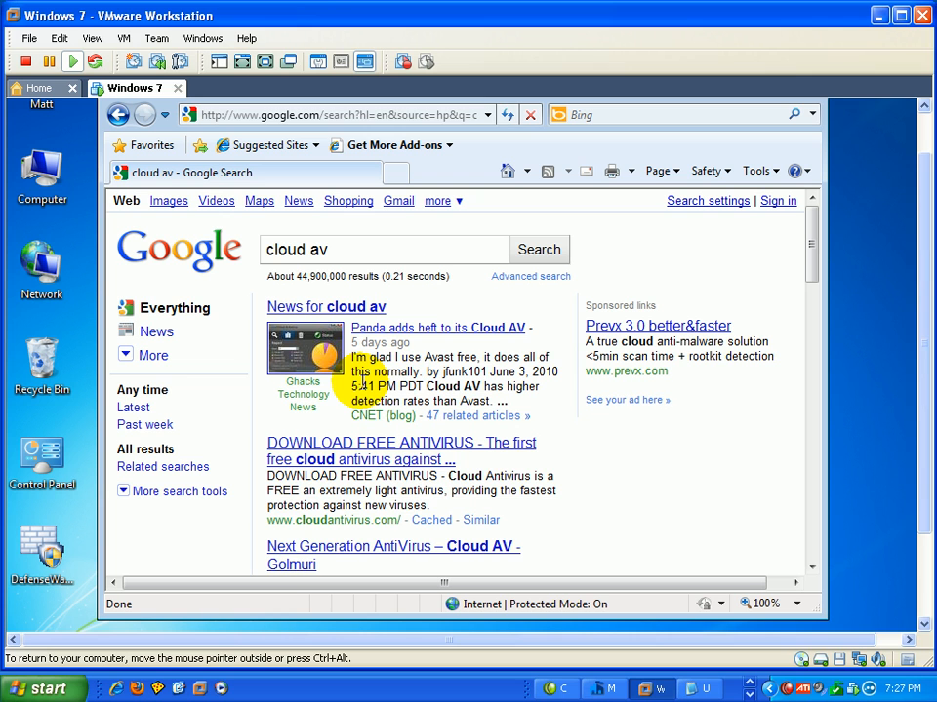
mouse_move(493, 351)
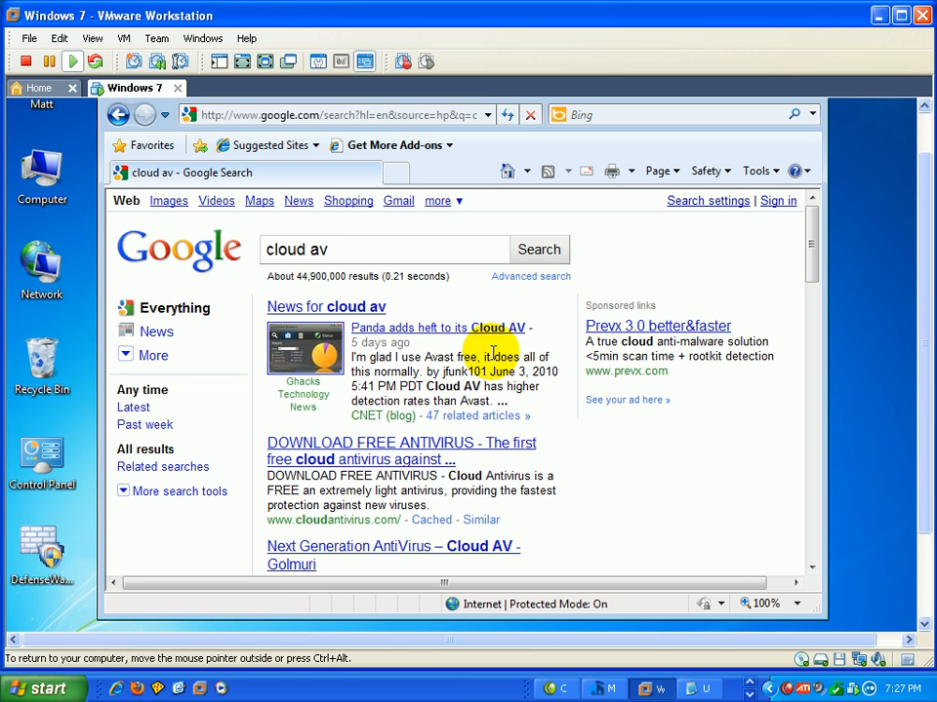
mouse_move(779, 273)
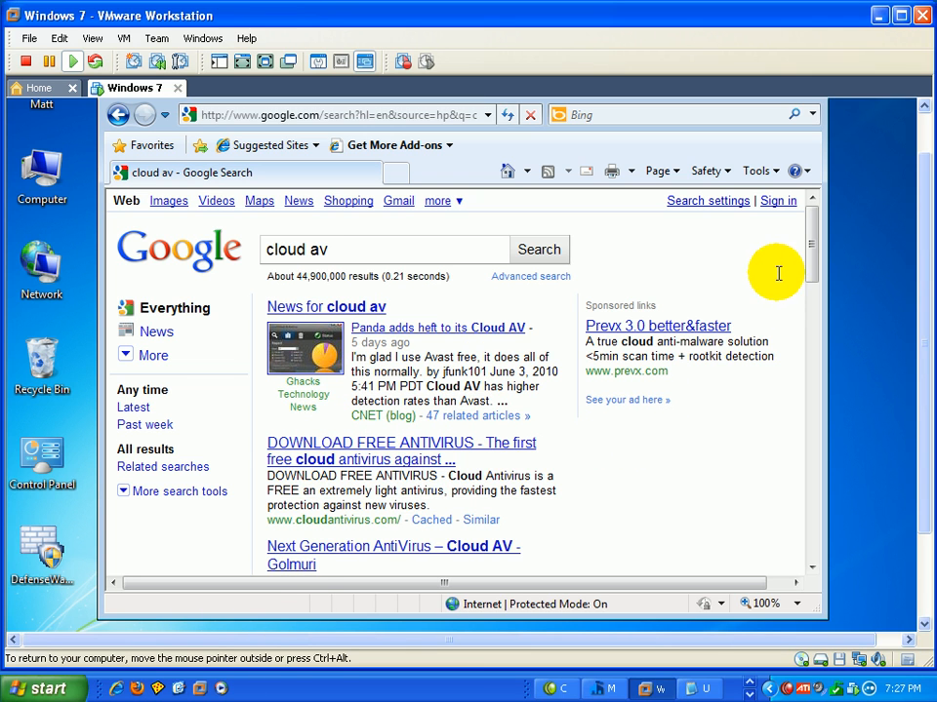
scroll("down", 3)
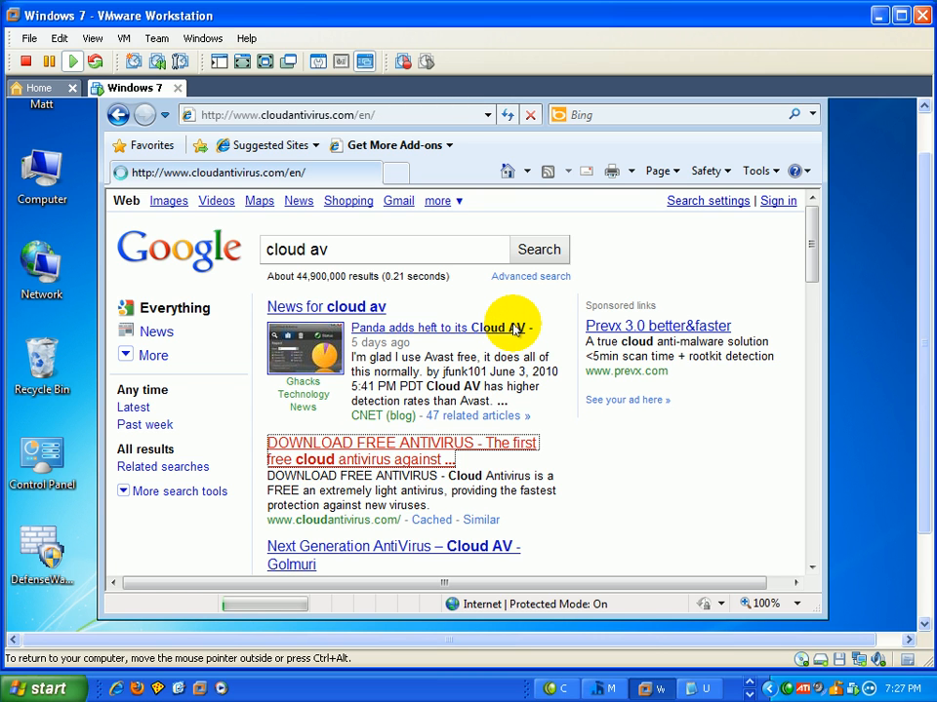
Step: Open the cloudantivirus.com result and click 'Download NOW!' for PandaCloudAntivirus.exe
left_click(401, 443)
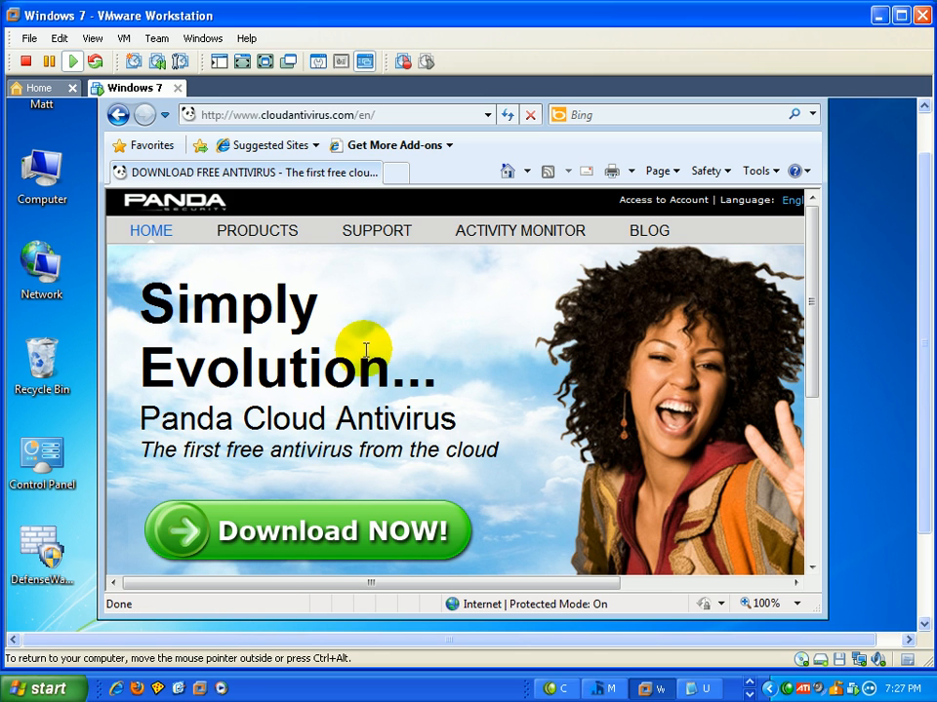
mouse_move(541, 315)
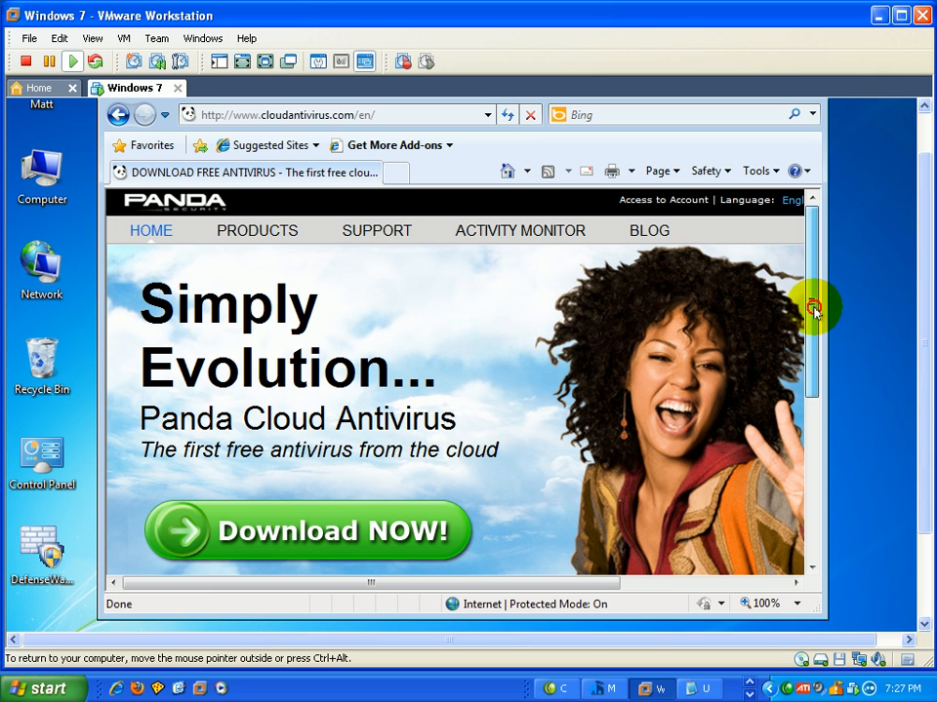
scroll("down", 3)
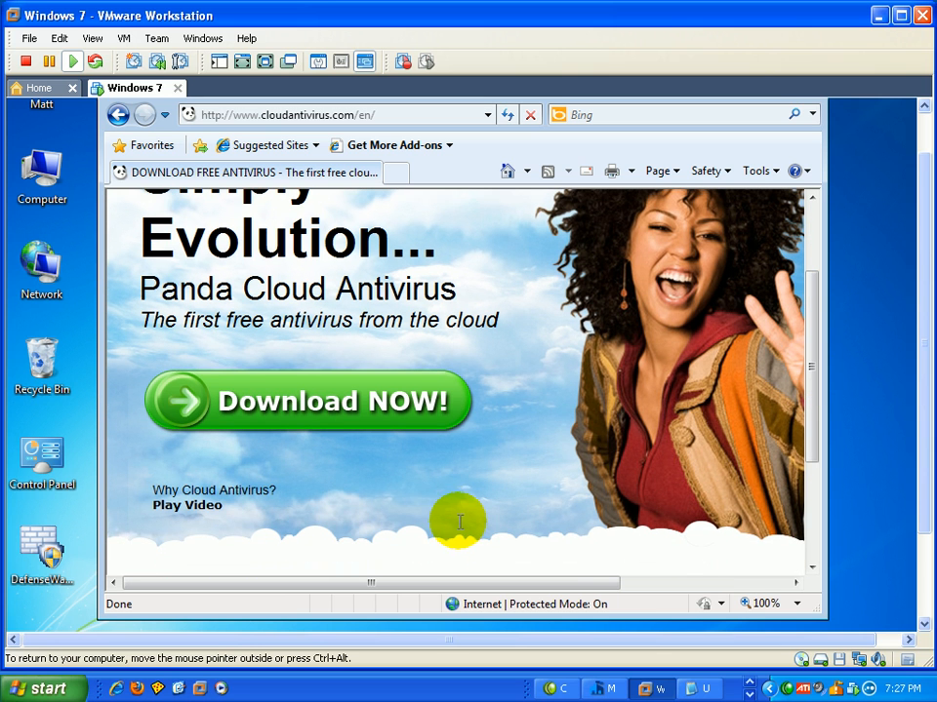
mouse_move(317, 401)
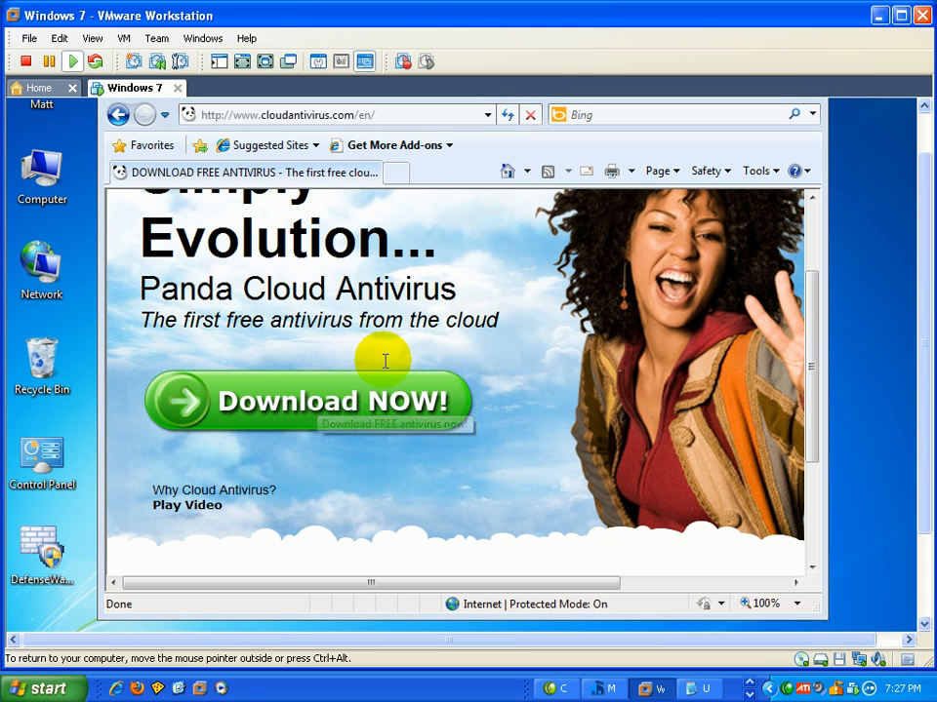
left_click(306, 401)
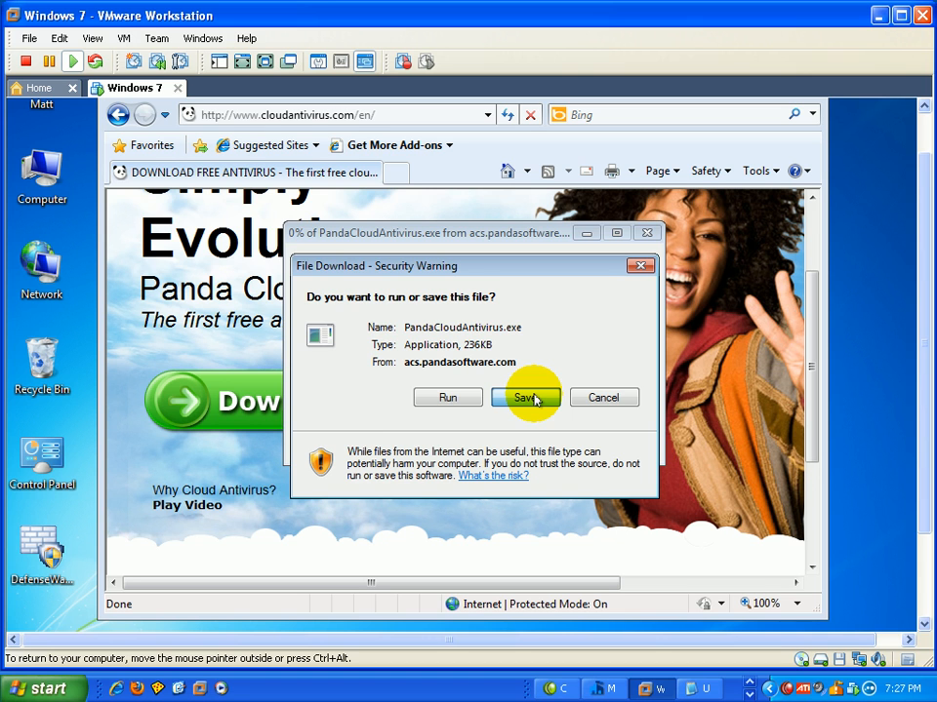
Step: Save PandaCloudAntivirus.exe to the Desktop, dismiss the download window and close Internet Explorer
left_click(525, 397)
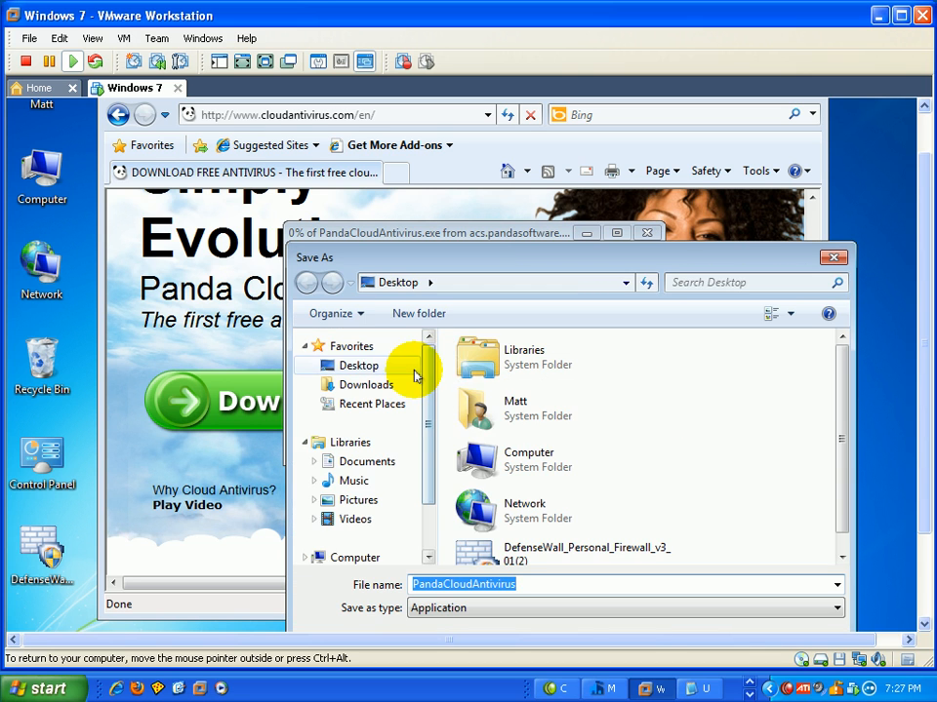
mouse_move(575, 256)
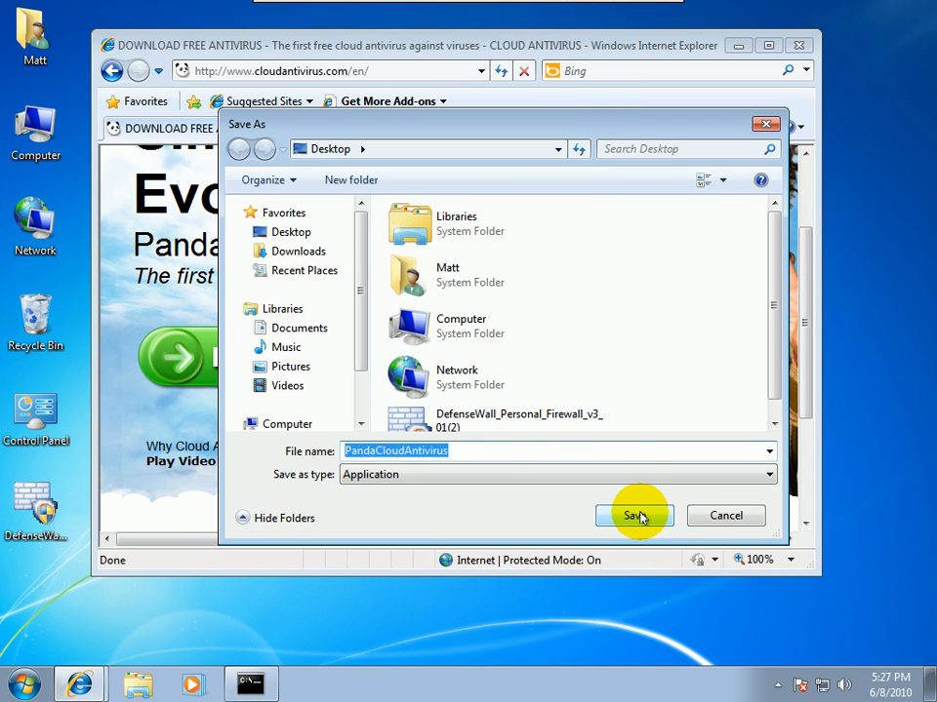
left_click(632, 515)
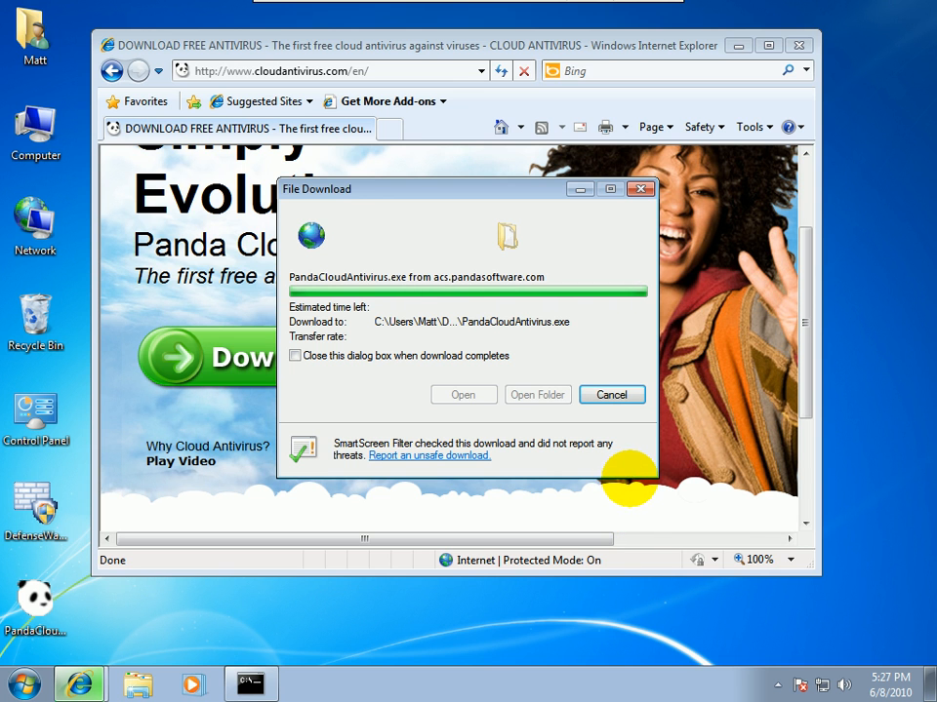
left_click(610, 394)
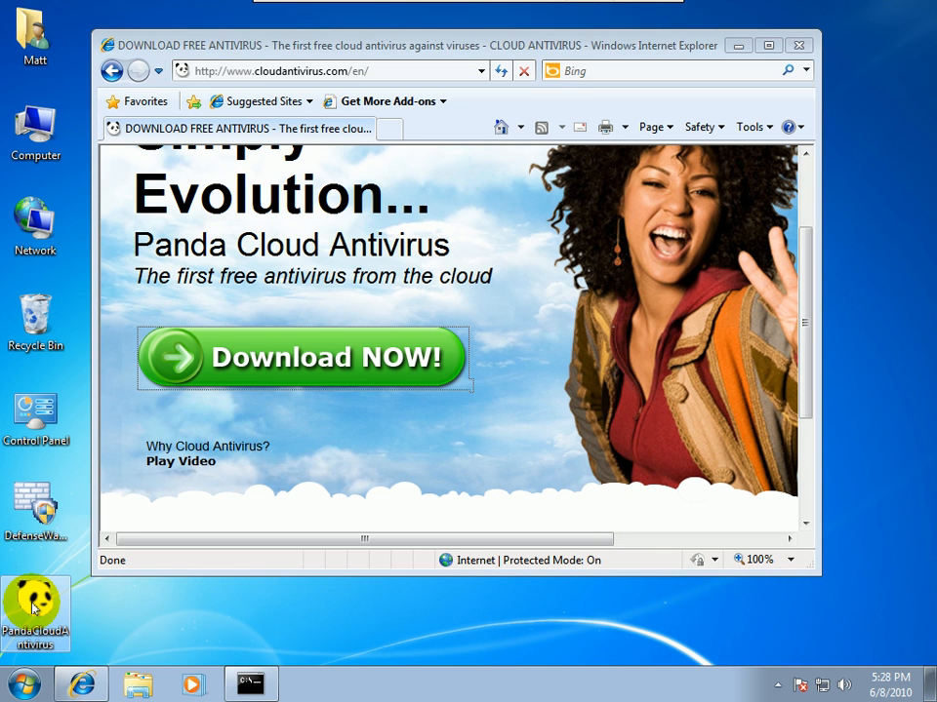
right_click(35, 605)
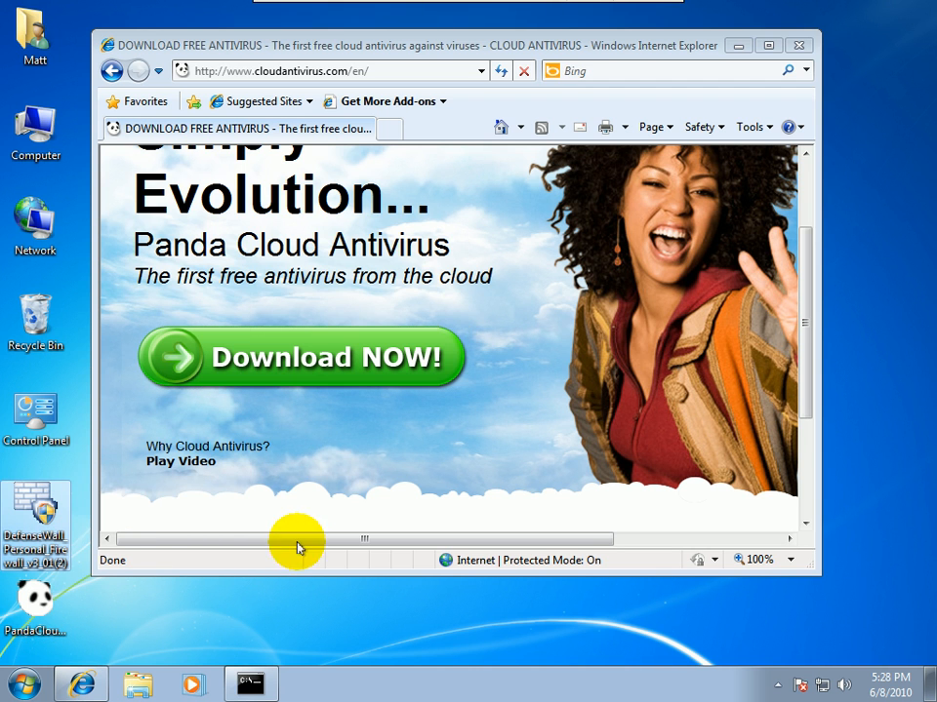
mouse_move(108, 604)
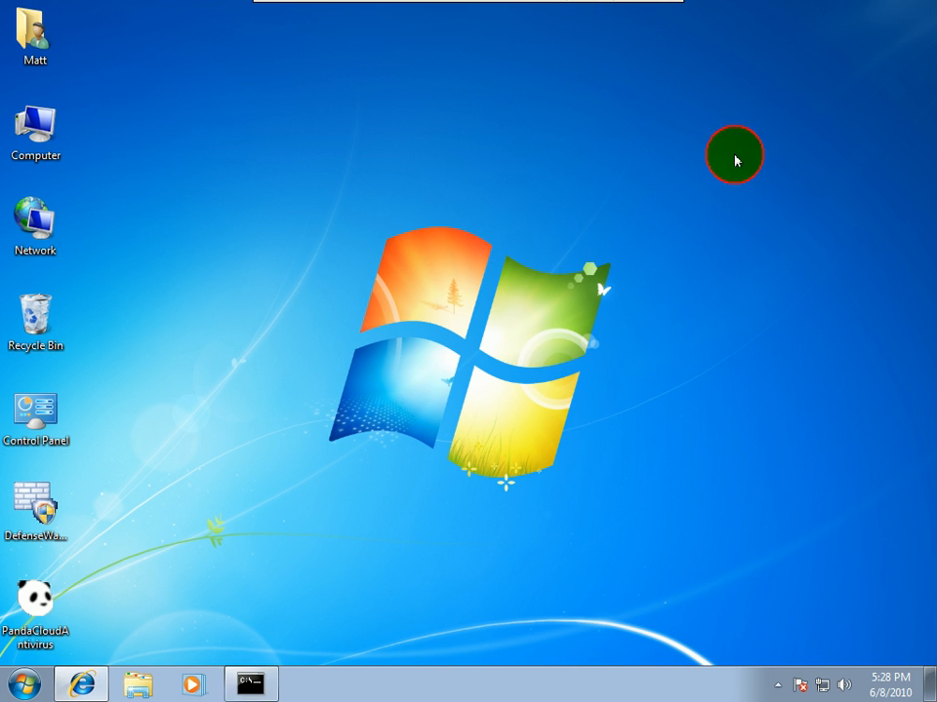
Step: Launch PandaCloudAntivirus.exe from the desktop and approve the User Account Control prompt
right_click(191, 255)
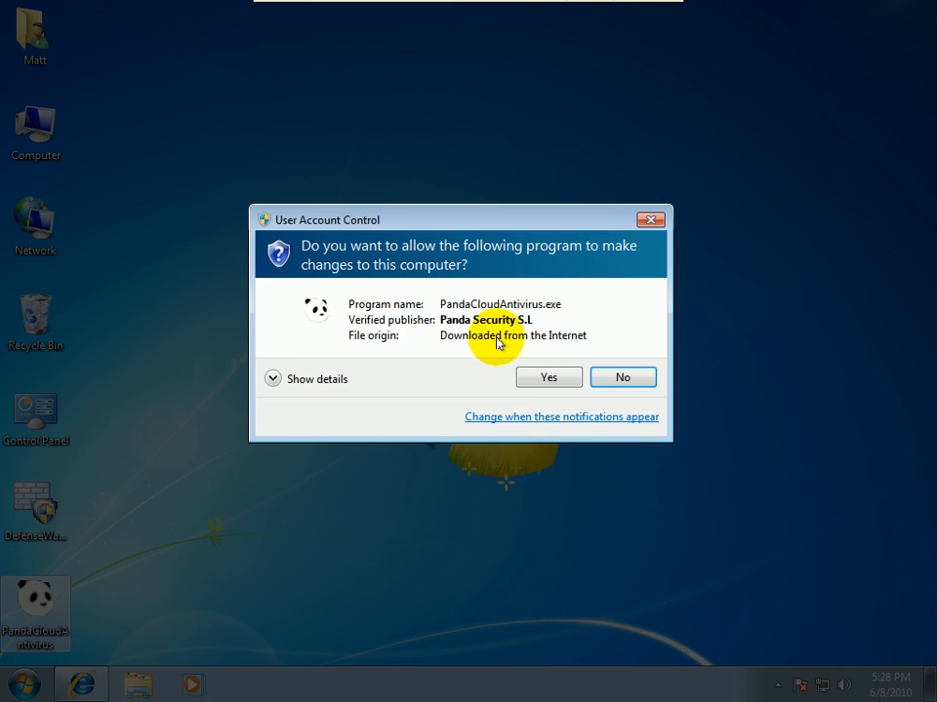
left_click(547, 378)
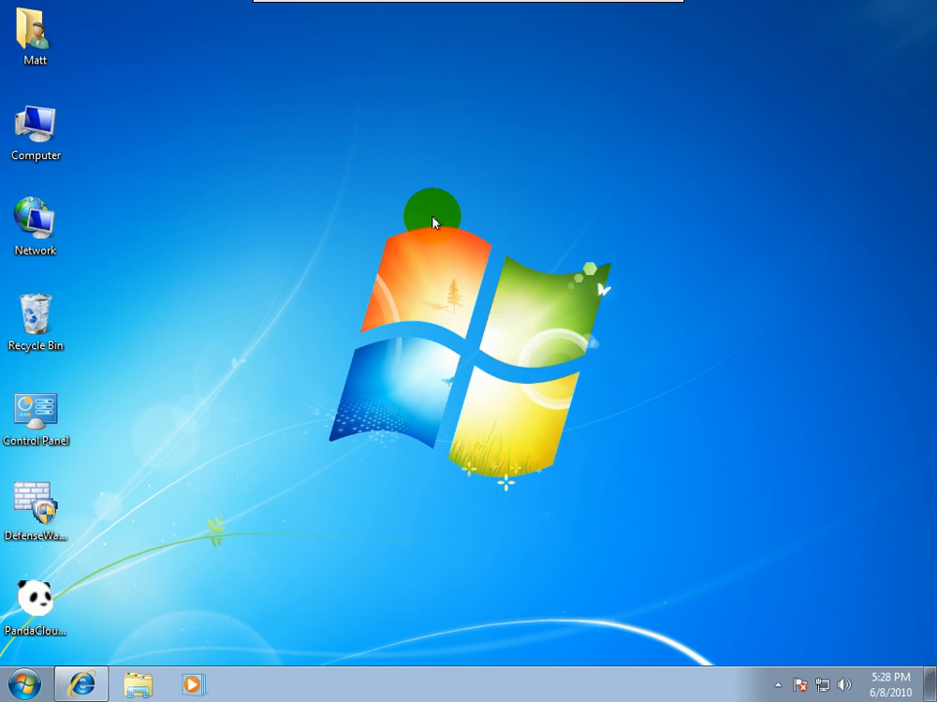
double_click(36, 596)
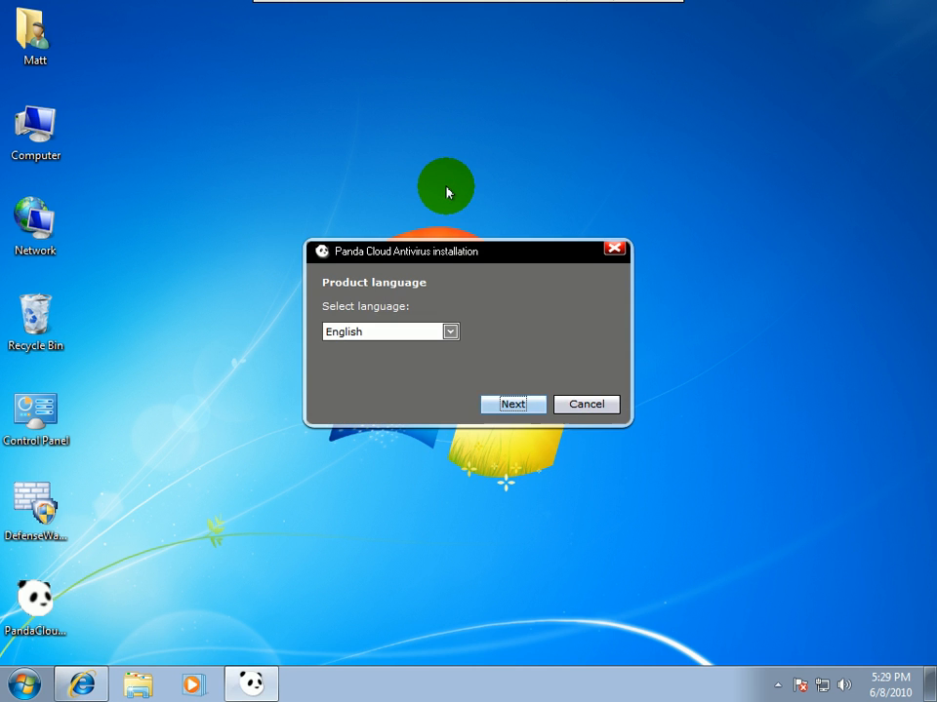
mouse_move(522, 134)
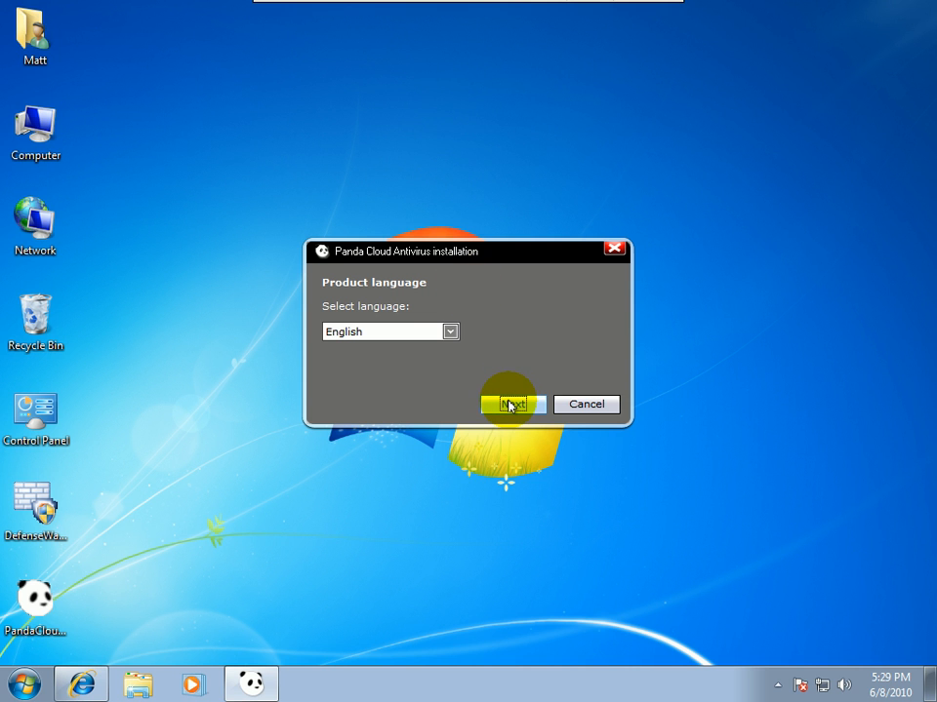
Step: Keep English as the language, then accept the licence and install
left_click(510, 404)
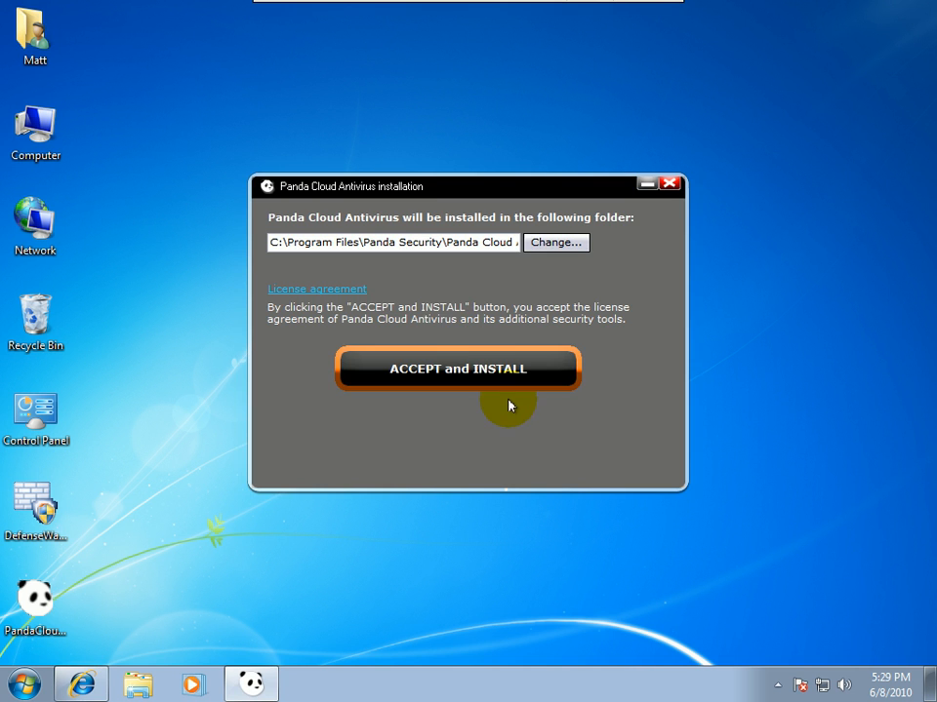
mouse_move(453, 373)
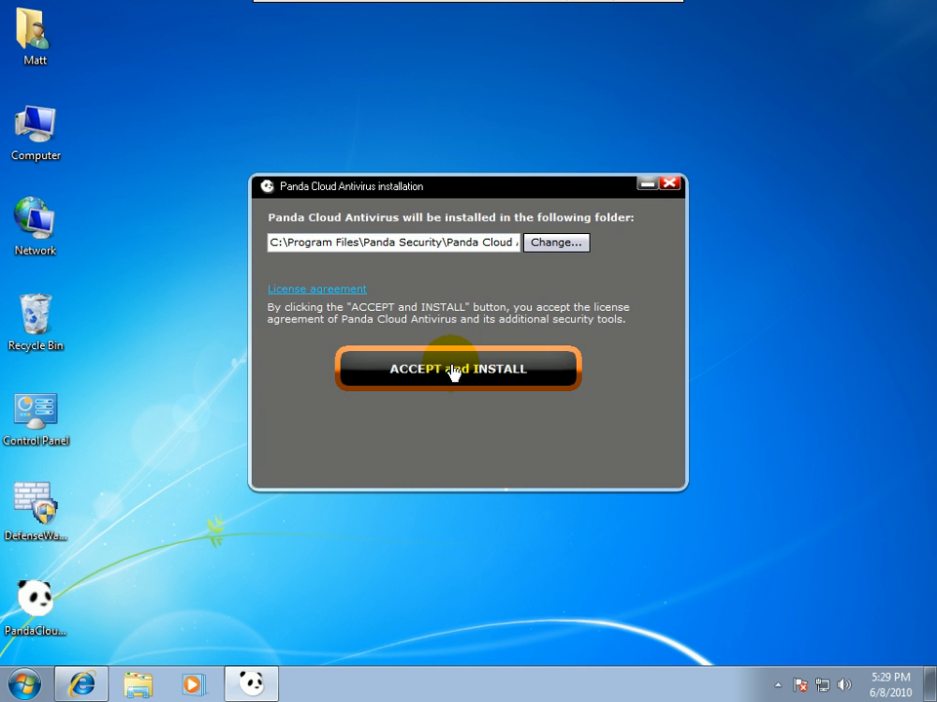
left_click(457, 369)
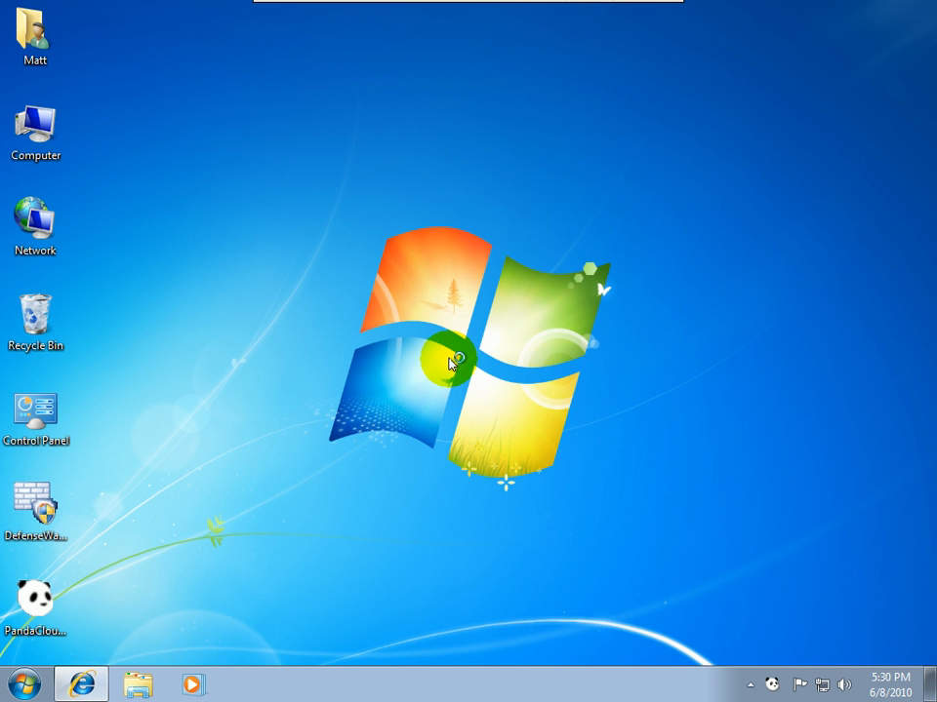
mouse_move(451, 365)
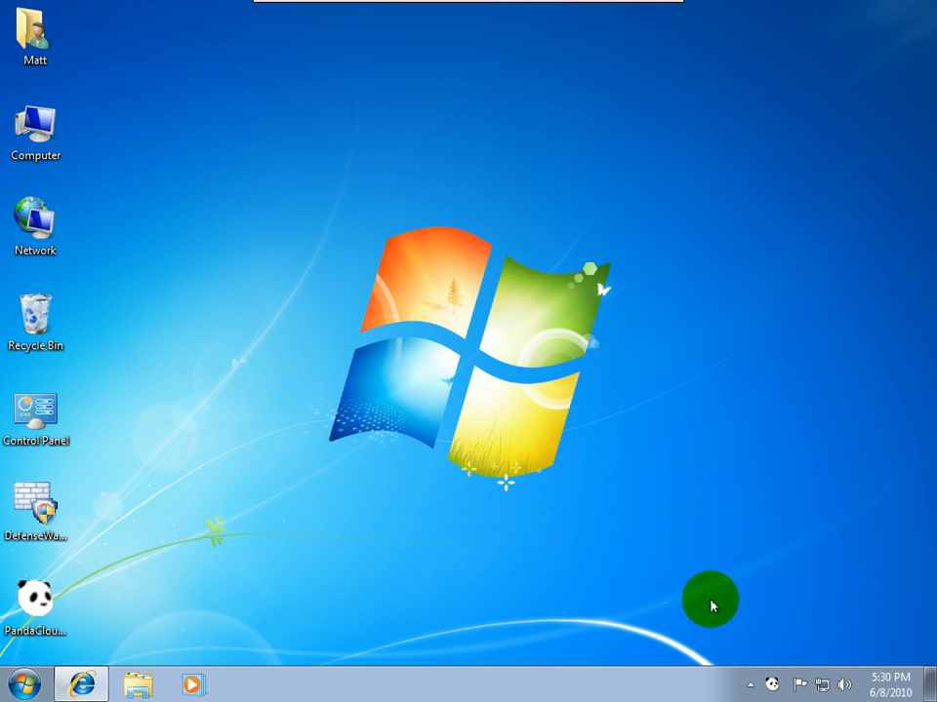
mouse_move(764, 685)
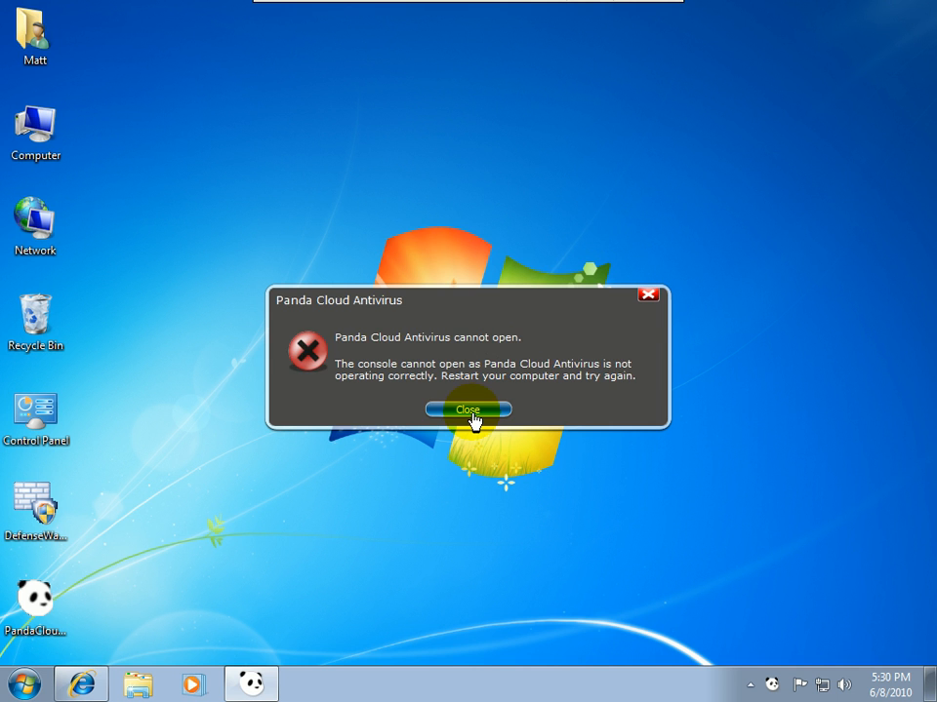
Step: Close the 'console cannot open' error and reopen Panda from the notification area icon
left_click(468, 409)
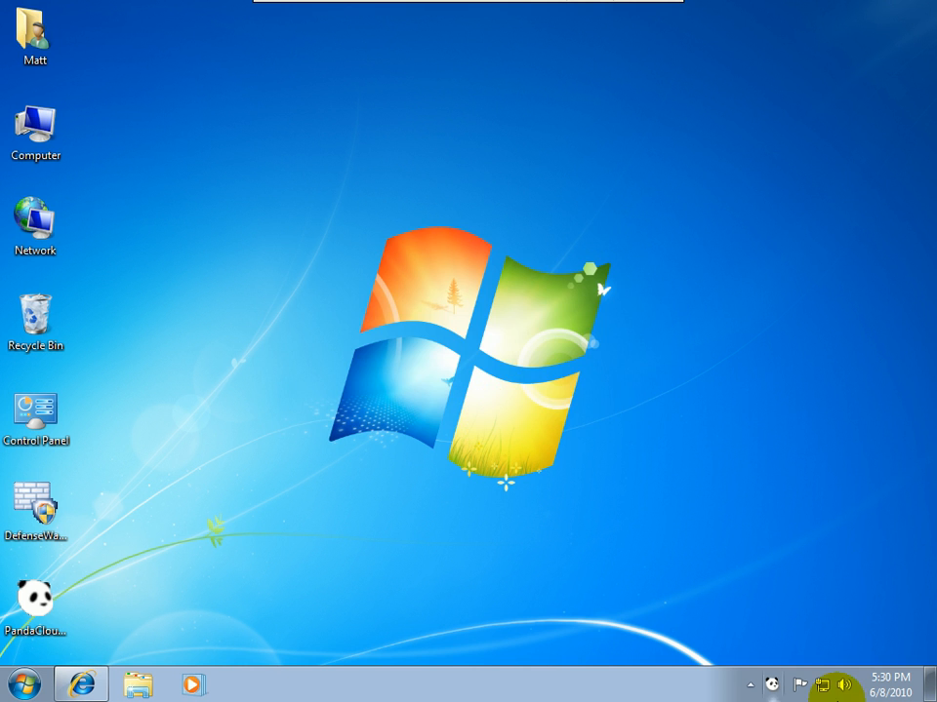
left_click(749, 683)
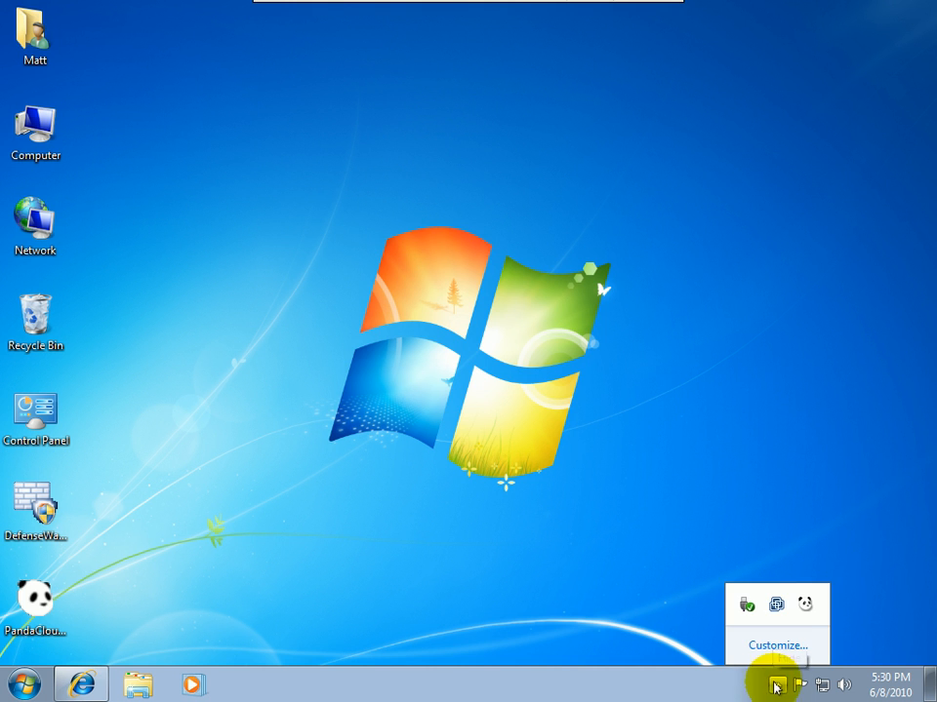
left_click(804, 604)
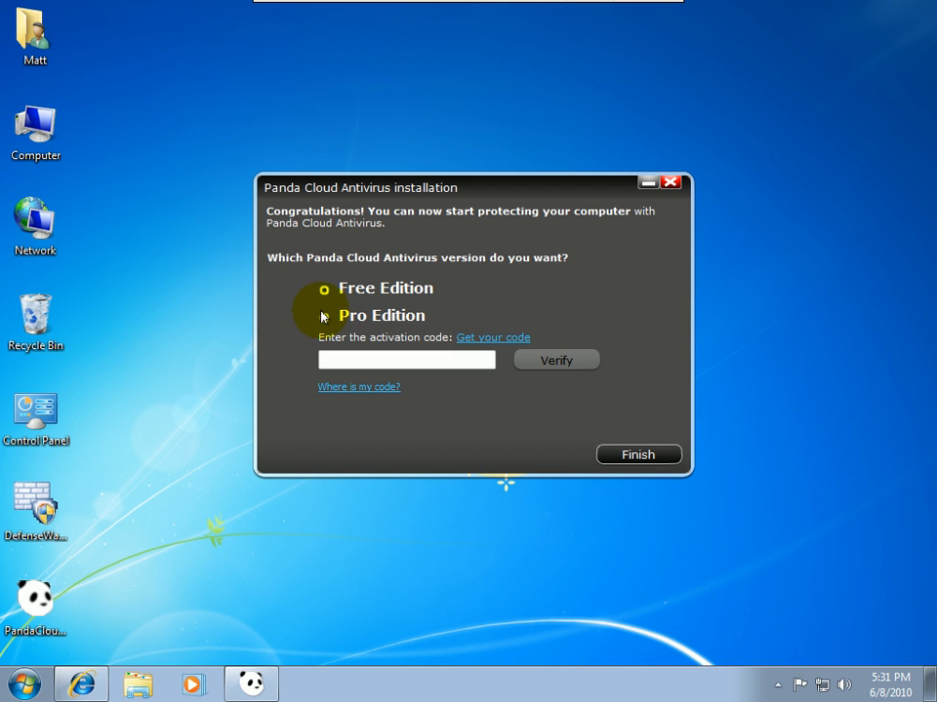
Step: Select the Free Edition option on the congratulations screen
left_click(323, 316)
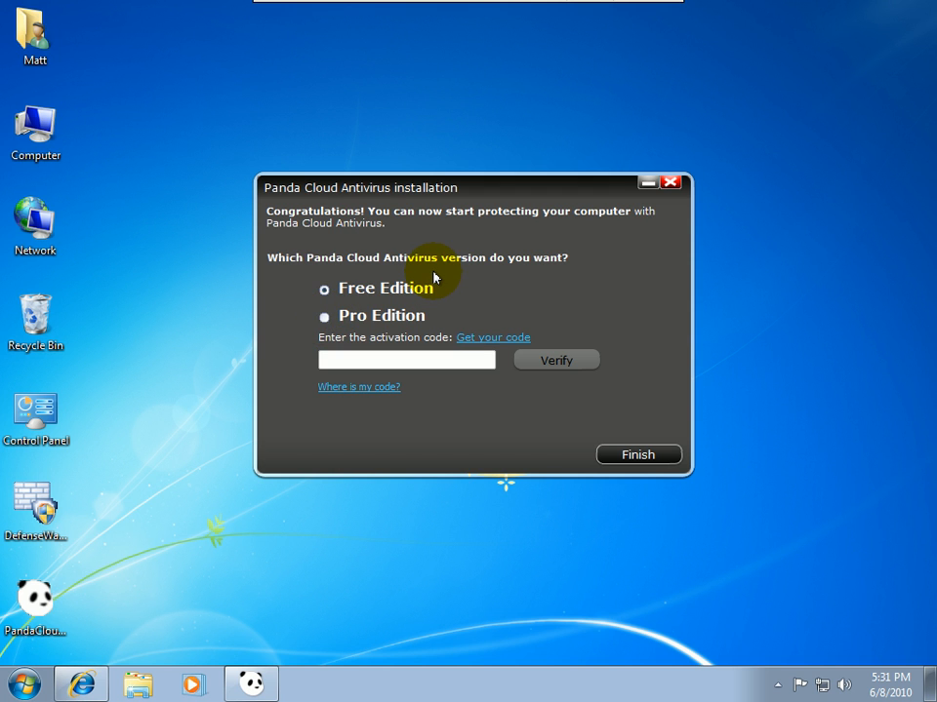
mouse_move(376, 270)
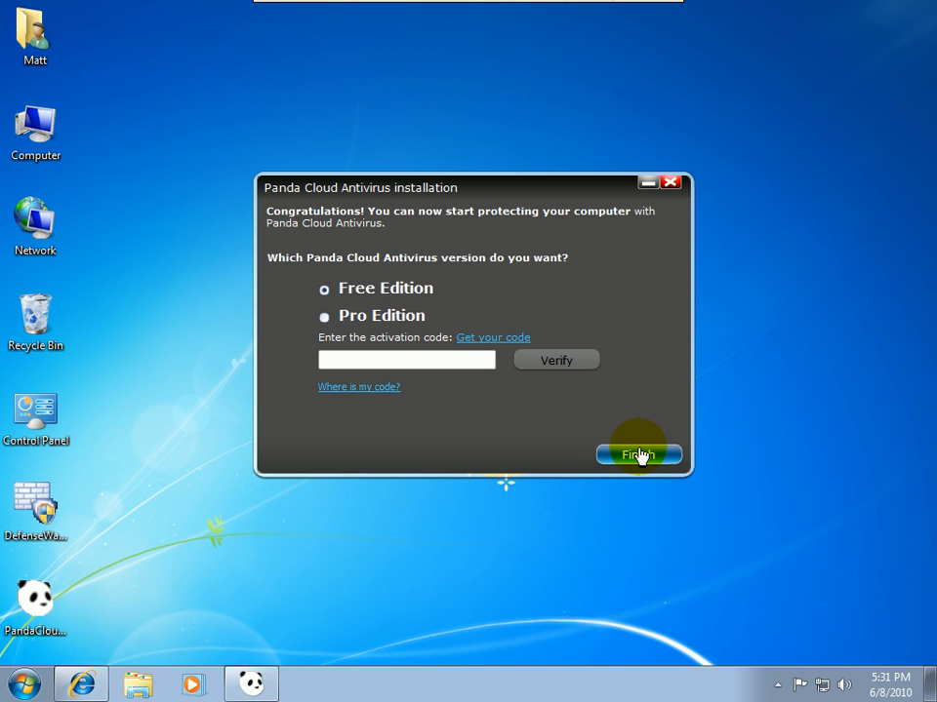
Step: Finish setup, move the console, check the empty Report tab and open settings
left_click(637, 454)
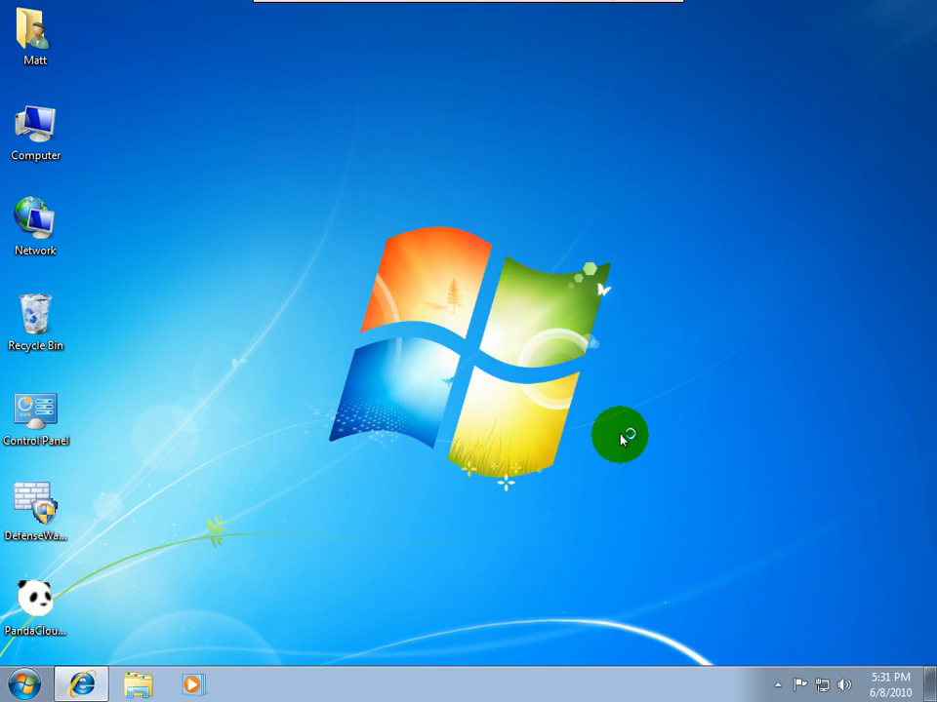
mouse_move(431, 152)
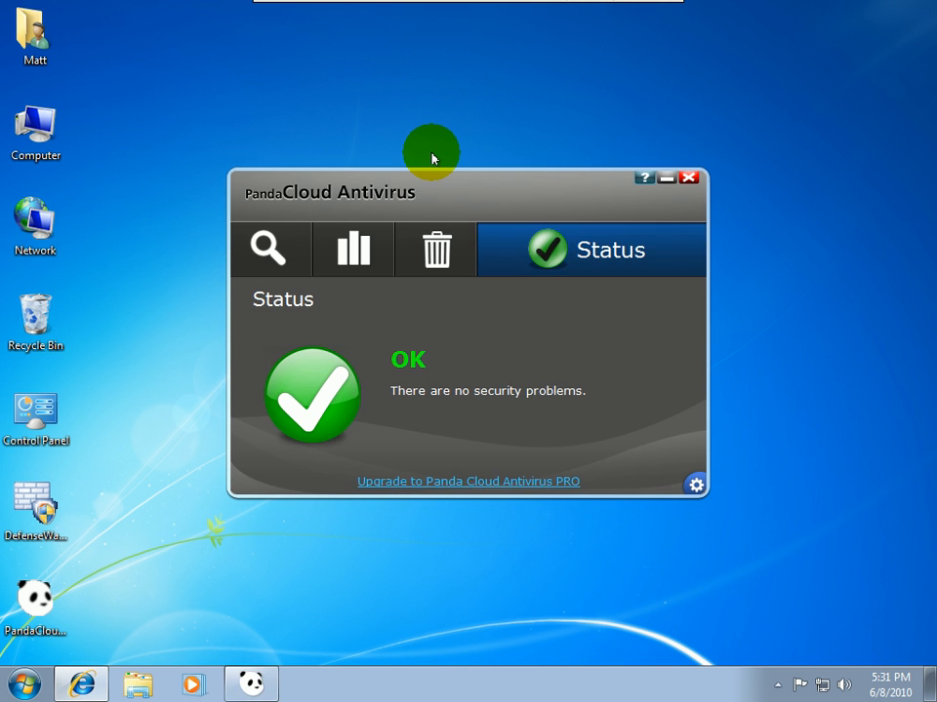
left_click_drag(434, 159, 457, 191)
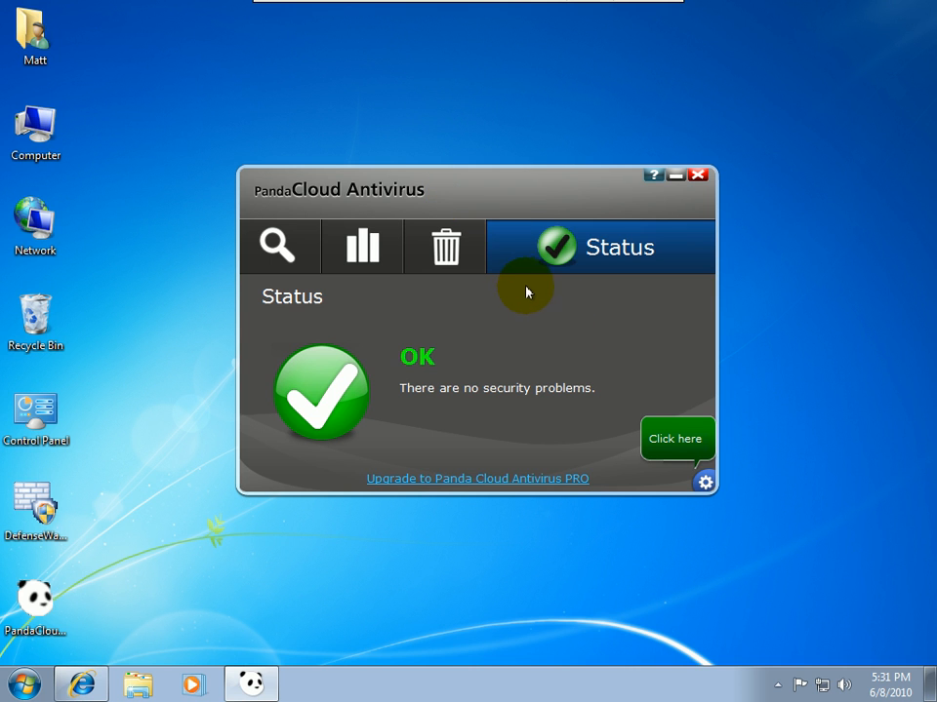
mouse_move(362, 247)
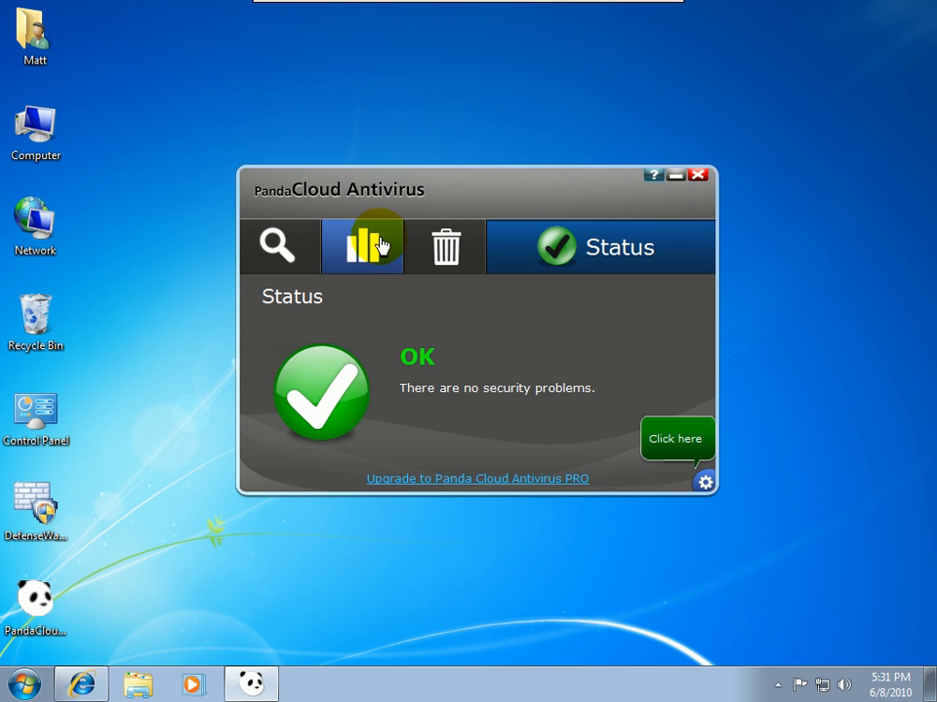
mouse_move(278, 246)
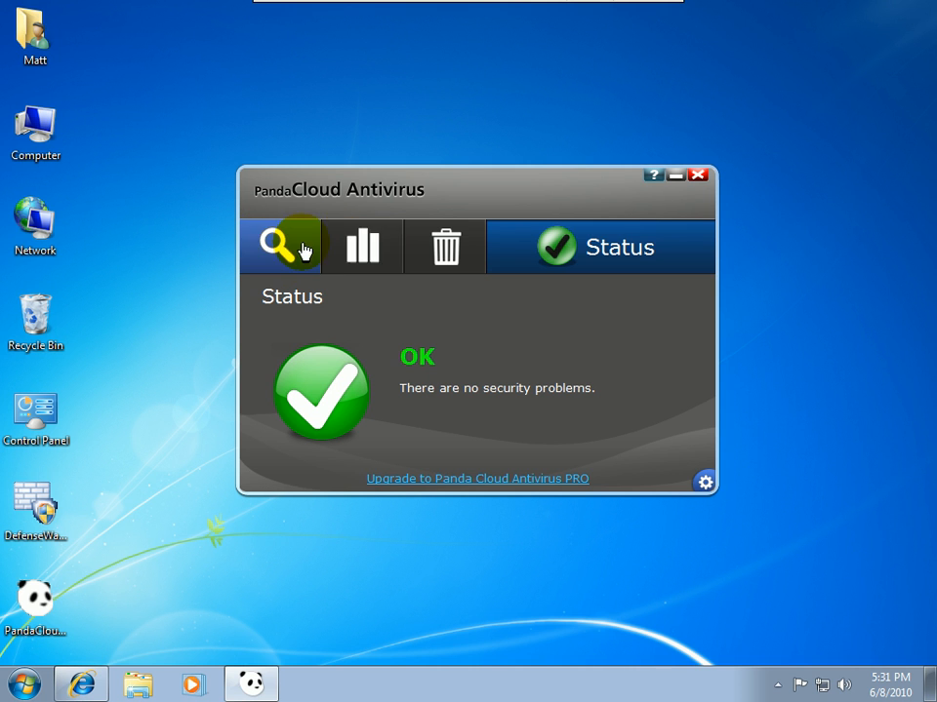
mouse_move(419, 246)
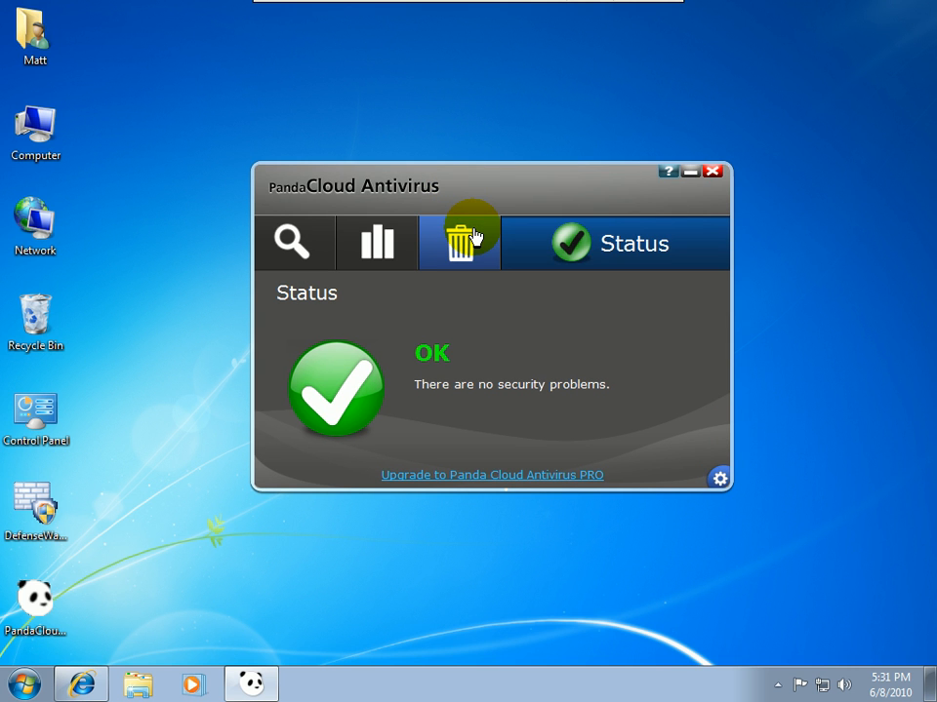
mouse_move(556, 219)
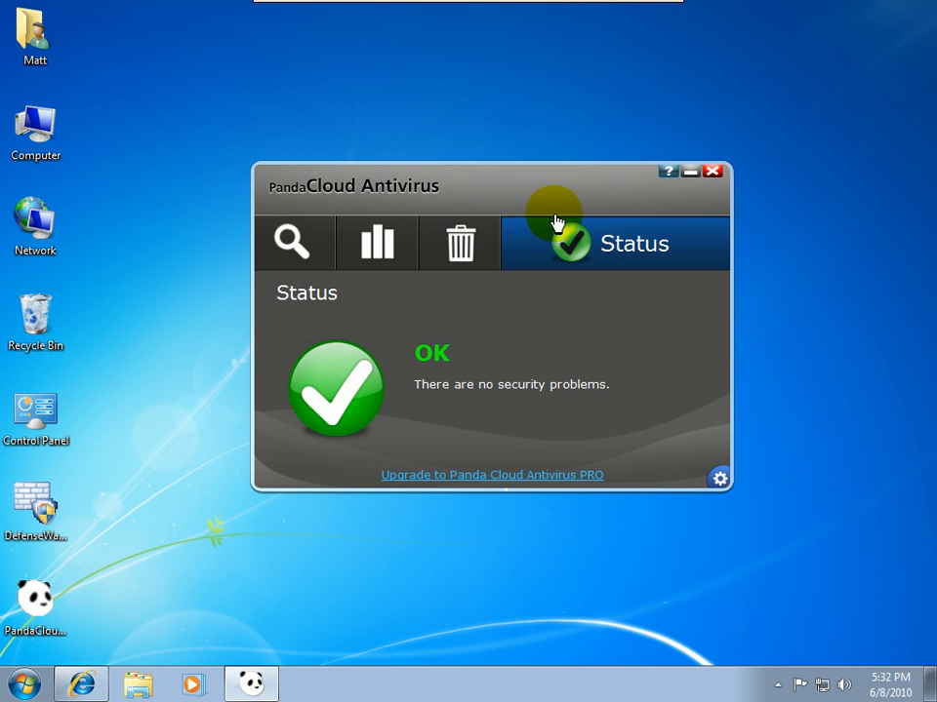
mouse_move(600, 31)
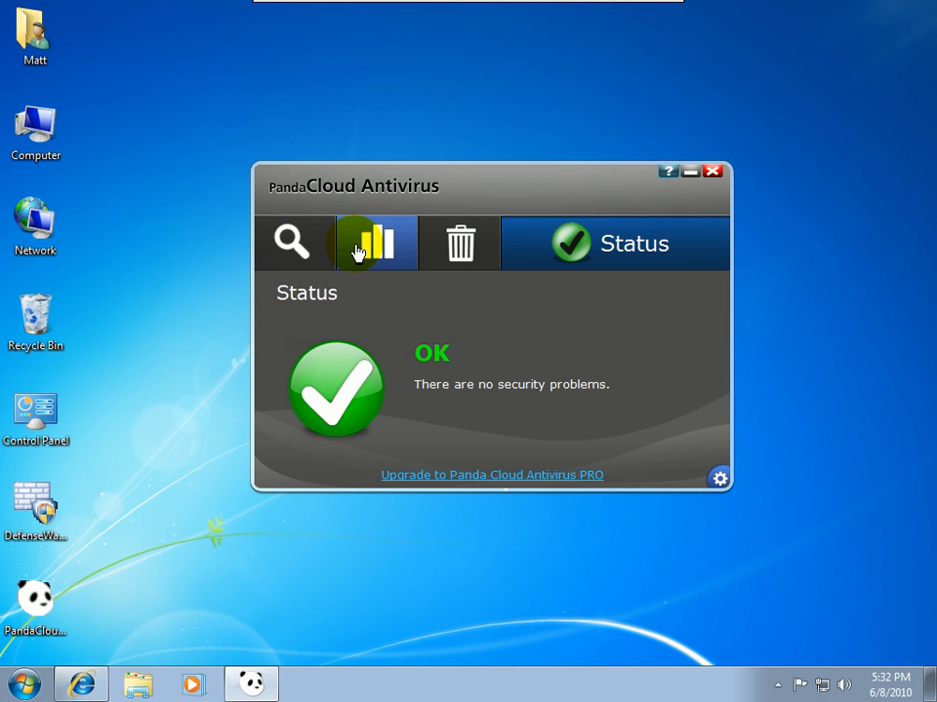
left_click(293, 242)
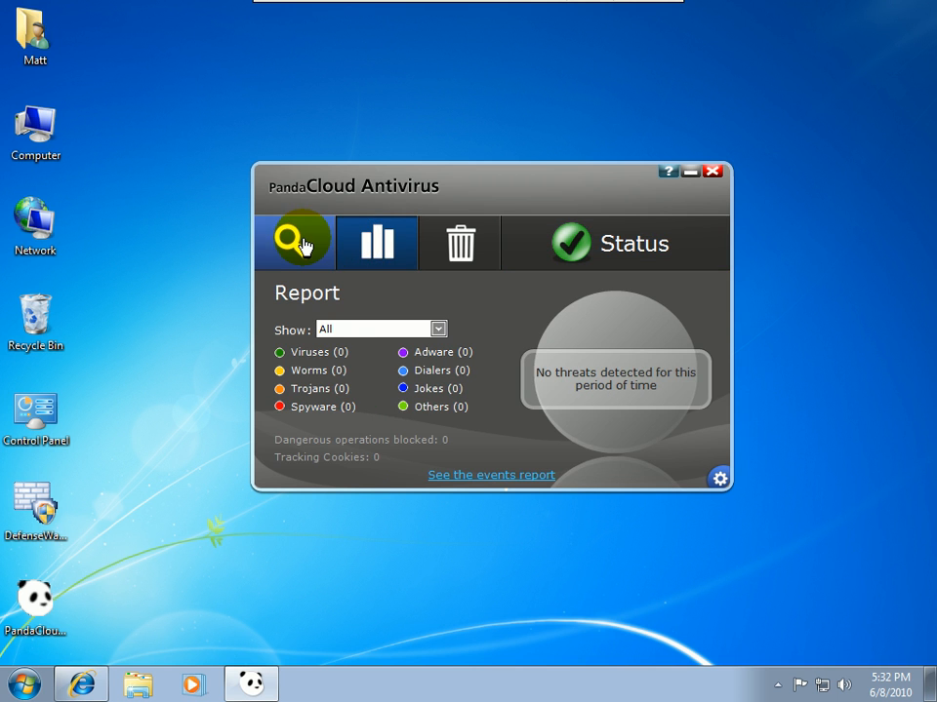
left_click(293, 243)
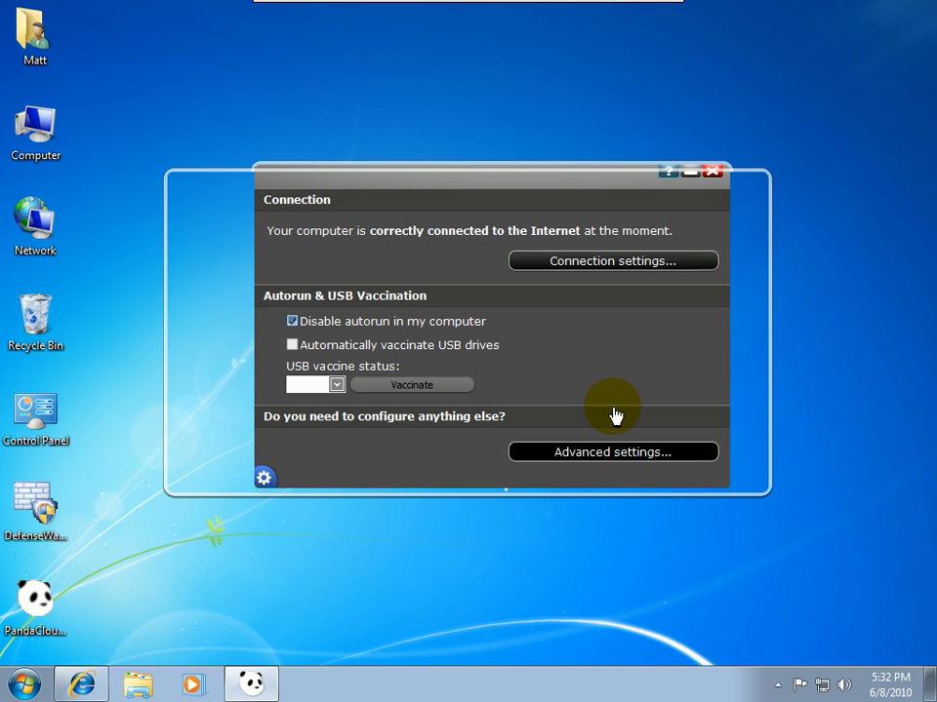
Step: Browse Advanced settings, dismiss the Pro-only behavioral analysis notice, then close settings and console
left_click(613, 451)
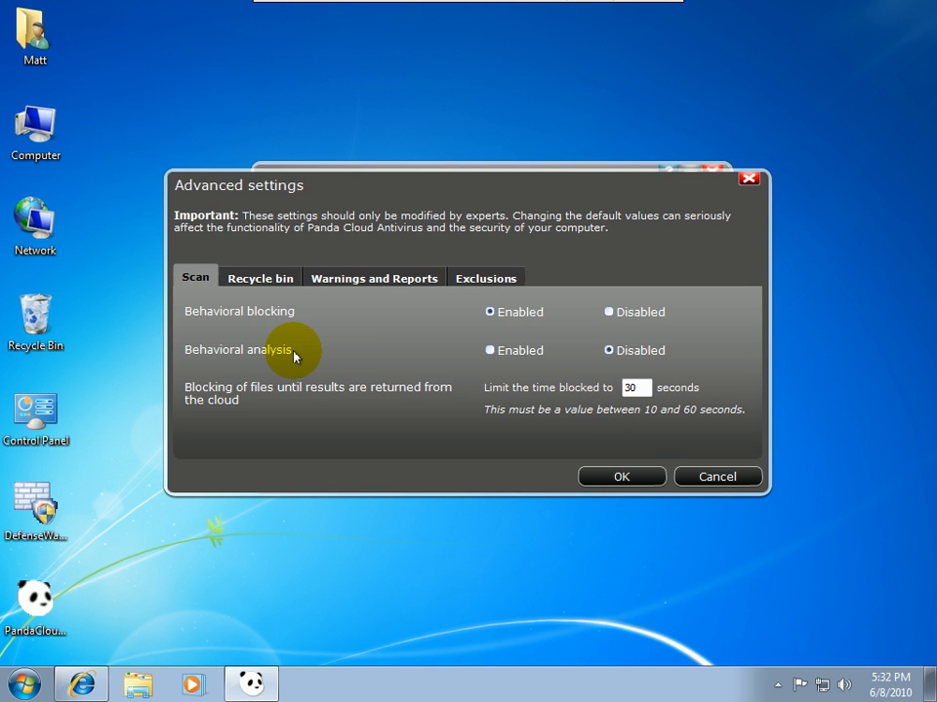
mouse_move(292, 320)
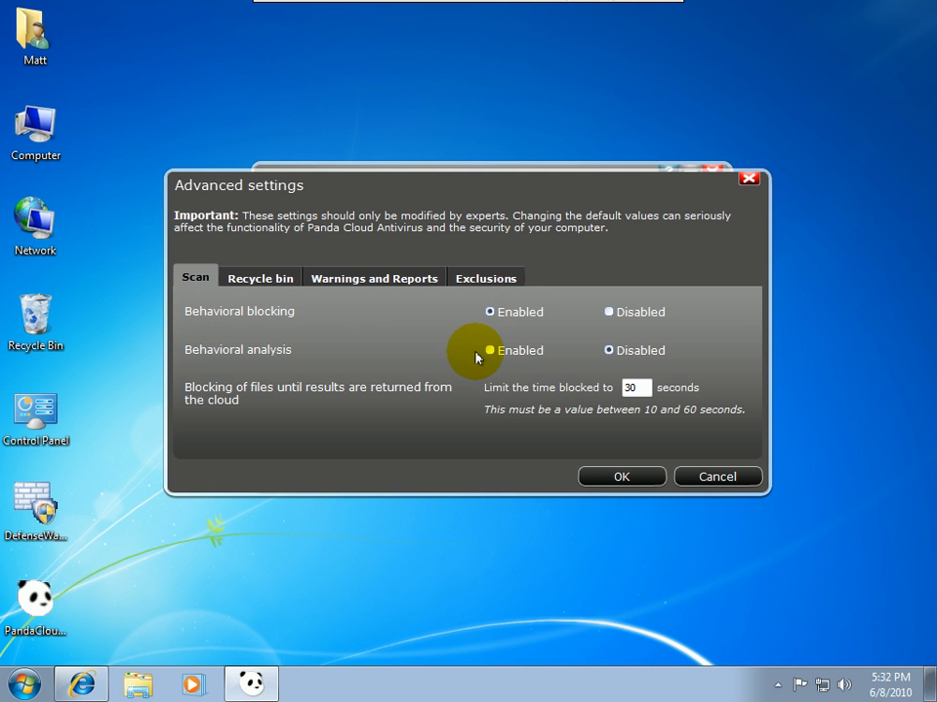
left_click(488, 351)
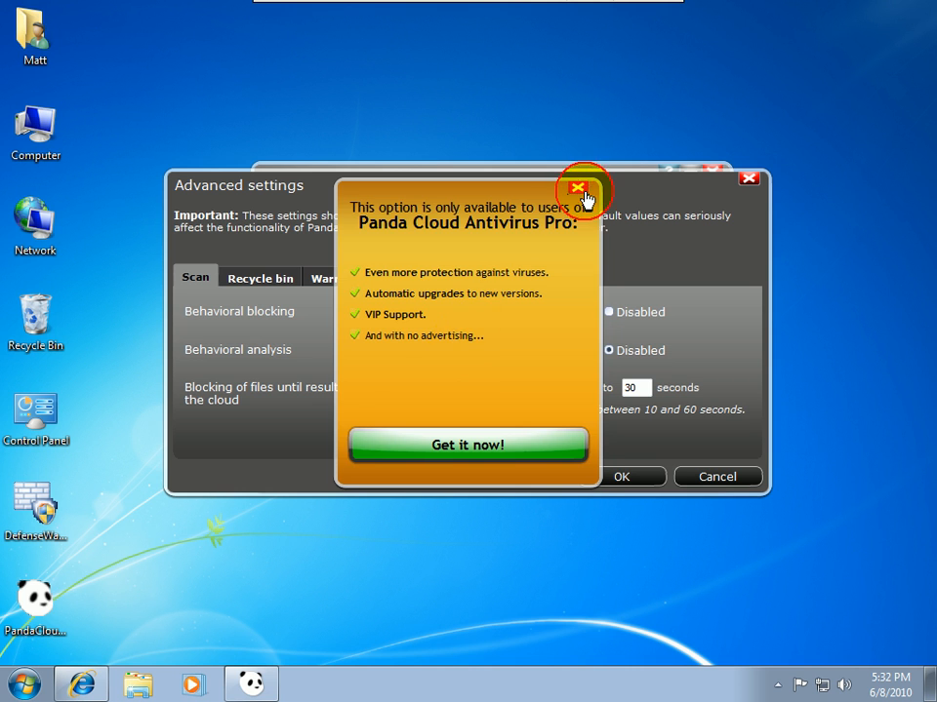
left_click(579, 187)
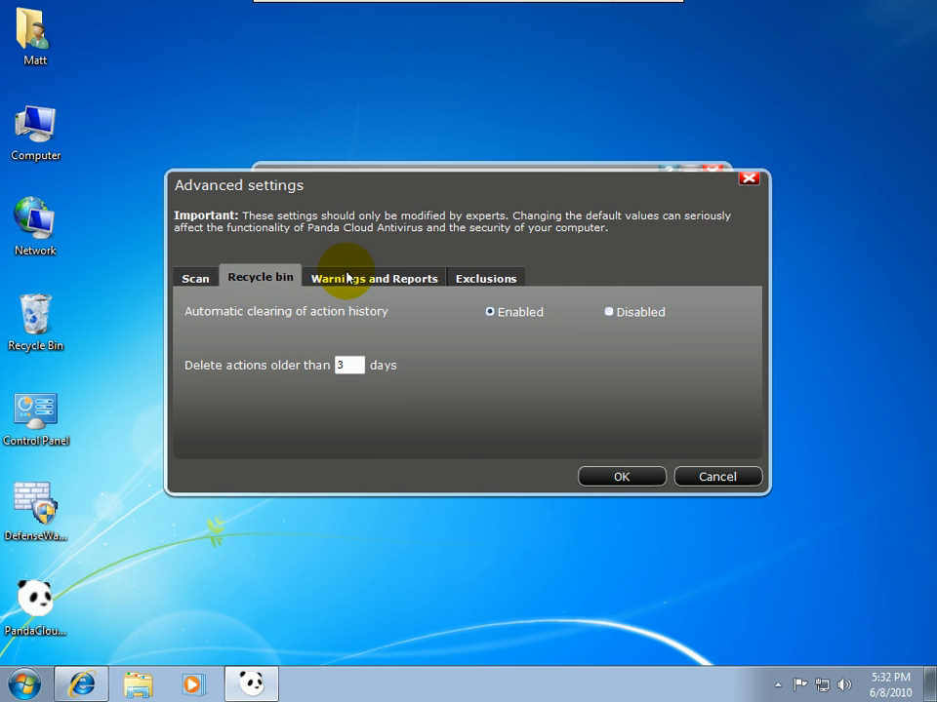
left_click(373, 278)
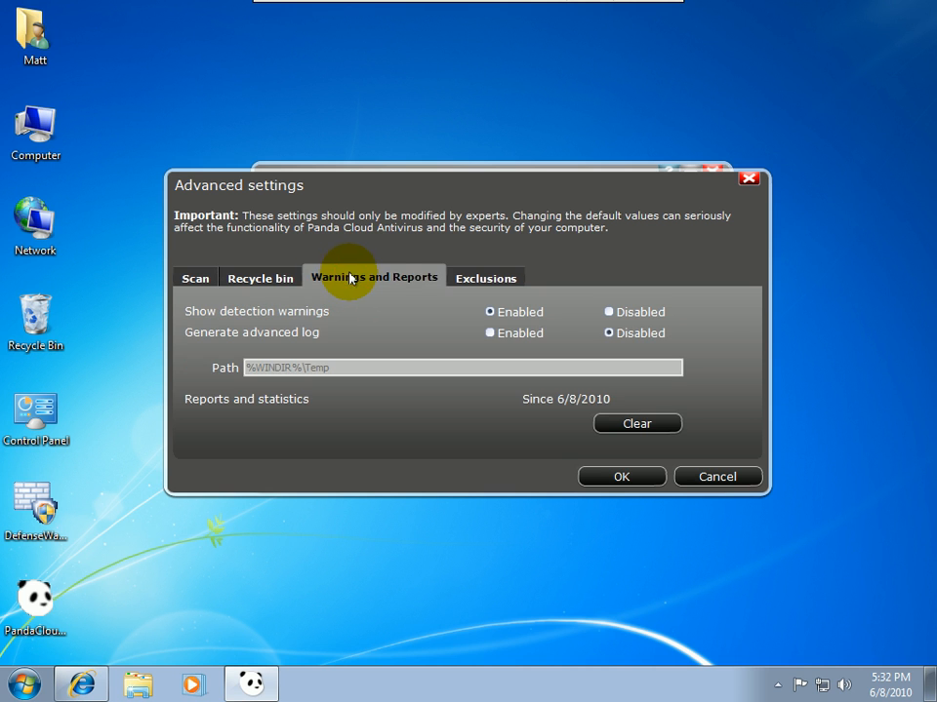
left_click(486, 277)
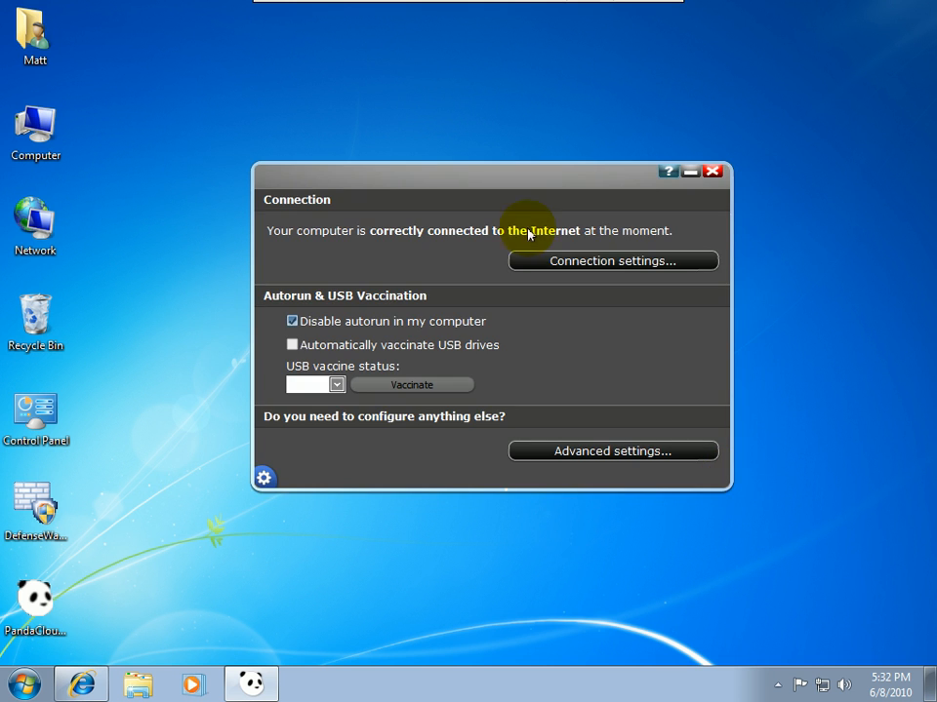
left_click(713, 170)
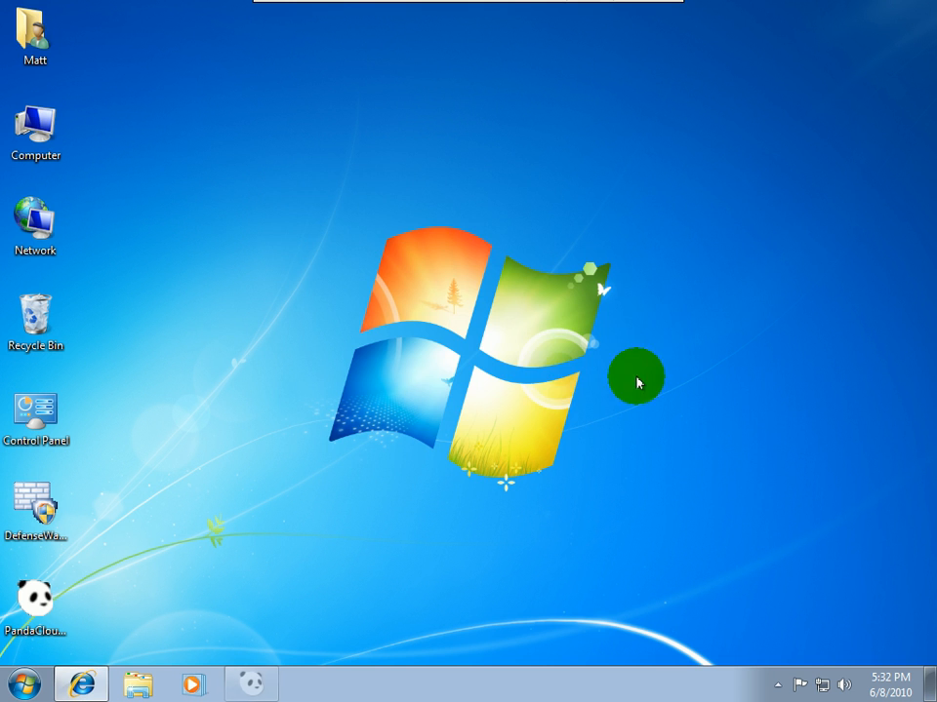
Step: Reopen Internet Explorer, go to google.com and enter 'malware' as the search
left_click(778, 682)
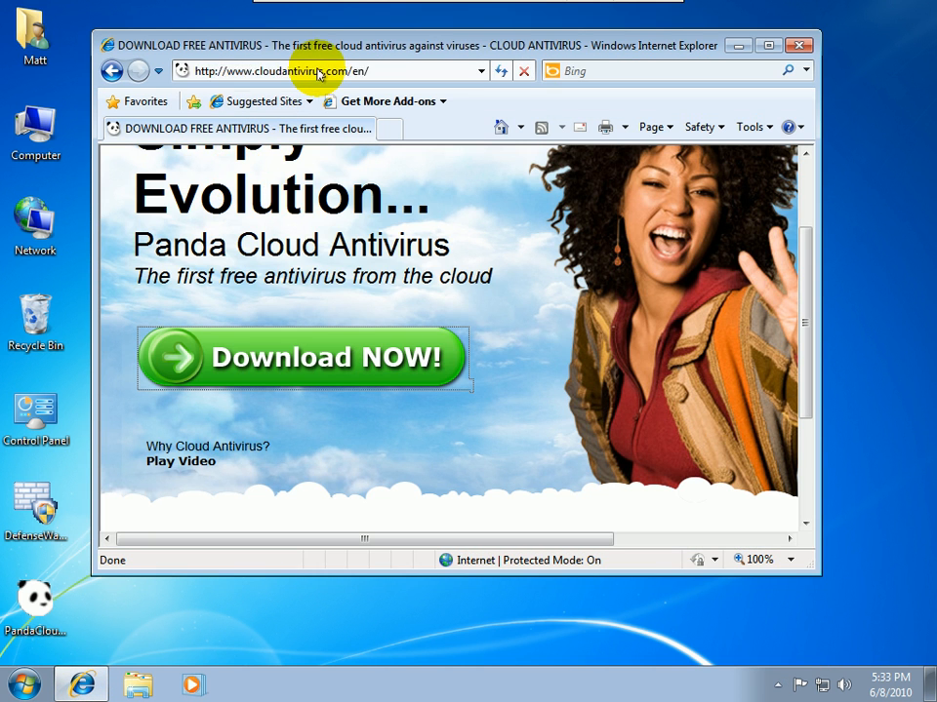
type("go")
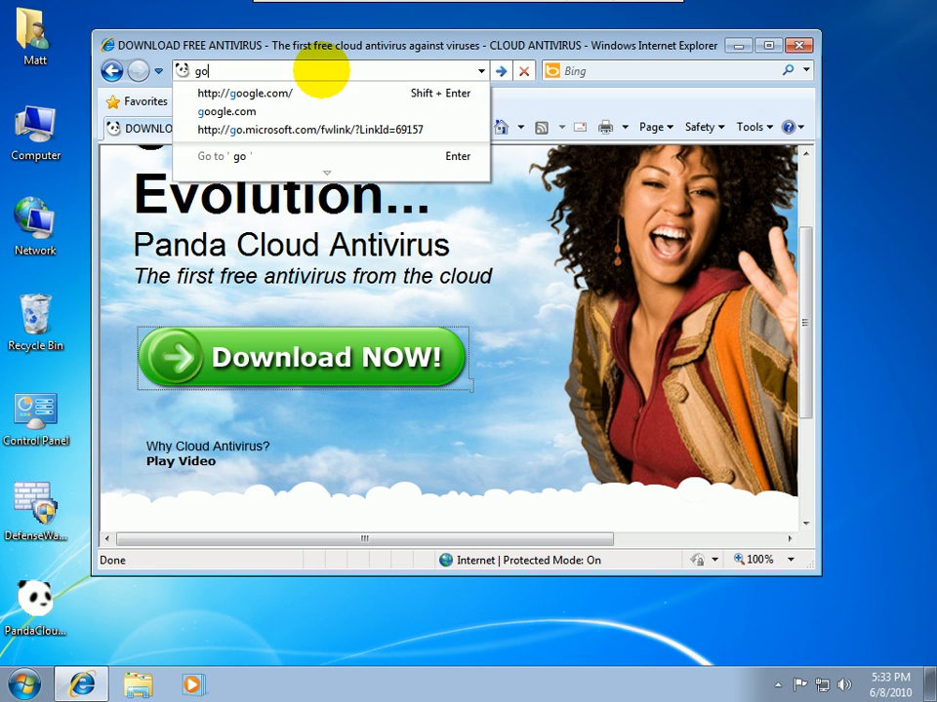
left_click(244, 93)
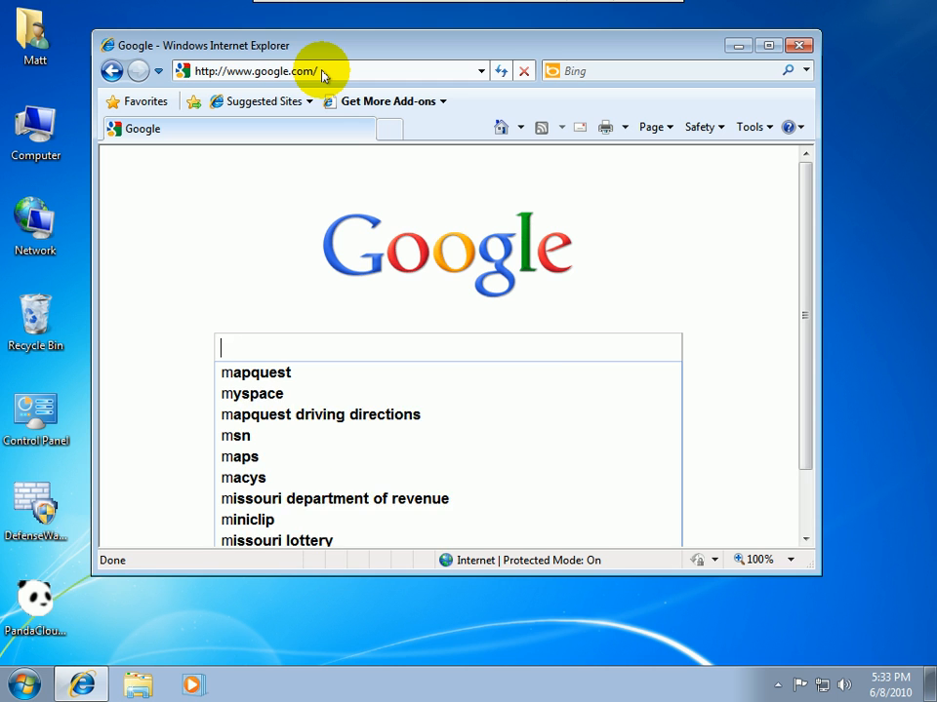
type("malwaredomainlist")
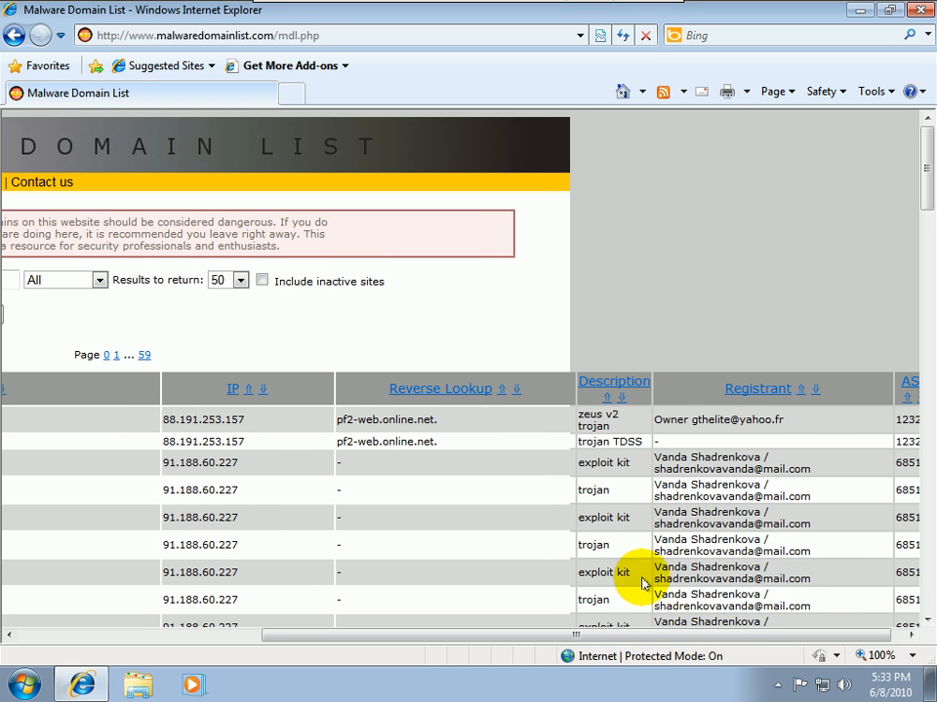
mouse_move(595, 683)
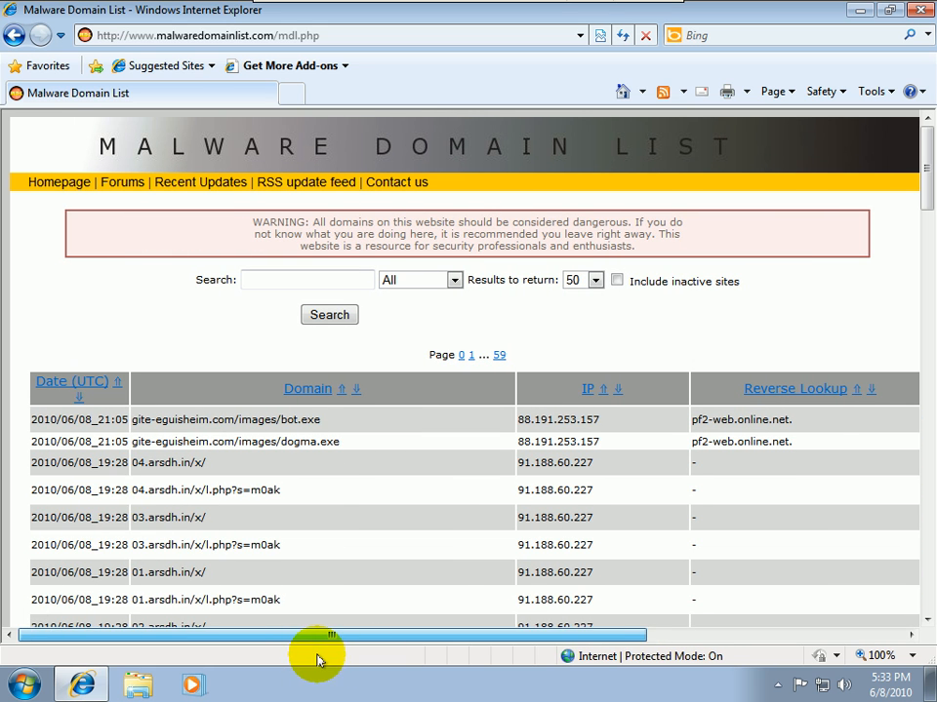
mouse_move(303, 506)
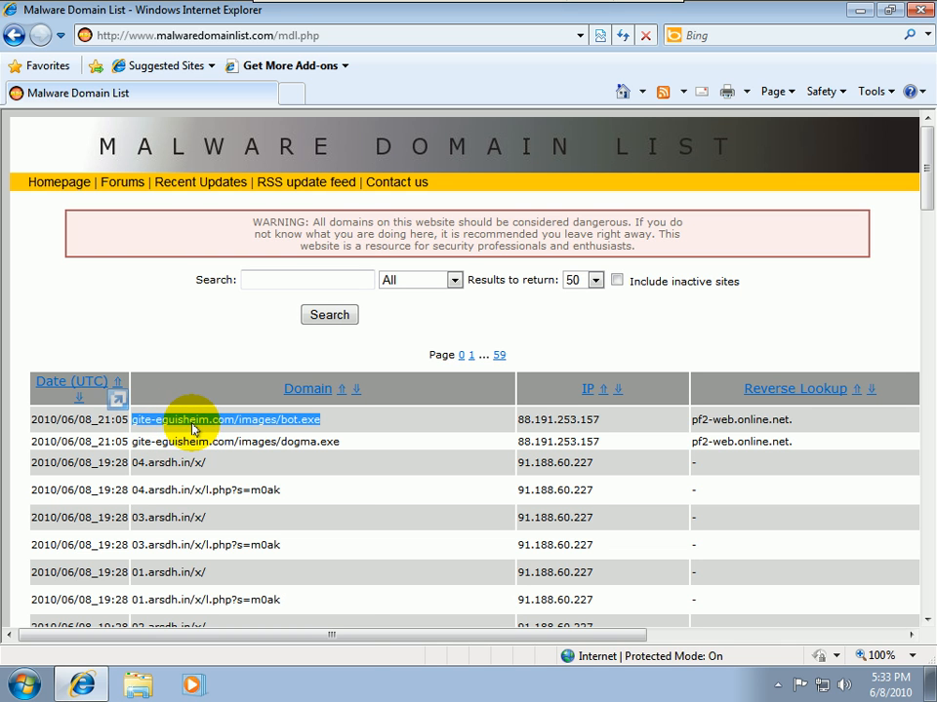
Step: Note gite-eguisheim.com/images/bot.exe in Notepad, then minimize Notepad and open a new IE tab
left_click(23, 683)
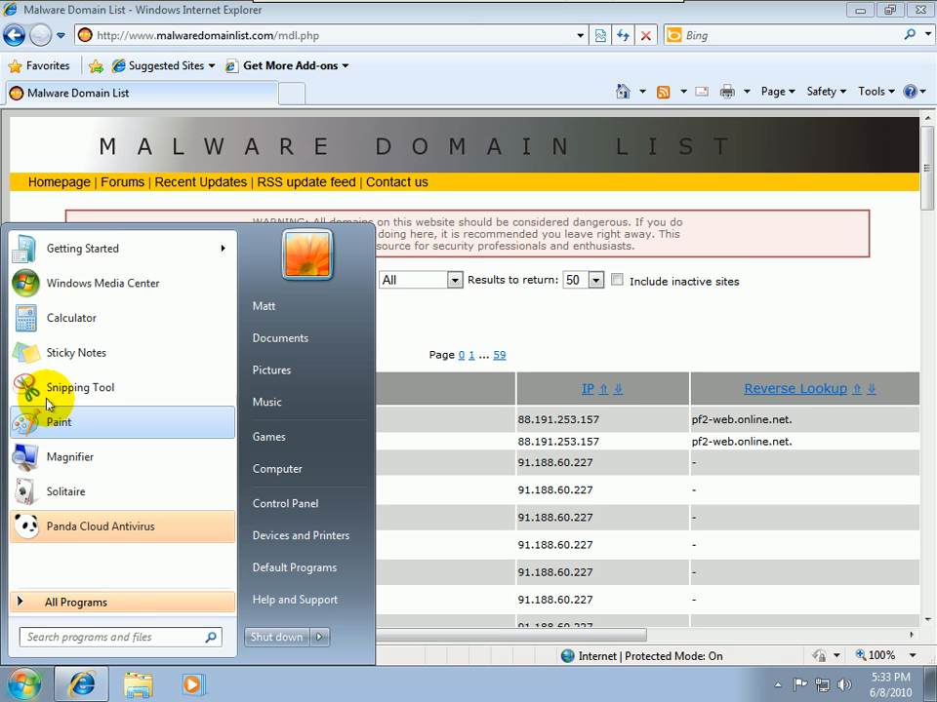
mouse_move(93, 617)
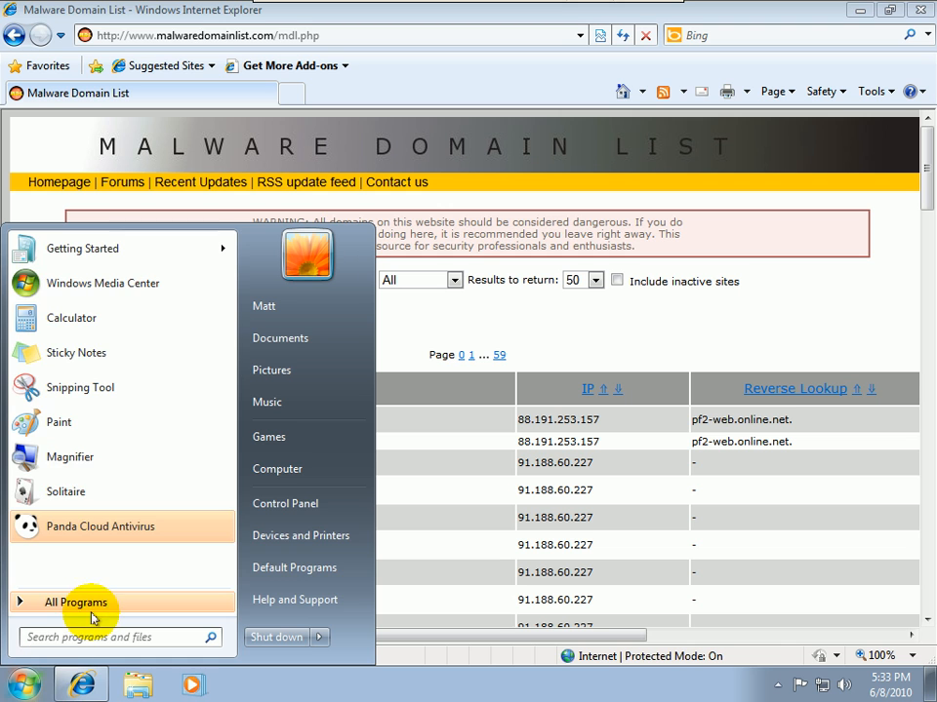
left_click(77, 602)
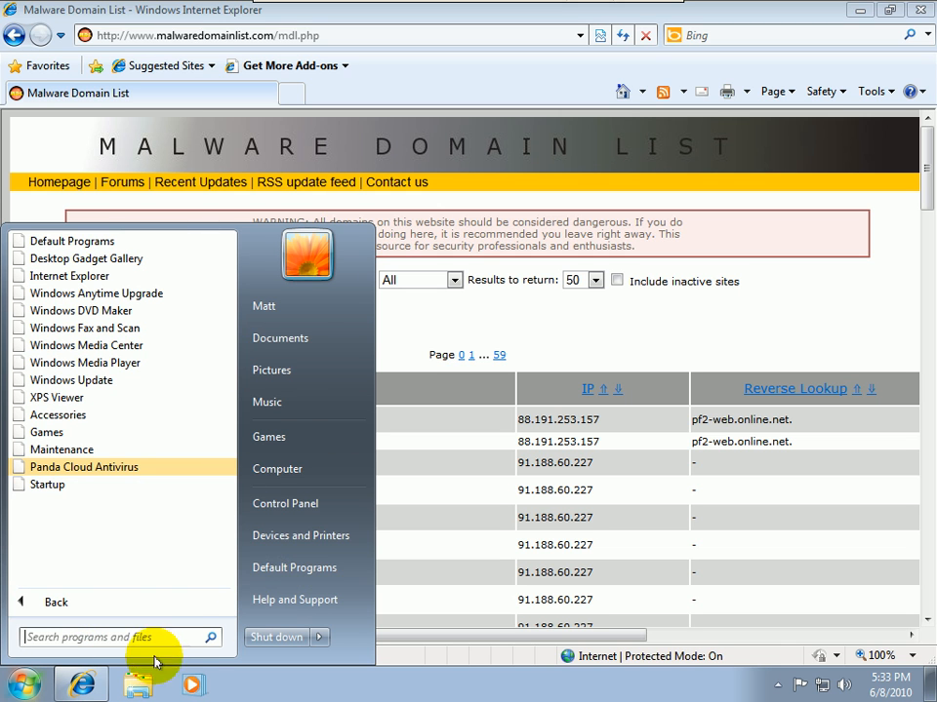
type("no")
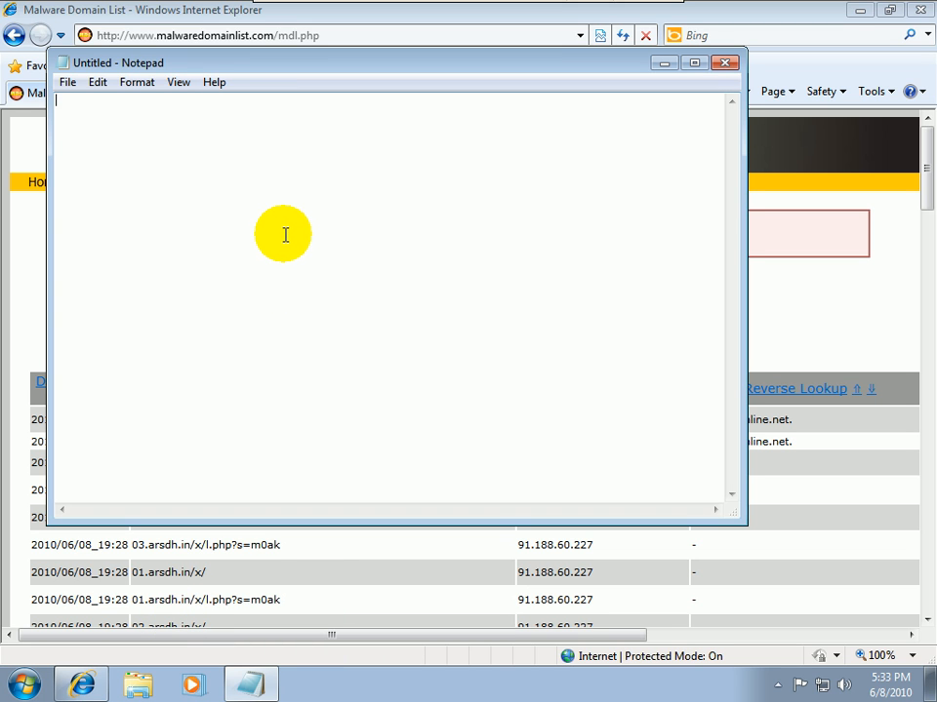
type("gite-eguisheim.com/images/bot.exe")
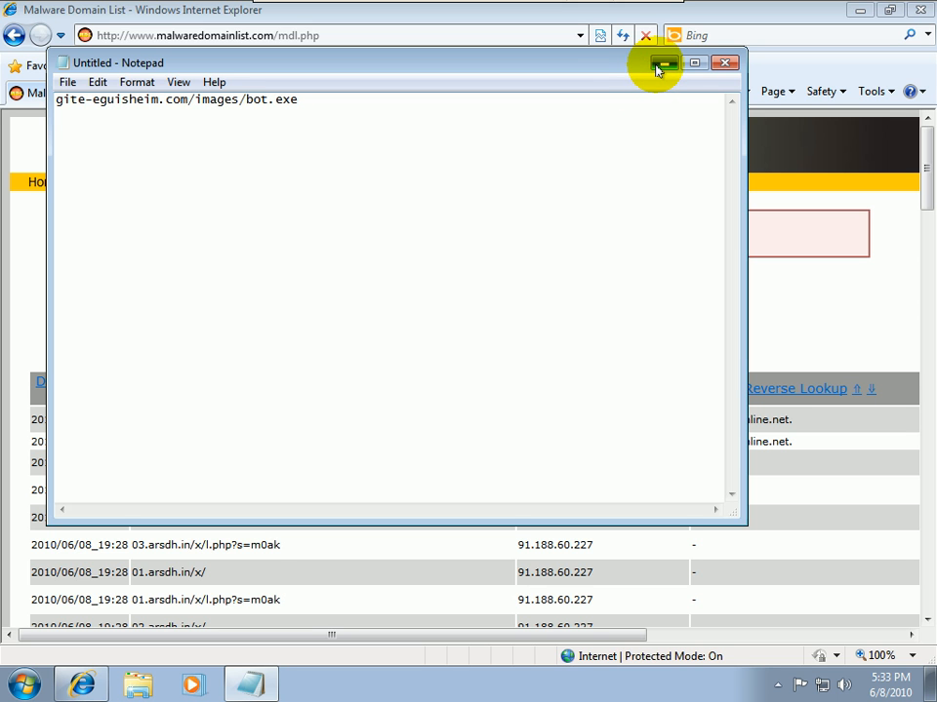
left_click(664, 63)
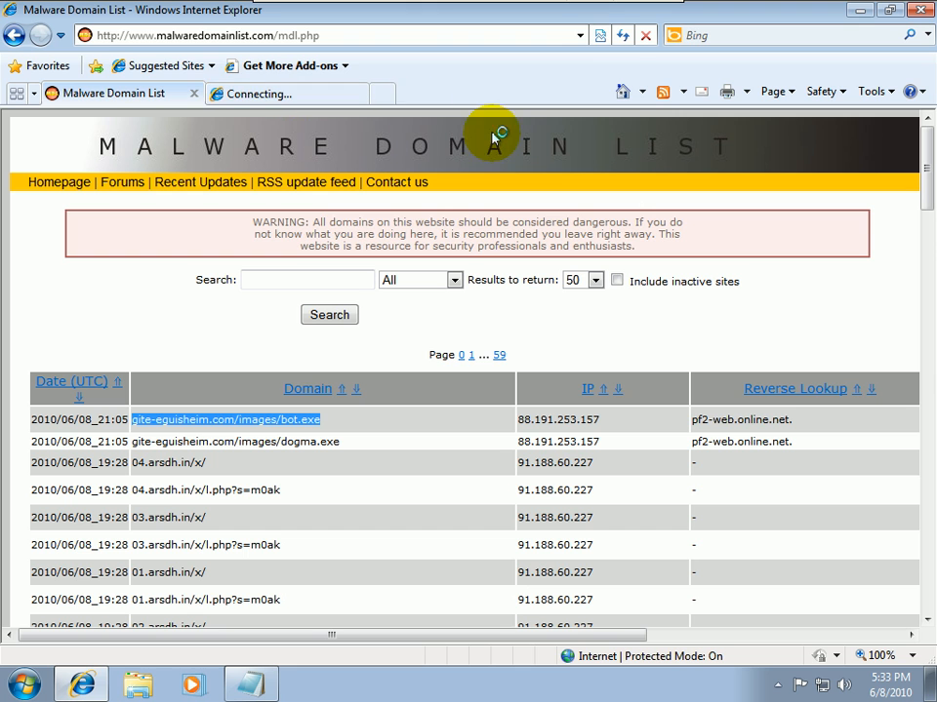
mouse_move(607, 8)
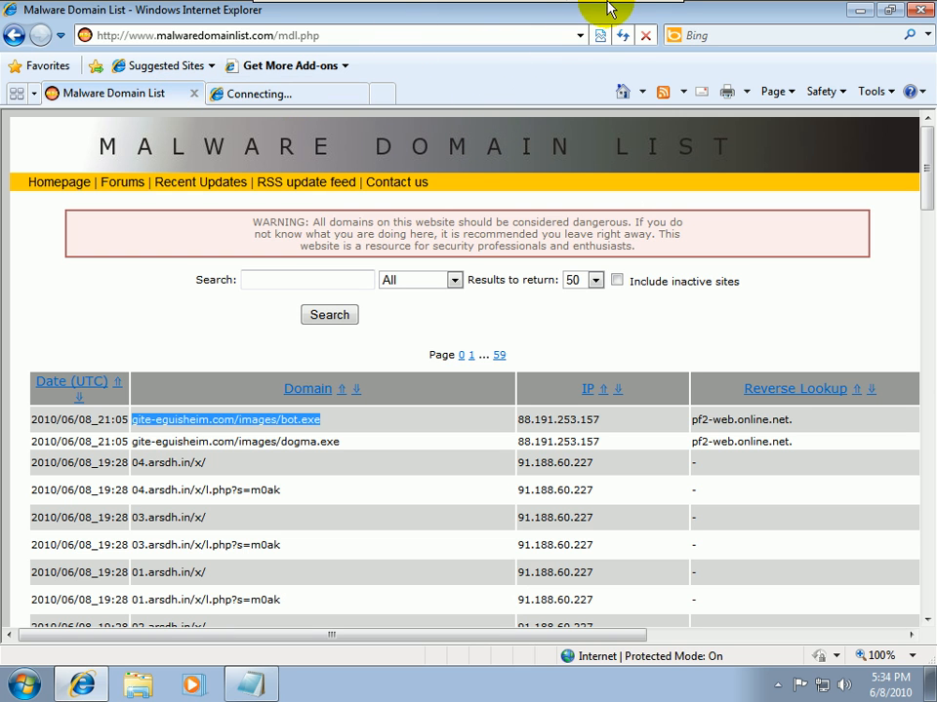
left_click(205, 36)
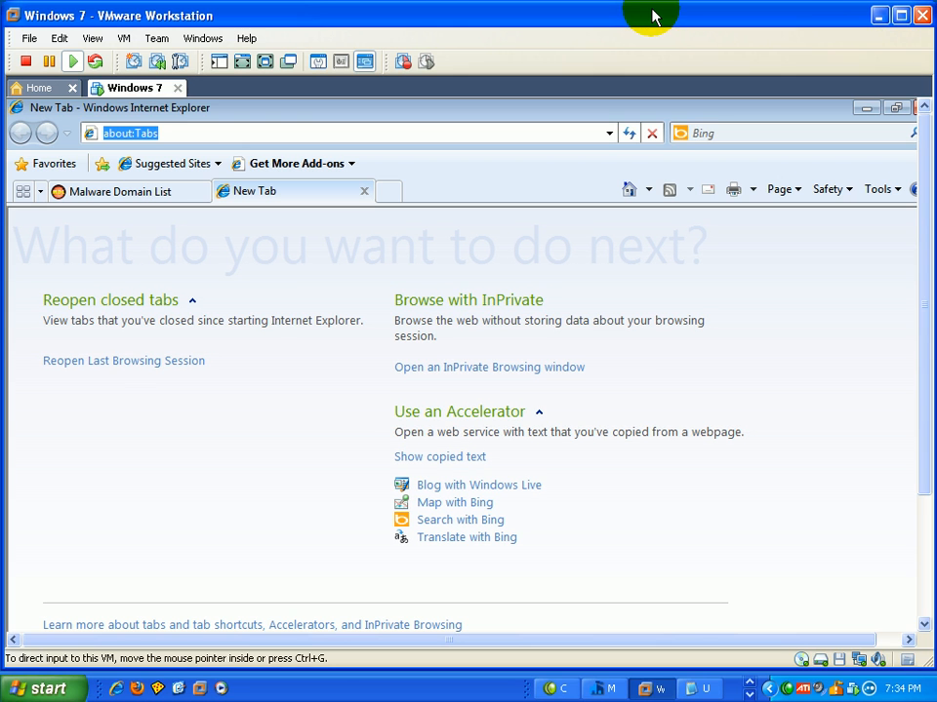
Step: Cancel the bot.exe download on the host and decline making IE the default browser
left_click(44, 688)
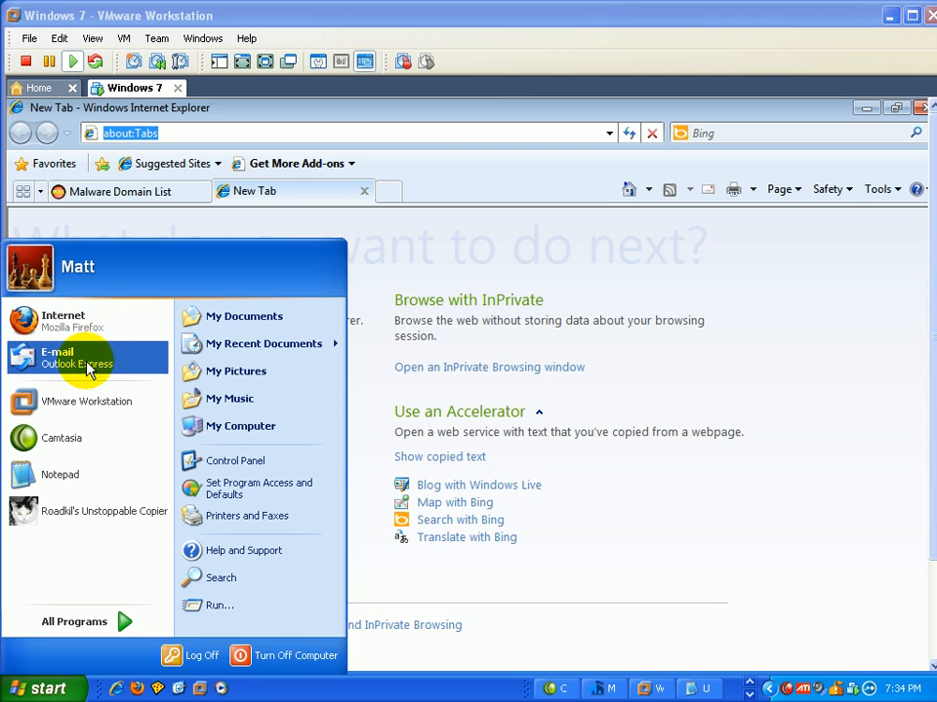
mouse_move(88, 320)
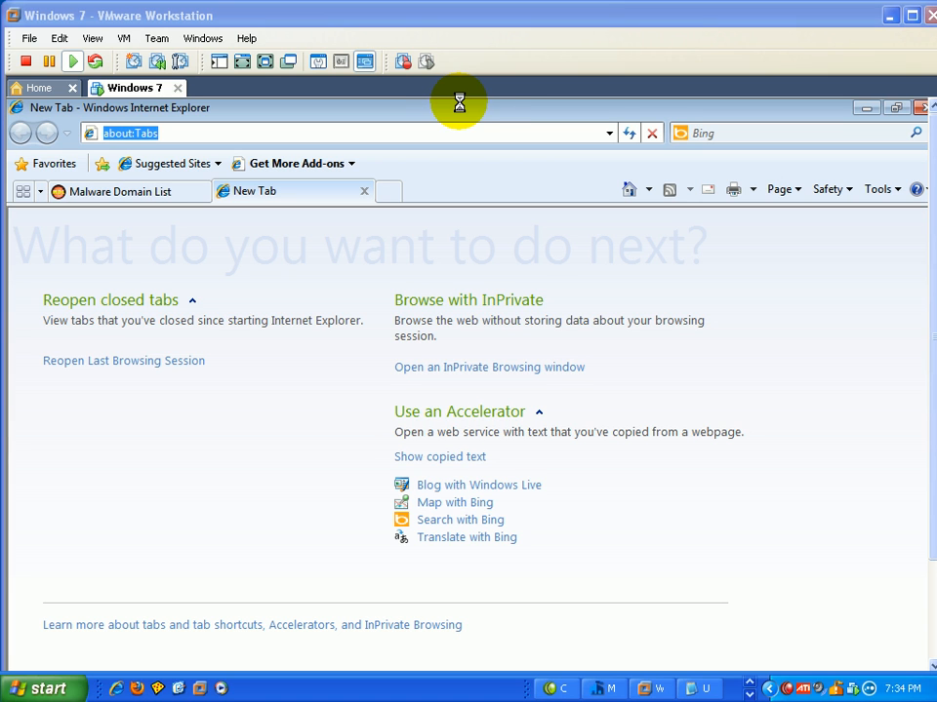
mouse_move(497, 102)
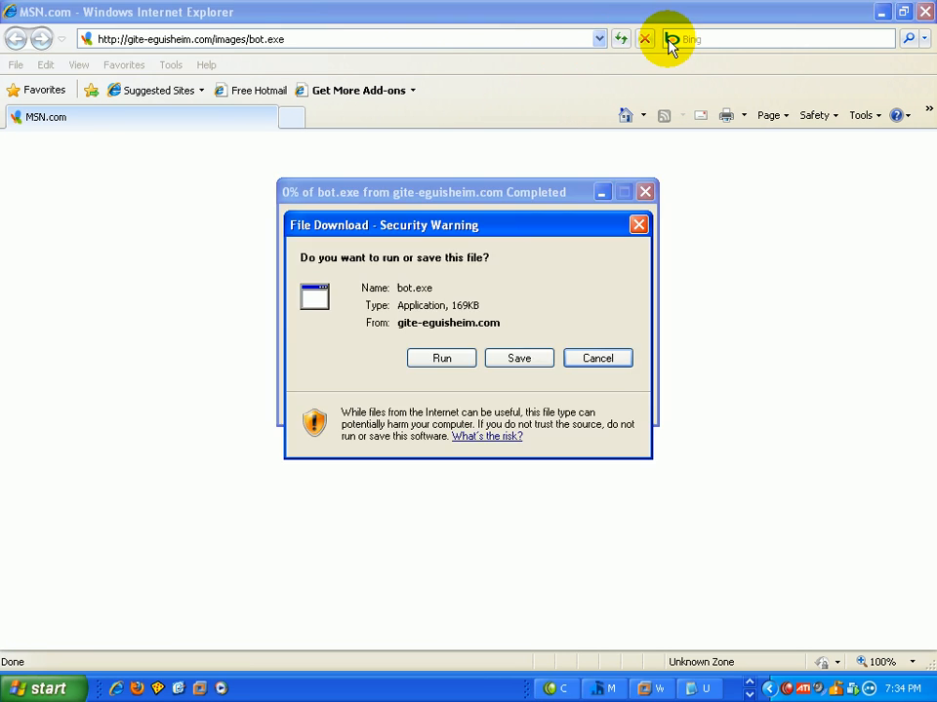
left_click(597, 358)
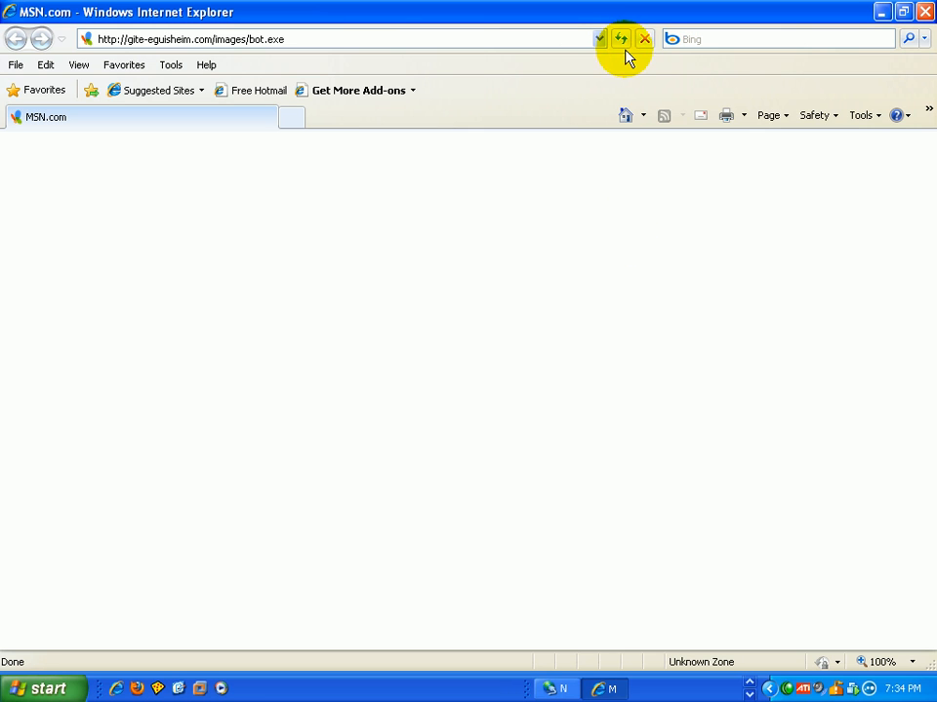
type("google.com/")
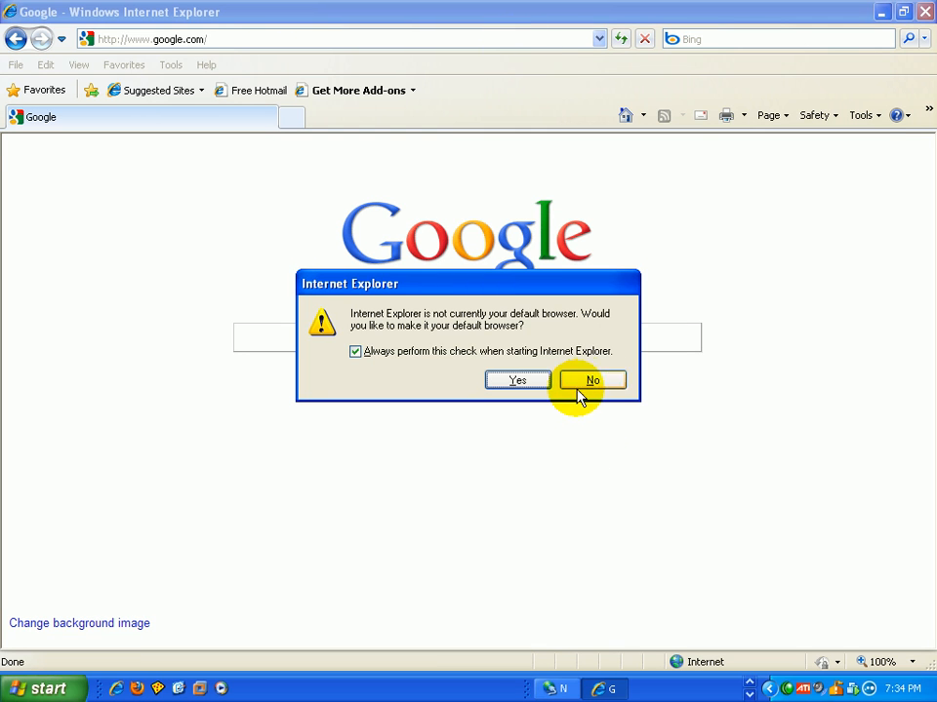
left_click(592, 380)
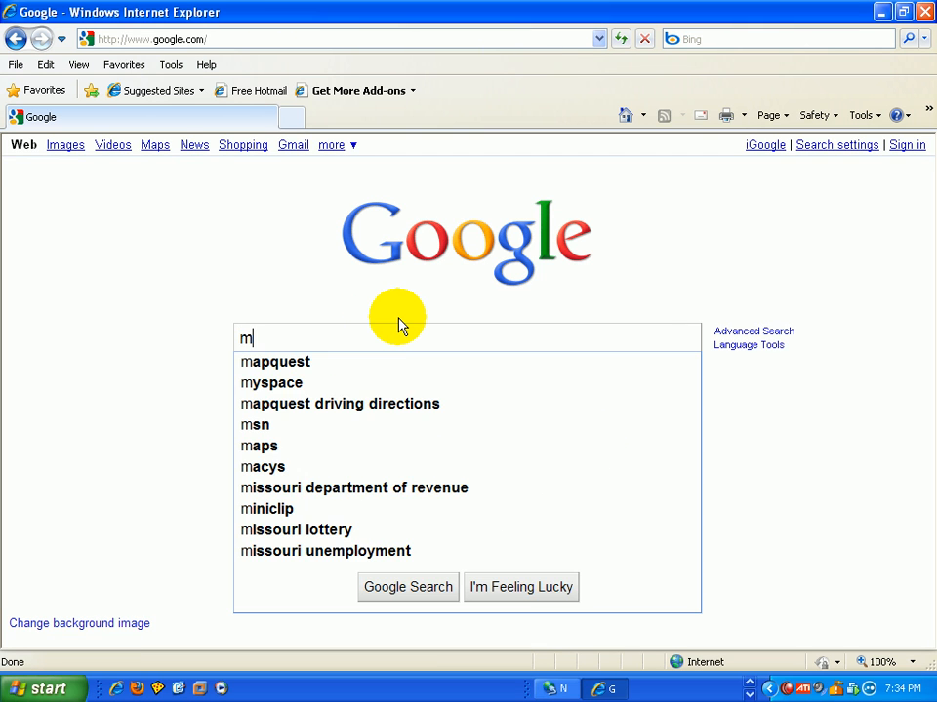
Step: Search 'malware domain list', open the site, and close Network Connections
type("alware")
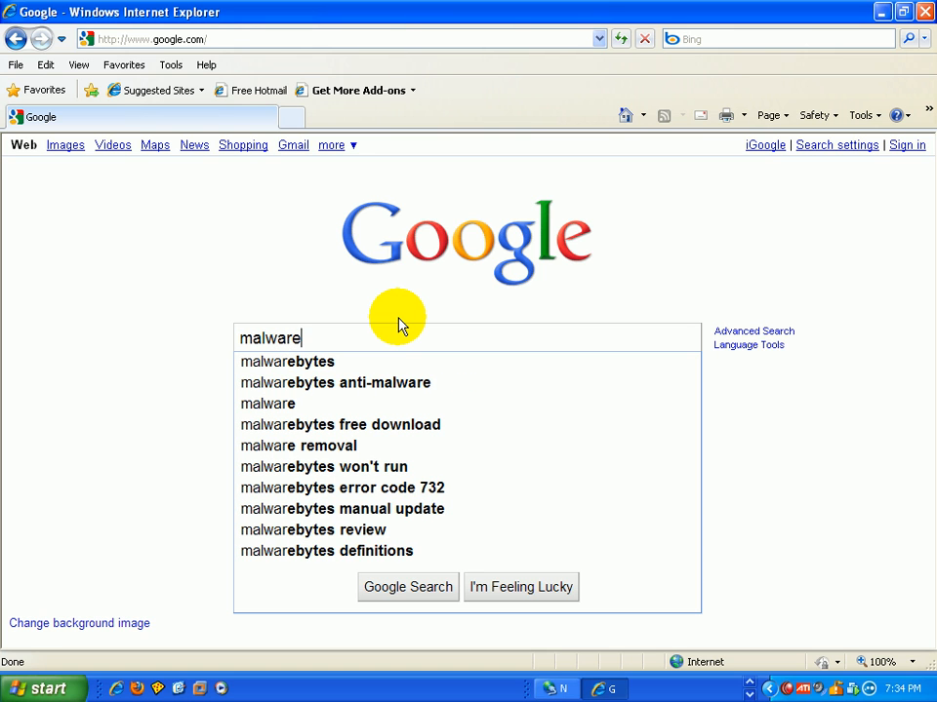
type("\" d\"")
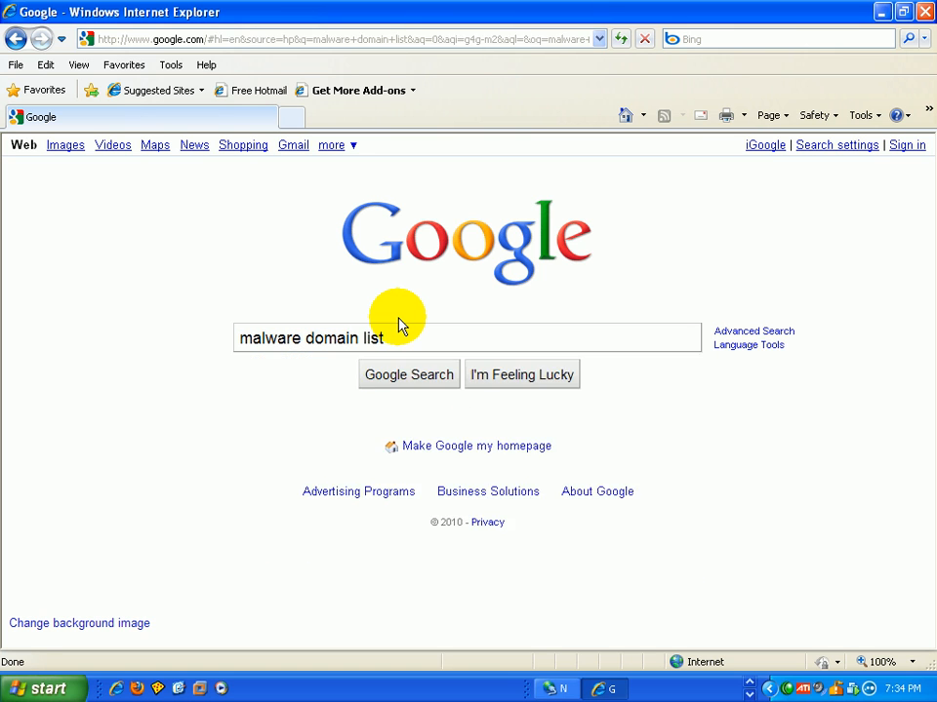
left_click(408, 373)
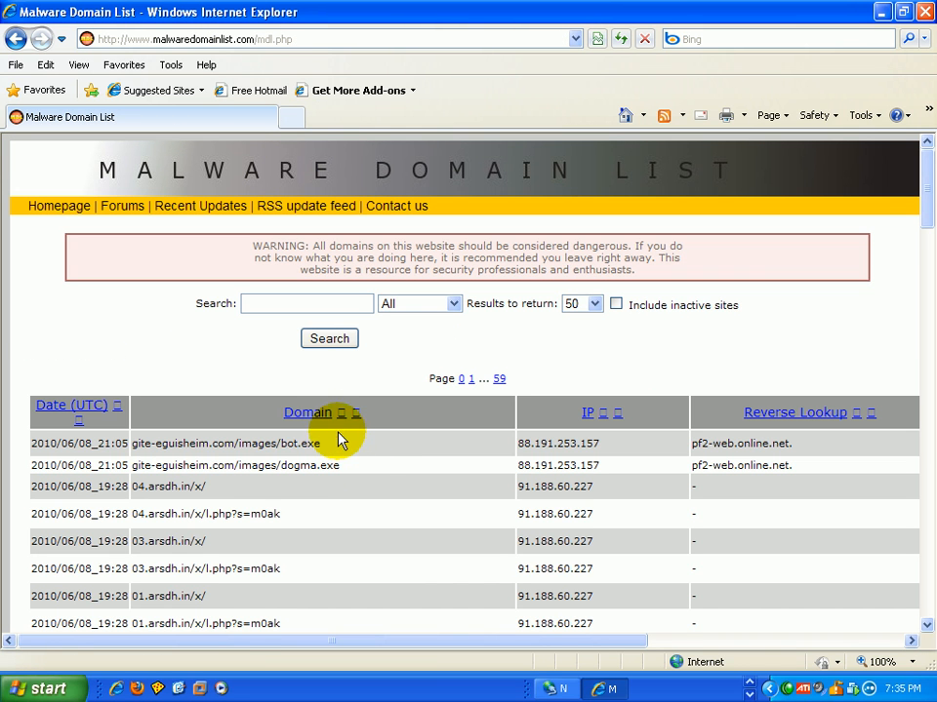
double_click(224, 443)
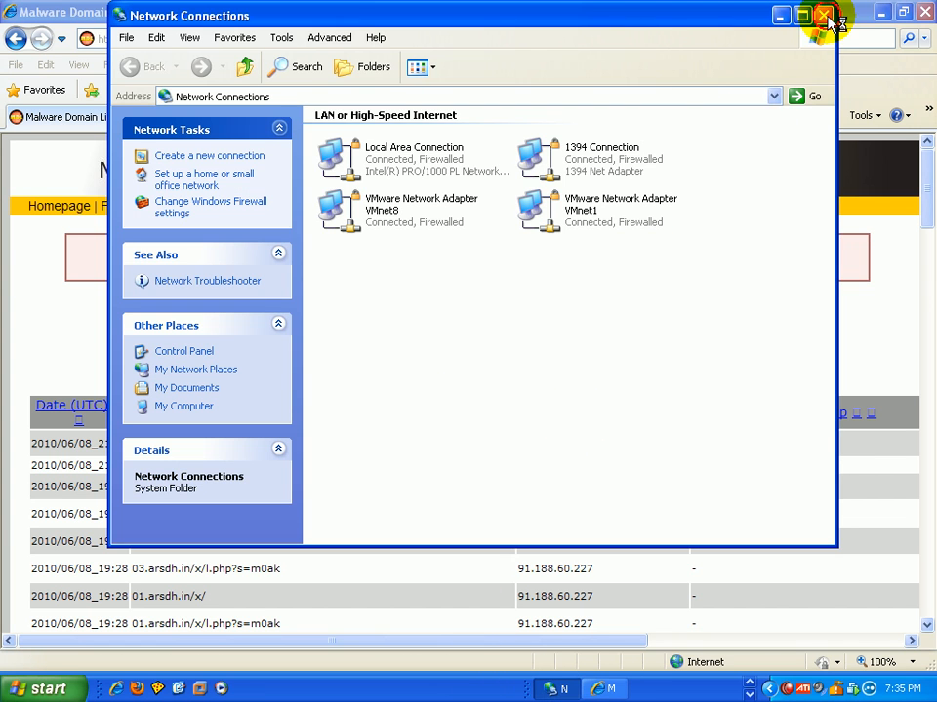
left_click(825, 16)
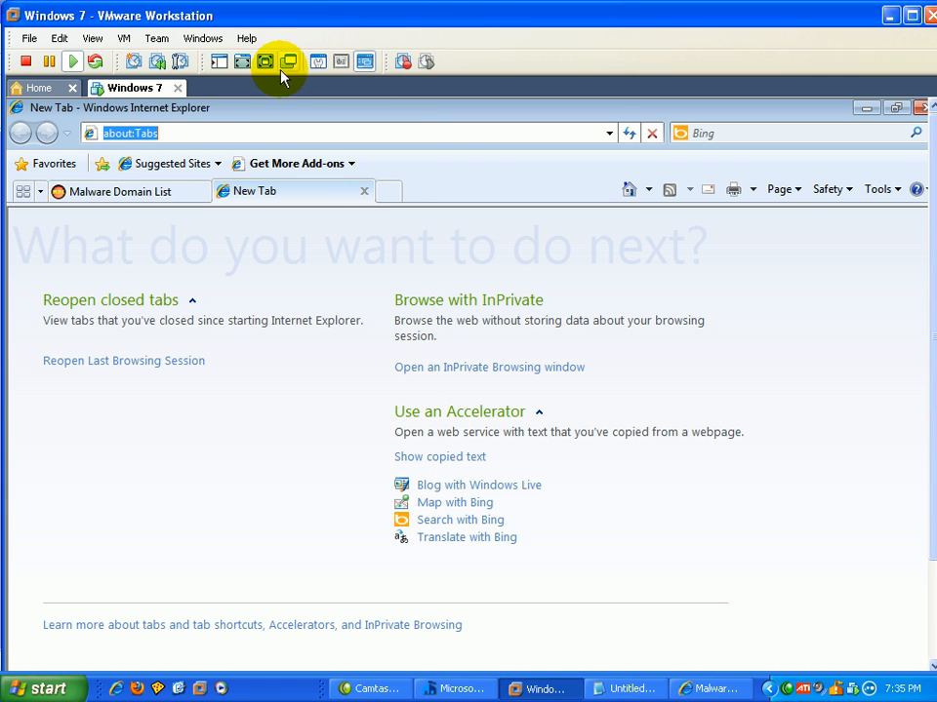
mouse_move(292, 192)
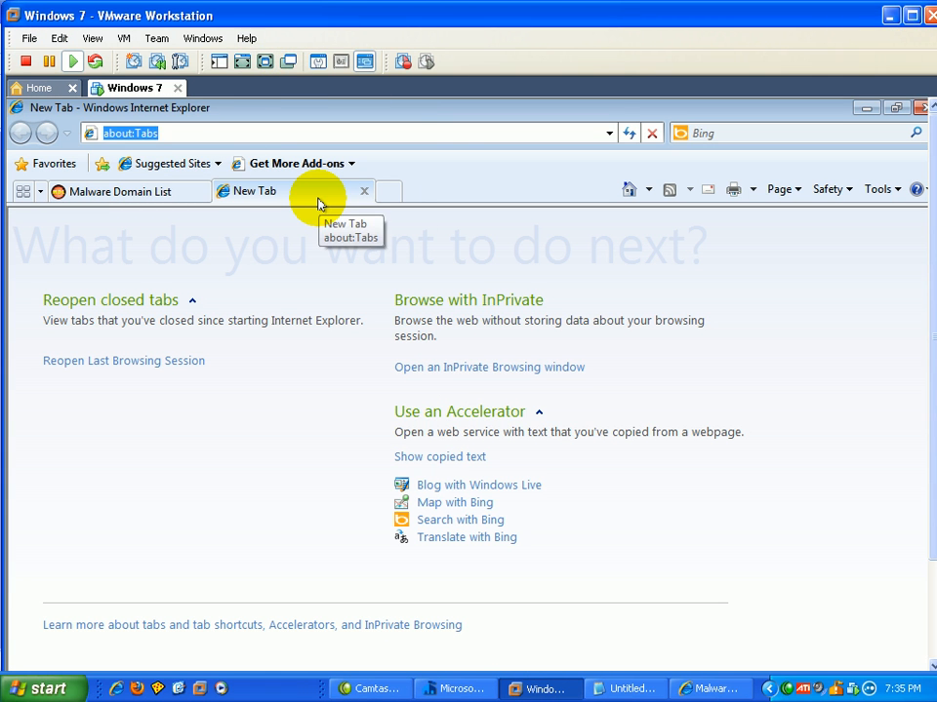
type("http://gite-eguisheim.com/images/bot.exe")
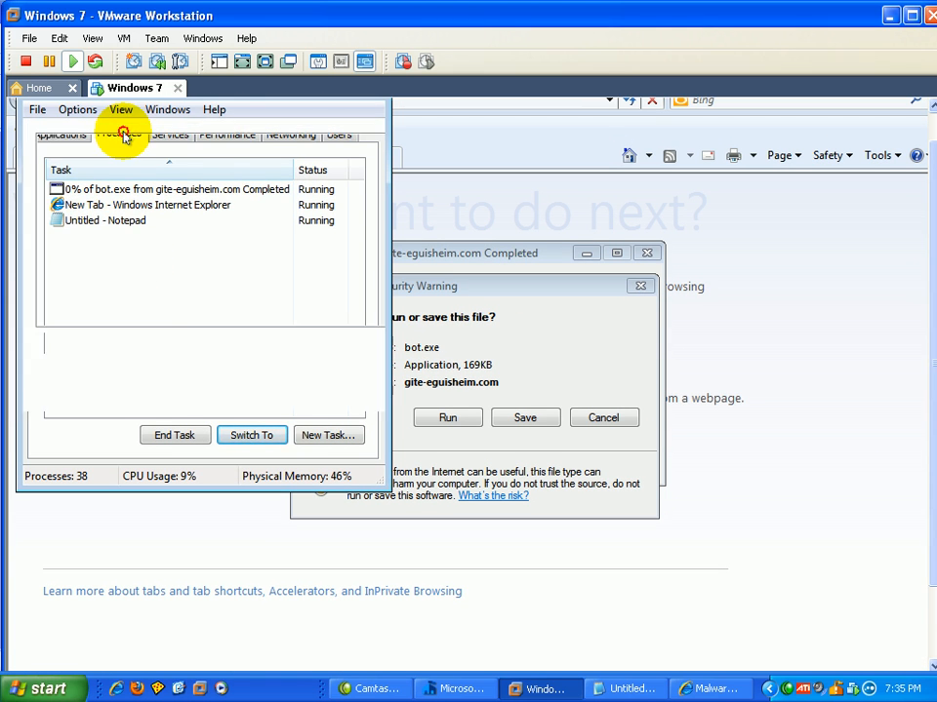
left_click(119, 134)
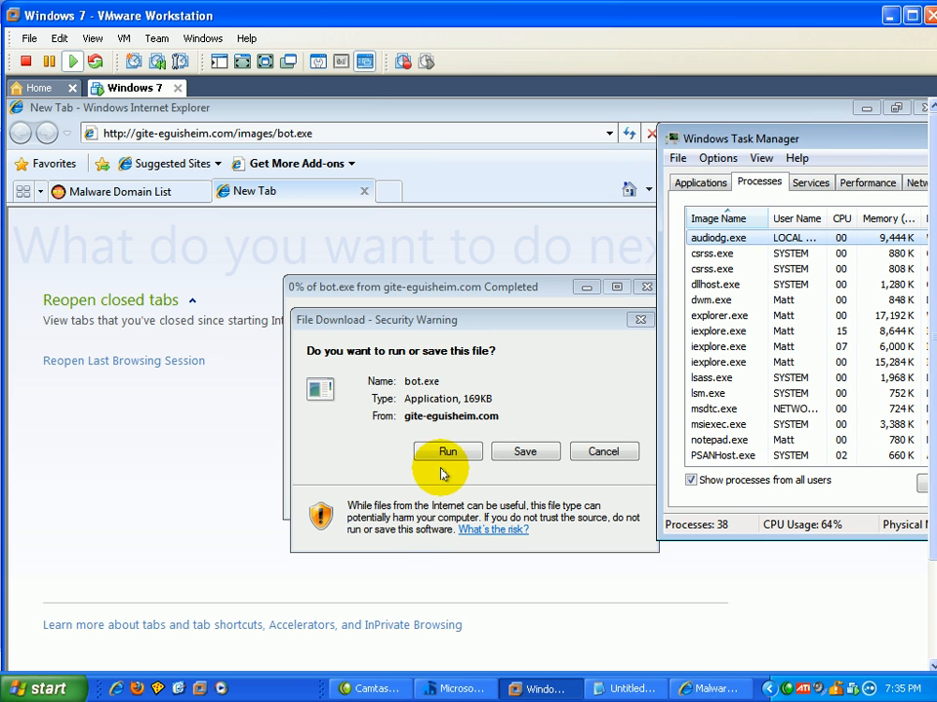
mouse_move(493, 427)
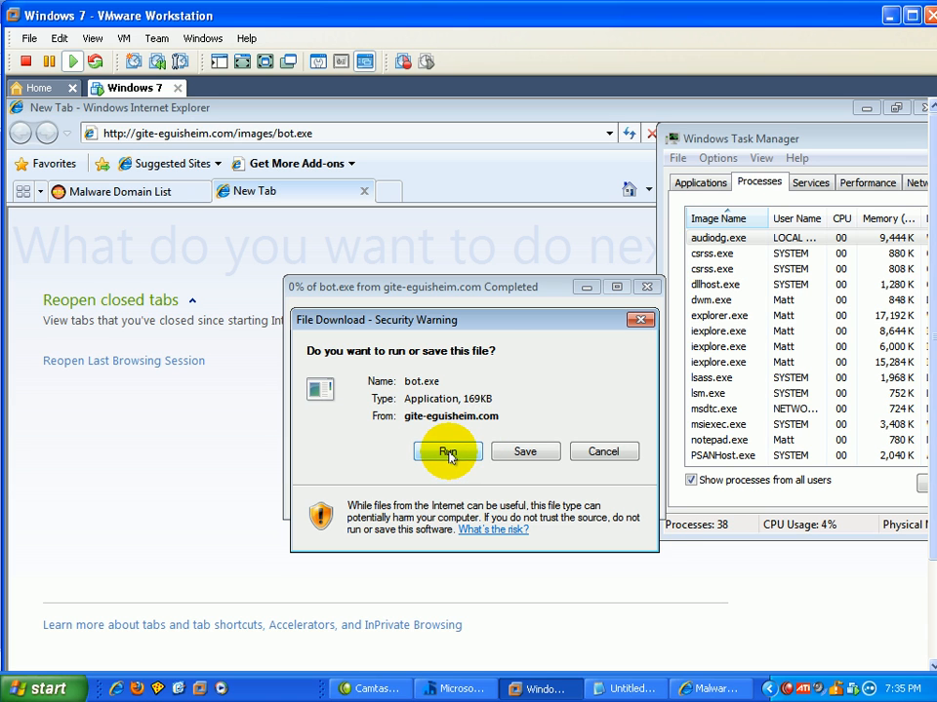
left_click(447, 452)
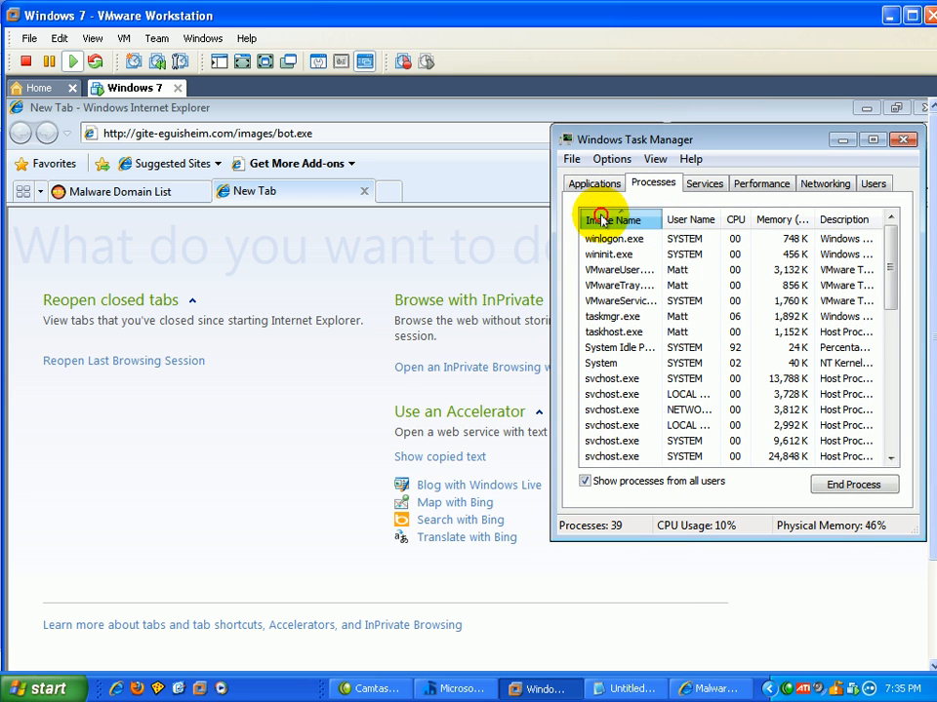
left_click(612, 219)
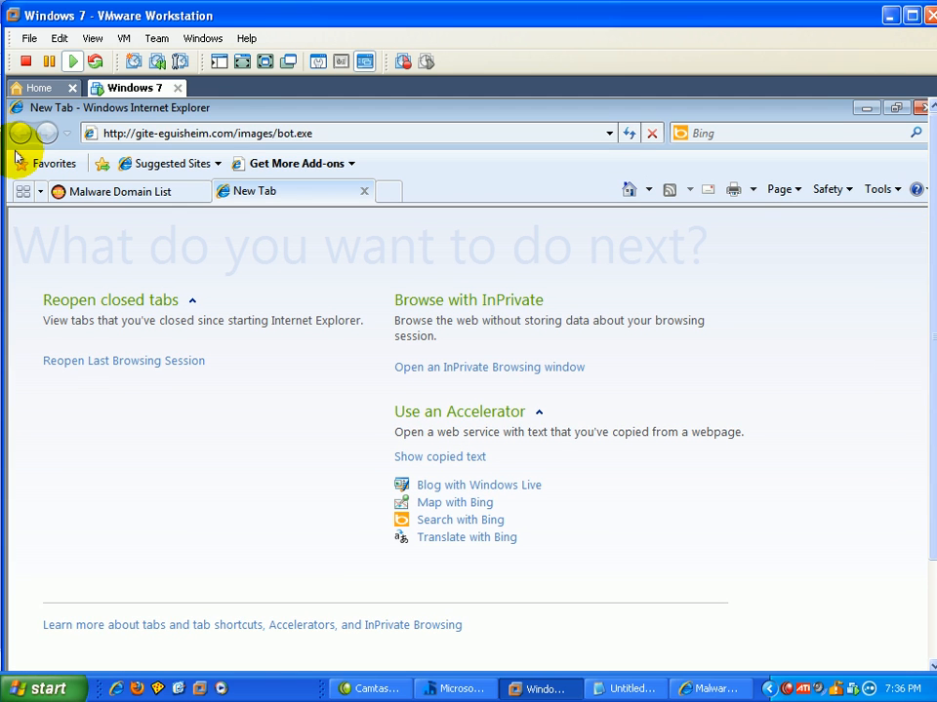
Step: Run gite-eguisheim.com/images/dogma.exe and approve it in User Account Control
type("gite-eguisheim.com/images/dogma.exe")
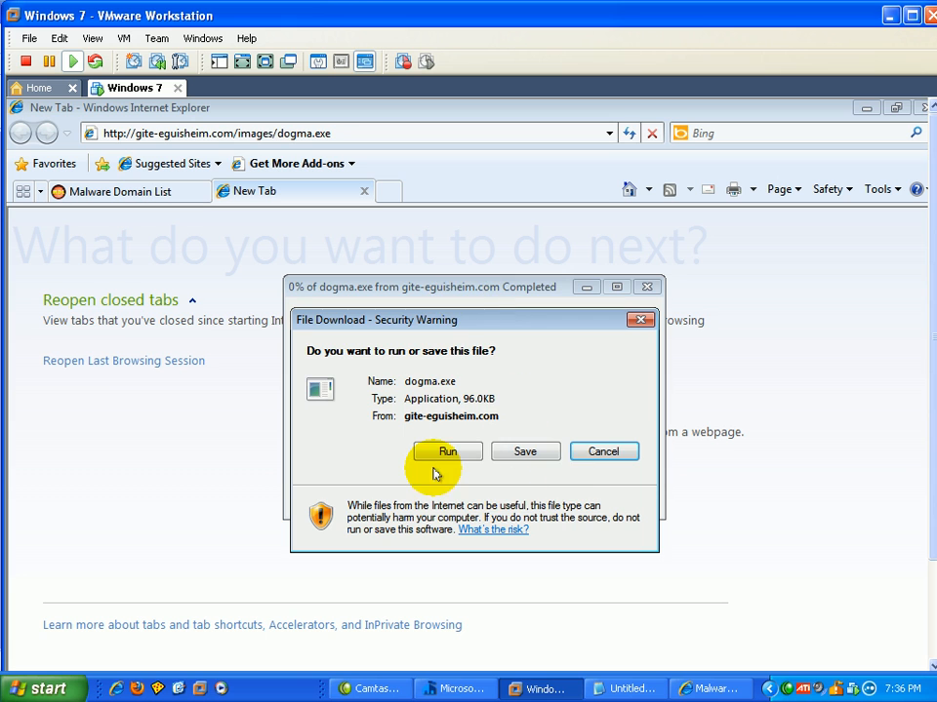
left_click(447, 451)
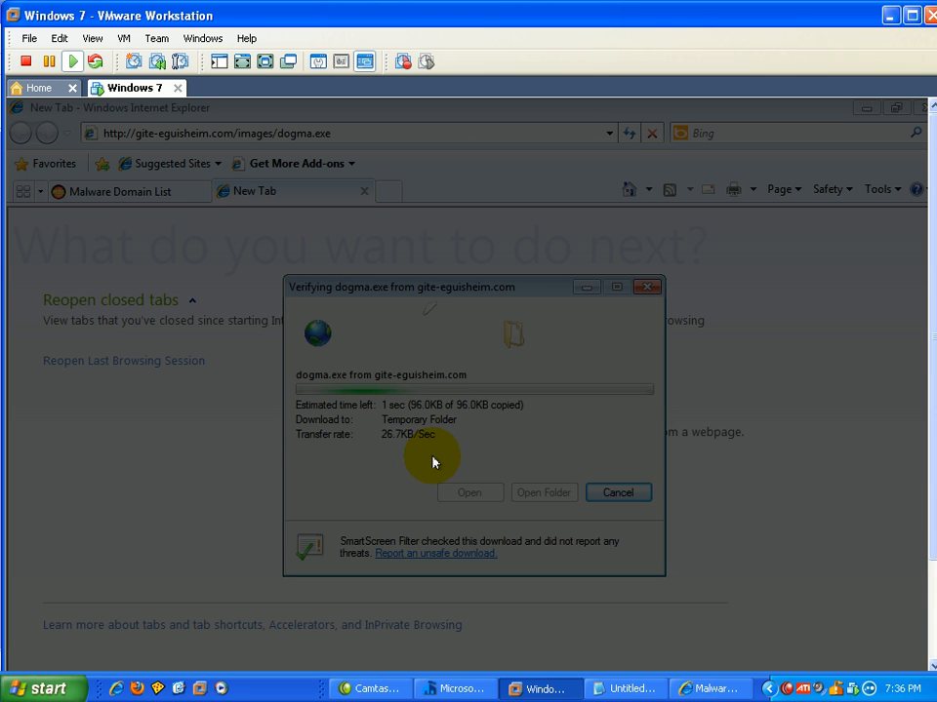
left_click(469, 491)
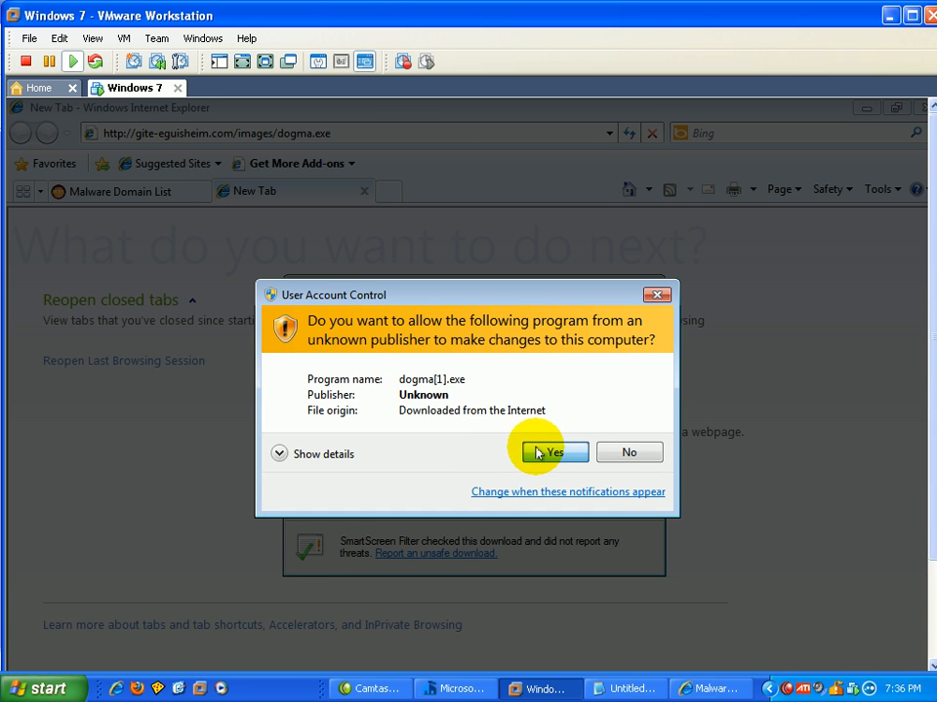
left_click(551, 451)
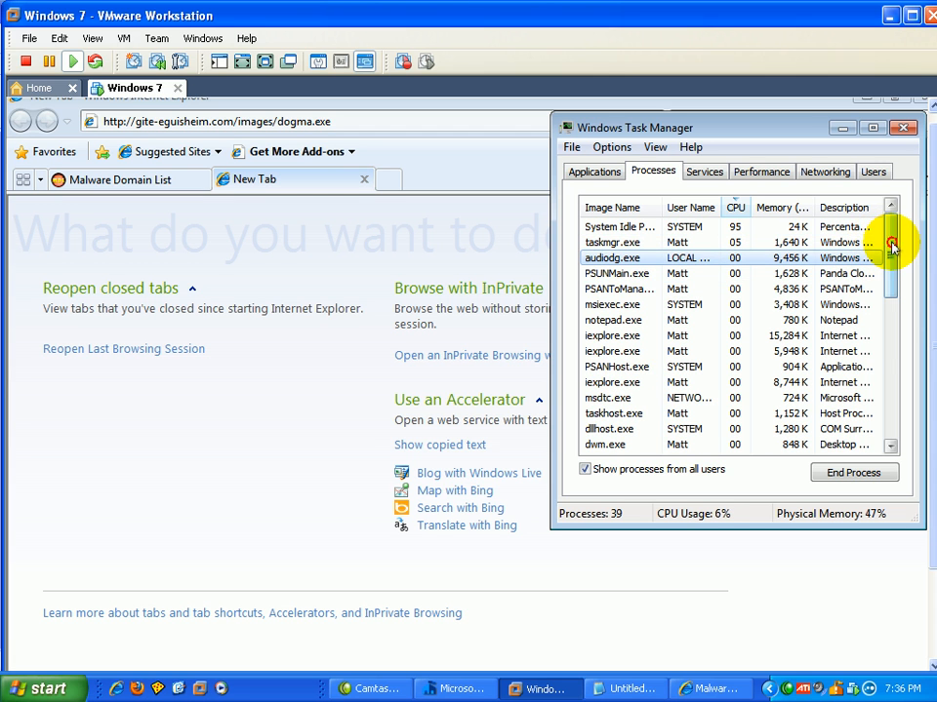
Step: Enlarge and scroll Task Manager to find ielowutil.exe among 40 processes, then minimize it
left_click_drag(889, 243, 890, 400)
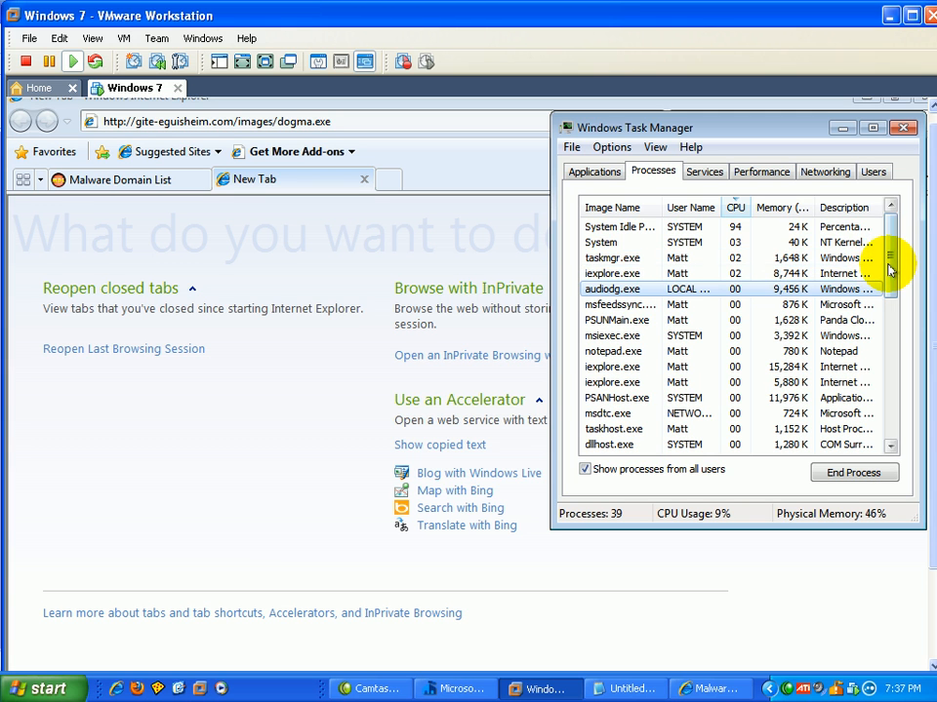
left_click_drag(889, 273, 889, 380)
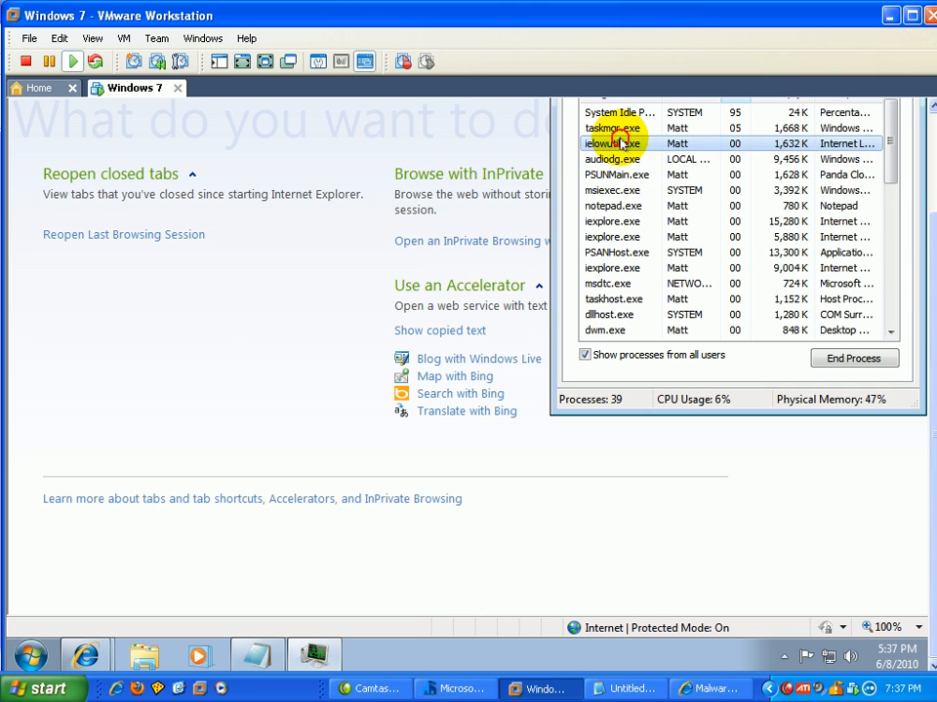
scroll("down", 3)
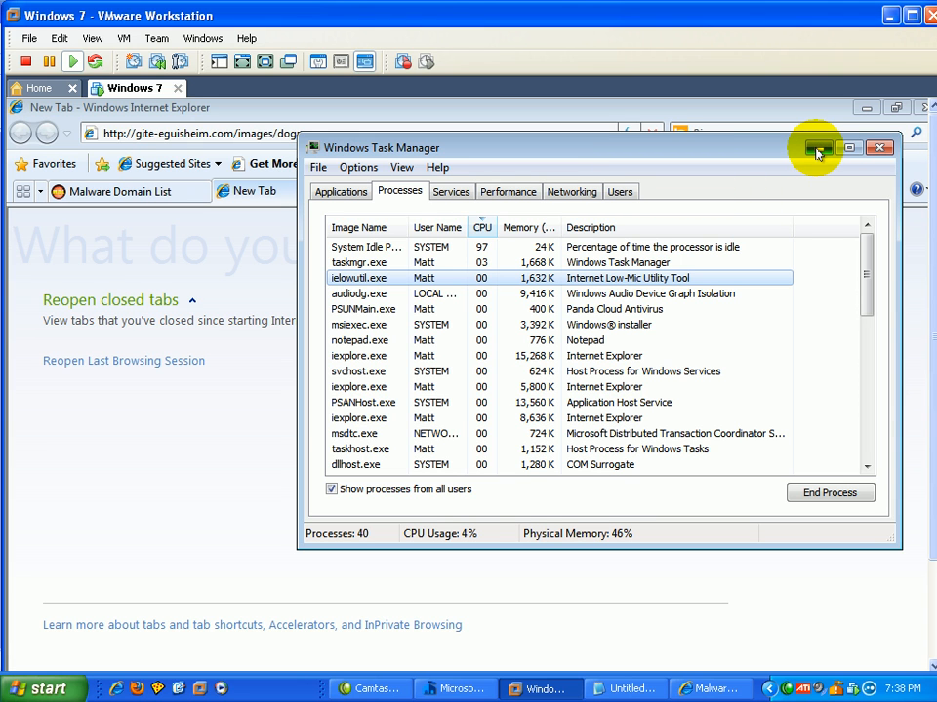
left_click(879, 148)
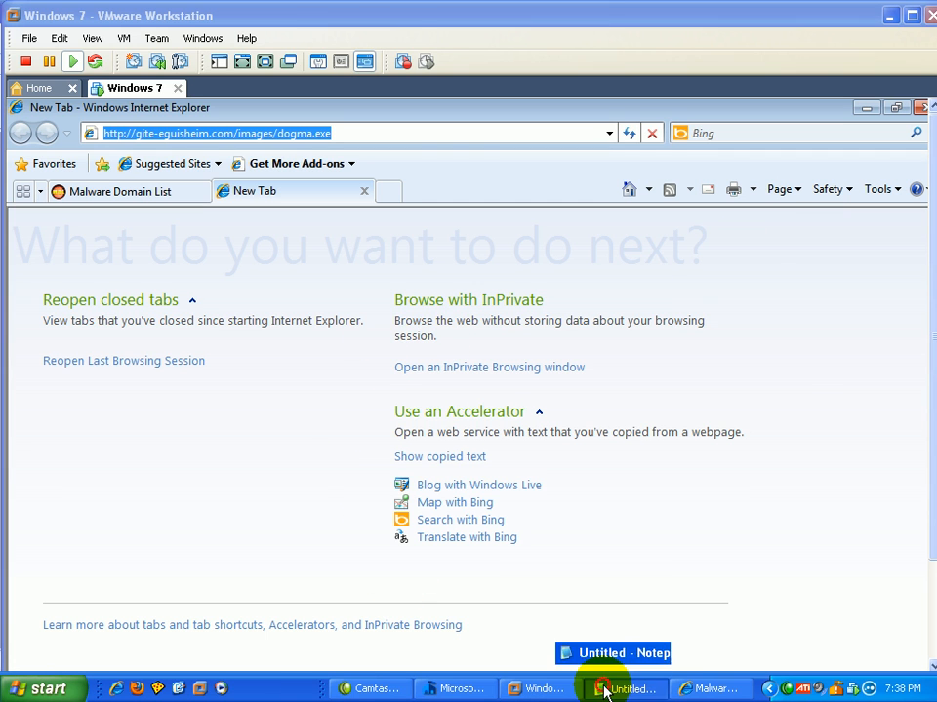
Step: Take the 04.arsdh.in/x/ entry from the host list and load it in the VM's tab
left_click(624, 689)
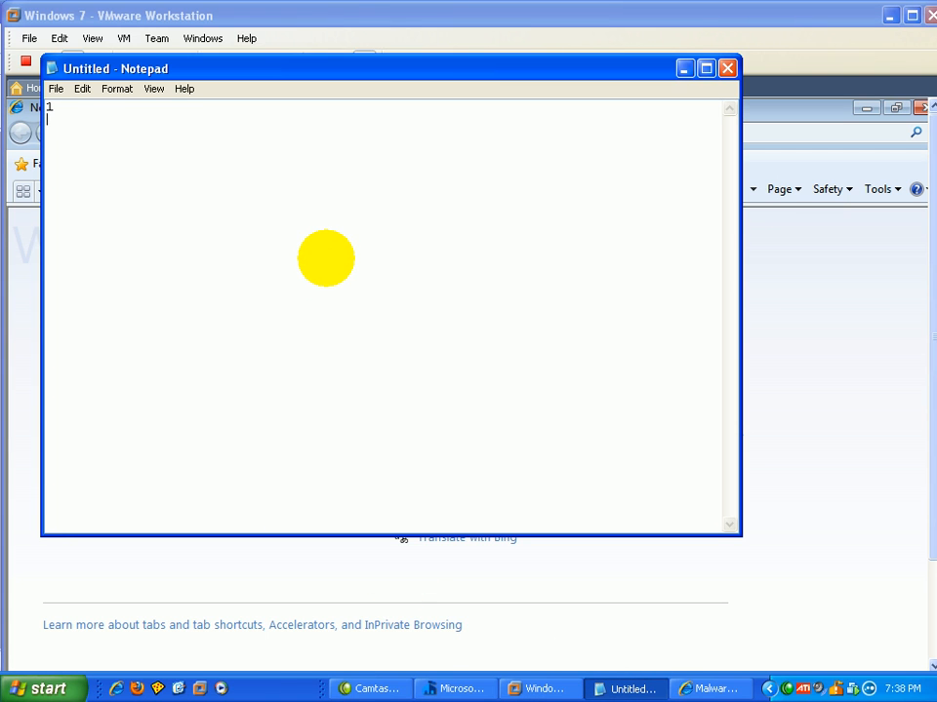
type("0")
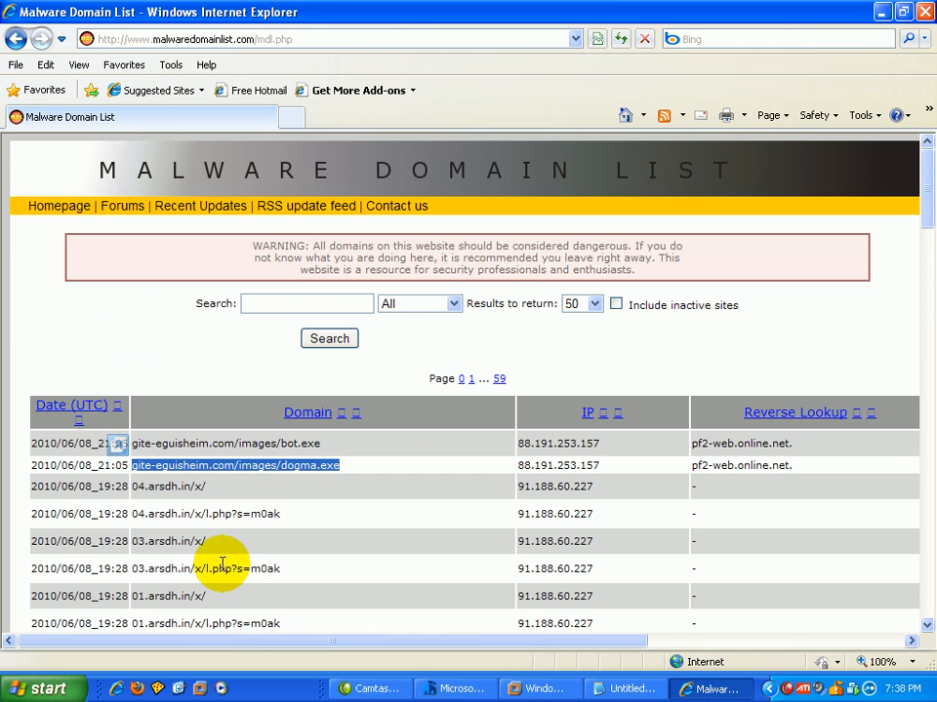
scroll("right", 3)
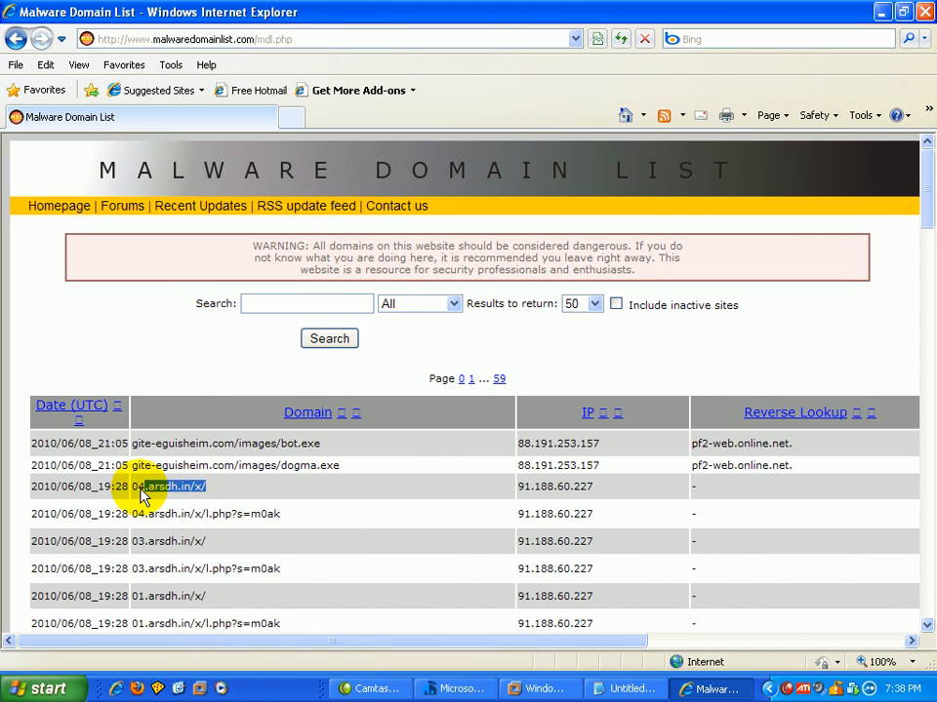
double_click(169, 486)
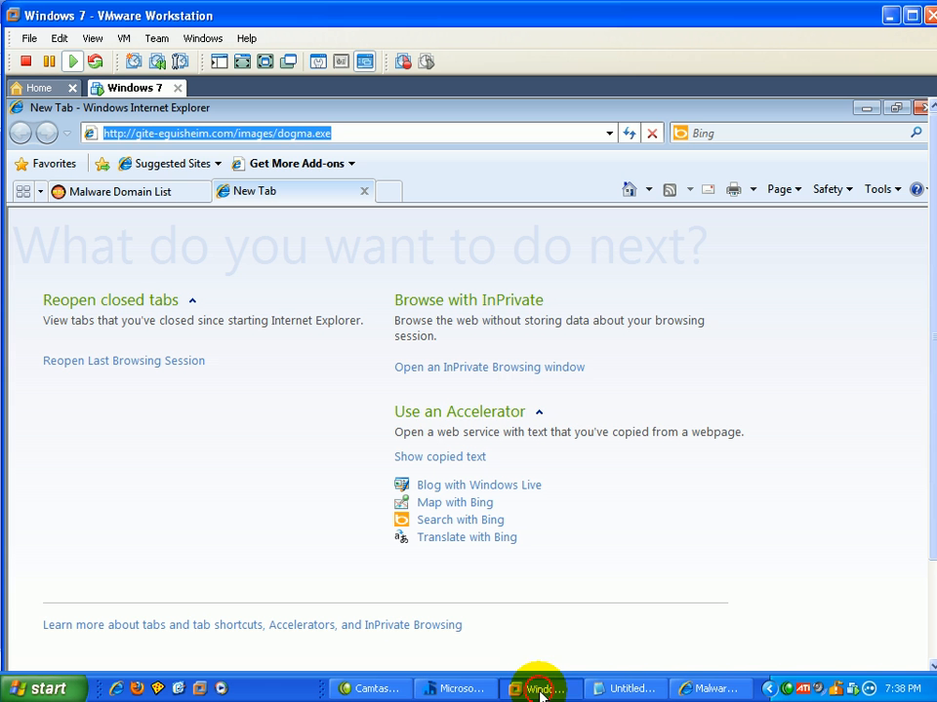
type("04.arsdh.in/x/")
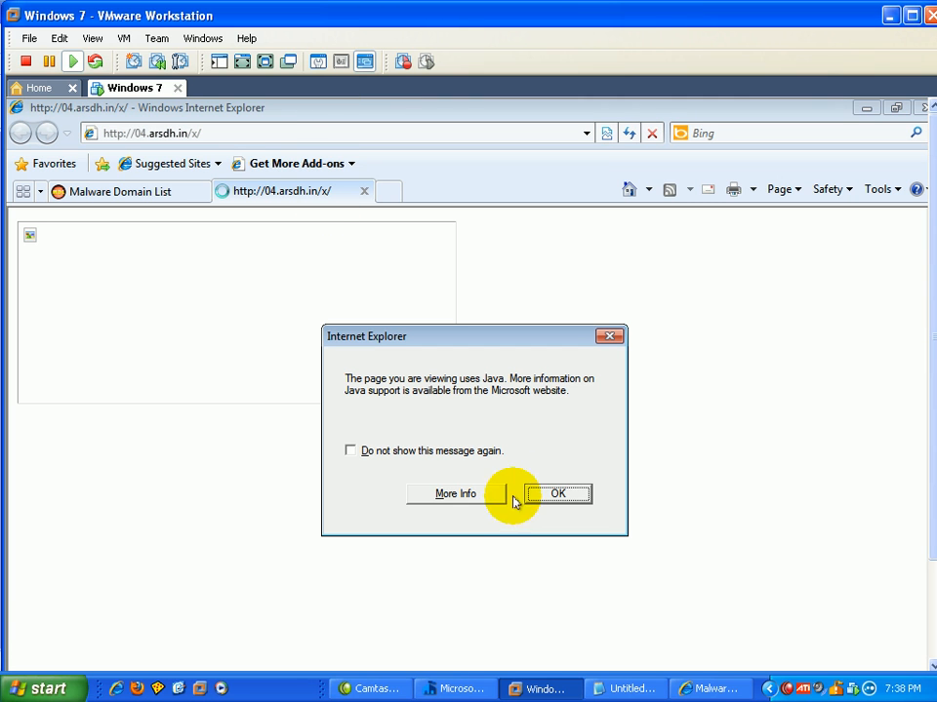
Step: Dismiss the Java notice, review the VM's 42 processes in Task Manager, then close it
left_click(557, 493)
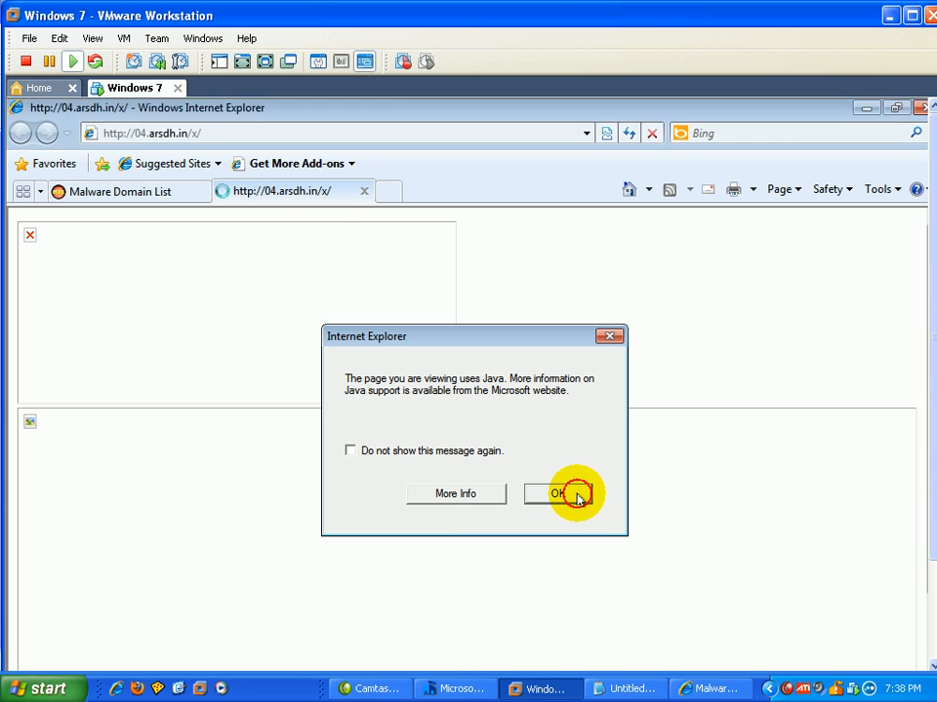
left_click(555, 494)
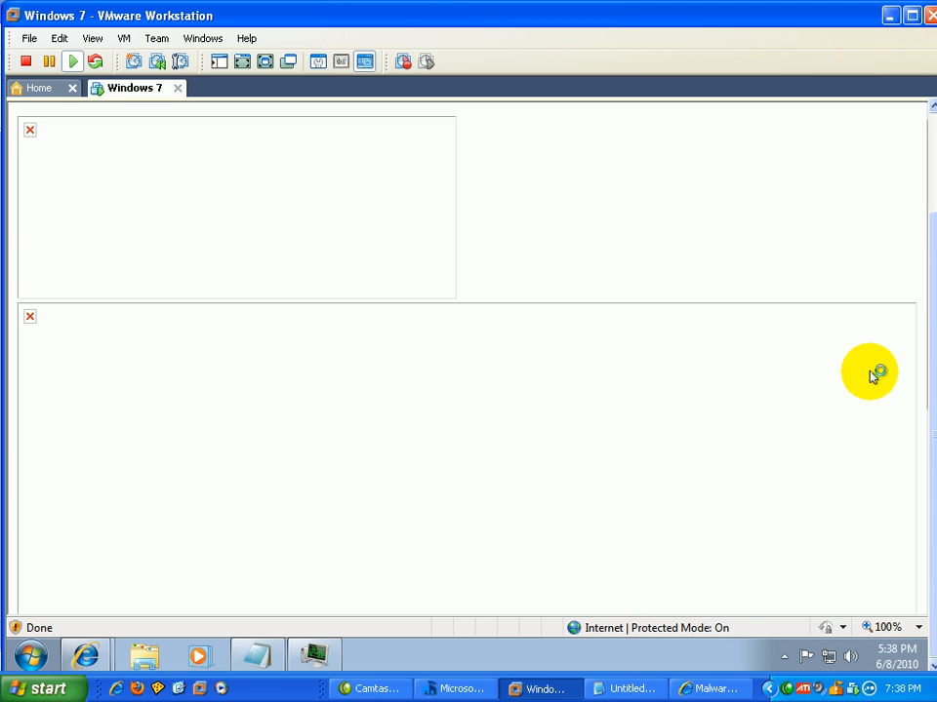
mouse_move(905, 326)
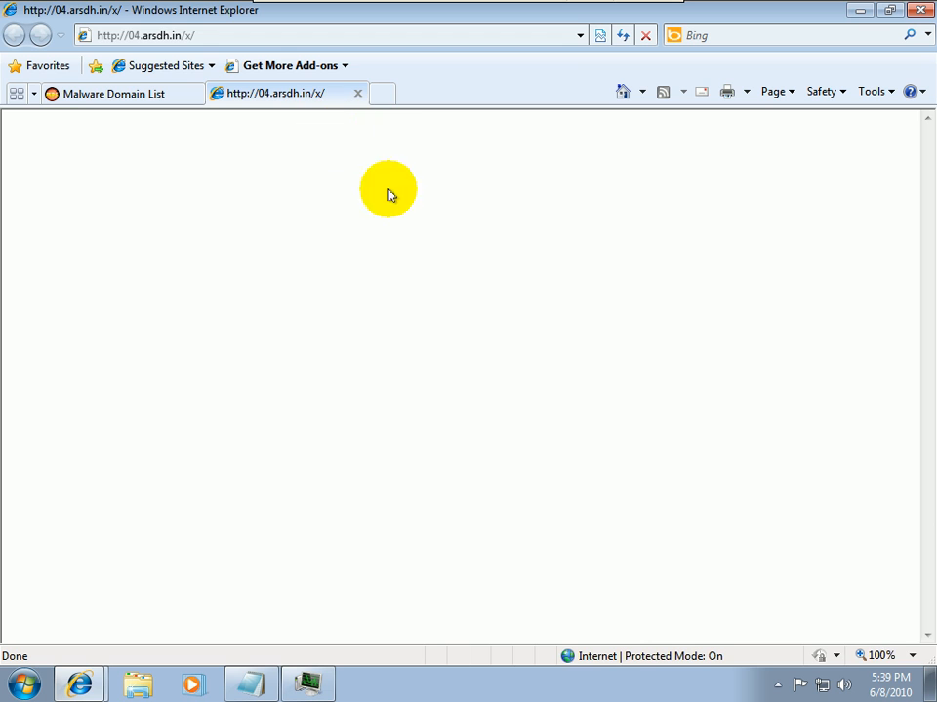
mouse_move(546, 668)
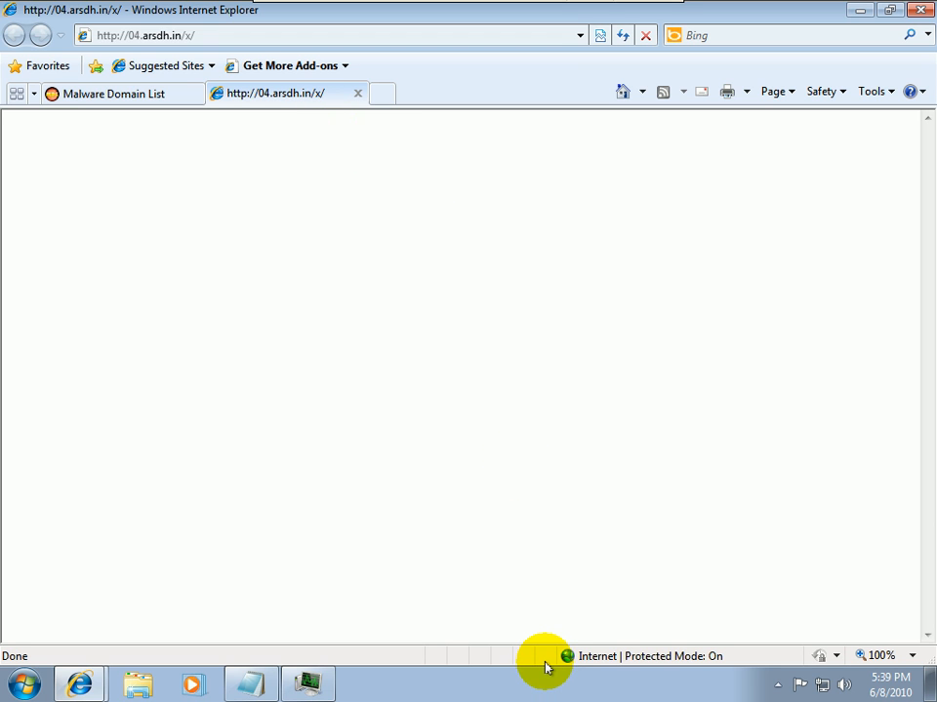
mouse_move(554, 659)
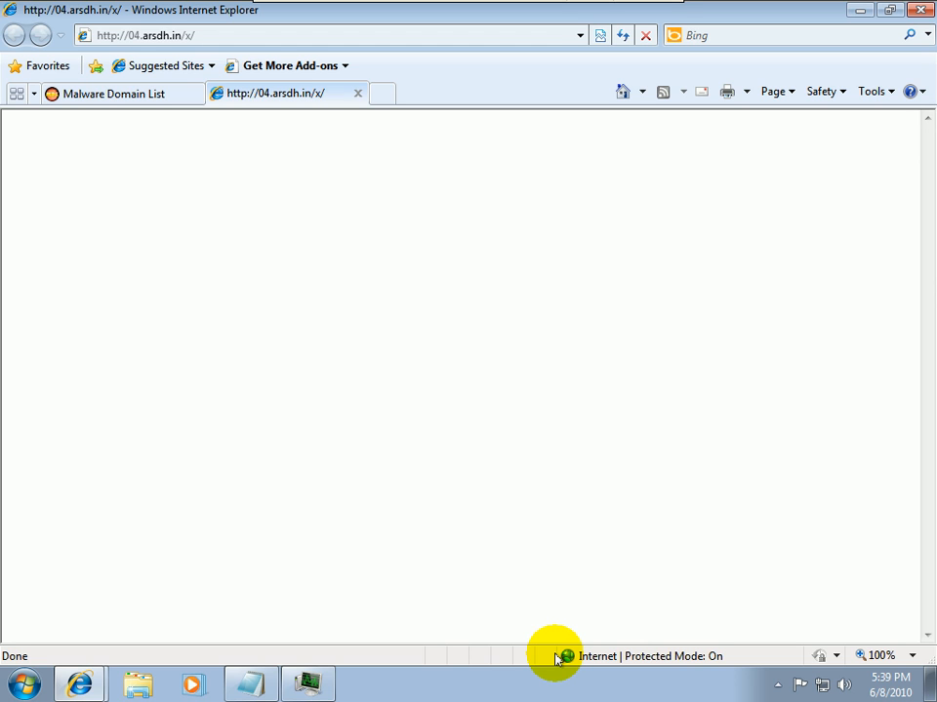
mouse_move(529, 501)
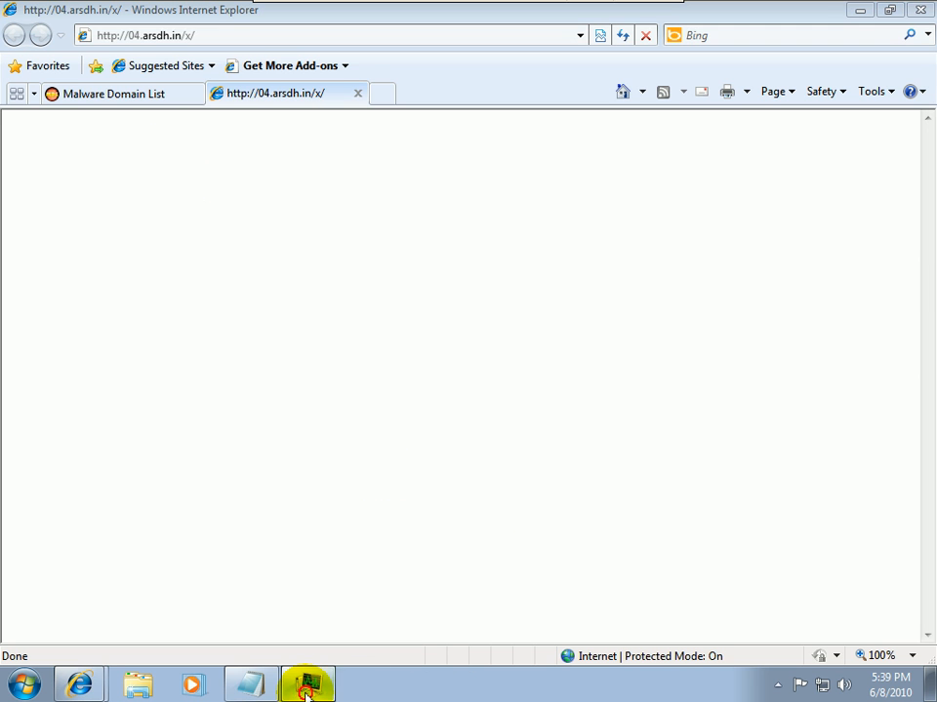
left_click(308, 683)
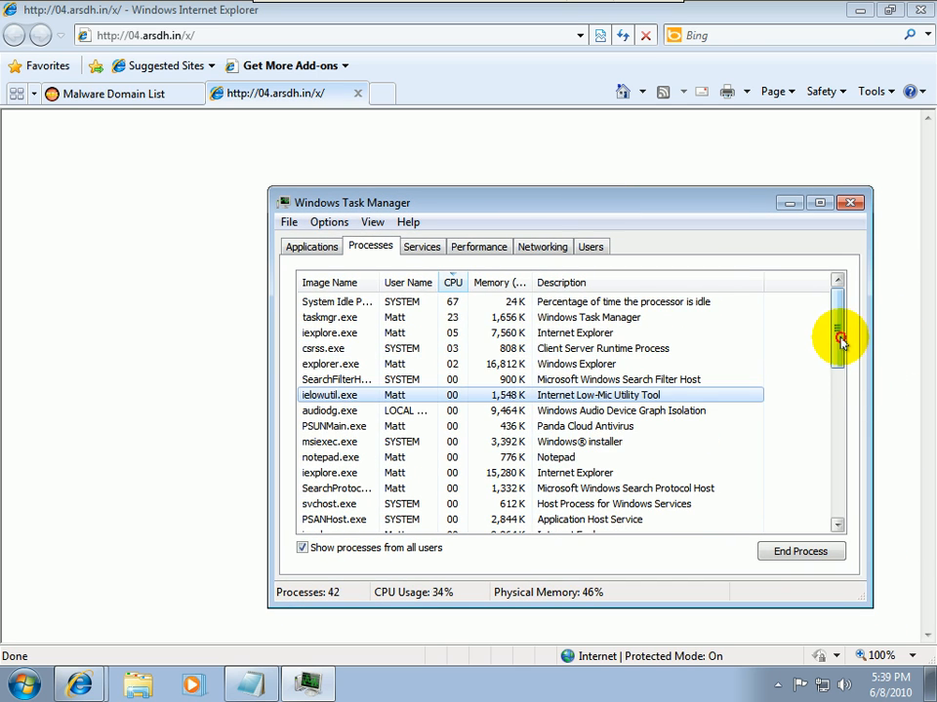
scroll("down", 3)
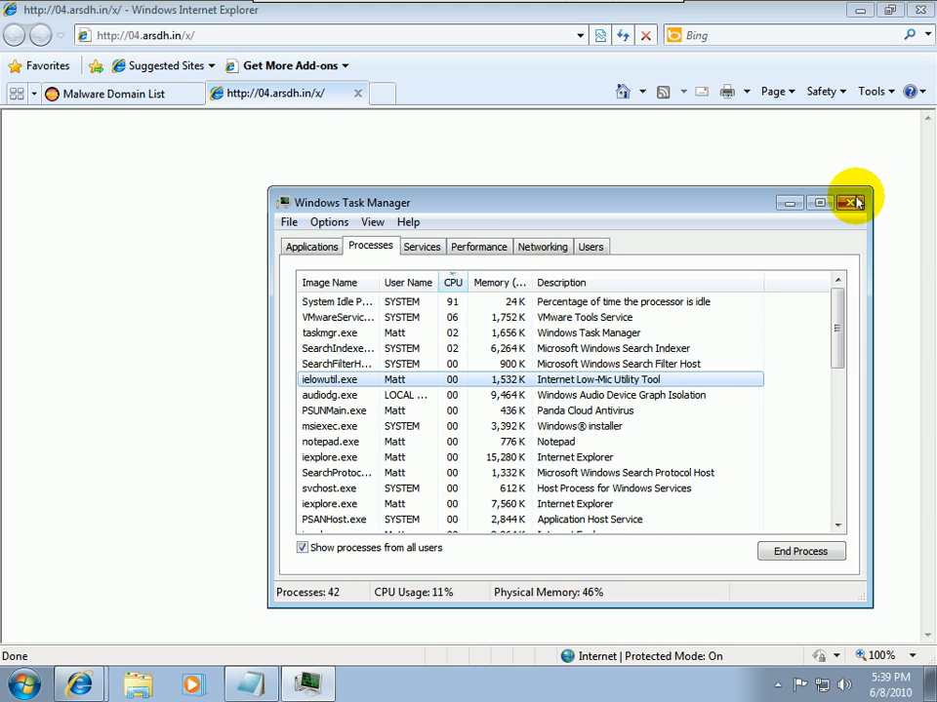
left_click(851, 202)
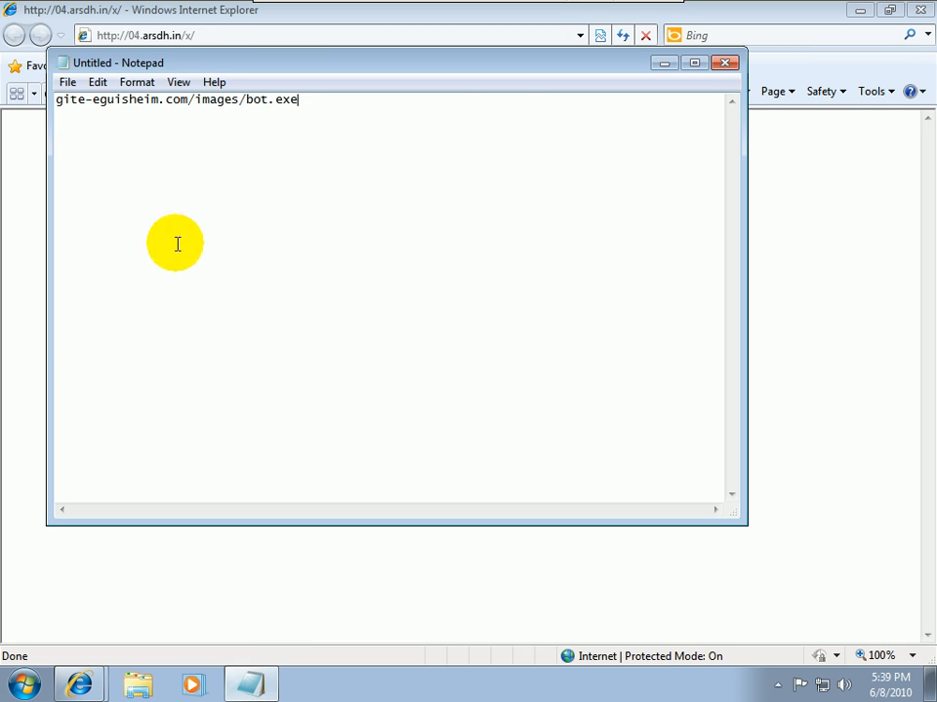
Step: Close Notepad without saving and return to the Malware Domain List tab
left_click(725, 63)
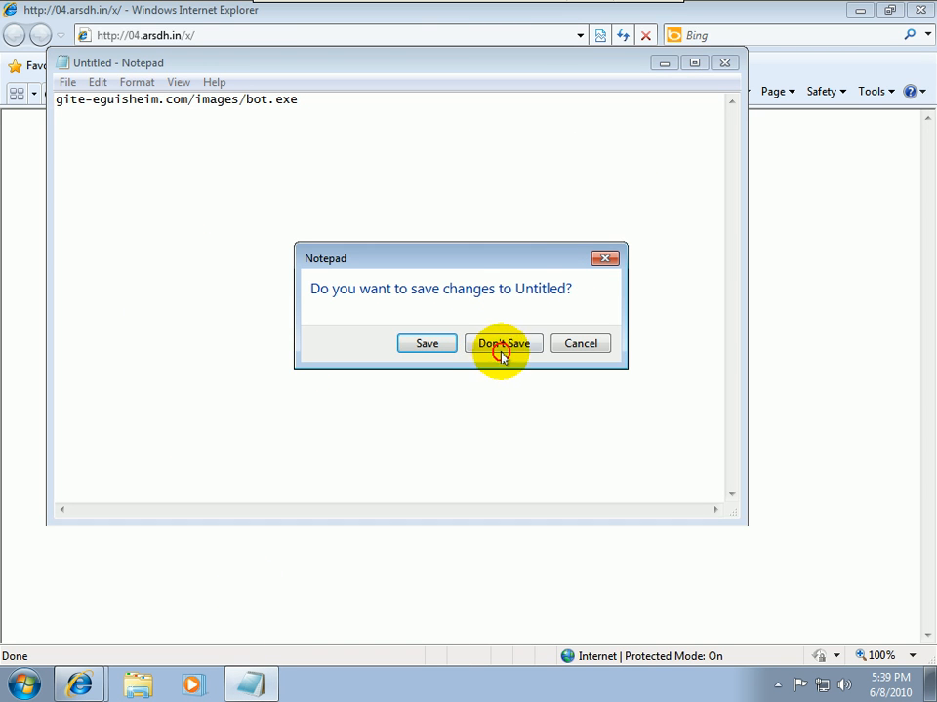
left_click(503, 343)
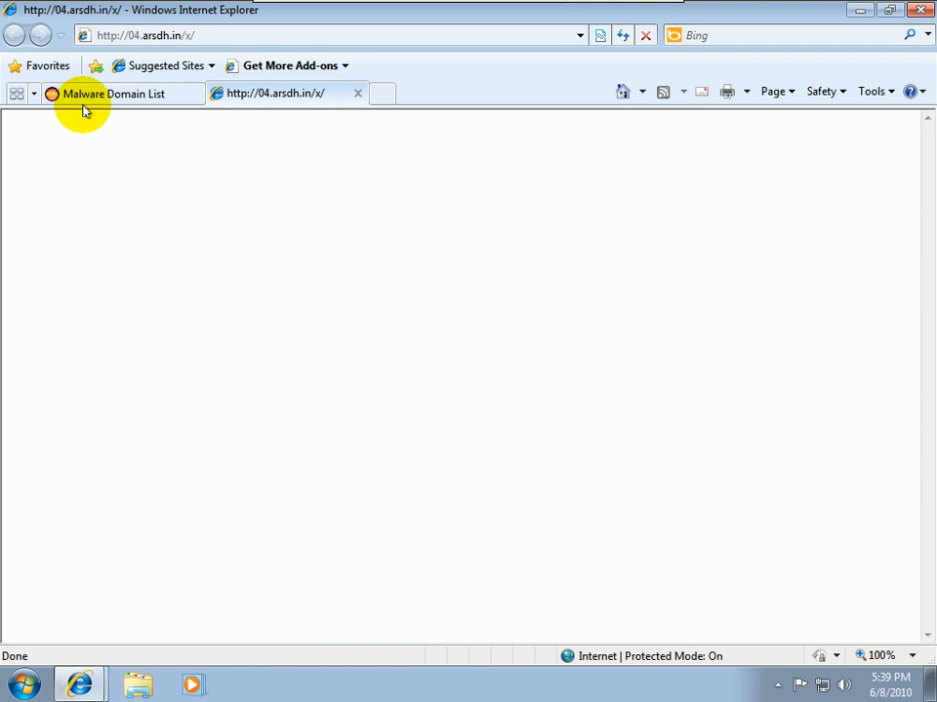
left_click(112, 93)
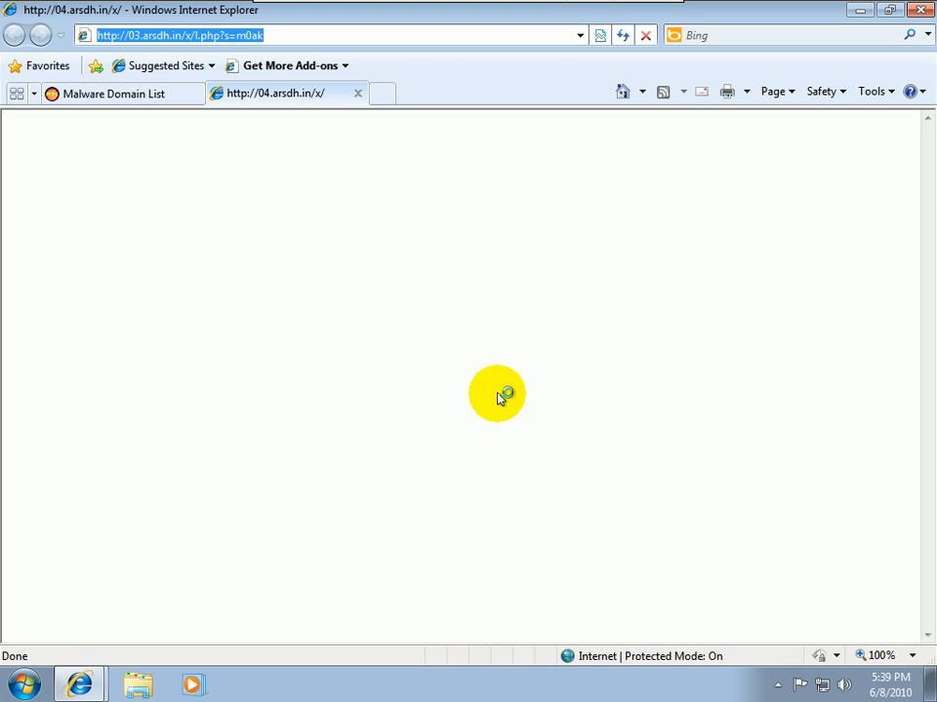
mouse_move(499, 399)
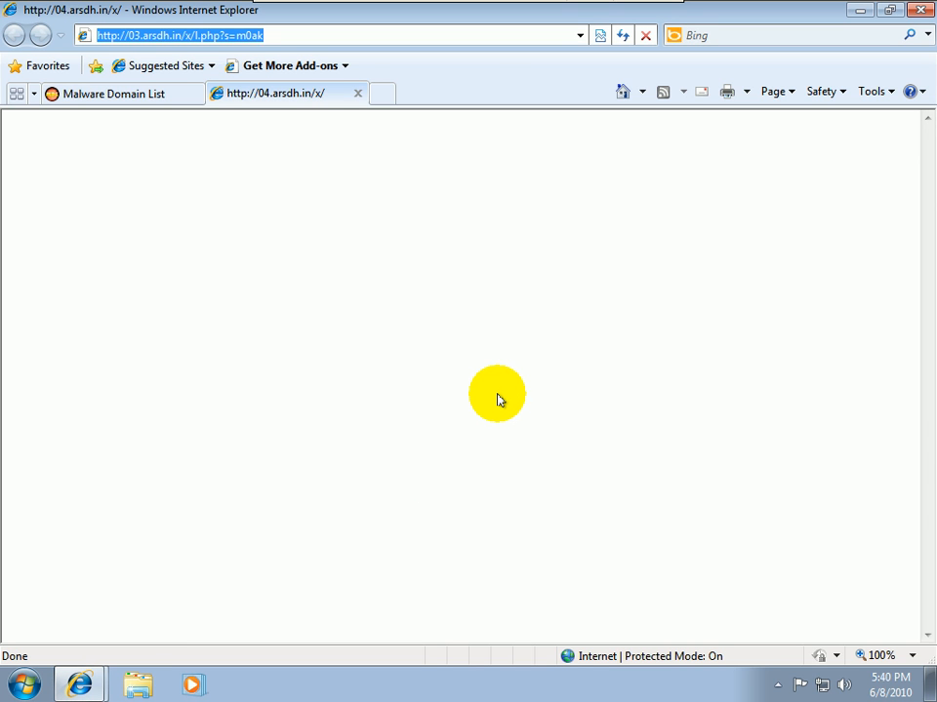
mouse_move(439, 683)
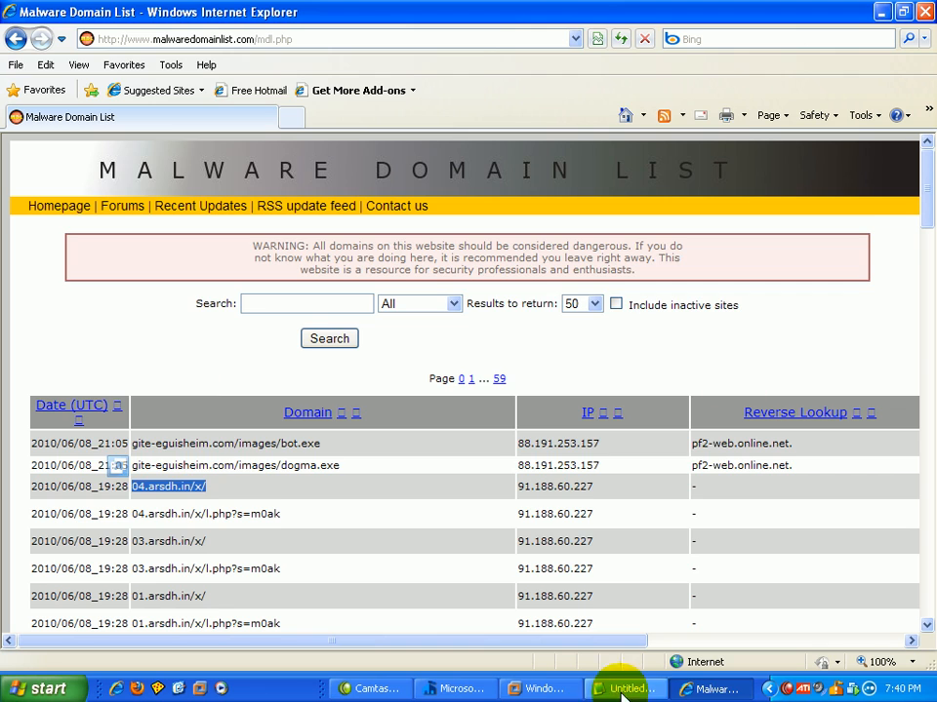
Step: Record a 'not sure' result in the host's Notepad tally and close the VM's Task Manager
left_click(625, 689)
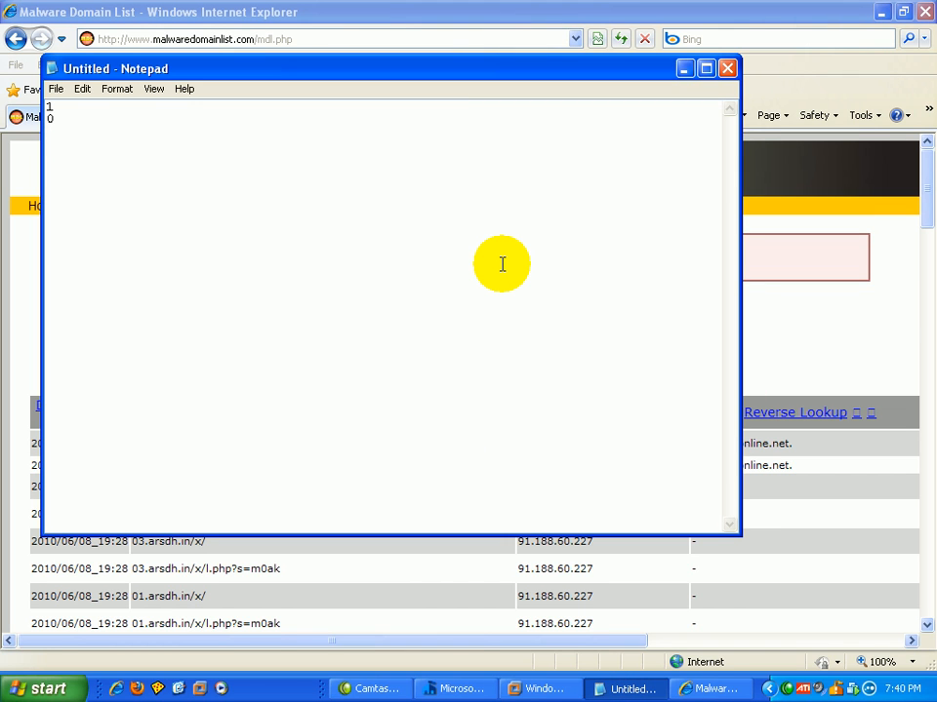
type("0")
type("1 - not")
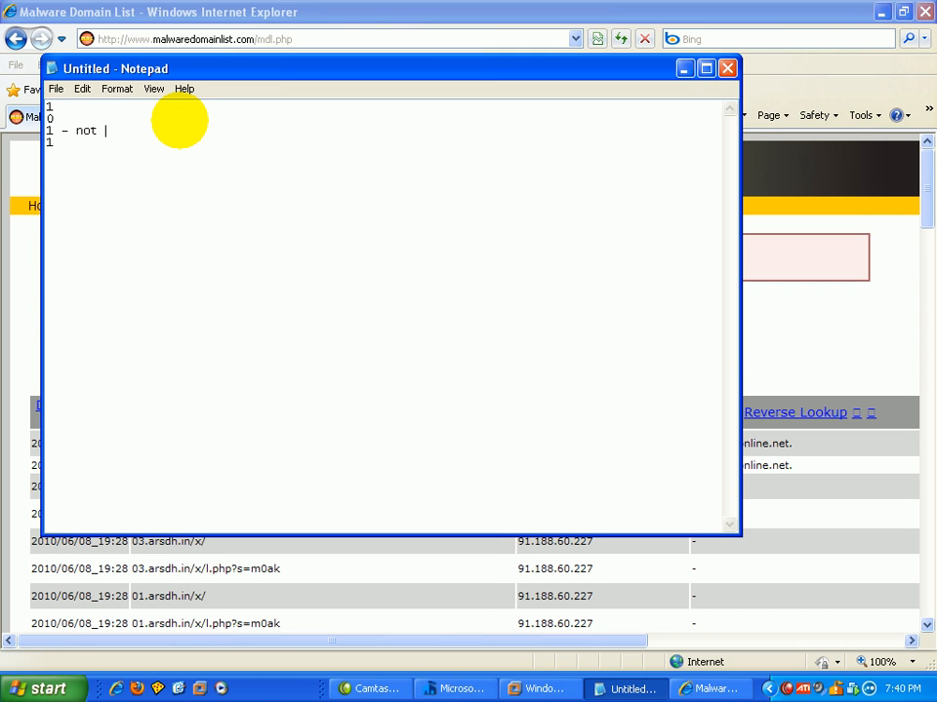
type("sure")
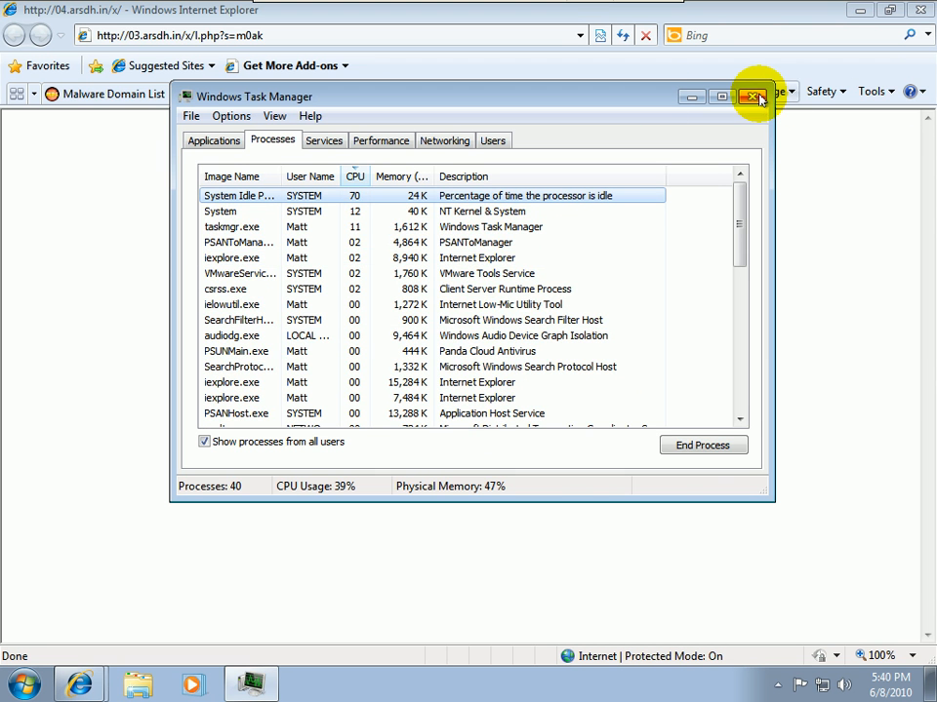
left_click(751, 96)
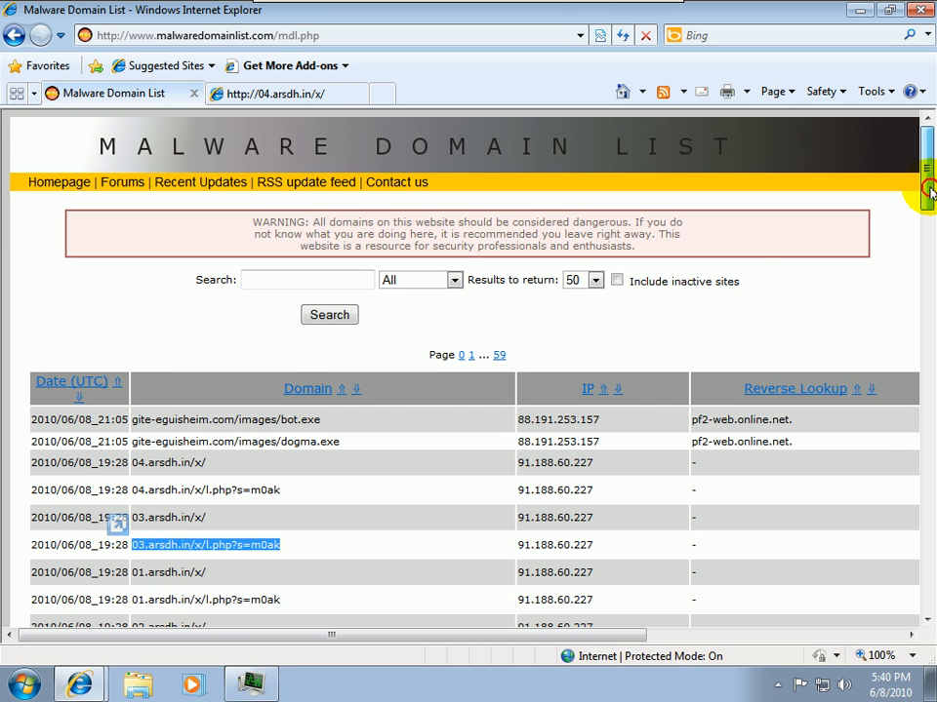
Step: Visit keridiangelis.com/v8/, dismiss its Java notice, and cancel the exe.exe download
scroll("down", 3)
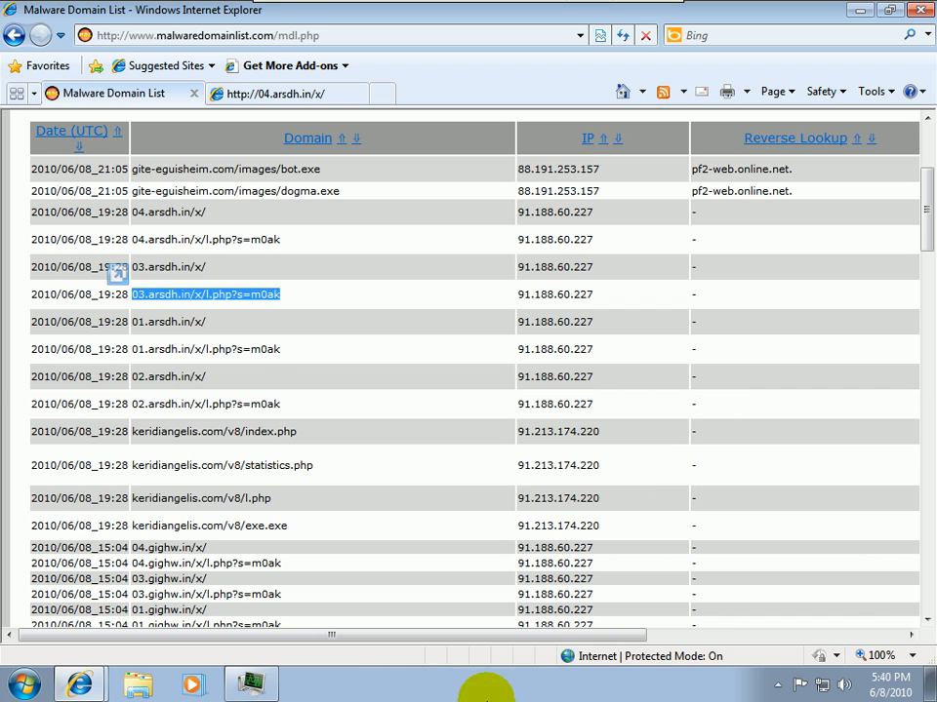
scroll("right", 3)
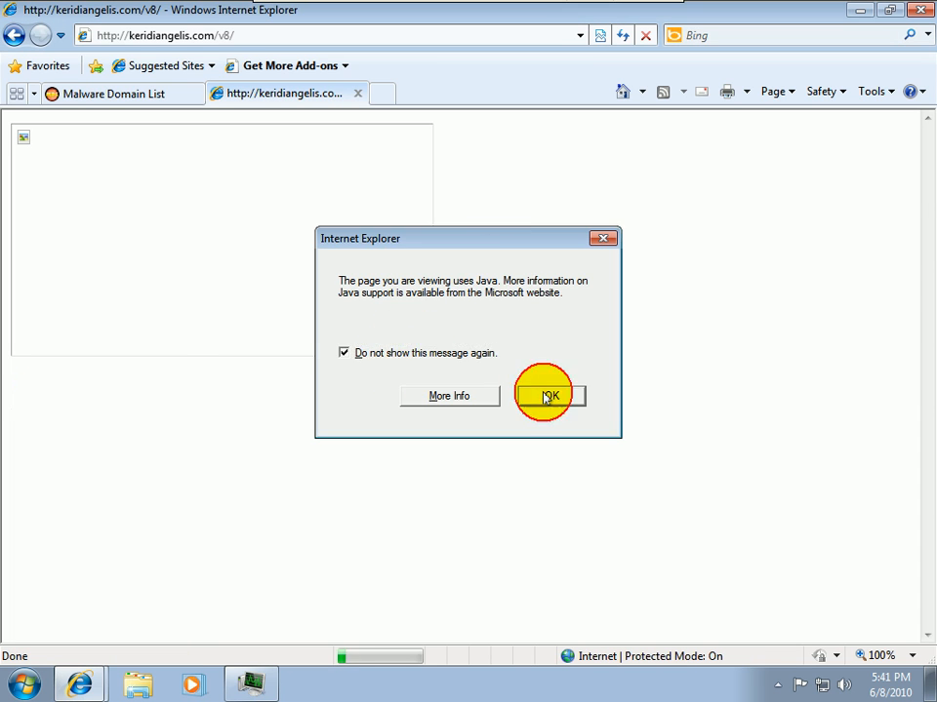
left_click(549, 396)
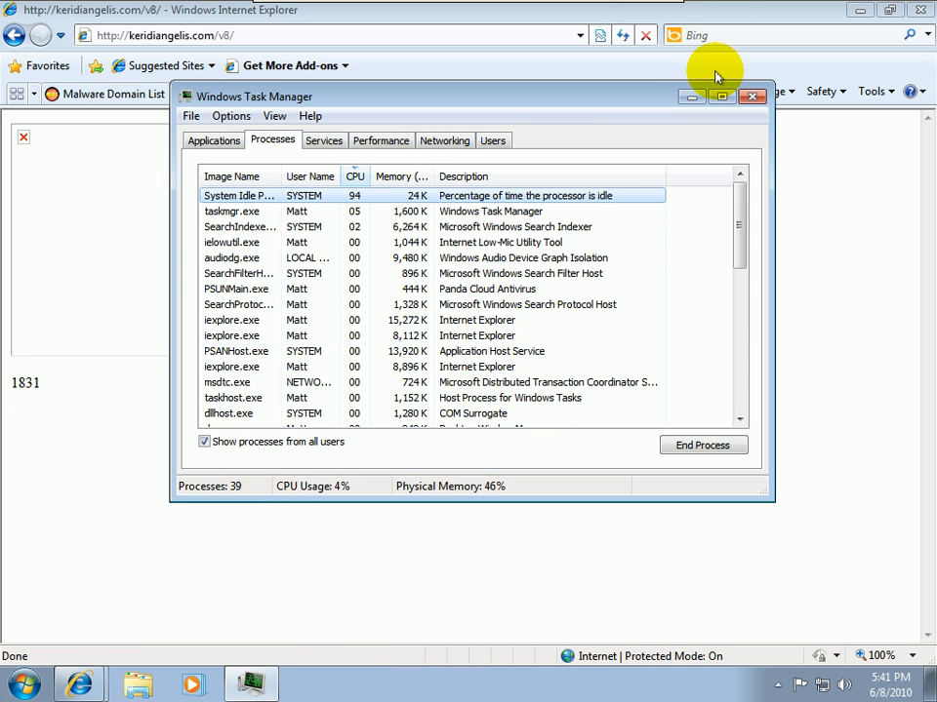
left_click(752, 96)
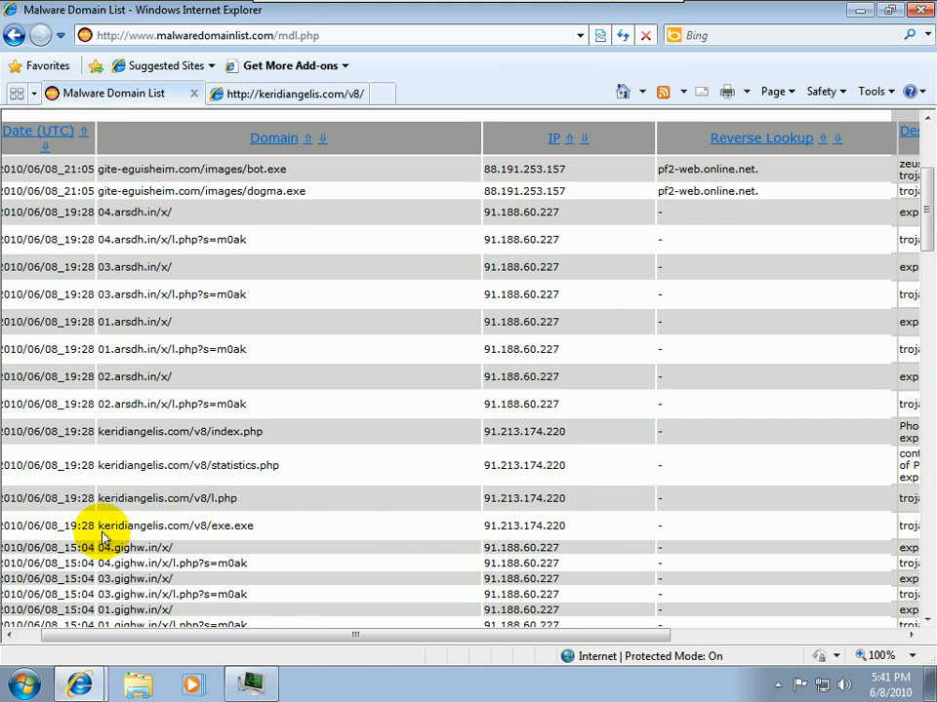
double_click(173, 526)
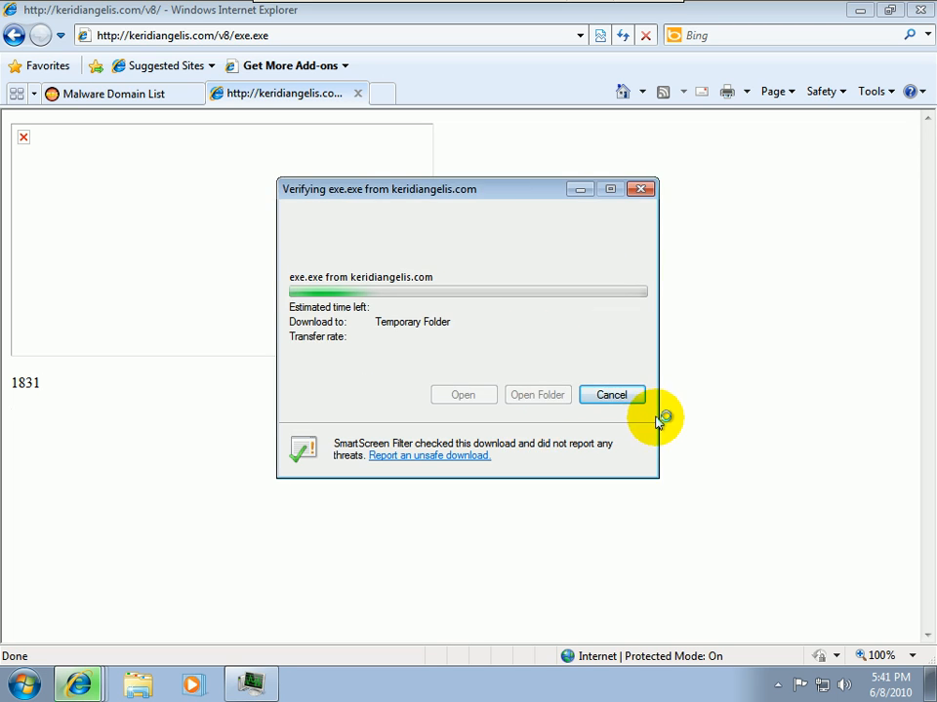
left_click(611, 394)
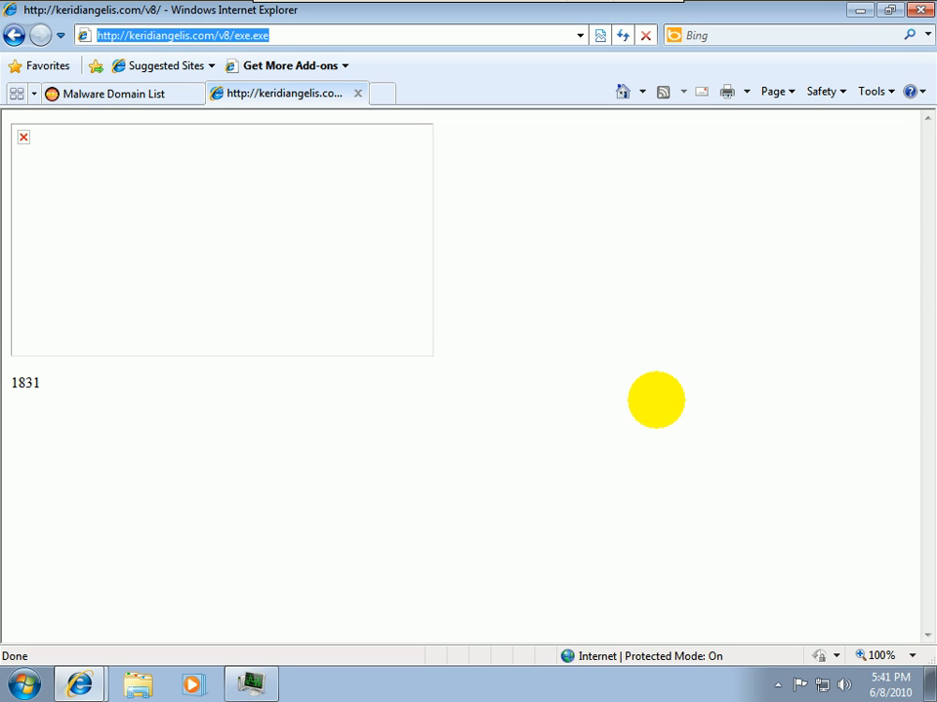
mouse_move(656, 410)
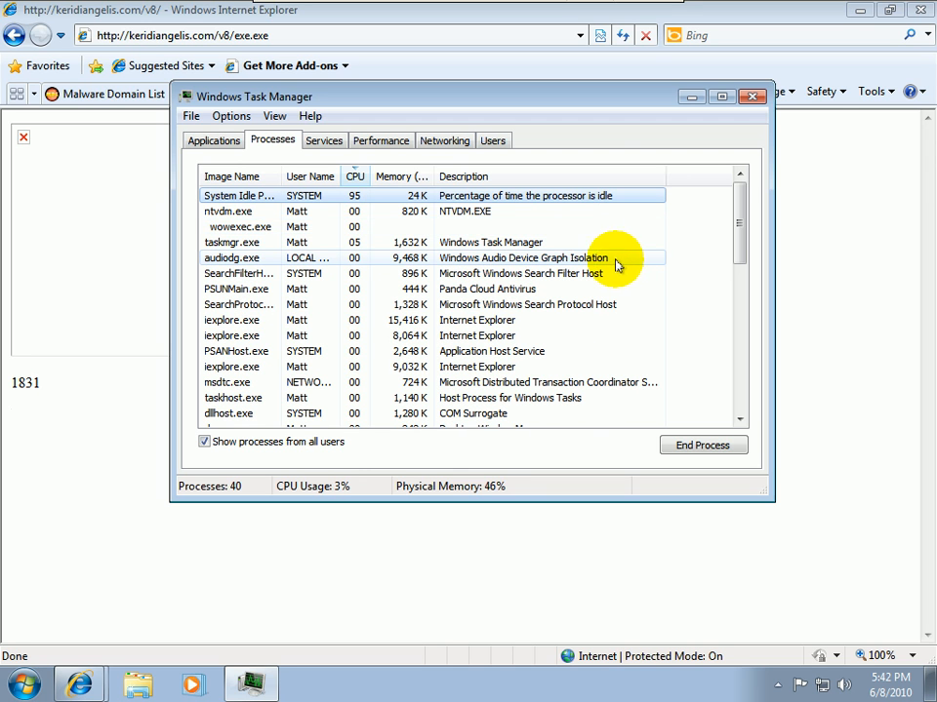
Step: Sort the VM's Task Manager processes by Image Name and scroll through the 38 entries
left_click(231, 177)
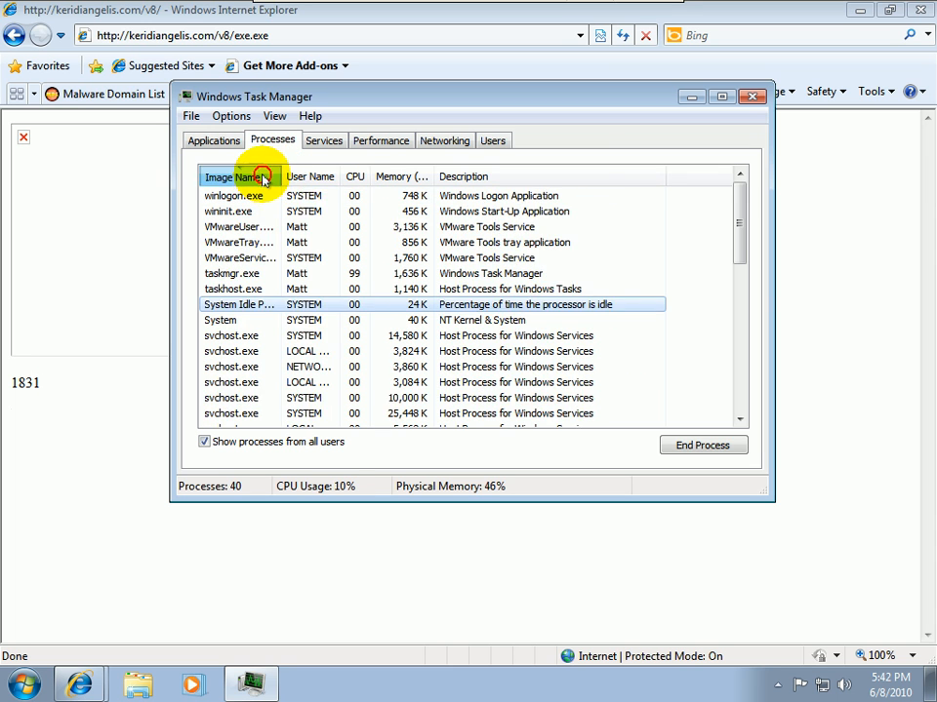
left_click(231, 177)
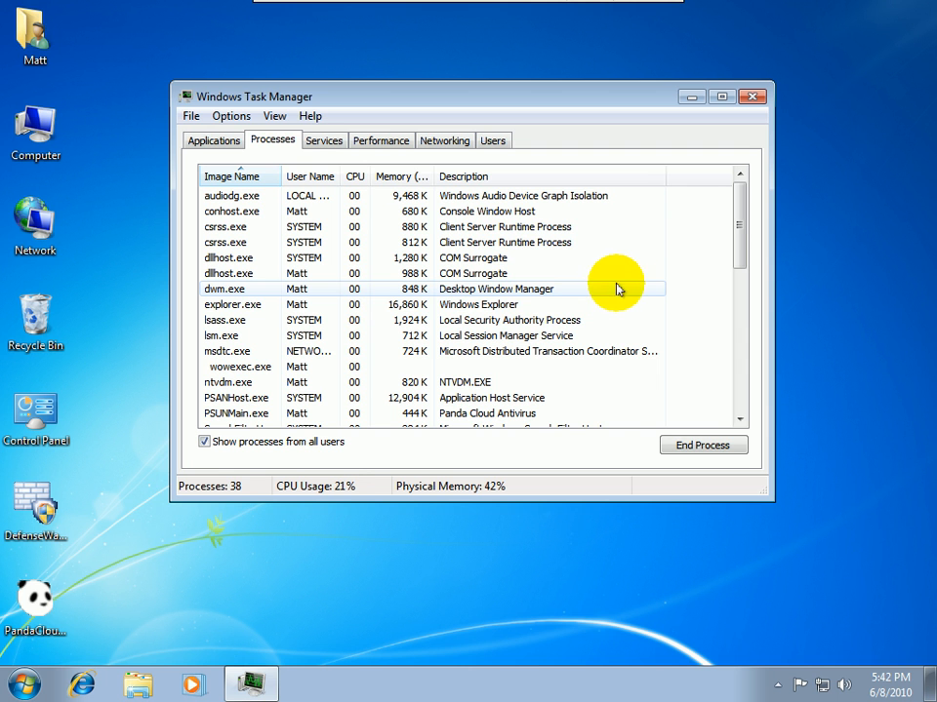
scroll("down", 3)
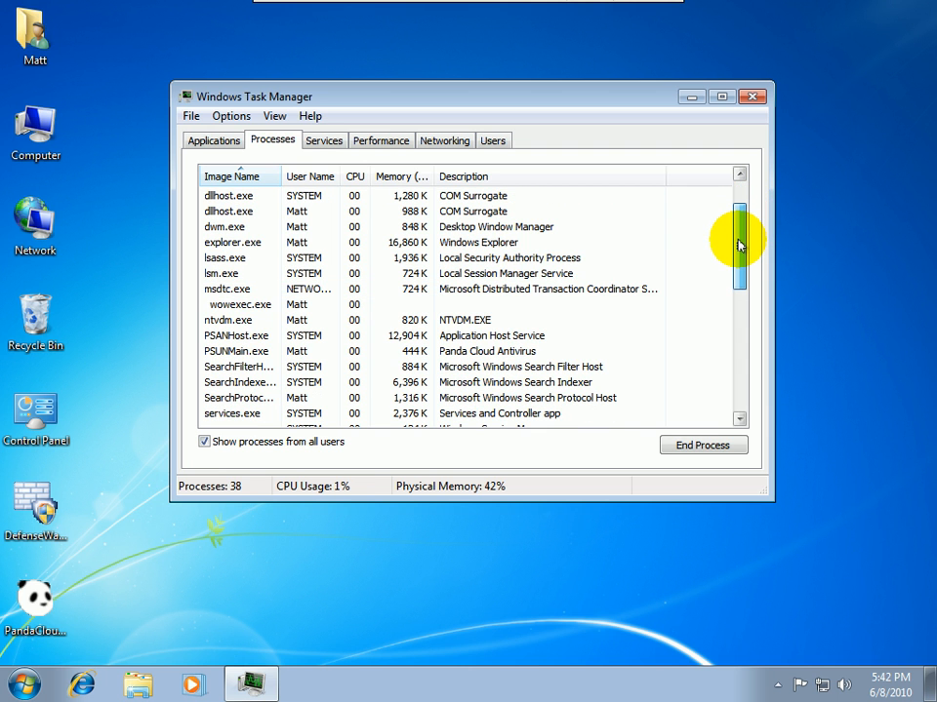
left_click_drag(740, 244, 739, 283)
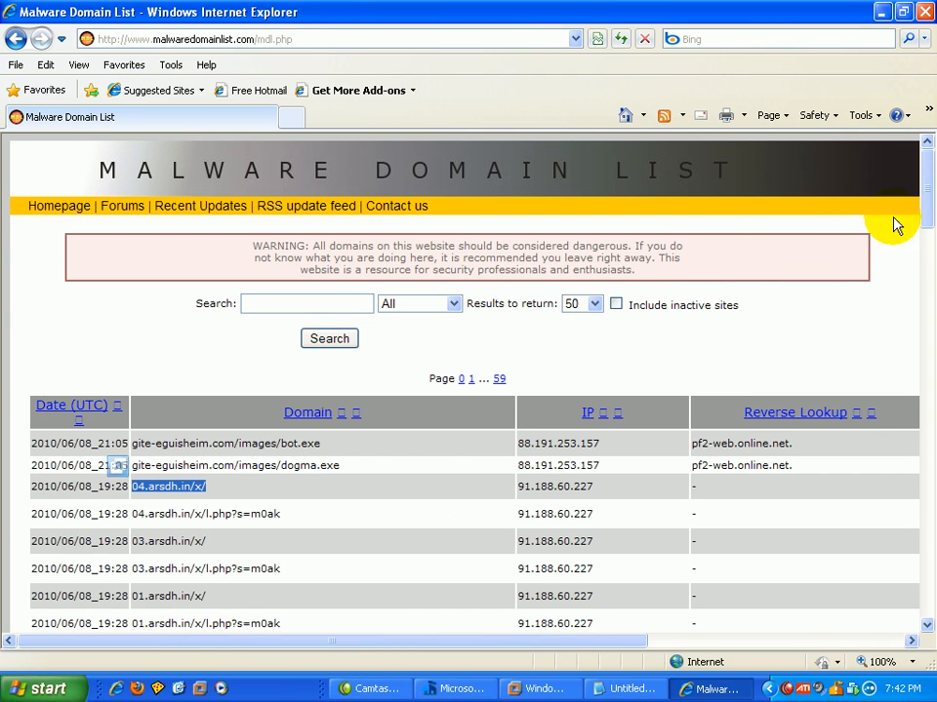
Step: Scroll the host's Malware Domain List down past the keridiangelis.com entries
scroll("down", 3)
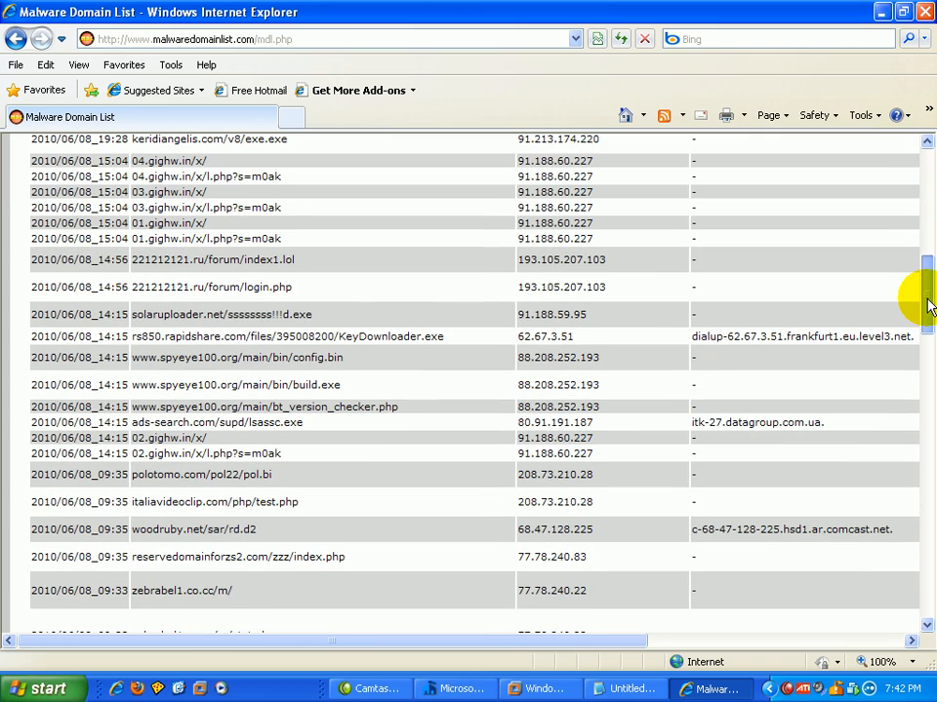
scroll("down", 3)
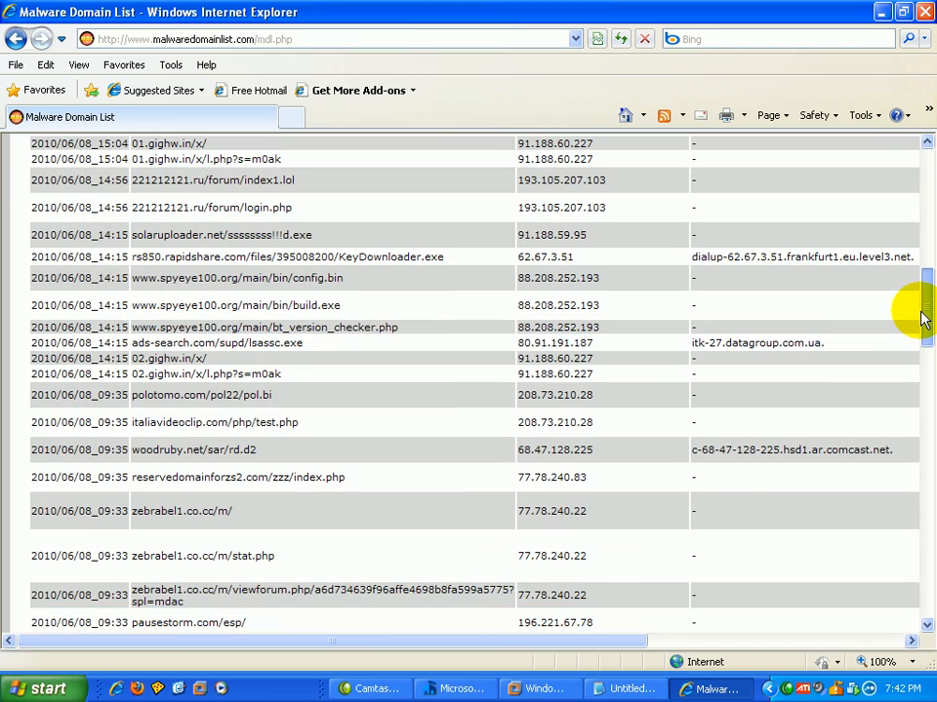
scroll("down", 3)
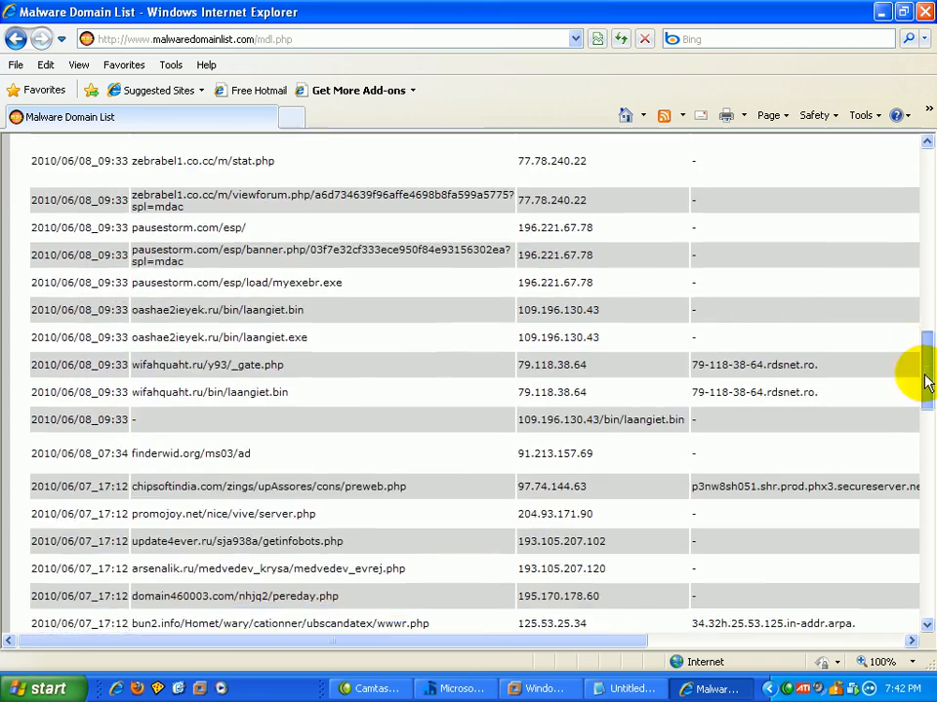
scroll("right", 3)
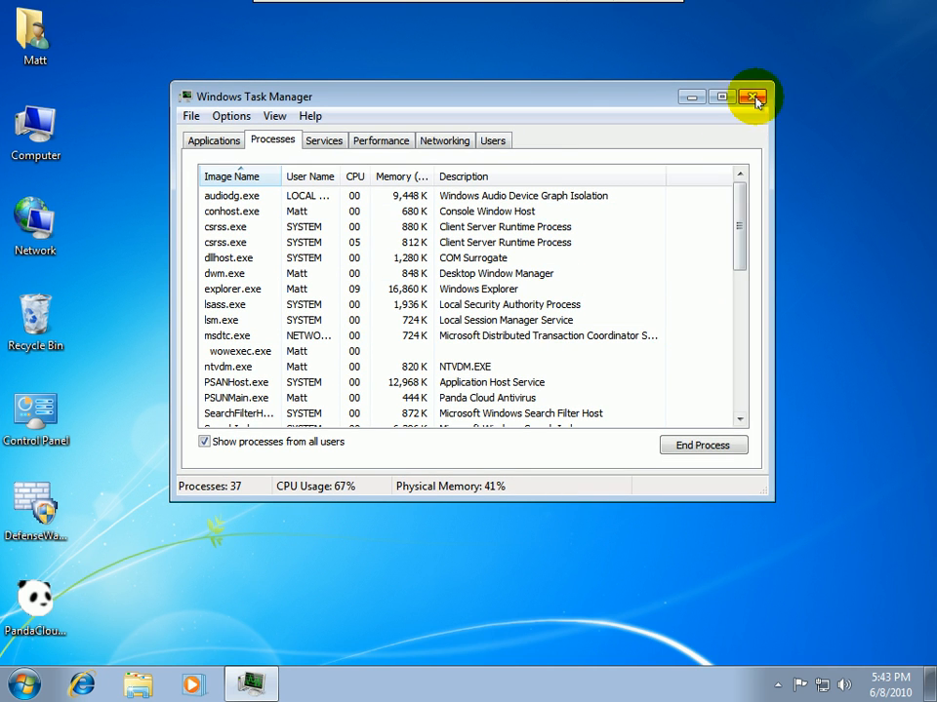
Step: Enter oashae2ieyek.ru/bin/laangiet.exe in the VM's Internet Explorer and add 1 to the tally
left_click(754, 97)
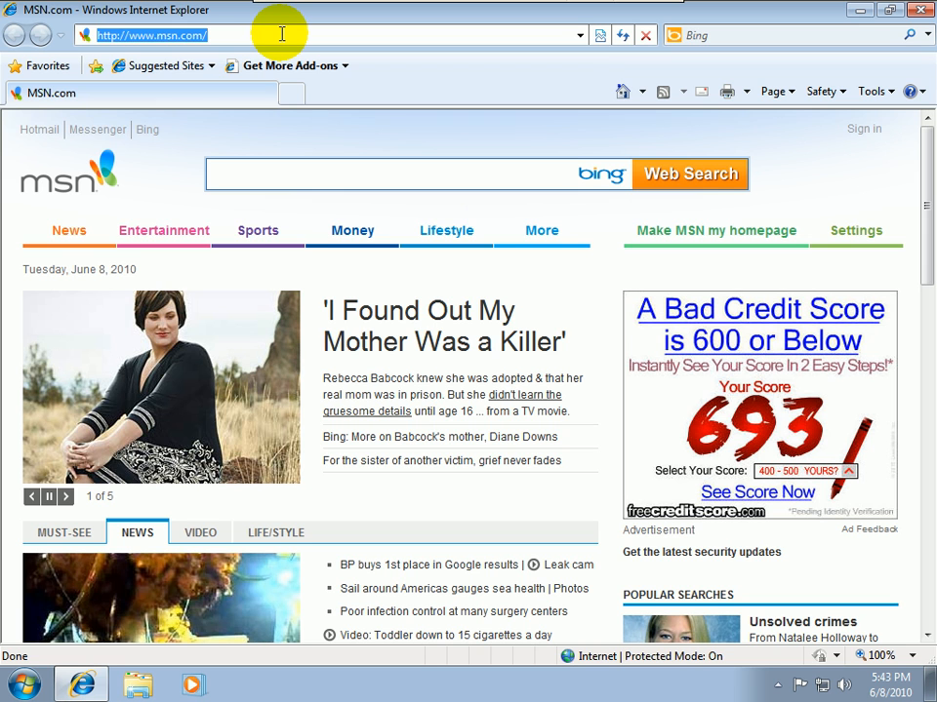
type("oashae2ieyek.ru/bin/laangiet.exe")
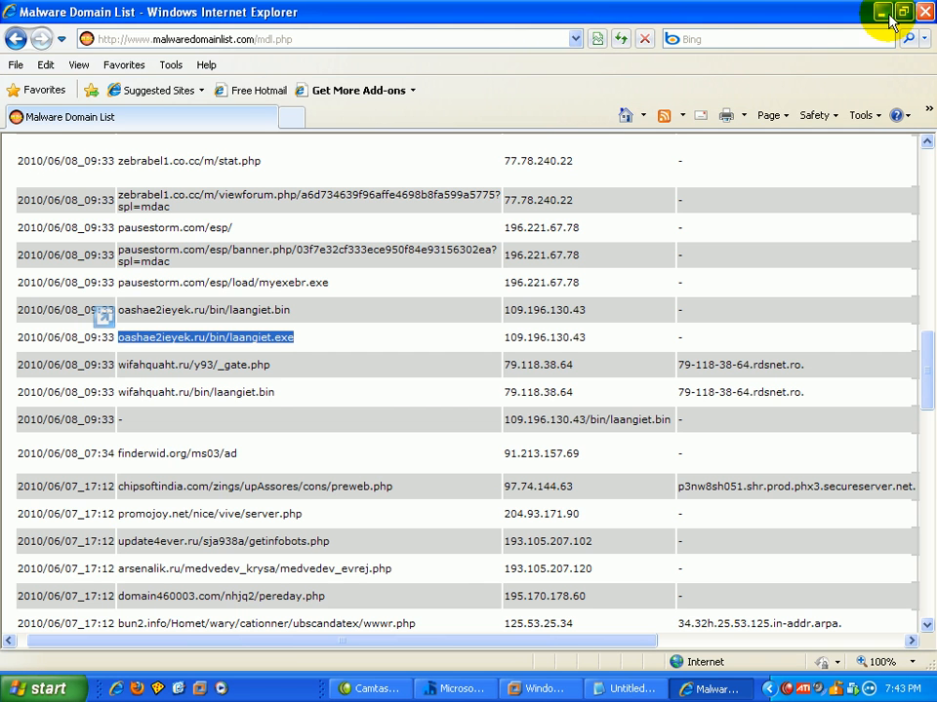
left_click(880, 12)
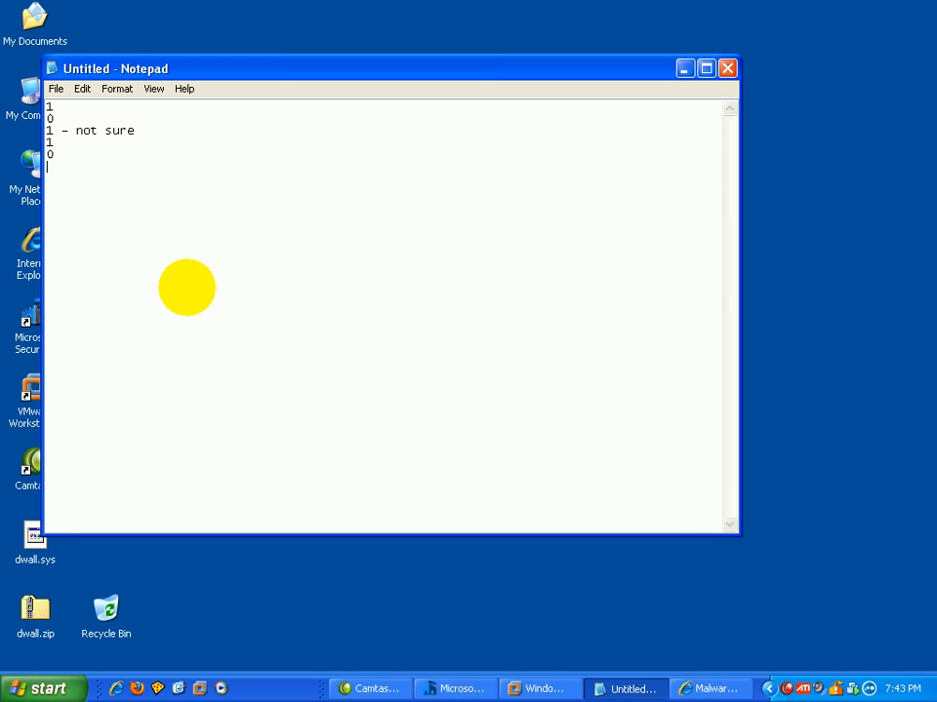
type("1")
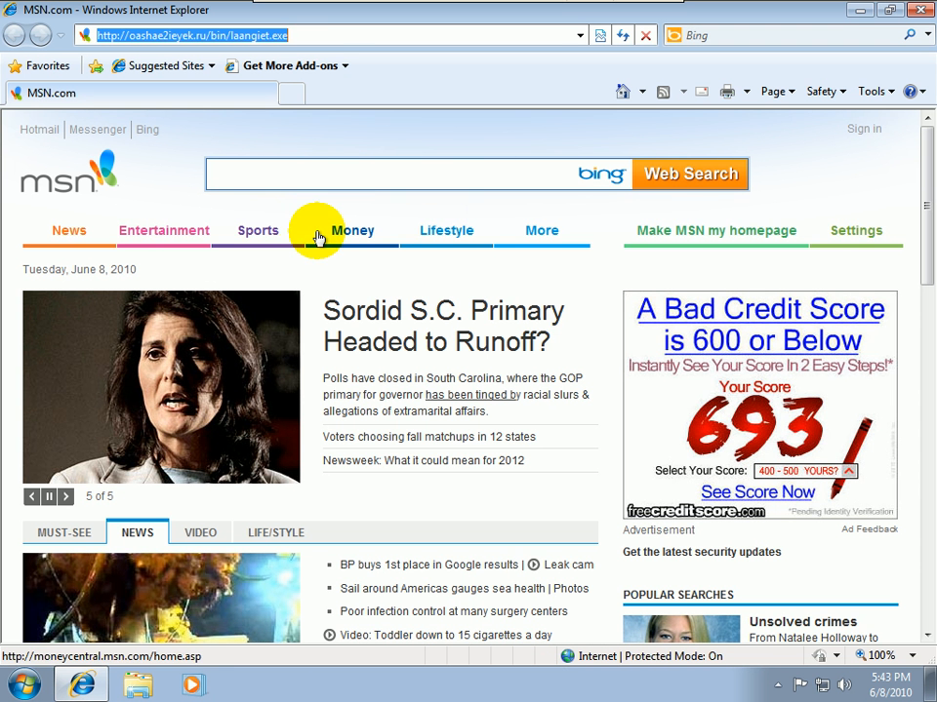
mouse_move(262, 266)
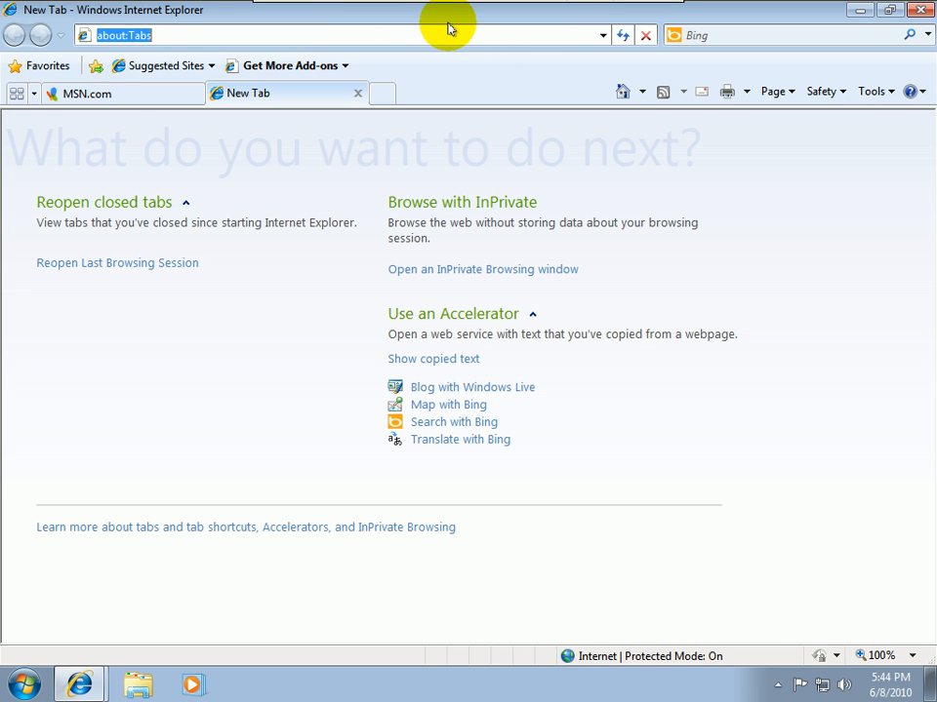
Step: Open the Malware Domain List in the VM from the address bar history
type("g")
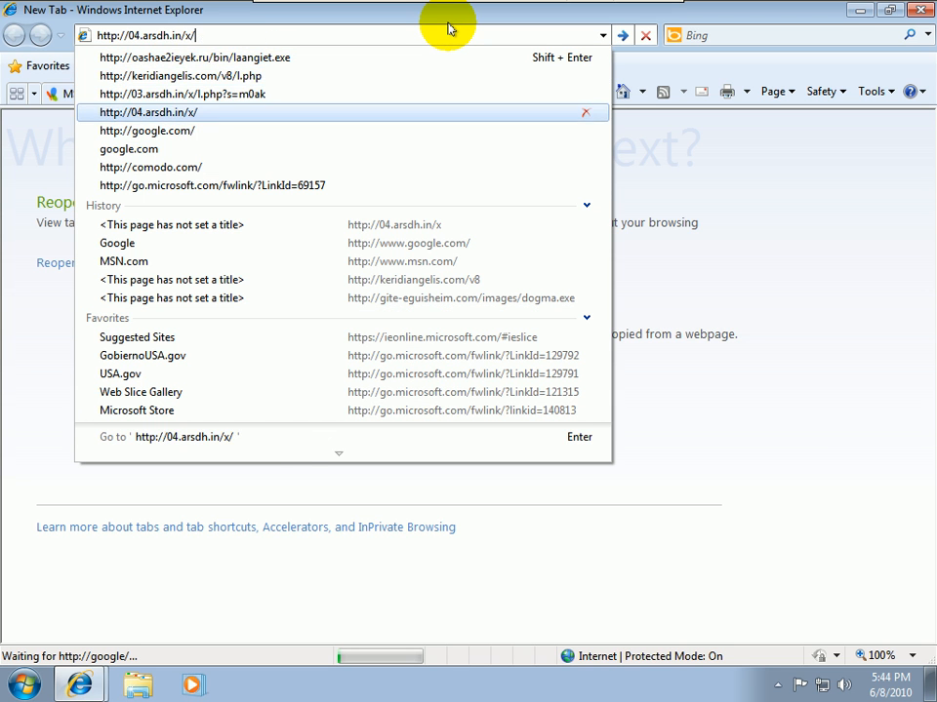
left_click(147, 130)
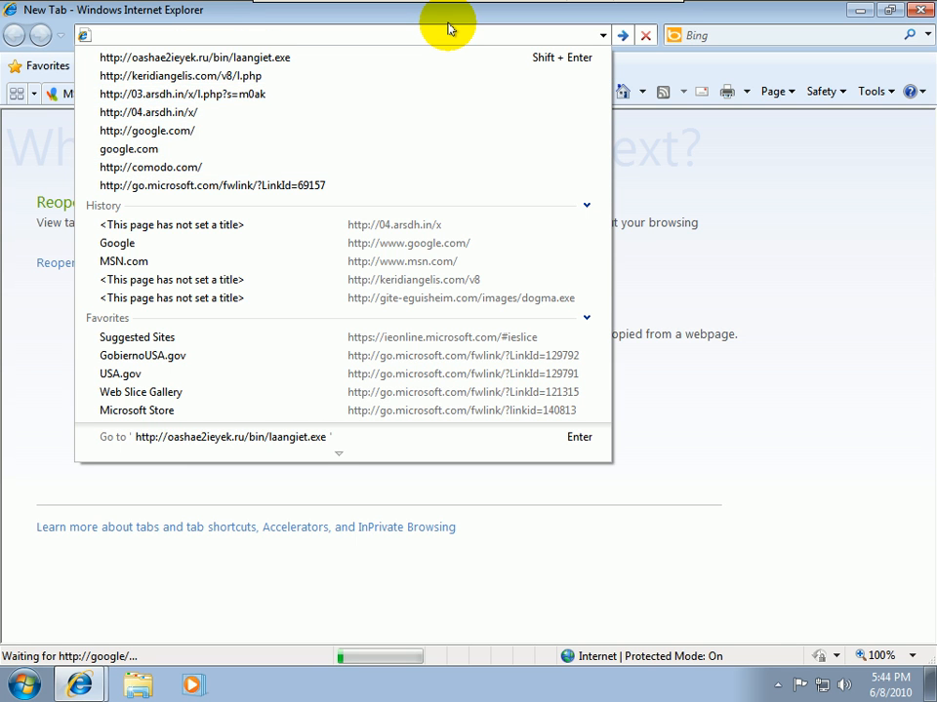
type("goog")
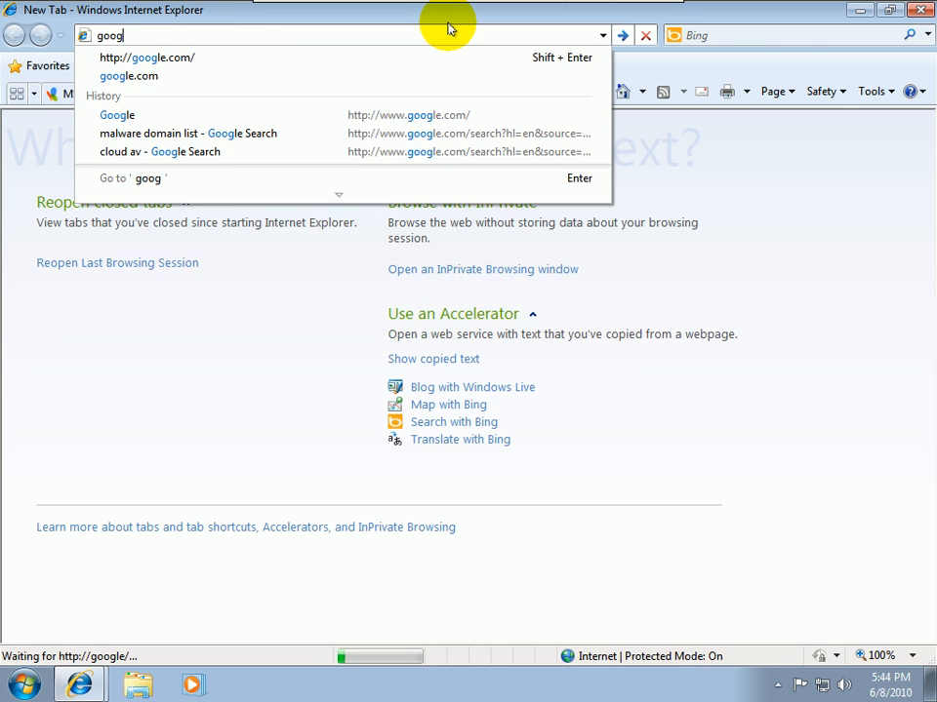
left_click(188, 134)
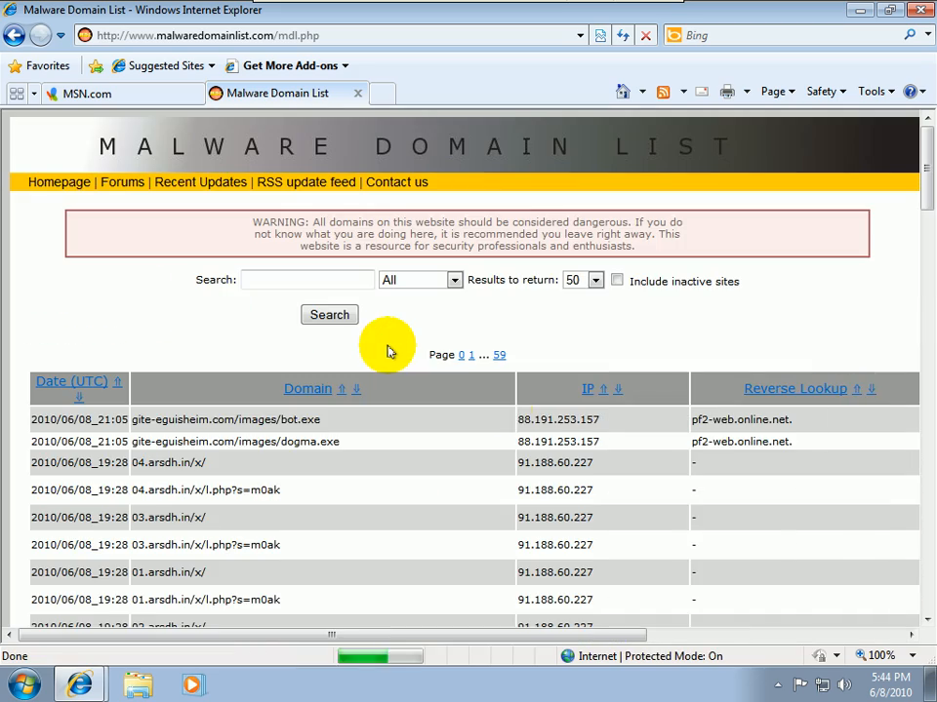
Step: Scroll the list and select the pcprotectorhelp.com/pc_protector.exe address
scroll("down", 3)
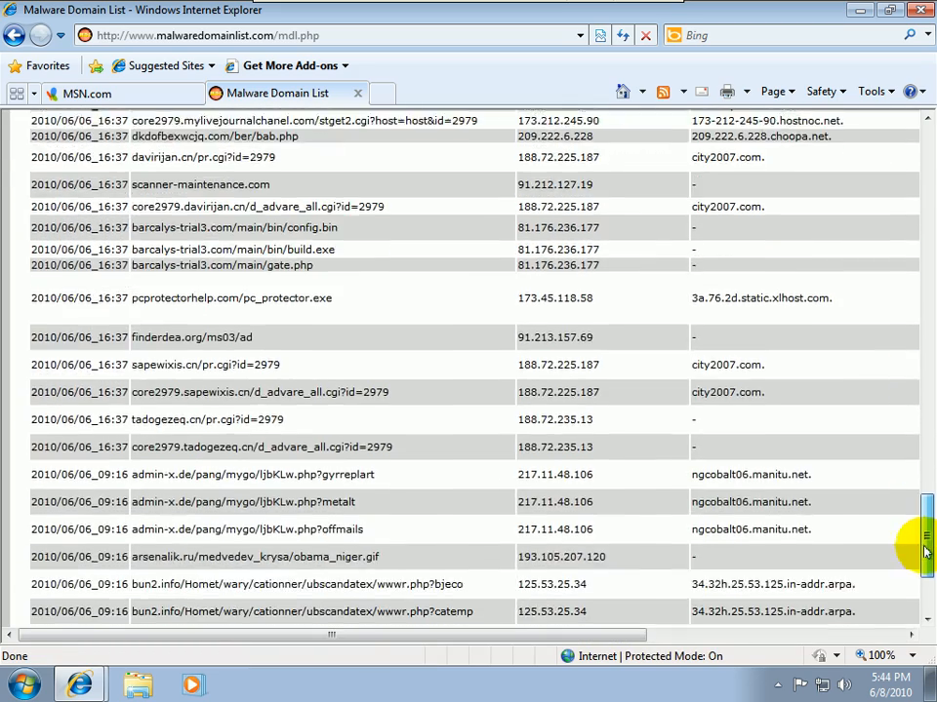
scroll("down", 3)
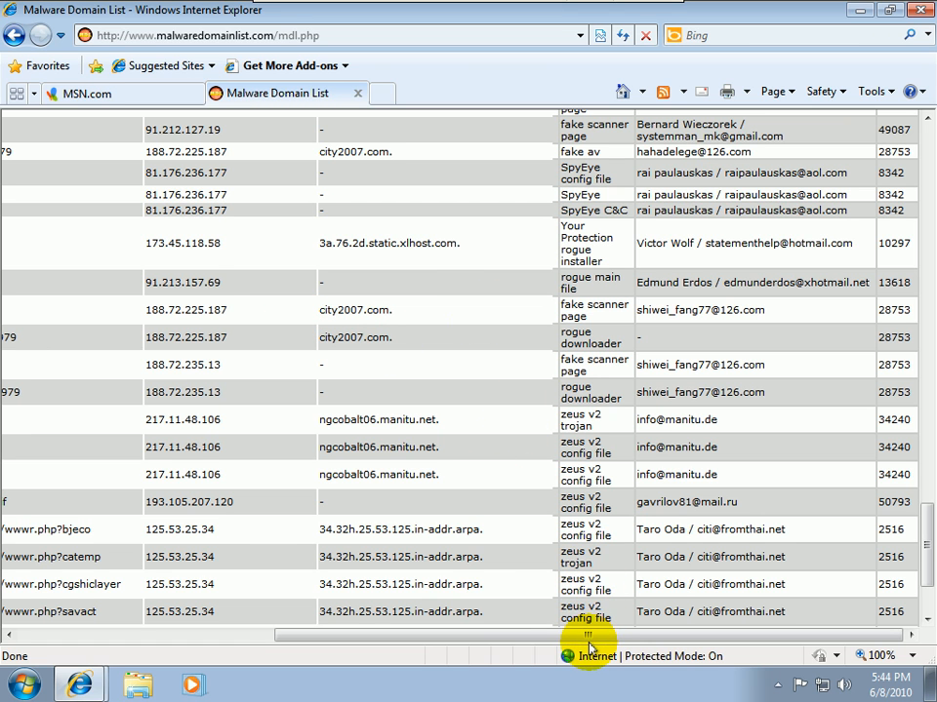
left_click_drag(590, 635, 429, 635)
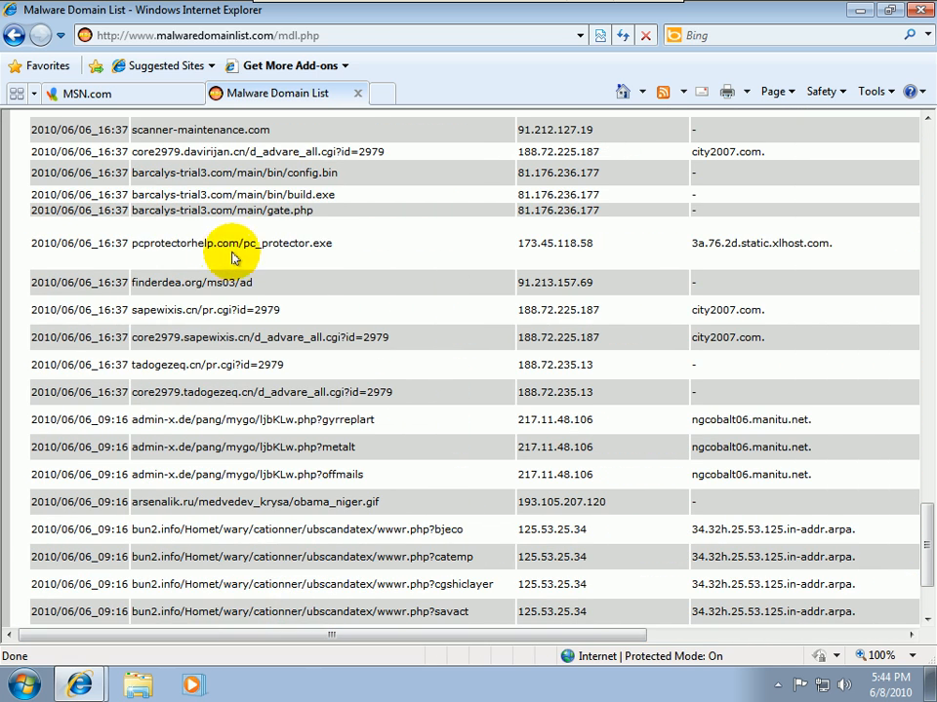
double_click(230, 243)
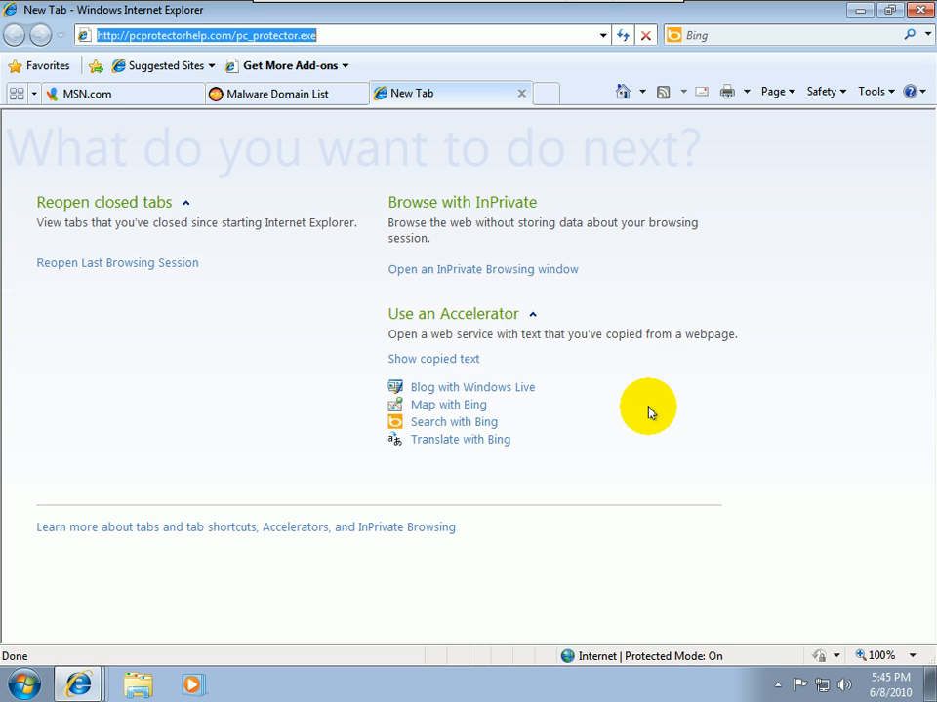
Step: Open and close Task Manager from the taskbar to check processes after the deletion
left_click(771, 683)
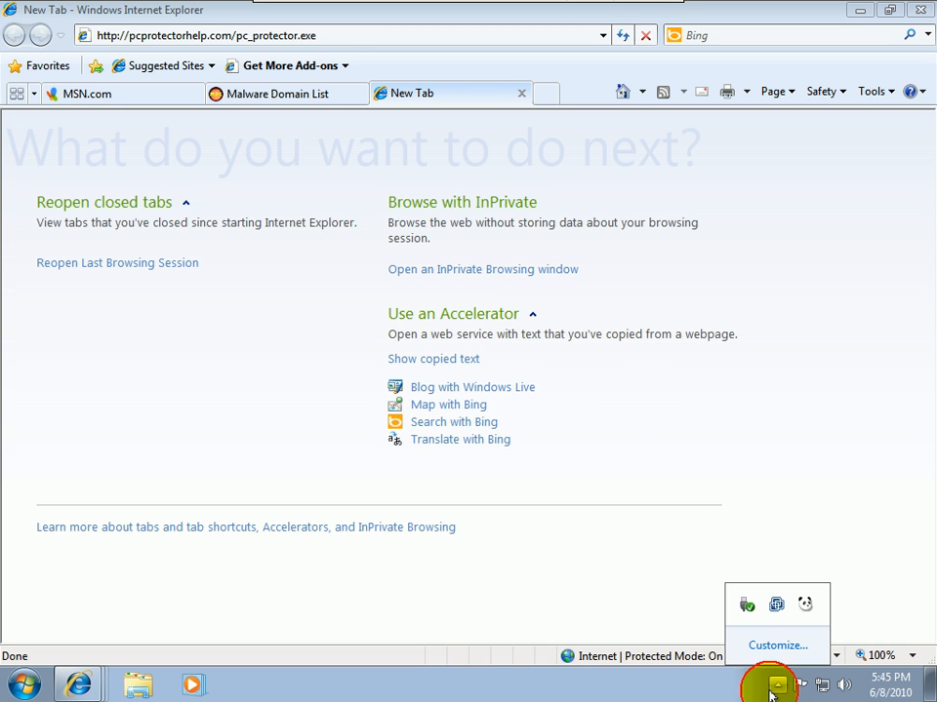
right_click(770, 683)
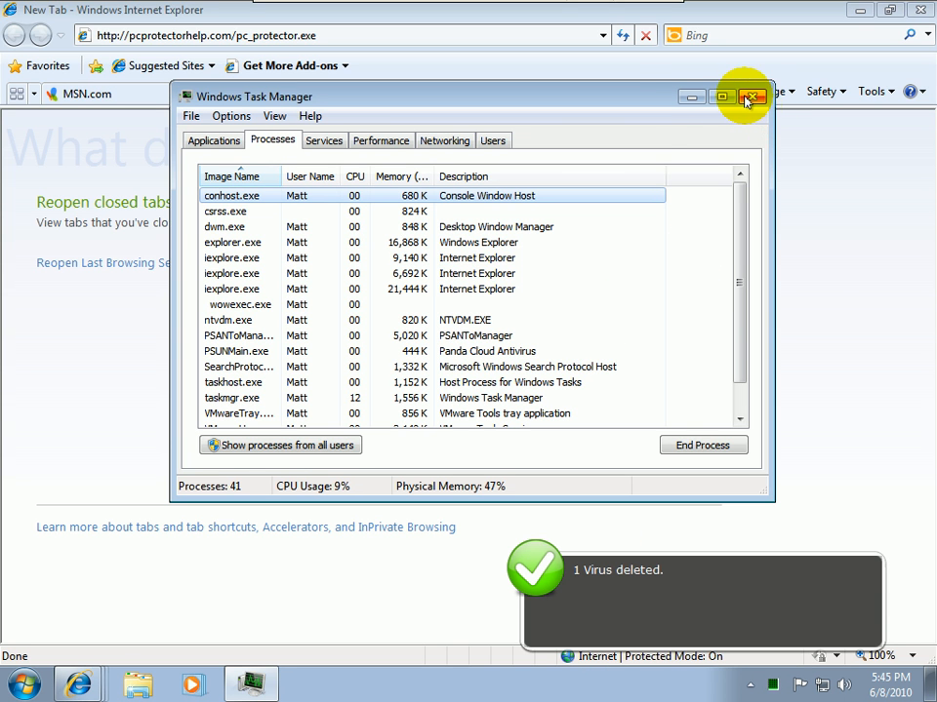
left_click(751, 97)
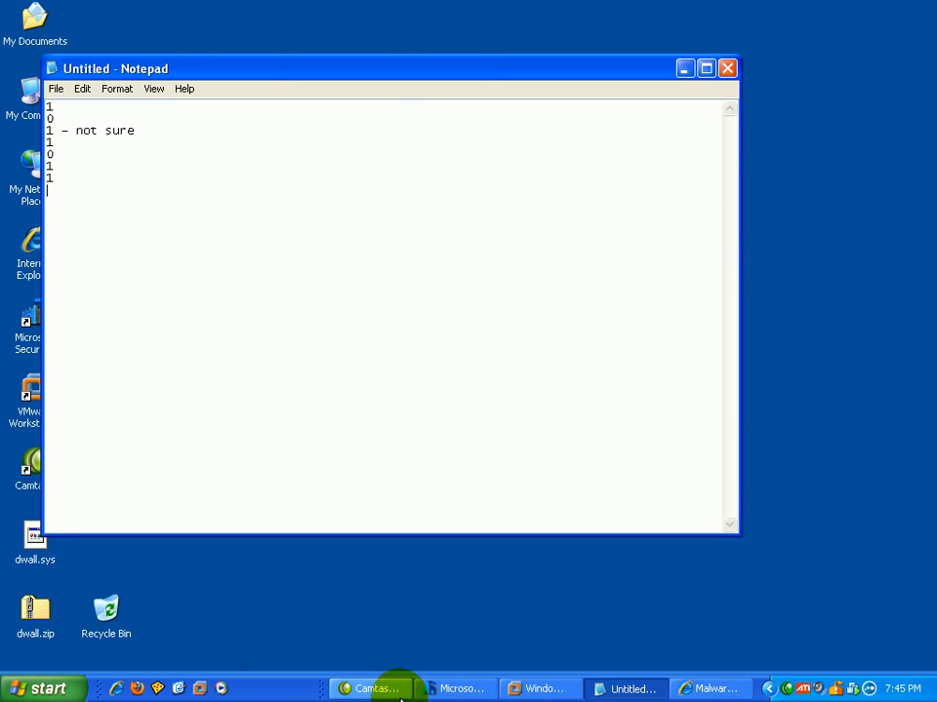
Step: Restore the host Malware Domain List window and scroll further down its entries
left_click(710, 689)
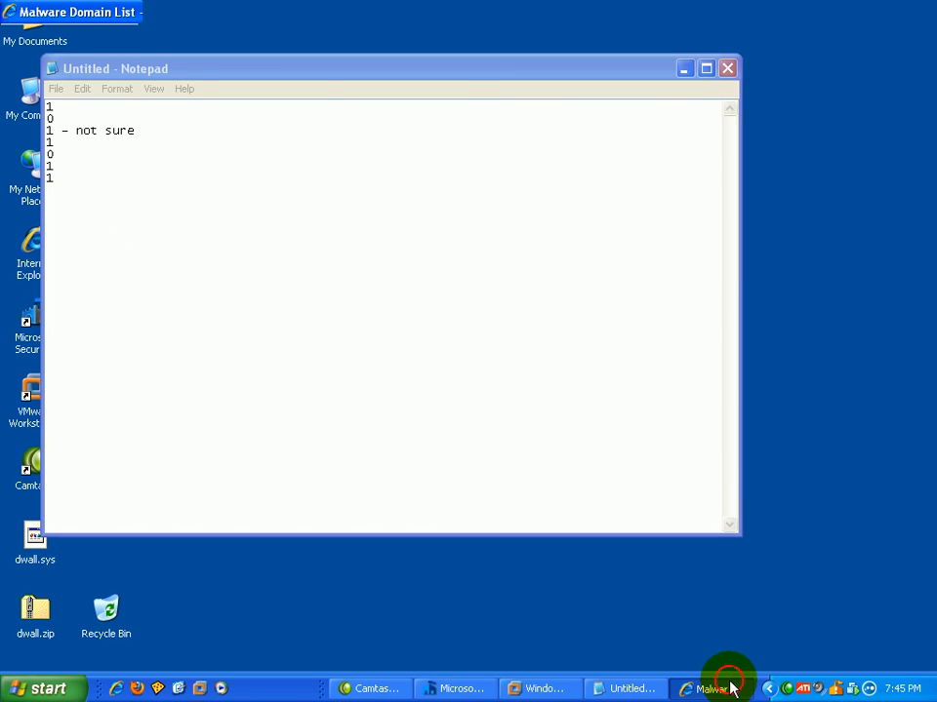
left_click(710, 689)
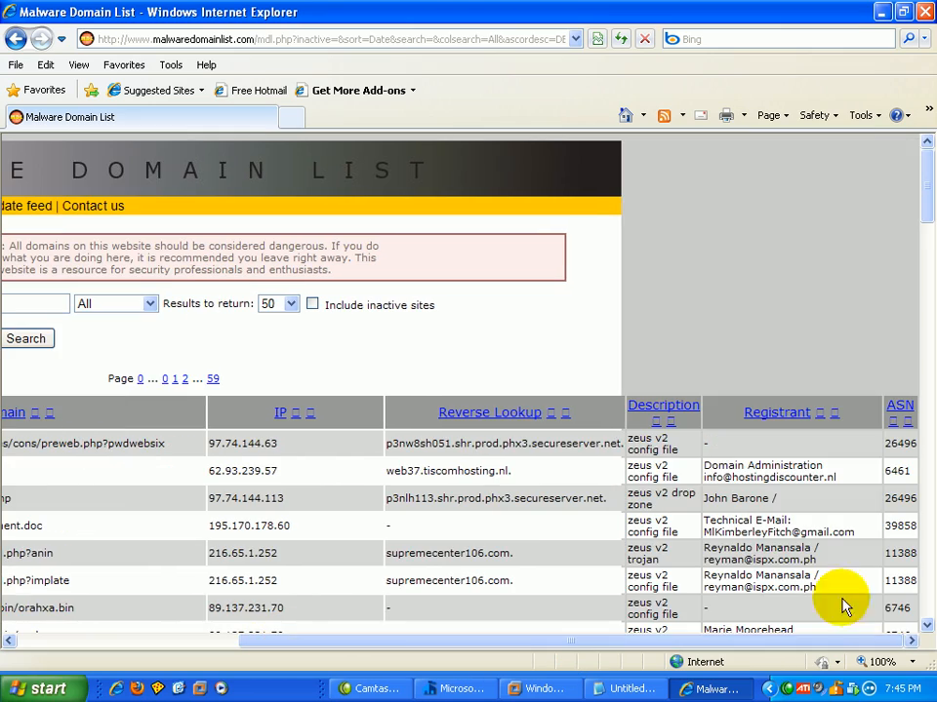
scroll("down", 3)
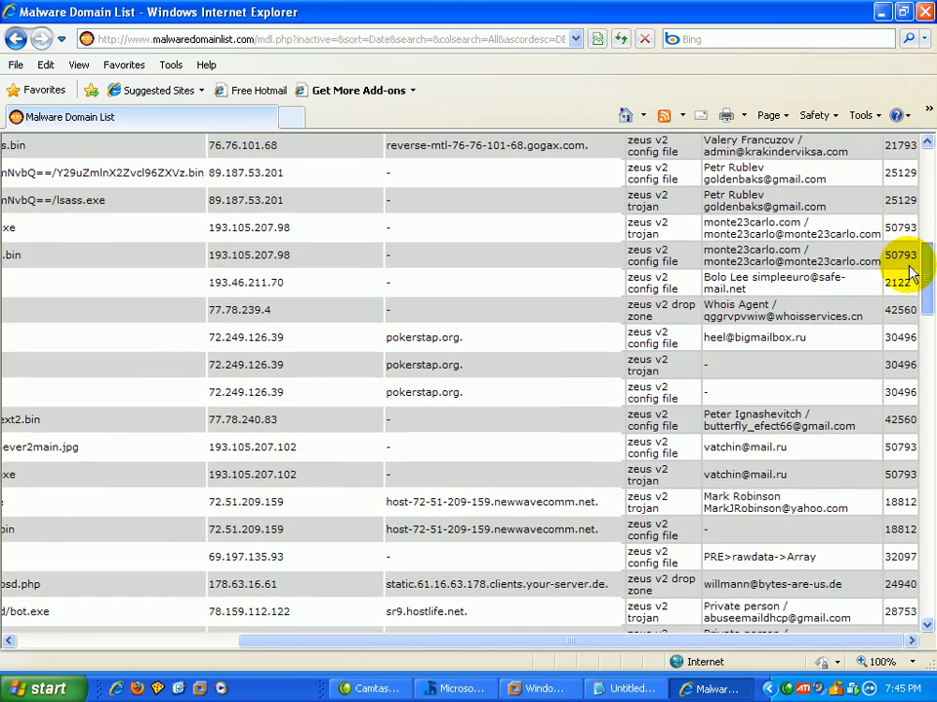
scroll("down", 3)
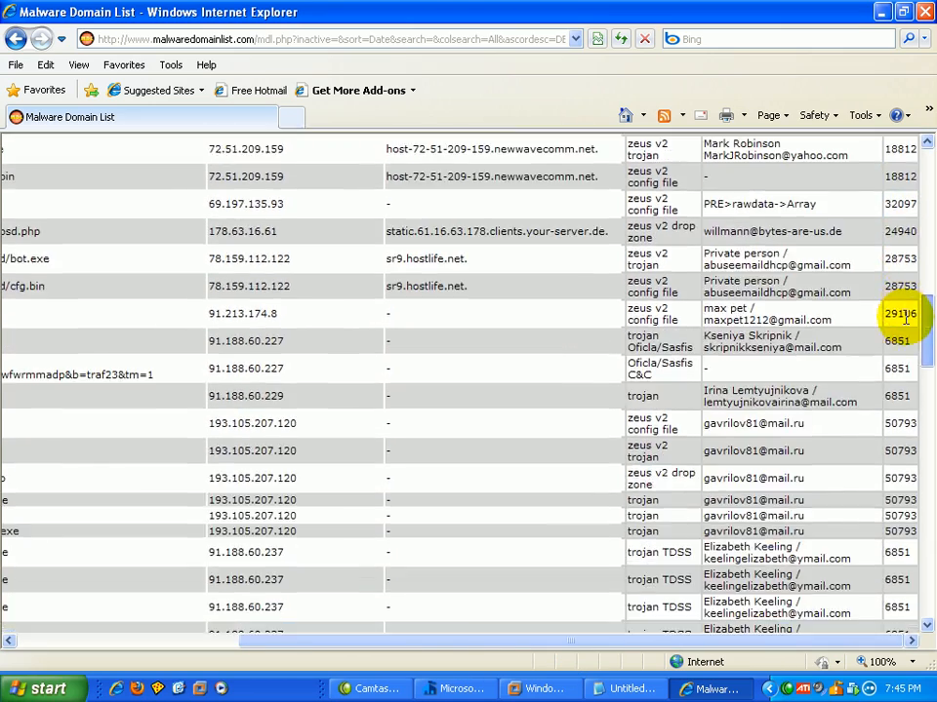
scroll("down", 3)
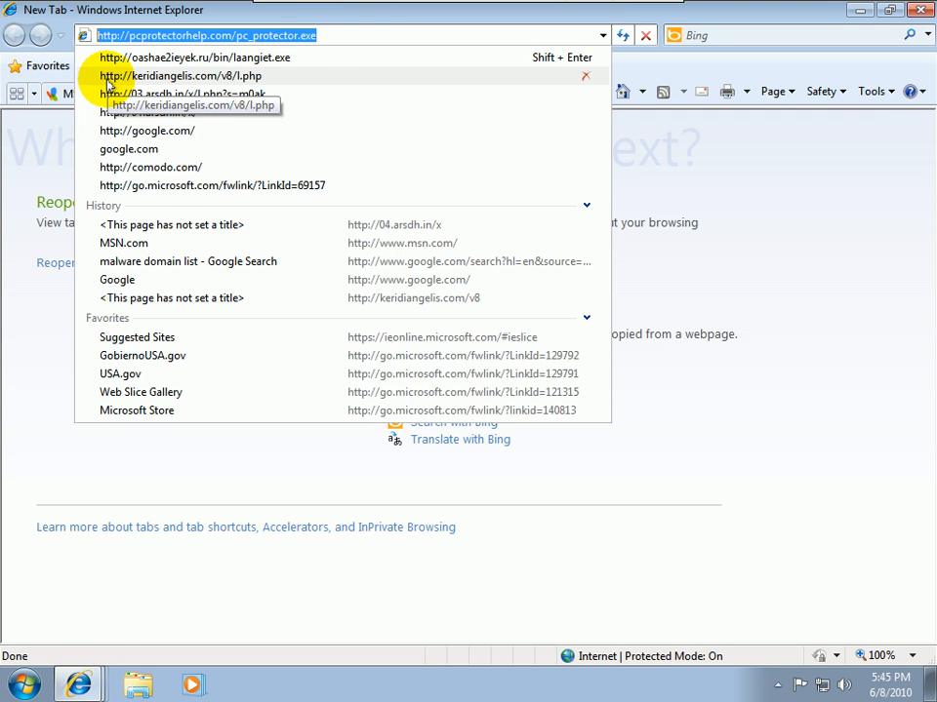
Step: Load gogoload.in/gotnewupdate001.exe, then enter tadogezeq.cn/pr.cgi?id=2979 from the list
key("Enter")
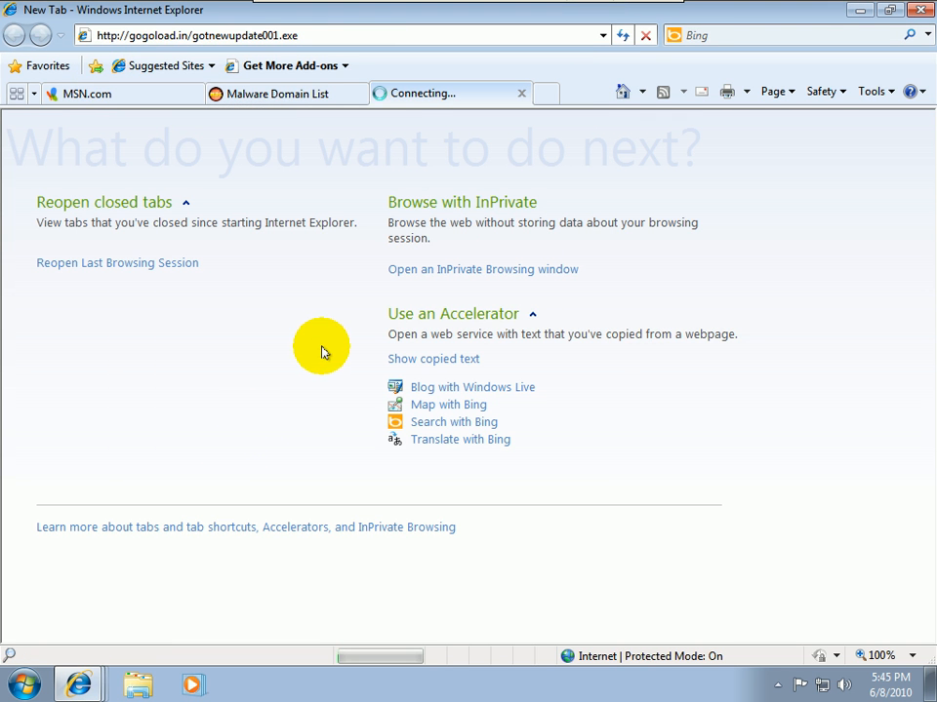
mouse_move(310, 338)
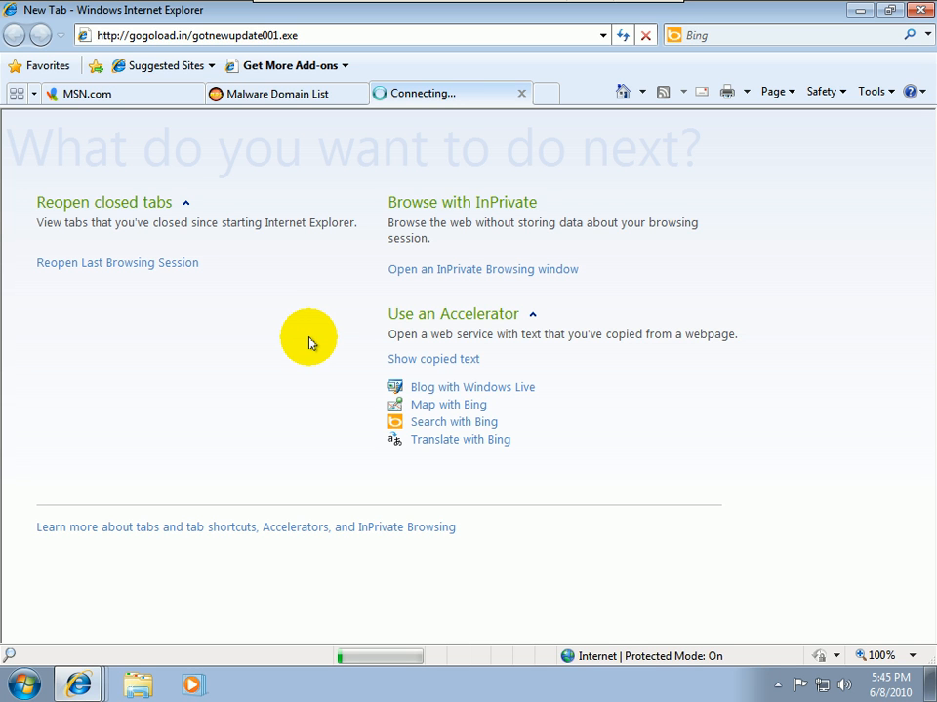
mouse_move(78, 682)
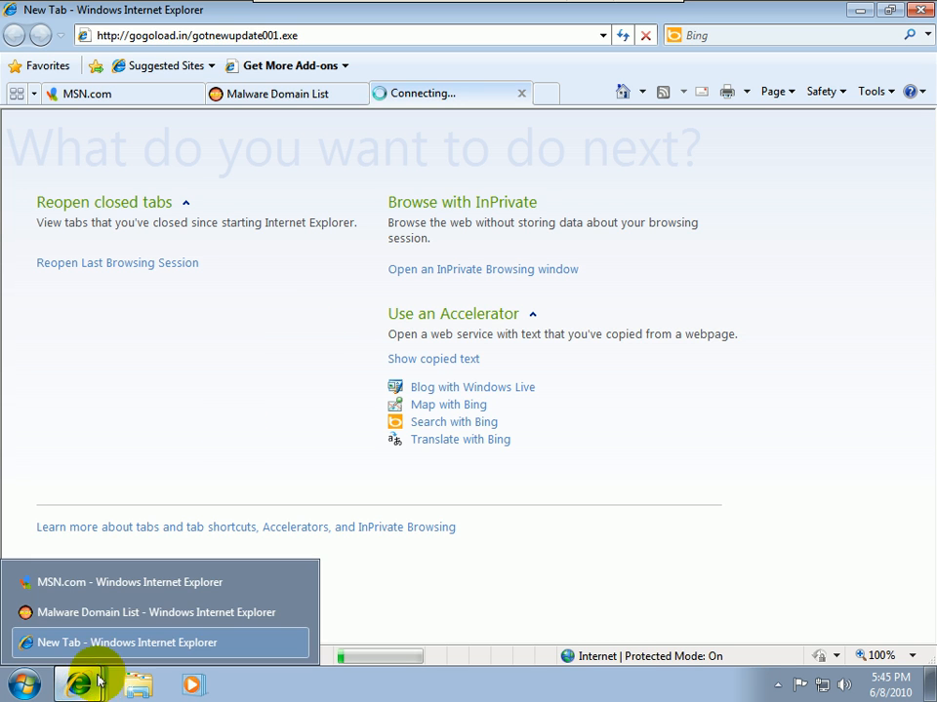
left_click(283, 93)
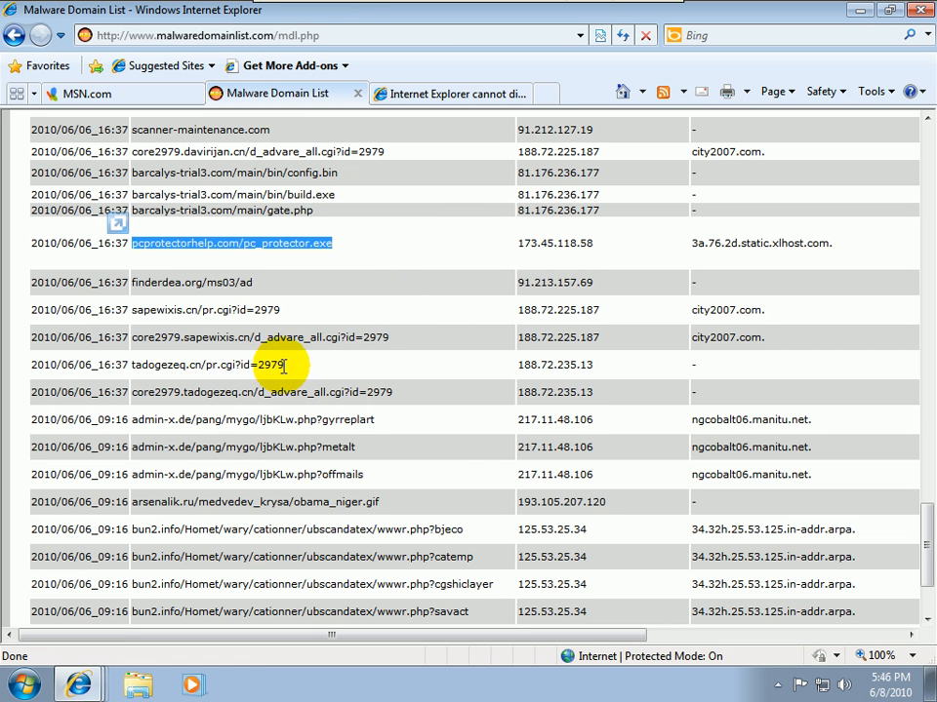
double_click(195, 364)
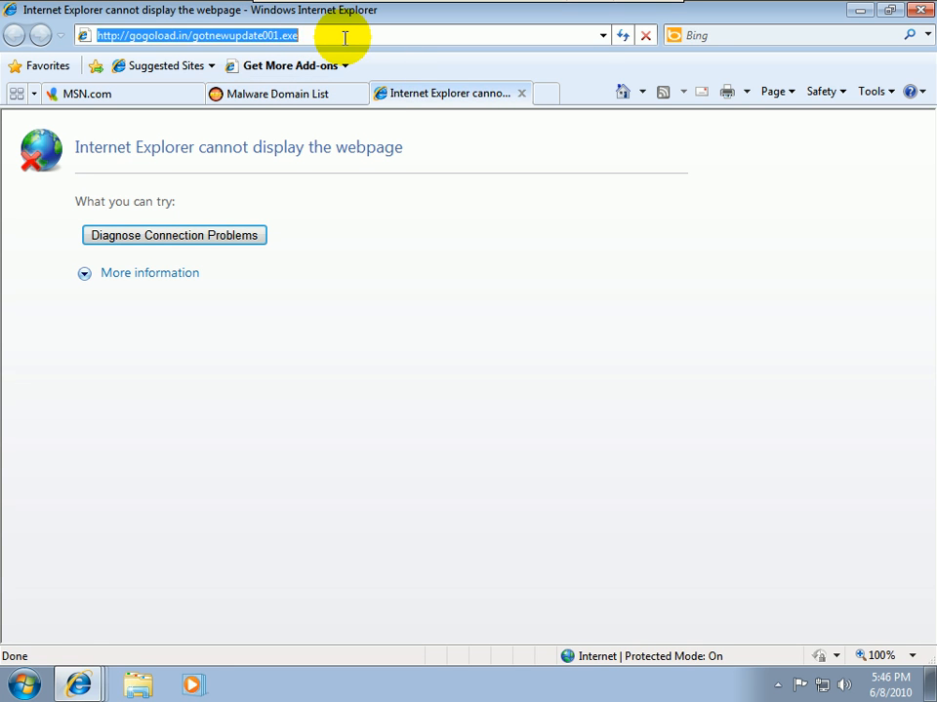
type("http://tadogezeq.cn/pr.cgi?id=2979")
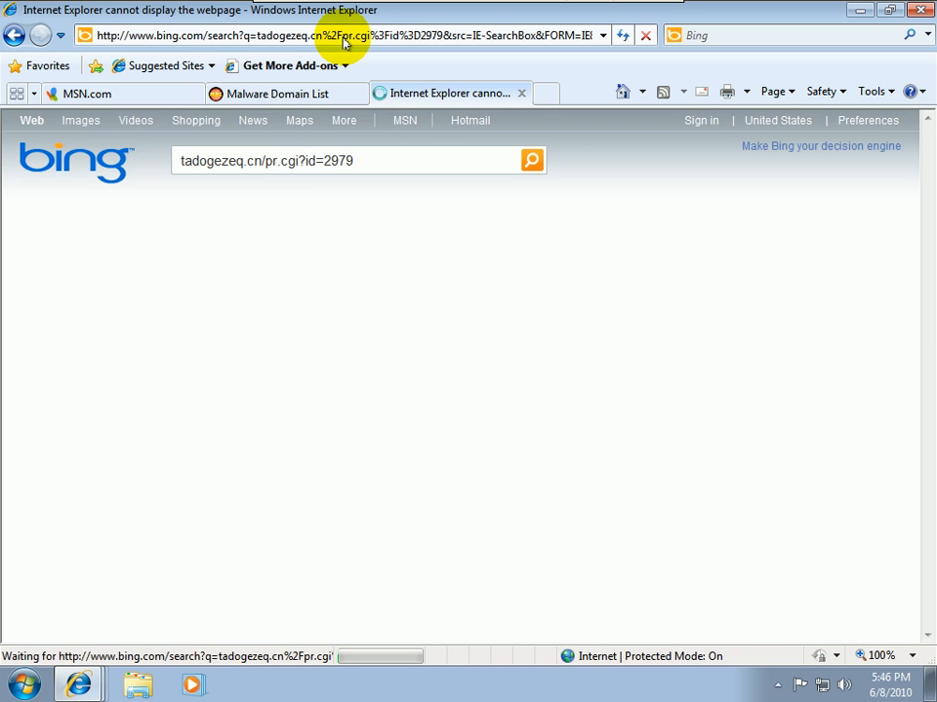
Step: Load arsenalik.ru/medvedev_krysa/obama_niger.gif past the unsafe-site warning, then check Task Manager
left_click(283, 93)
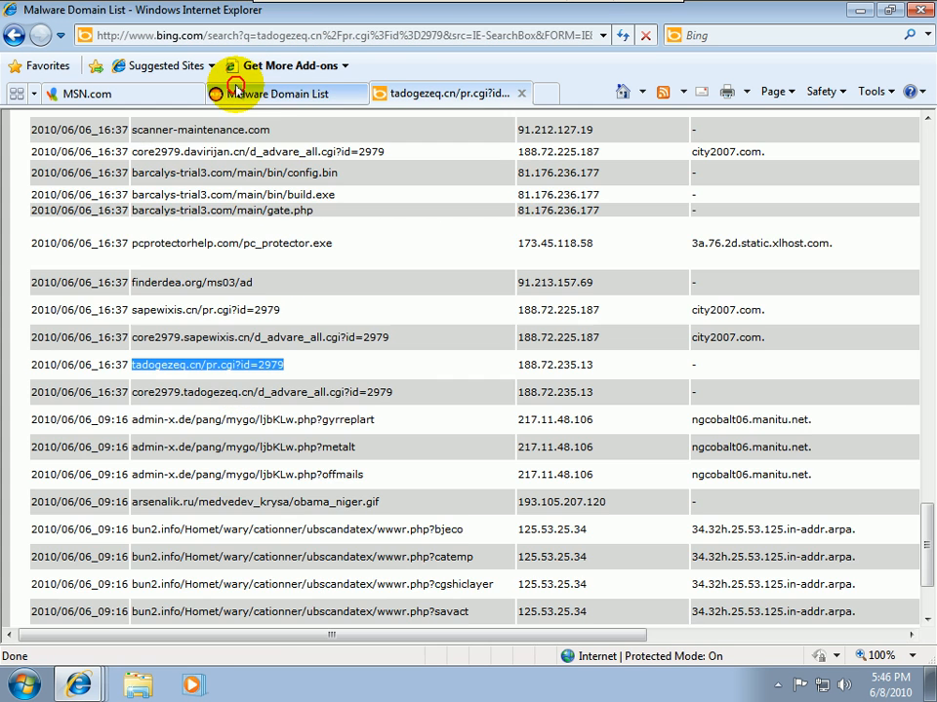
left_click(274, 93)
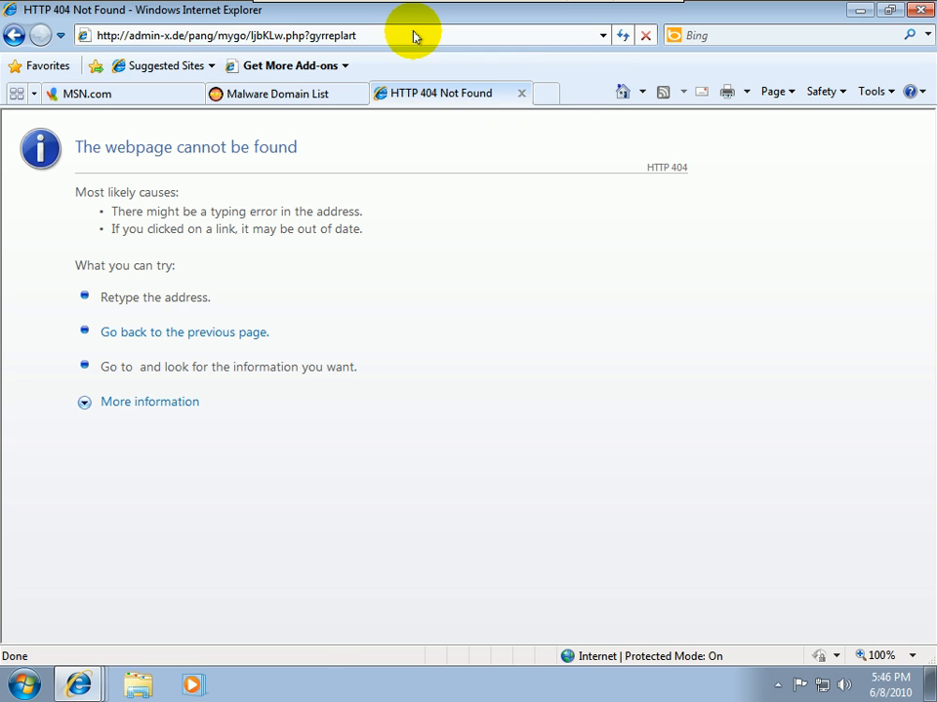
left_click(280, 93)
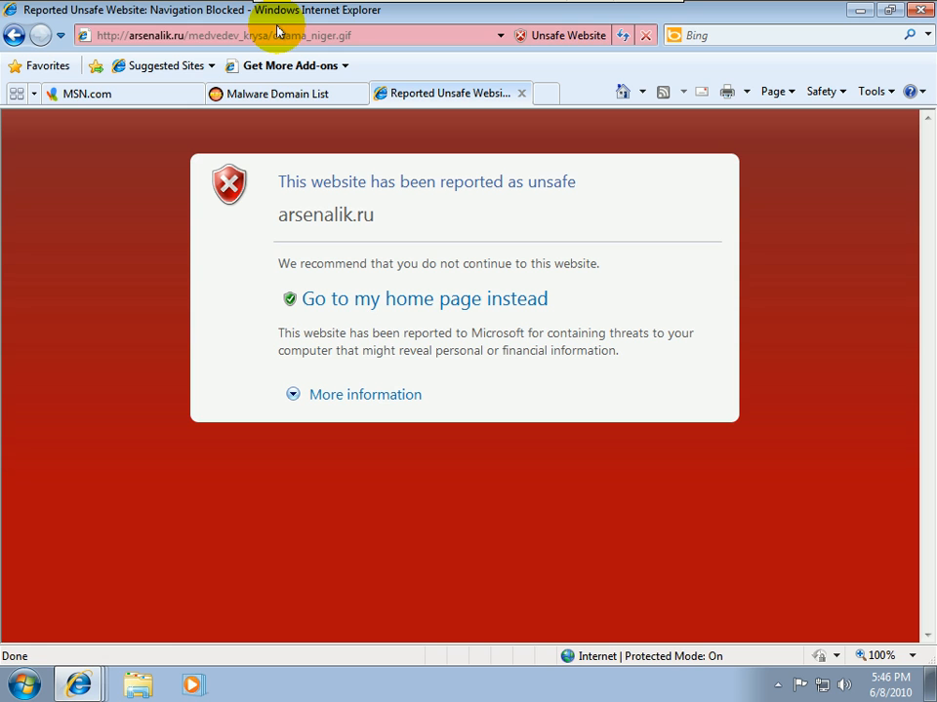
mouse_move(351, 309)
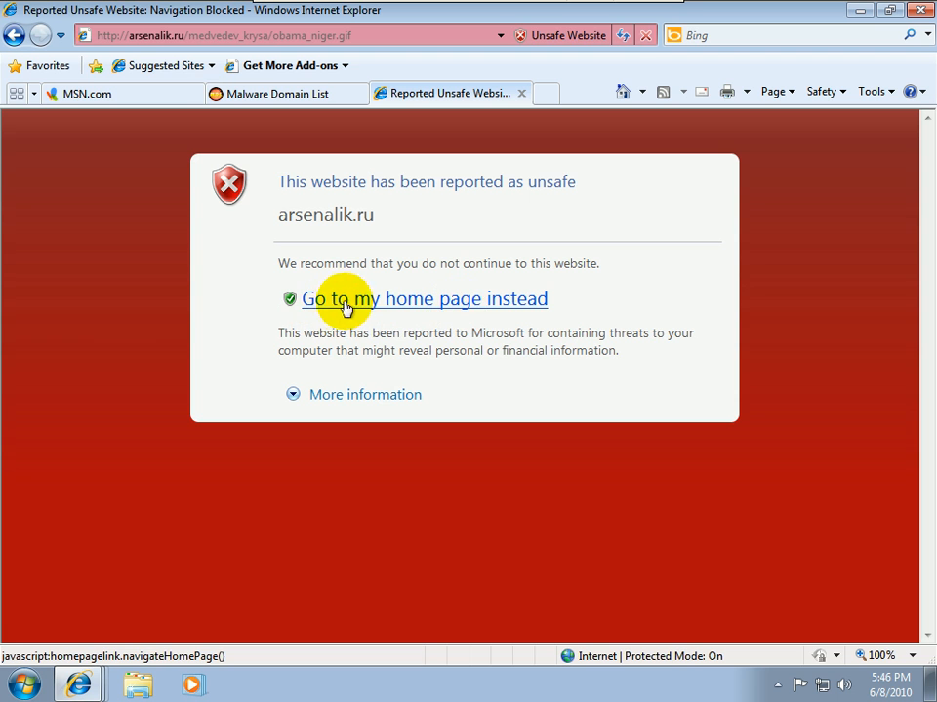
left_click(364, 394)
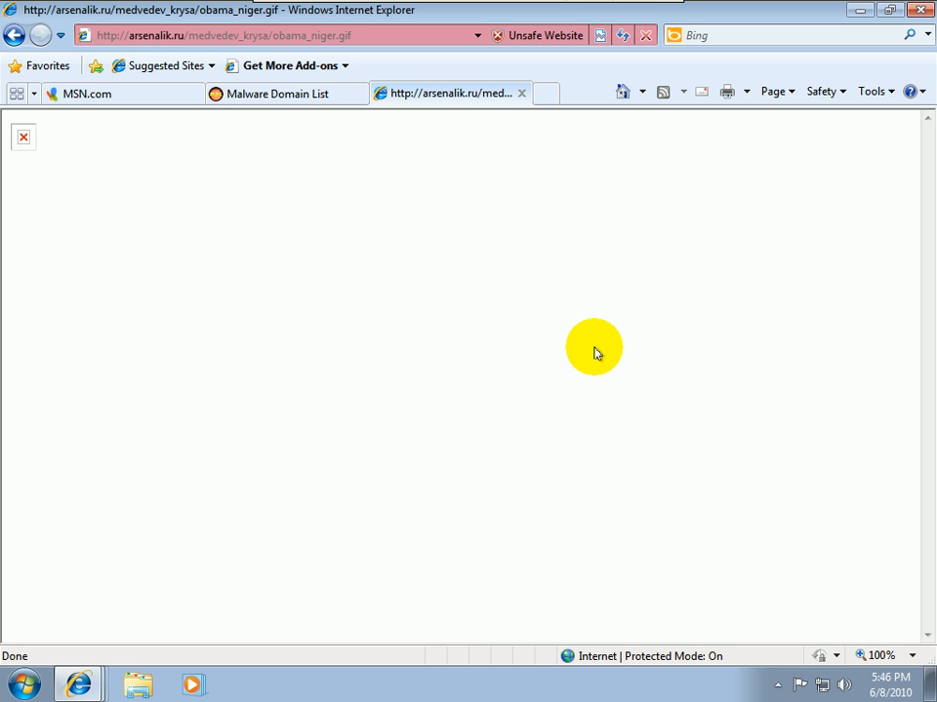
mouse_move(286, 94)
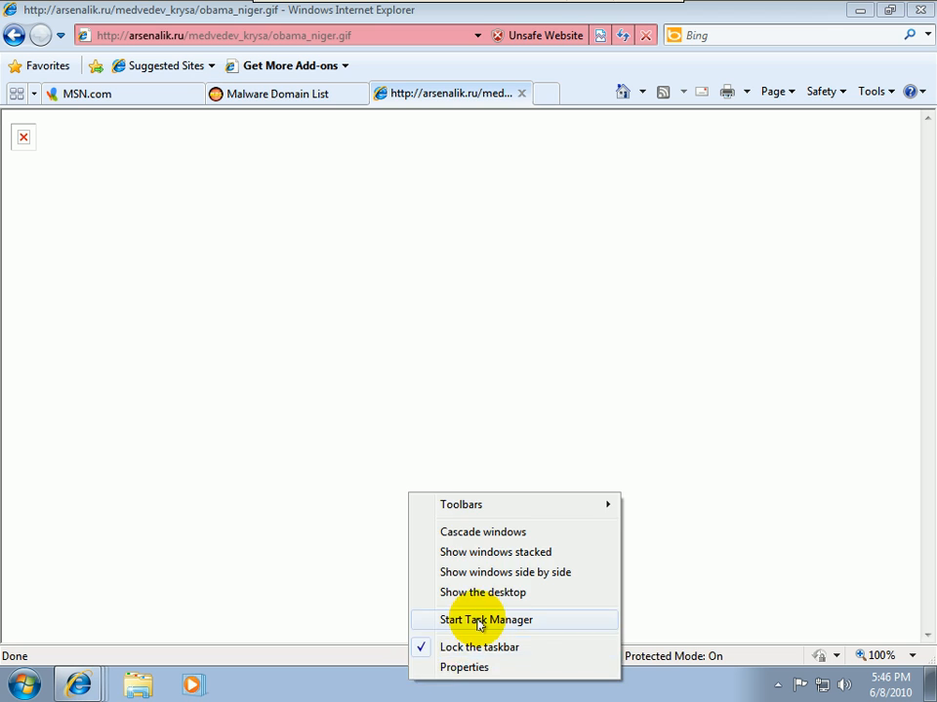
left_click(485, 620)
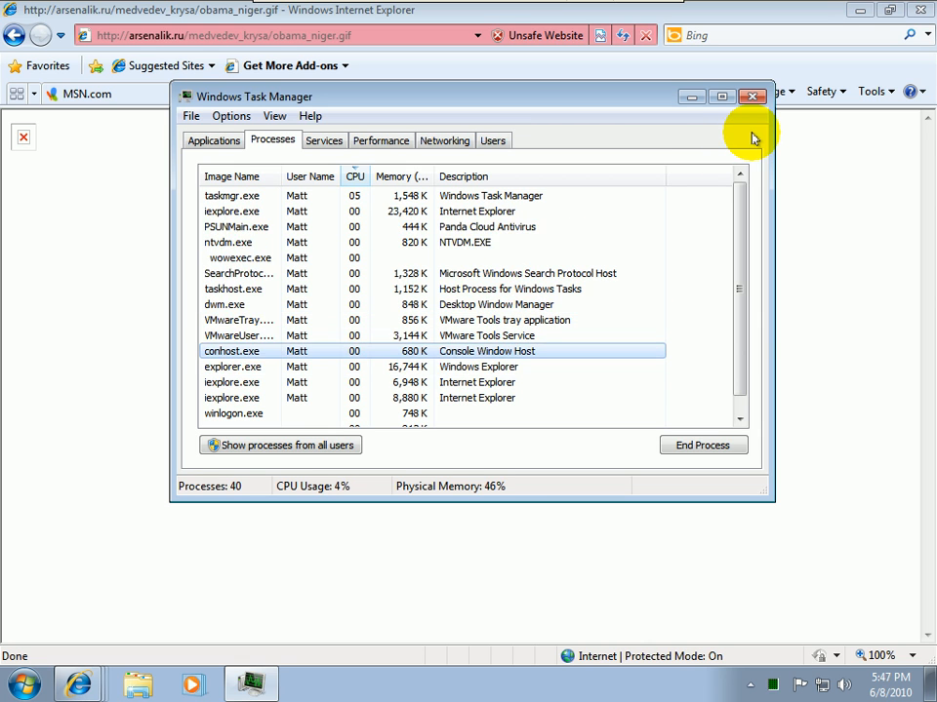
left_click(751, 97)
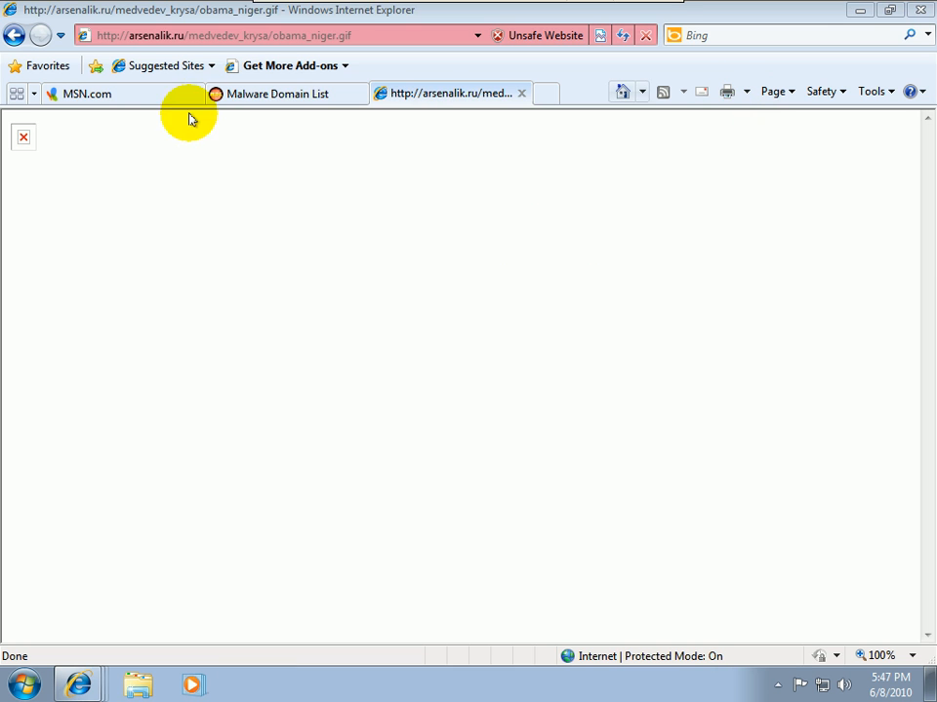
Step: Save the bun2.info .cfg file to the desktop and dismiss the Download complete notice
left_click(286, 93)
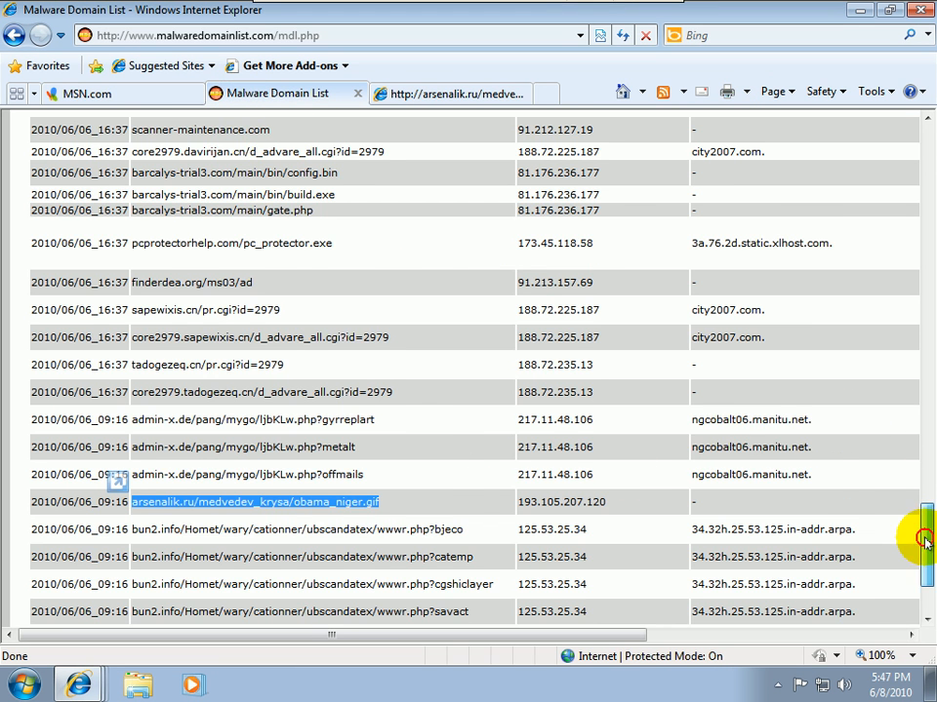
scroll("down", 3)
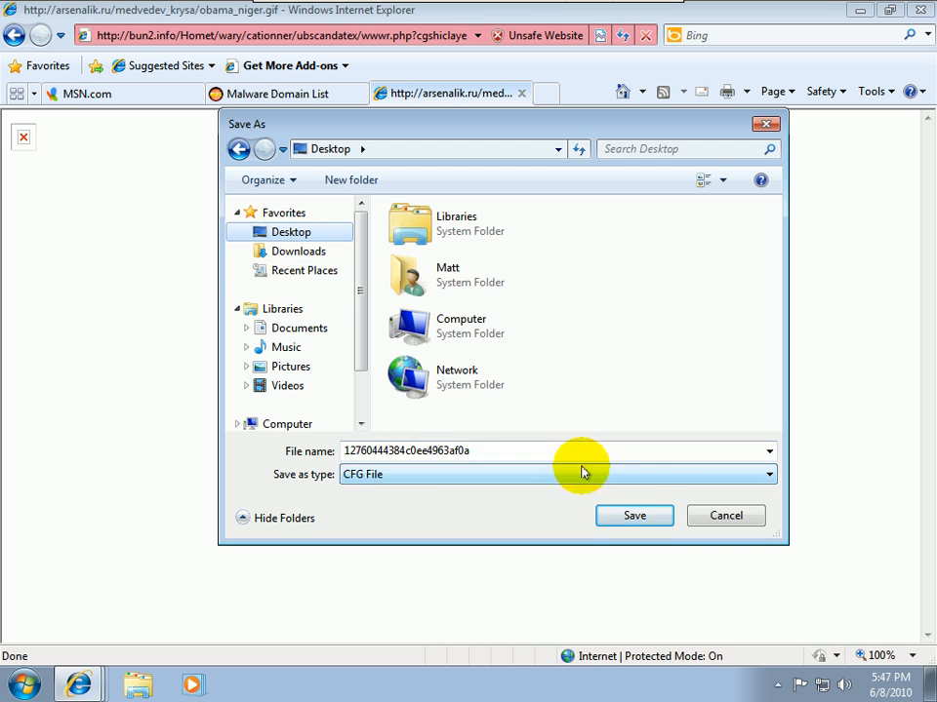
left_click(634, 515)
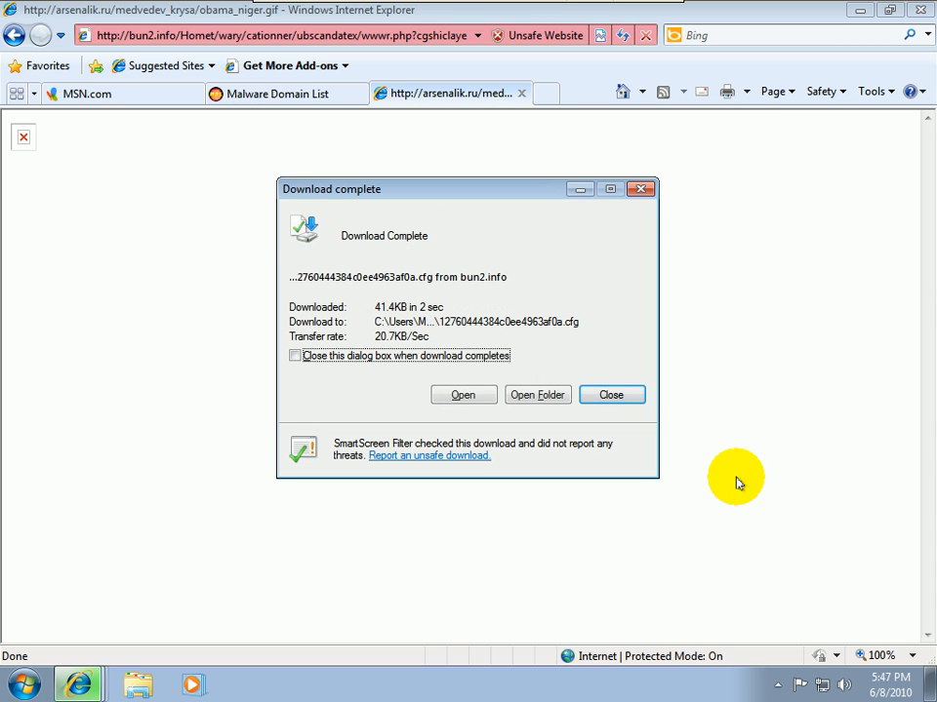
left_click(610, 394)
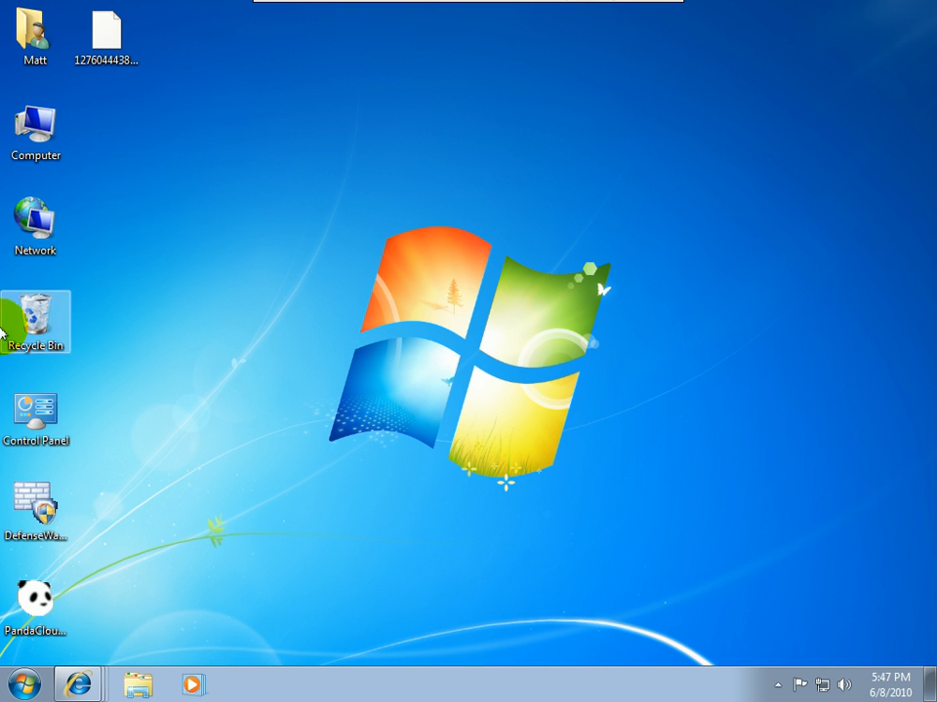
Step: Scan the downloaded .cfg file with Panda Cloud Antivirus from its right-click menu
right_click(108, 39)
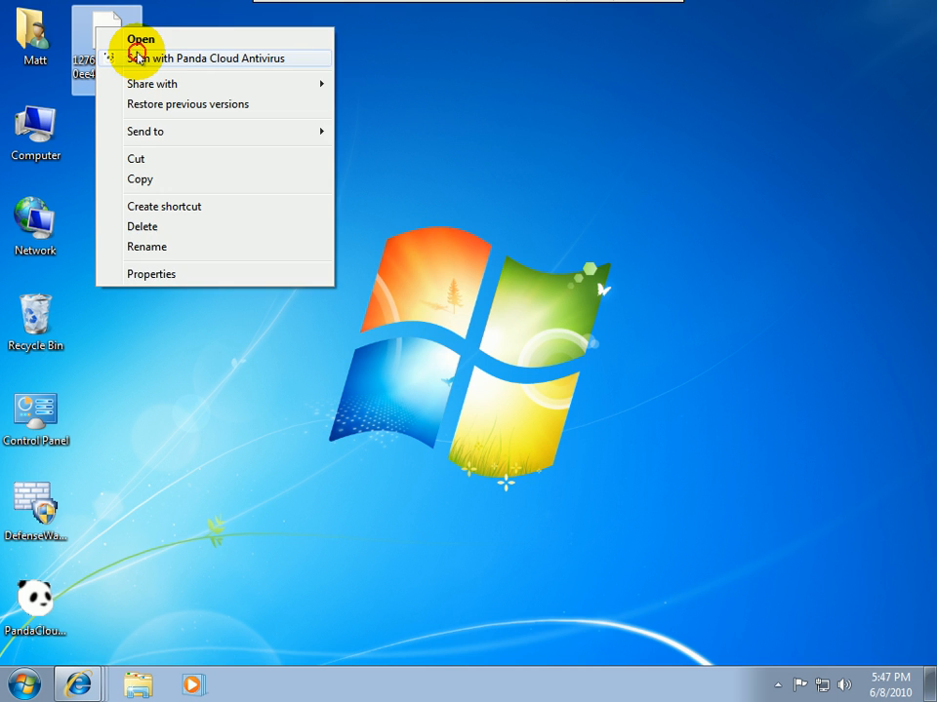
left_click(141, 39)
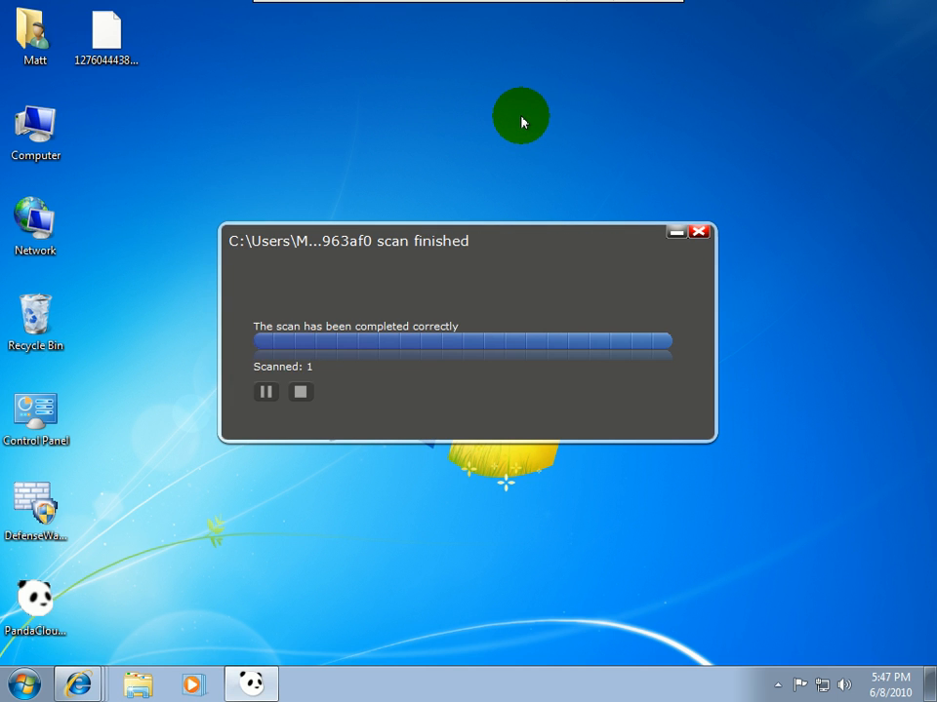
mouse_move(699, 232)
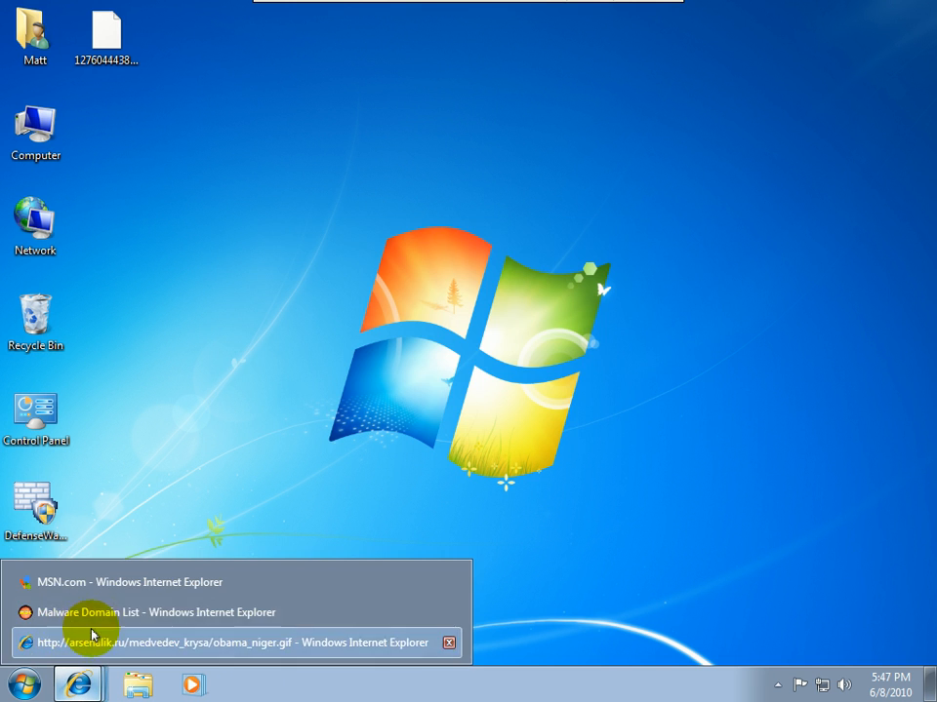
Step: Return to Internet Explorer's Malware Domain List and scroll to the spyeye100.org version-checker entry
left_click(235, 642)
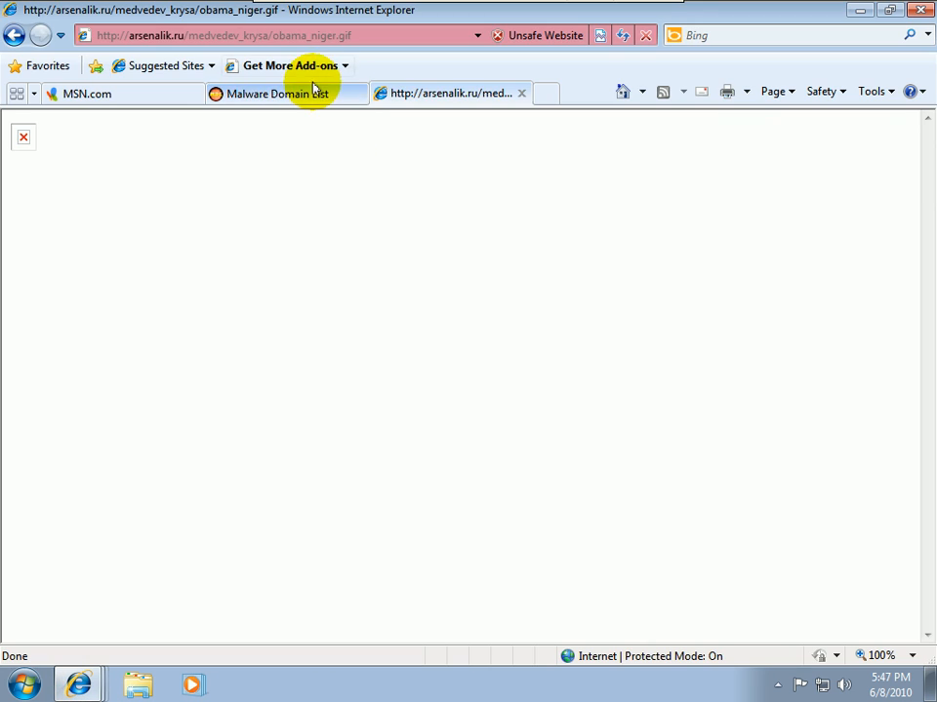
left_click(273, 93)
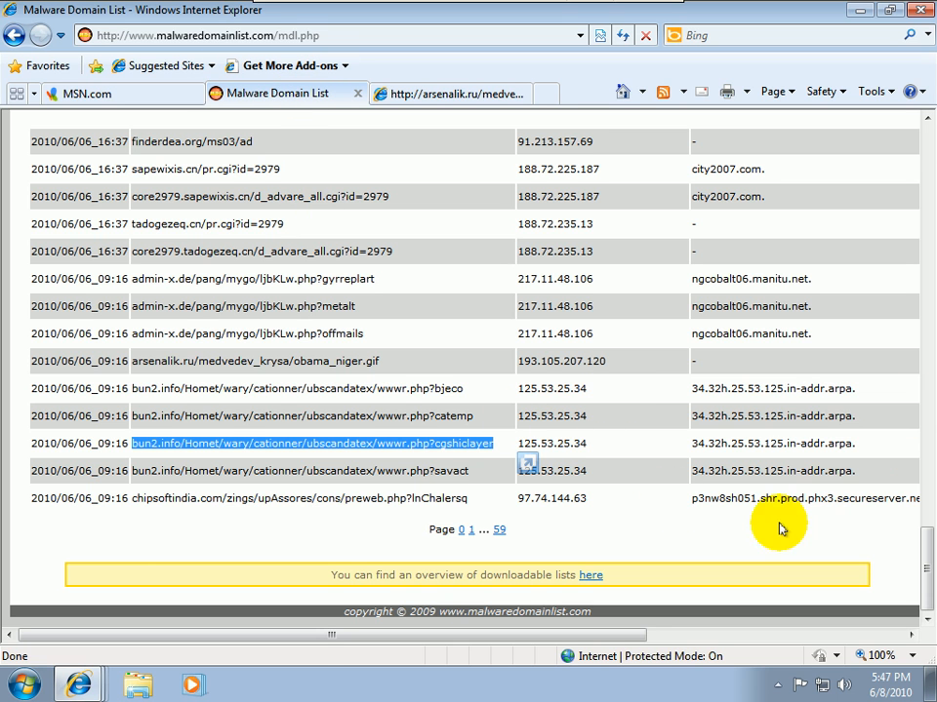
scroll("right", 3)
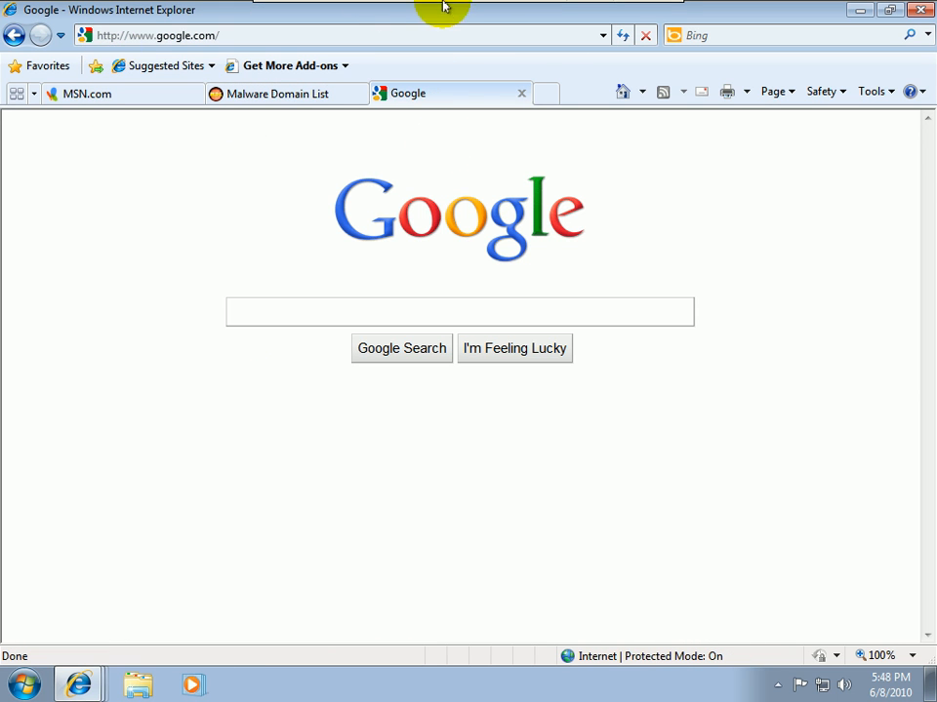
left_click(283, 93)
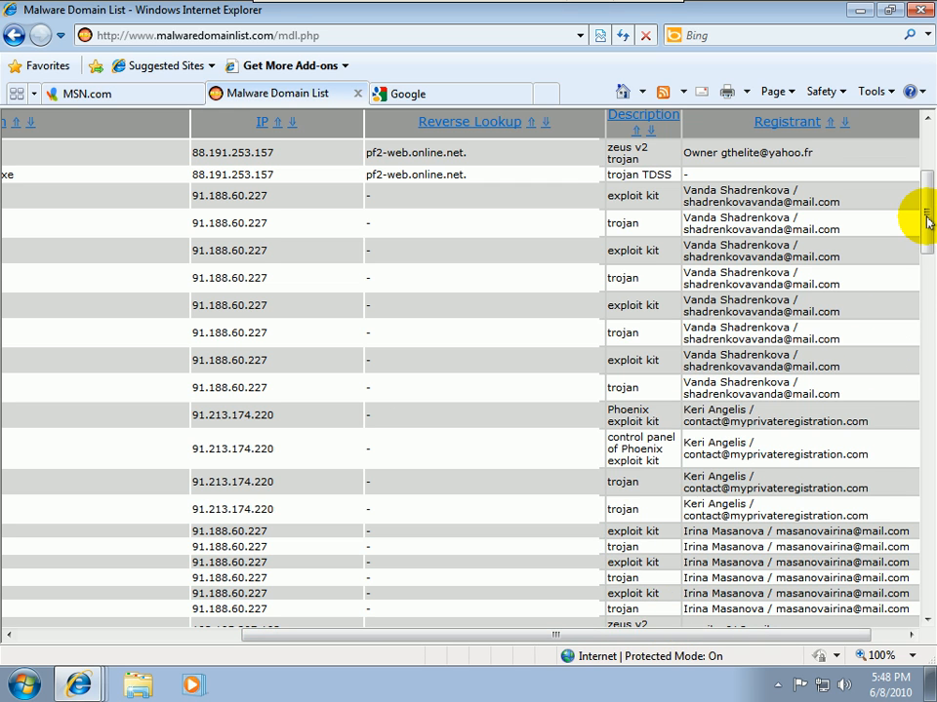
scroll("down", 3)
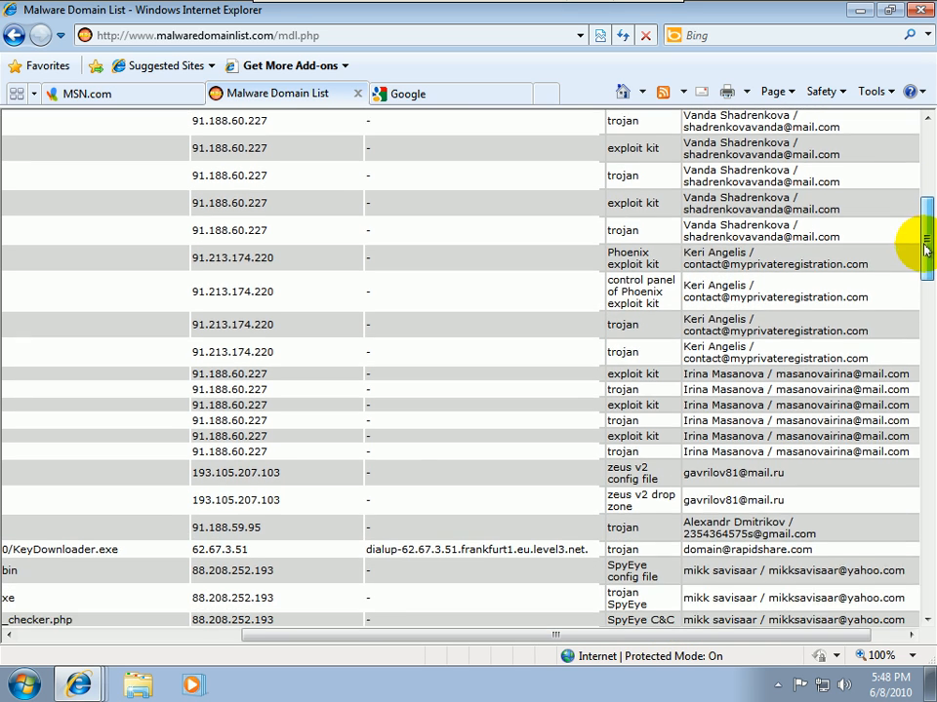
scroll("down", 3)
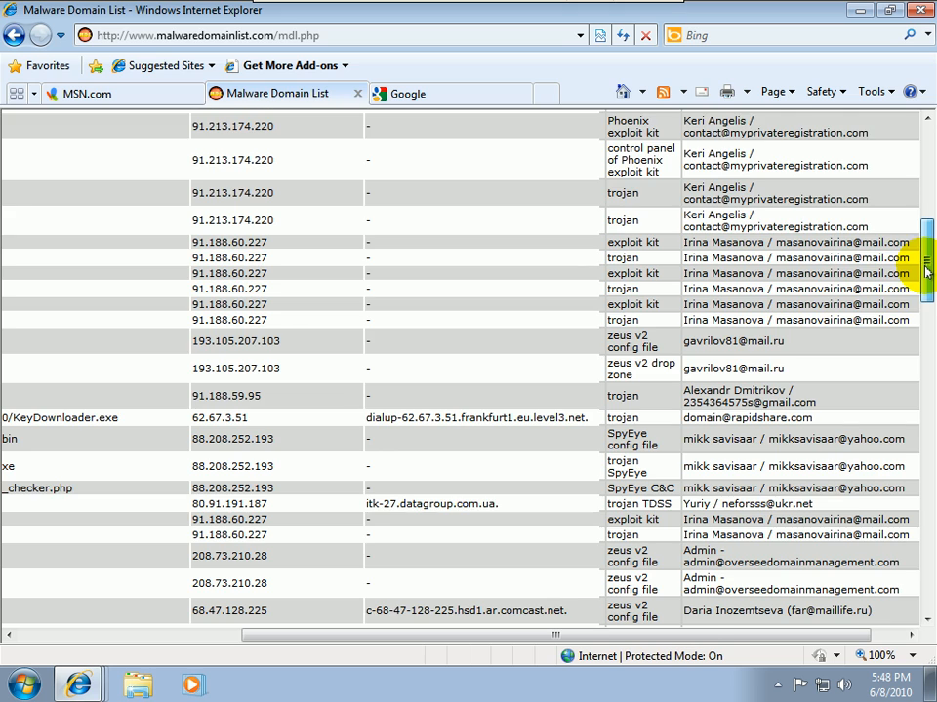
scroll("down", 3)
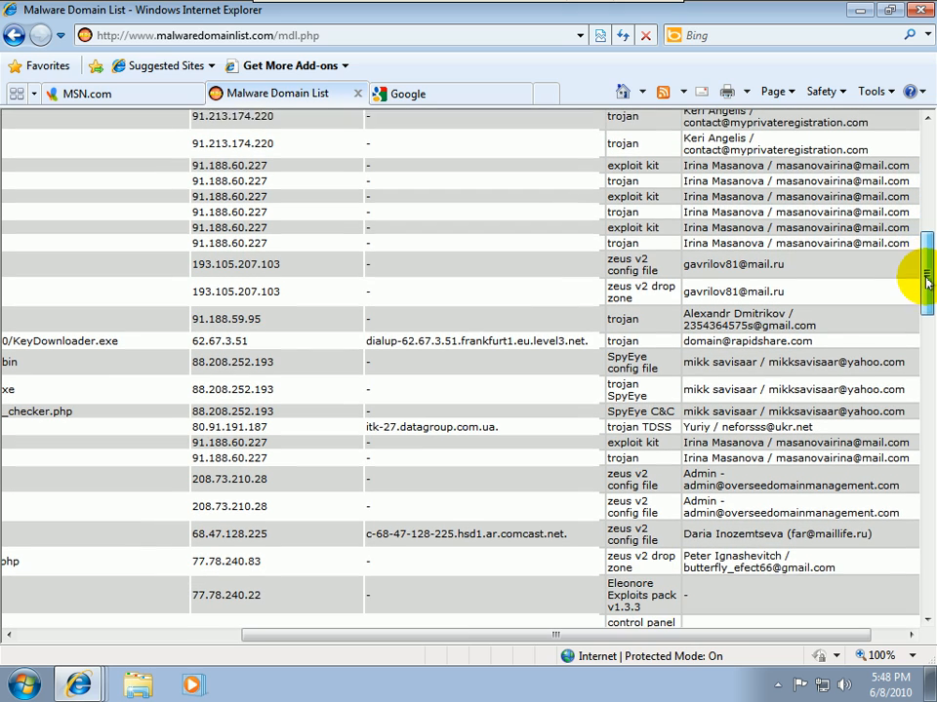
scroll("down", 3)
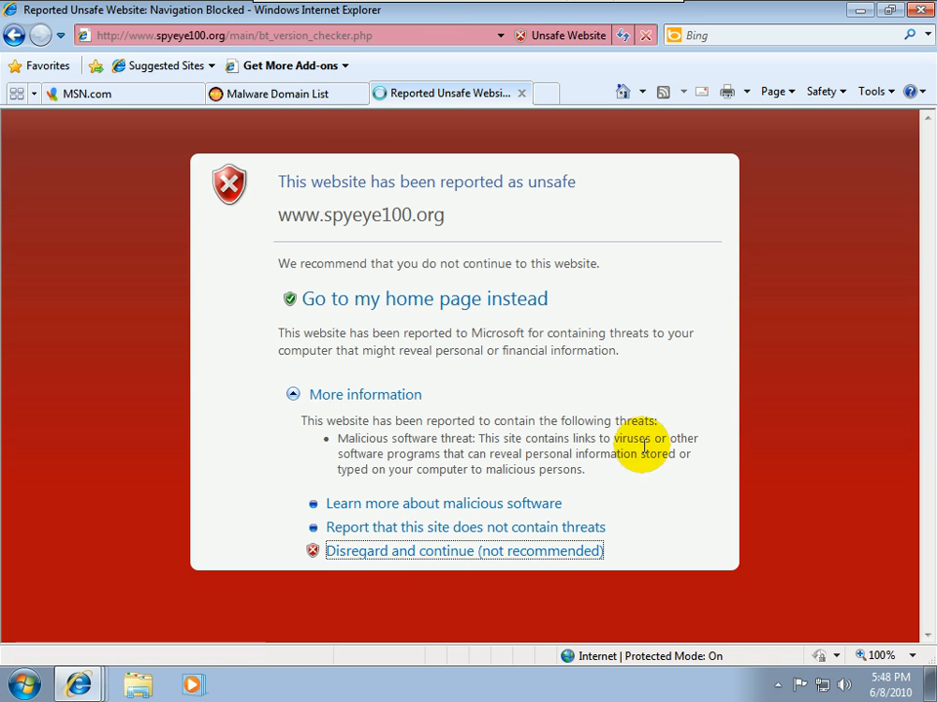
Step: Continue past the warning to spyeye100.org, then return to the Malware Domain List table
left_click(464, 552)
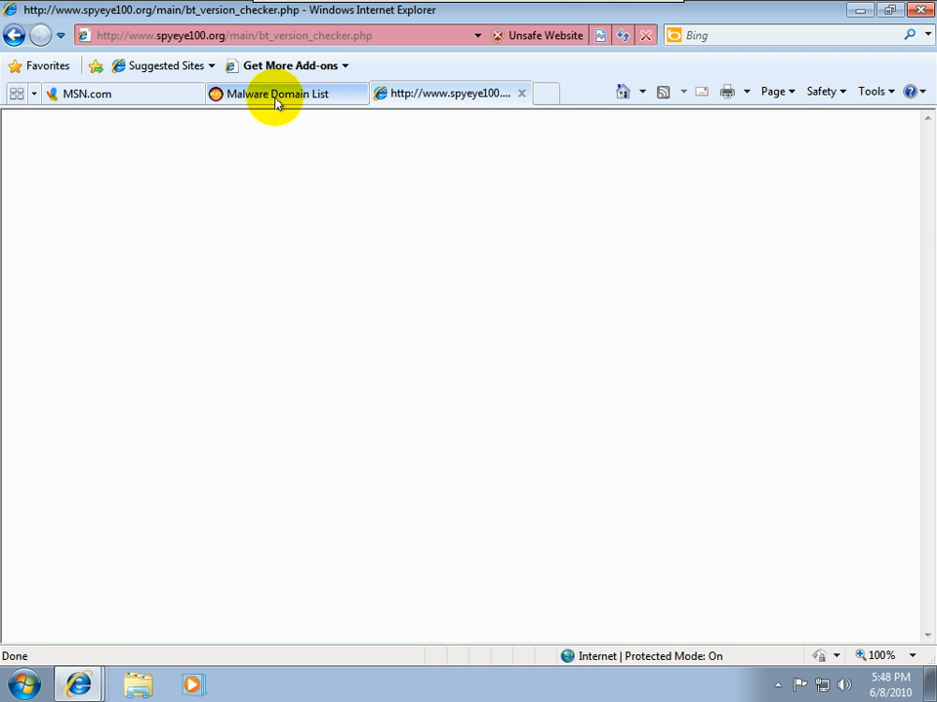
left_click(283, 93)
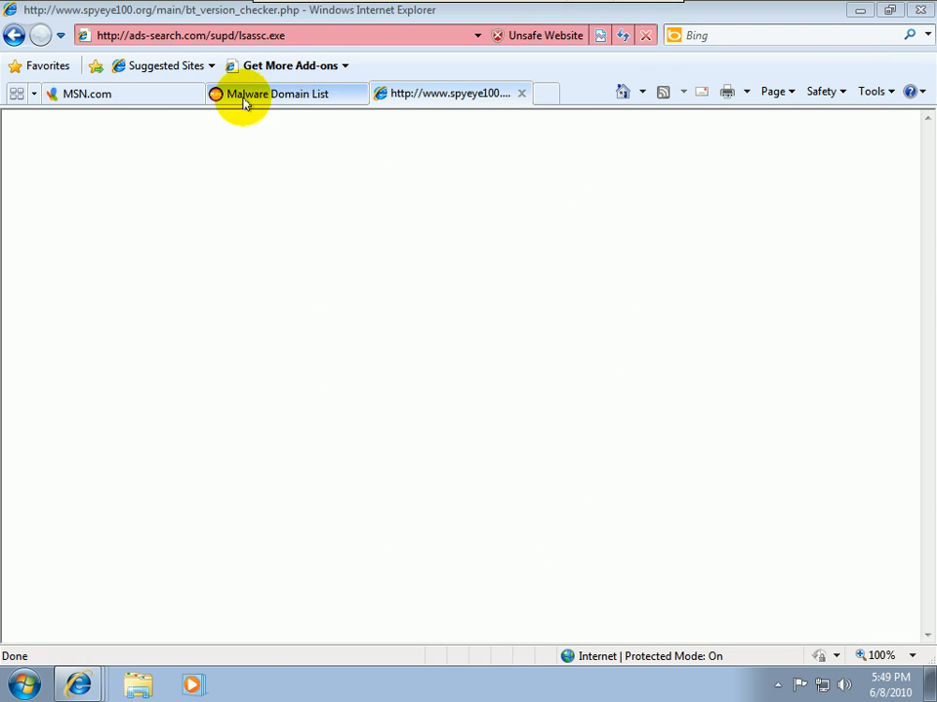
left_click(283, 93)
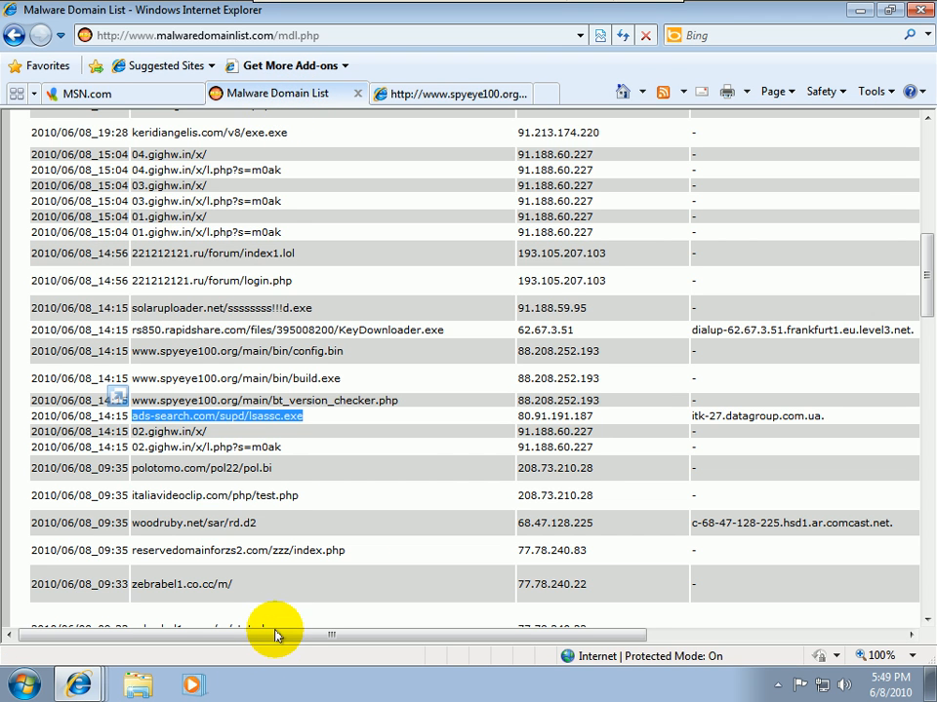
mouse_move(256, 347)
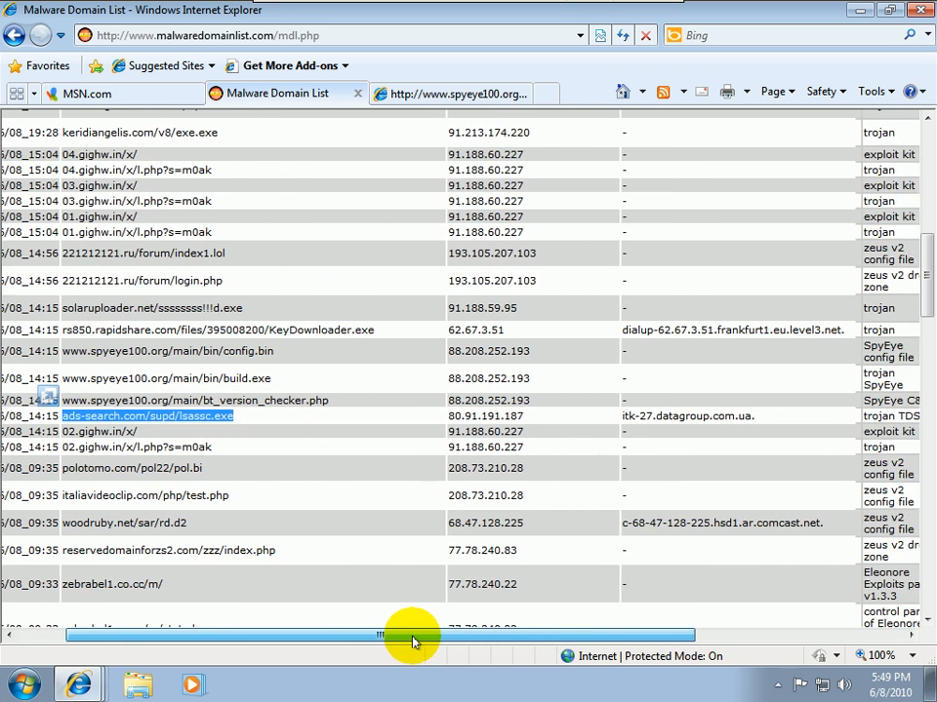
scroll("right", 3)
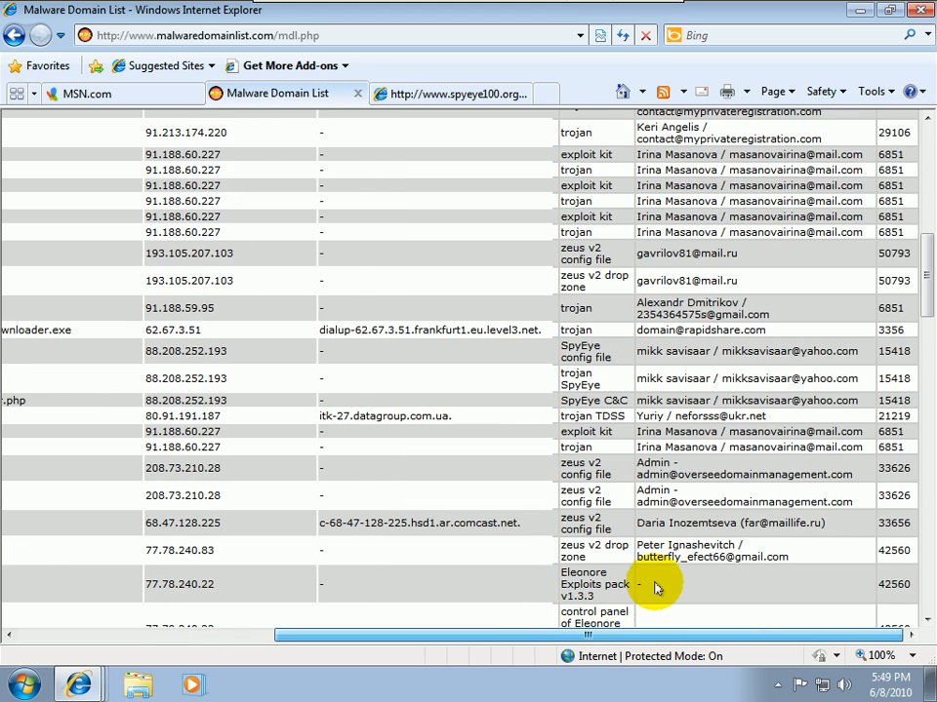
mouse_move(666, 629)
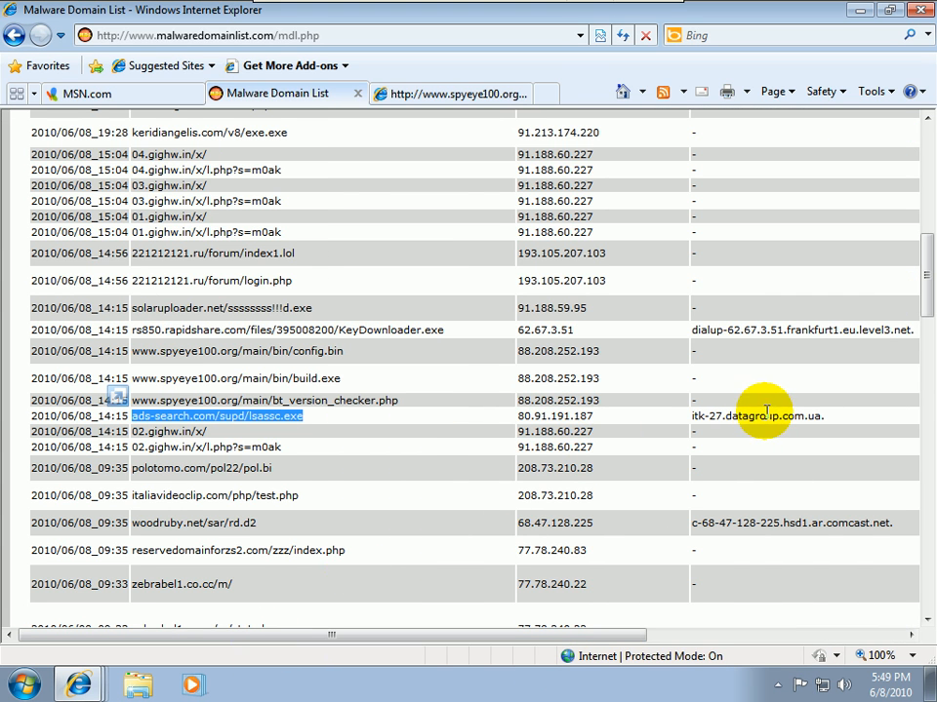
mouse_move(340, 311)
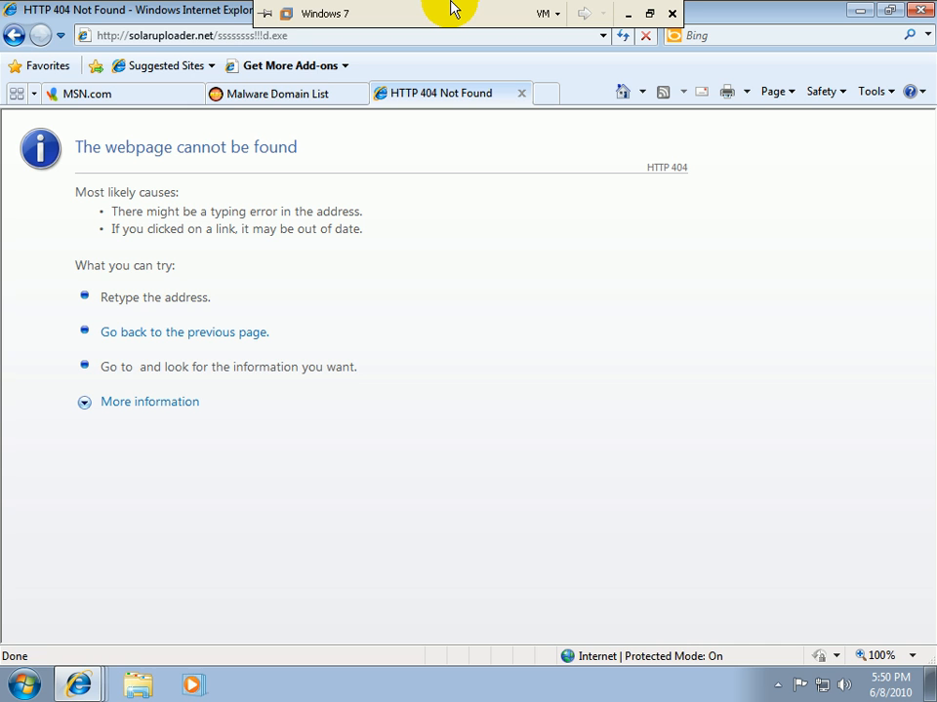
mouse_move(491, 8)
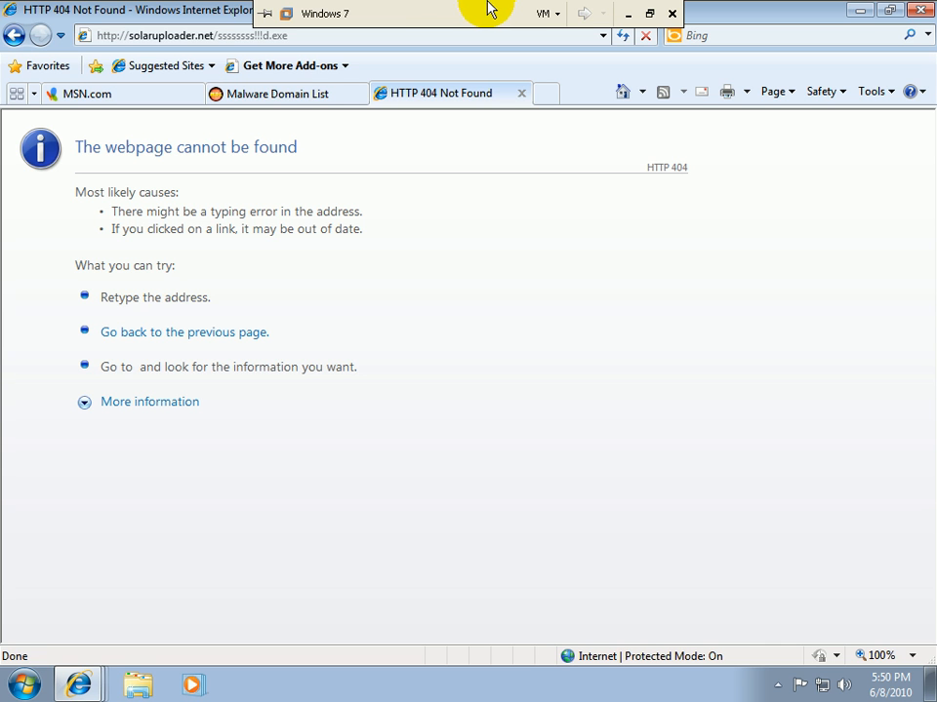
mouse_move(522, 102)
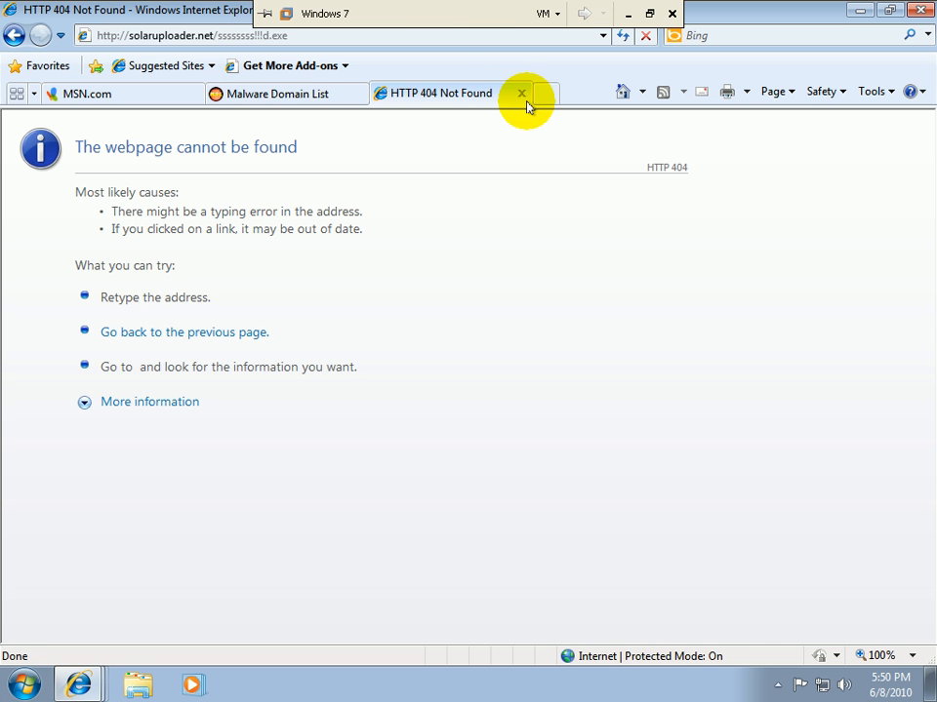
left_click(522, 92)
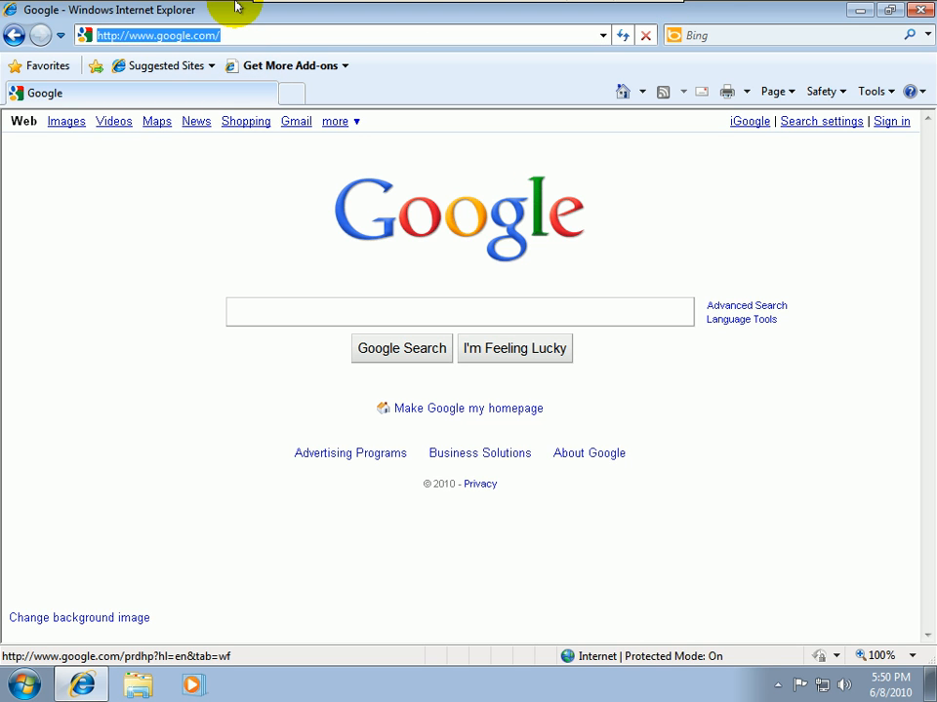
type("filehippo")
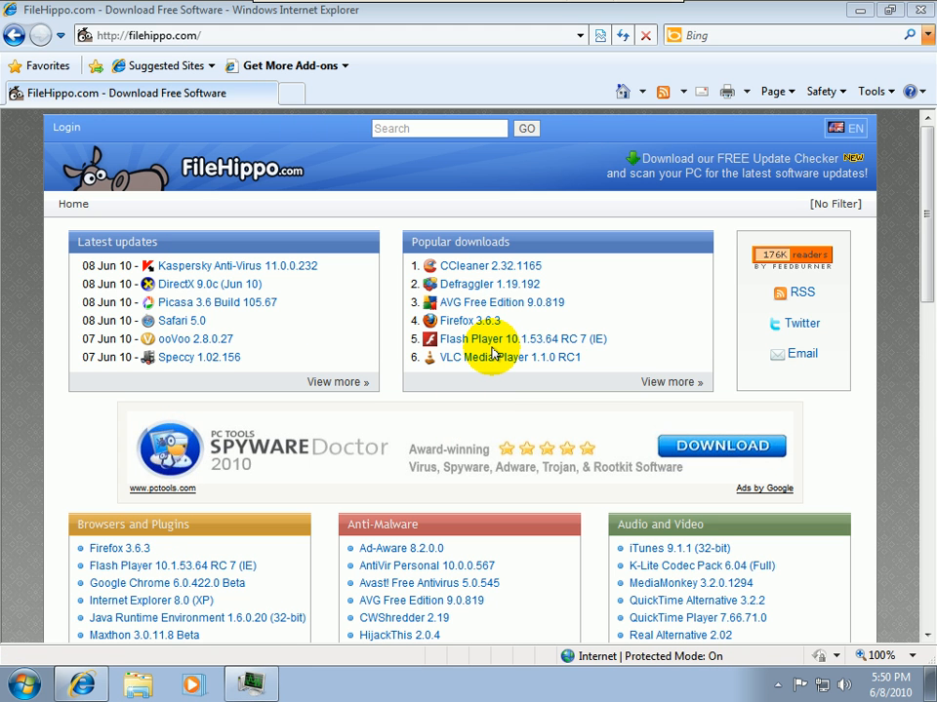
mouse_move(480, 374)
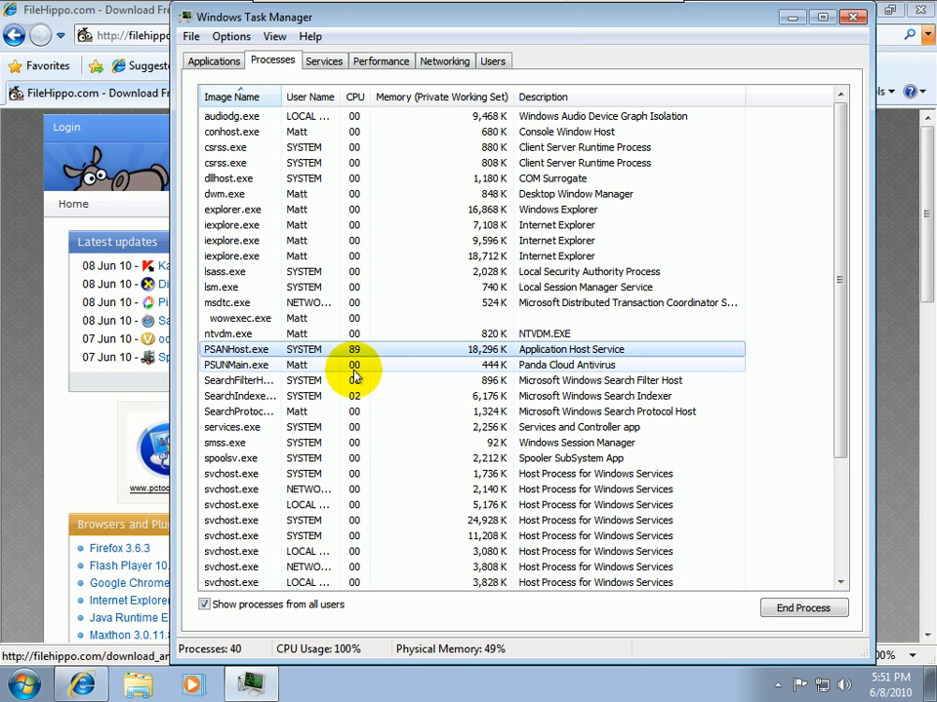
mouse_move(397, 431)
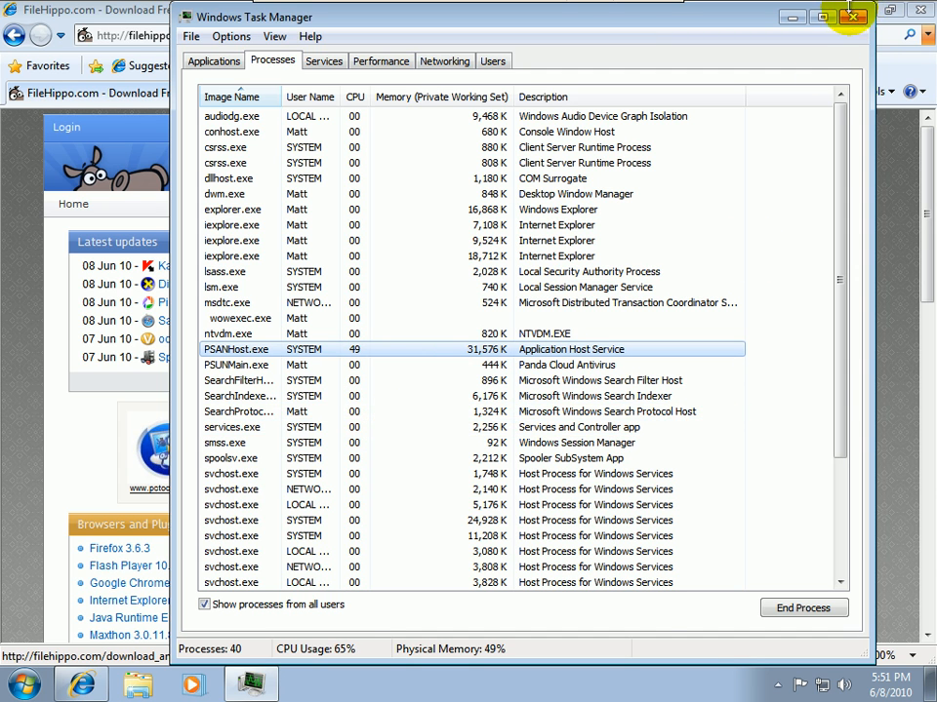
Step: Close Task Manager after reviewing PSANHost.exe's CPU usage
left_click(851, 16)
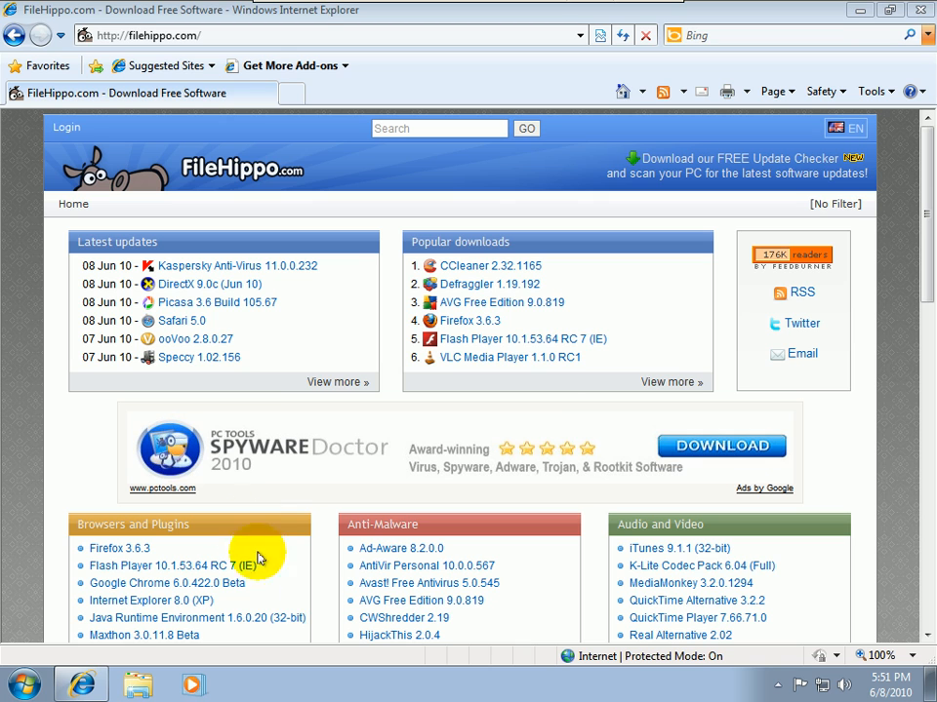
mouse_move(501, 301)
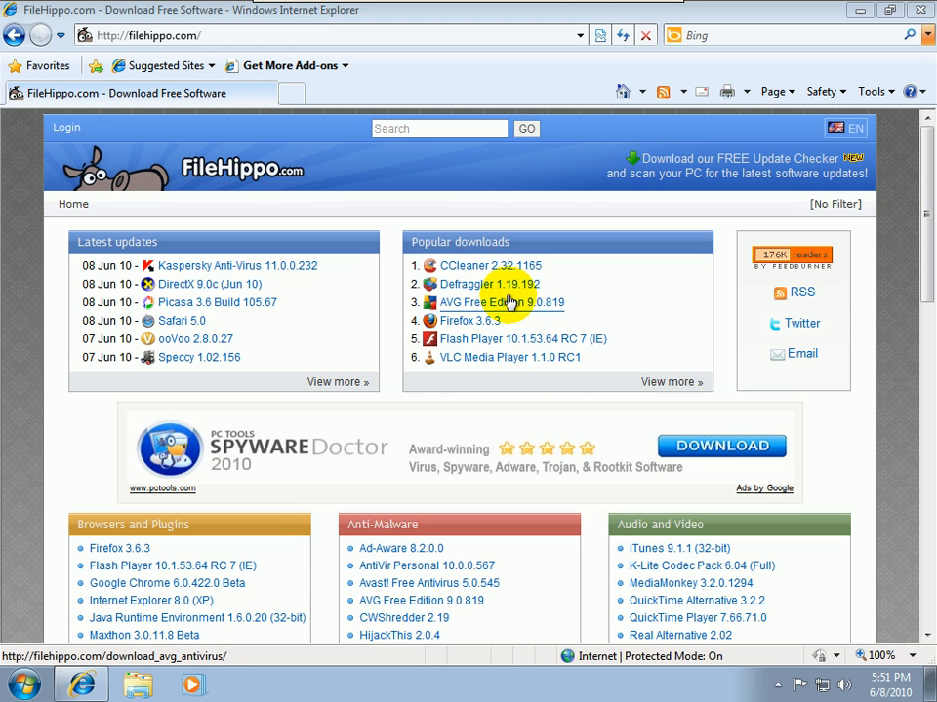
mouse_move(600, 315)
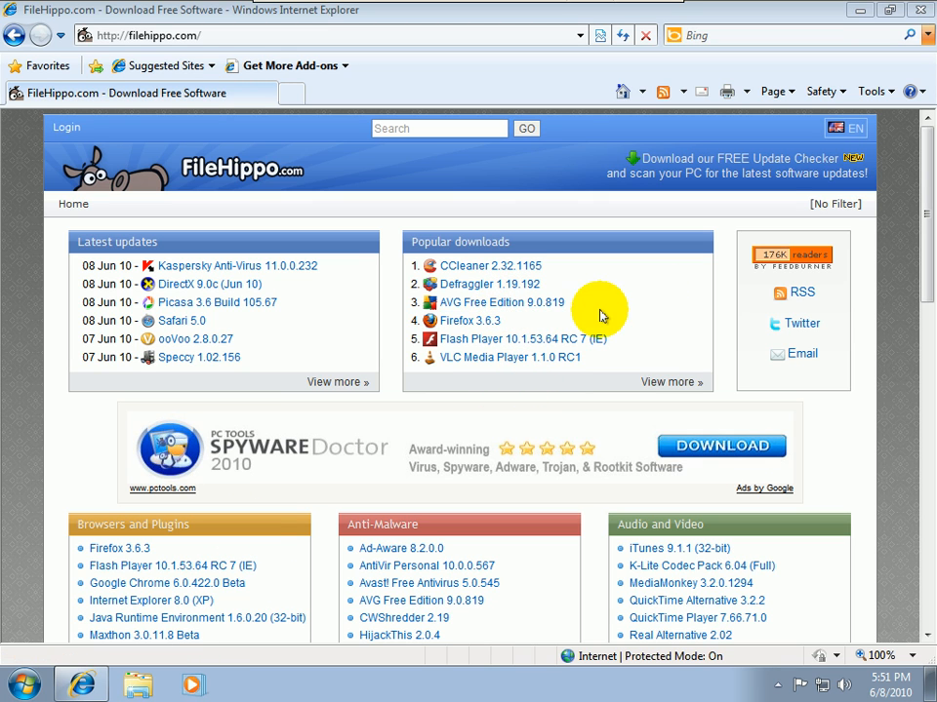
mouse_move(927, 267)
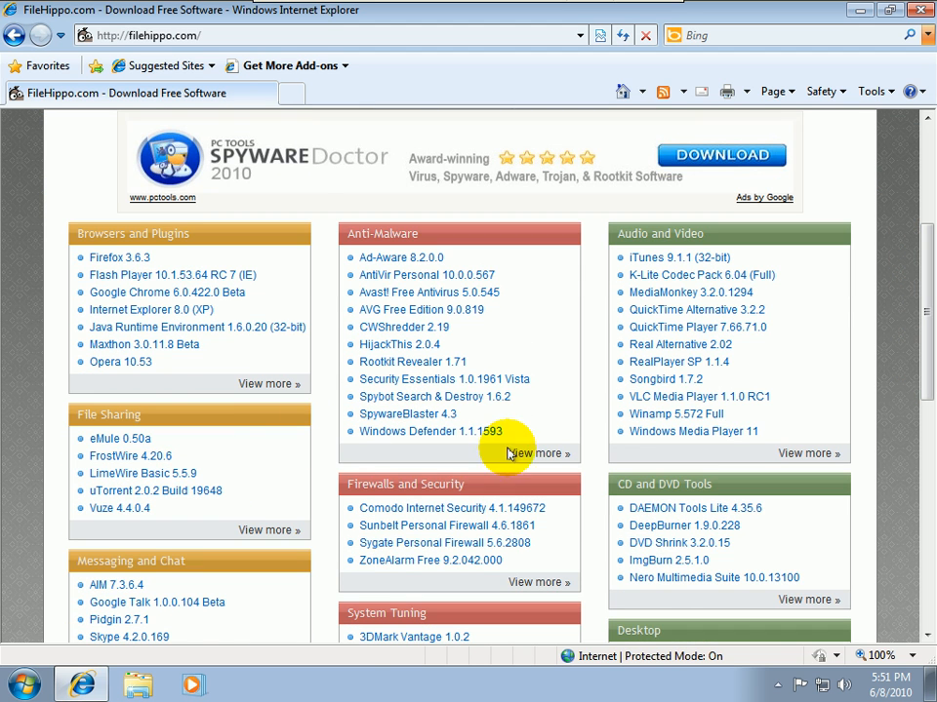
Step: Download and run the Malwarebytes Anti-Malware 1.46 installer from FileHippo's Anti-Spyware list
left_click(545, 453)
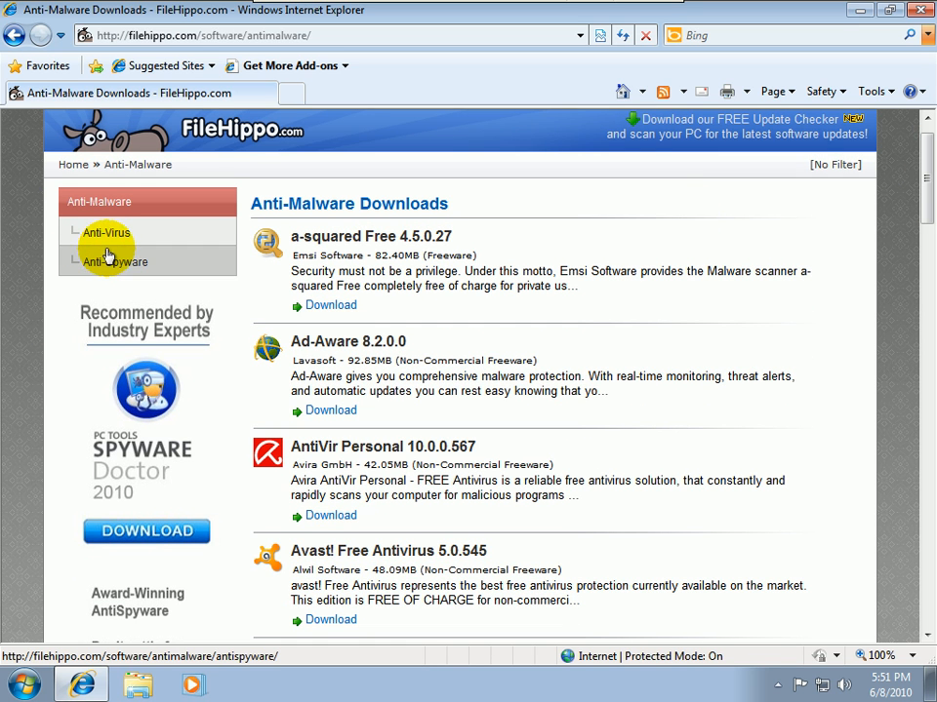
left_click(116, 261)
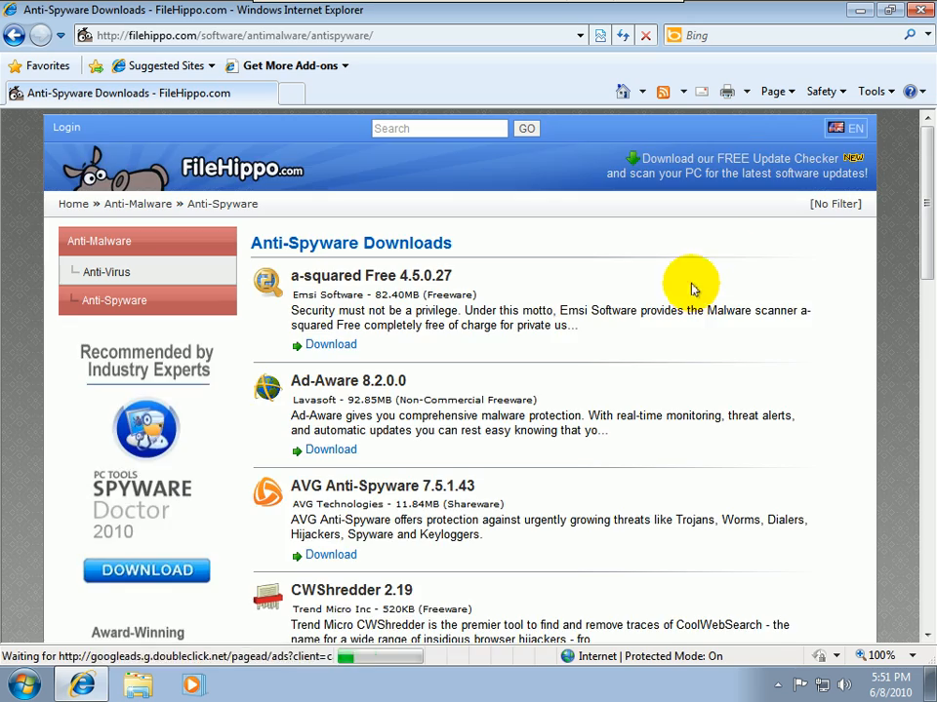
scroll("down", 3)
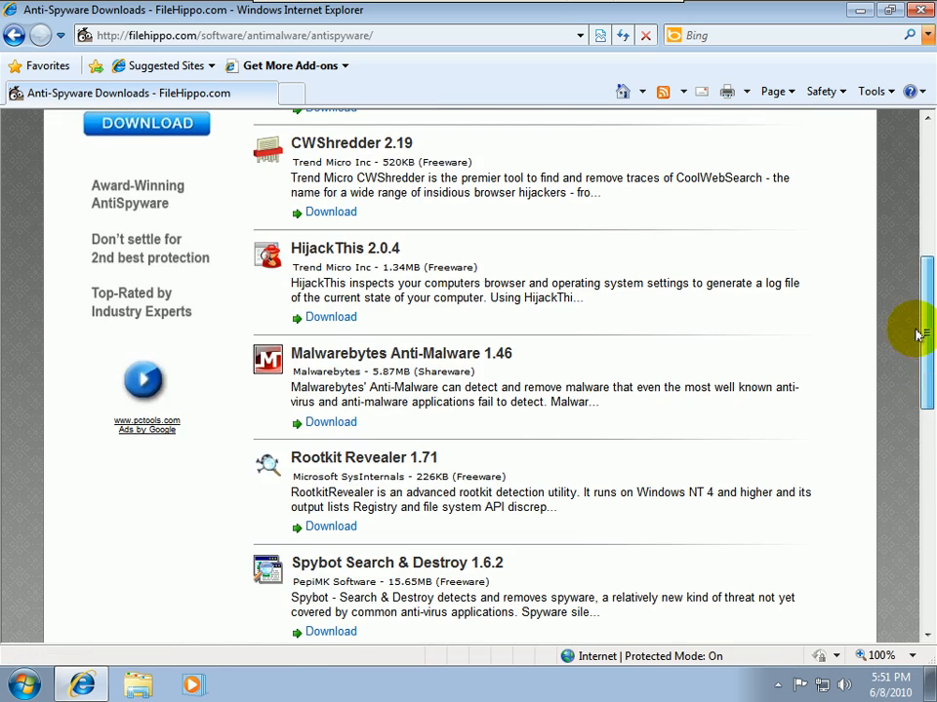
left_click(401, 353)
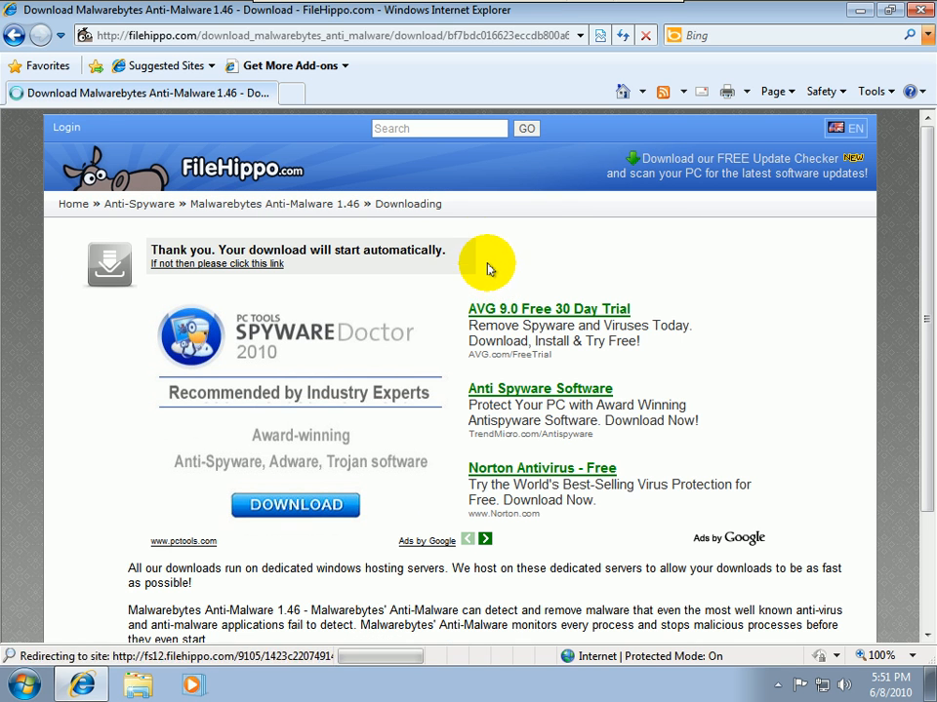
left_click(422, 119)
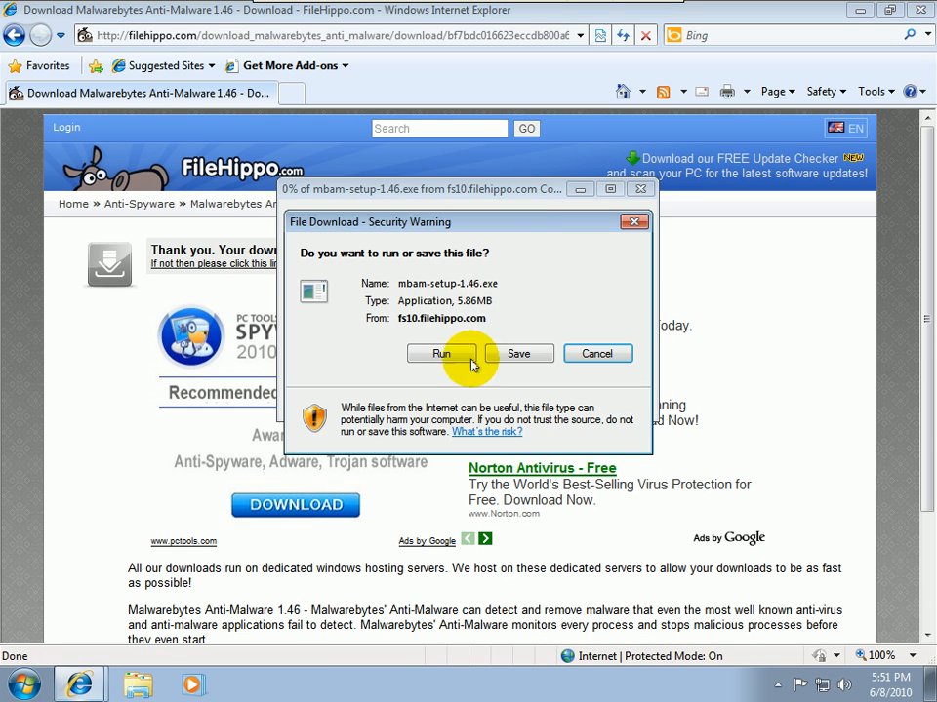
left_click(441, 353)
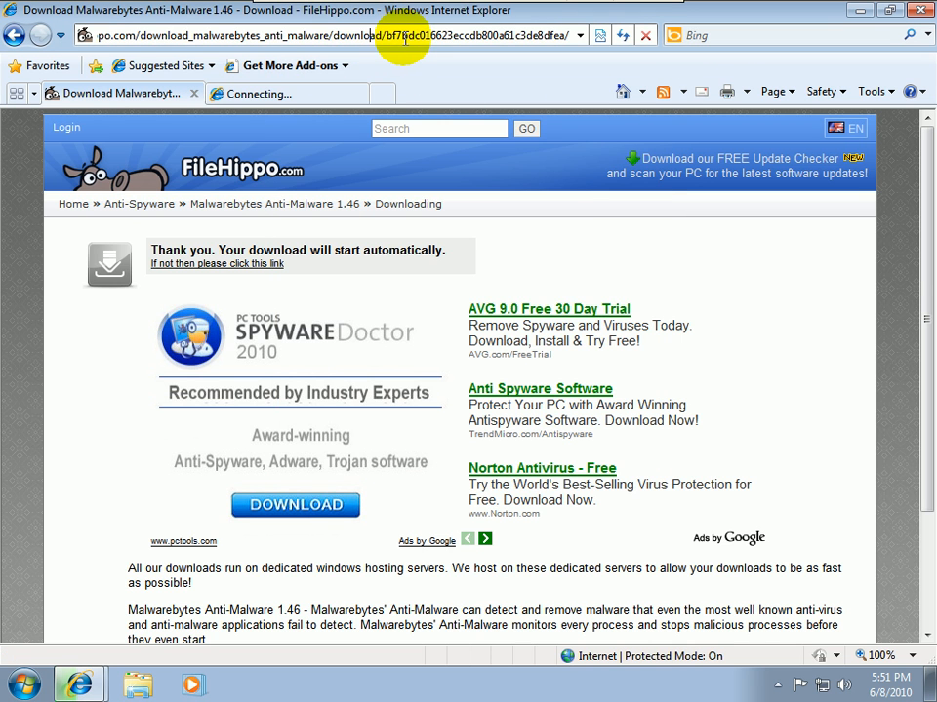
Step: Open Google in a new tab and enter 'gmer' as the search
left_click(283, 93)
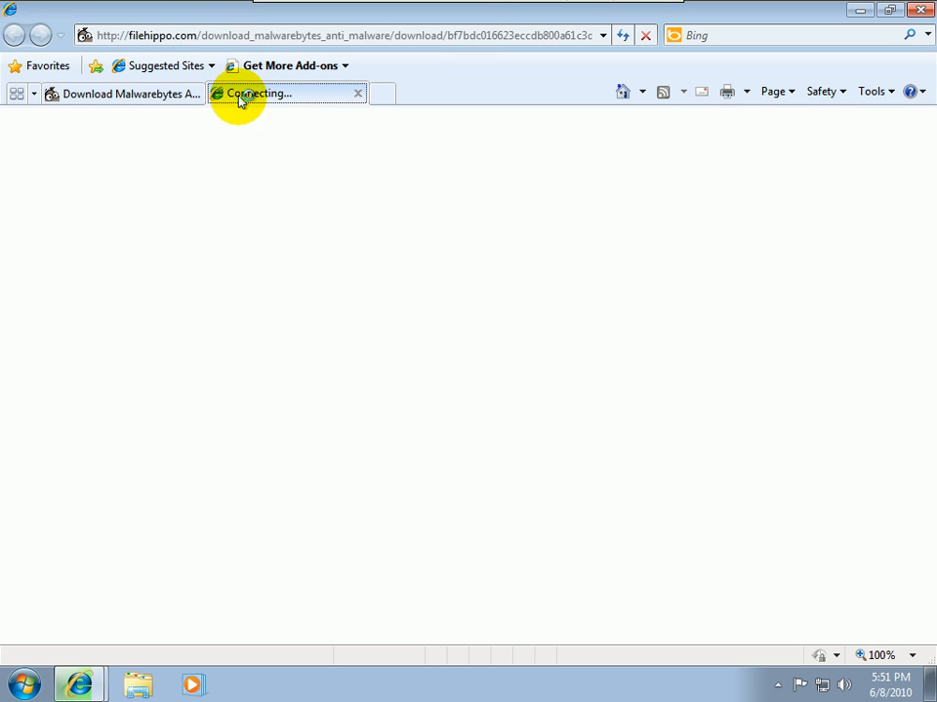
type("google.com/")
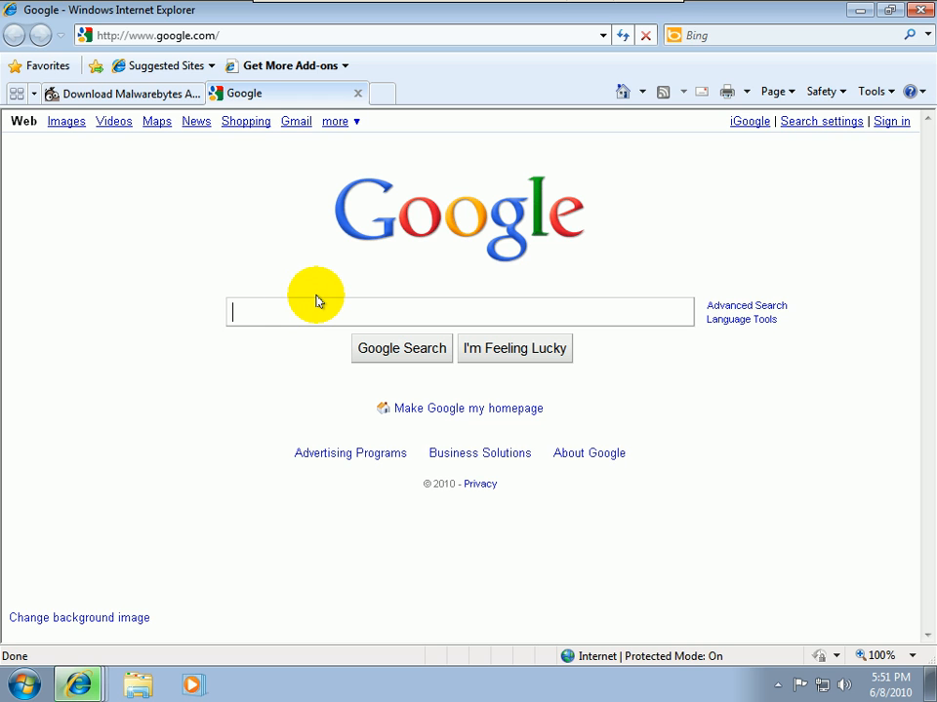
type("gmer")
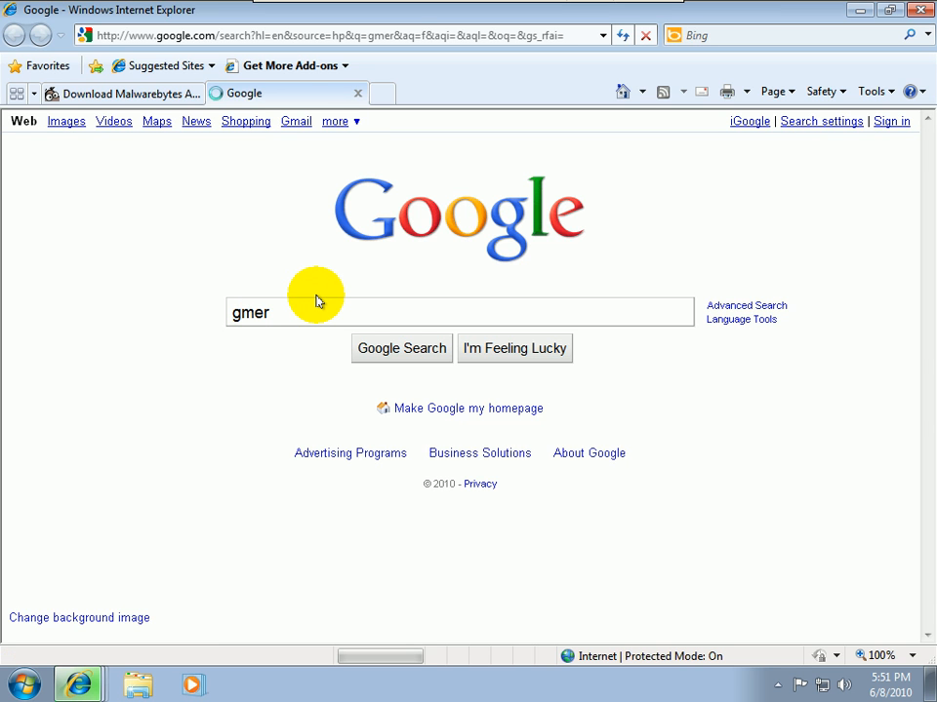
Step: Search for gmer, open 'GMER - Rootkit Detector and Remover', and reach its Download section
left_click(401, 348)
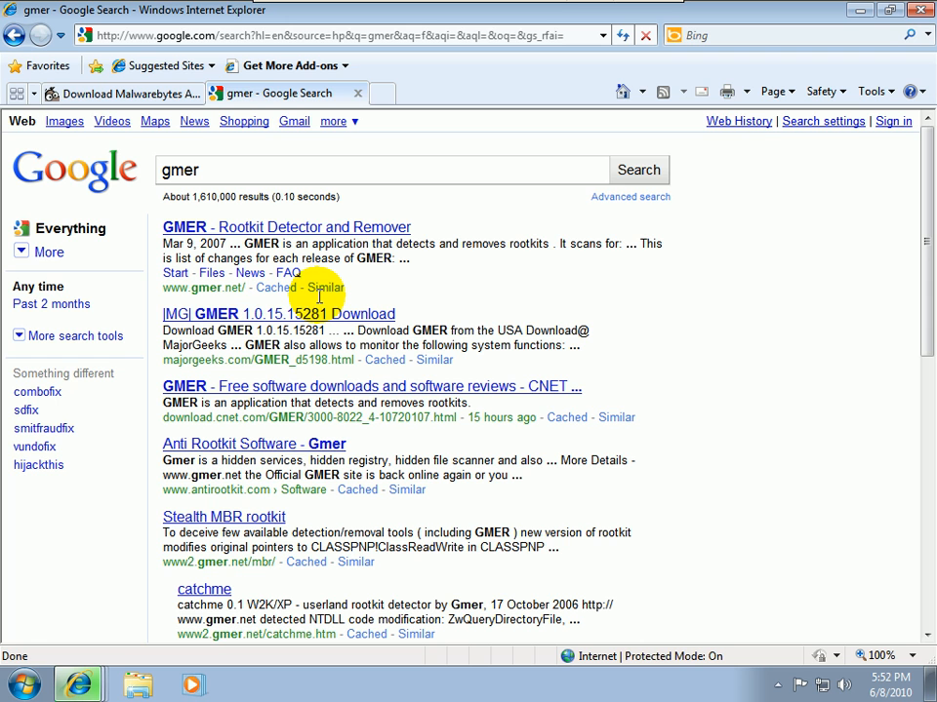
left_click(287, 226)
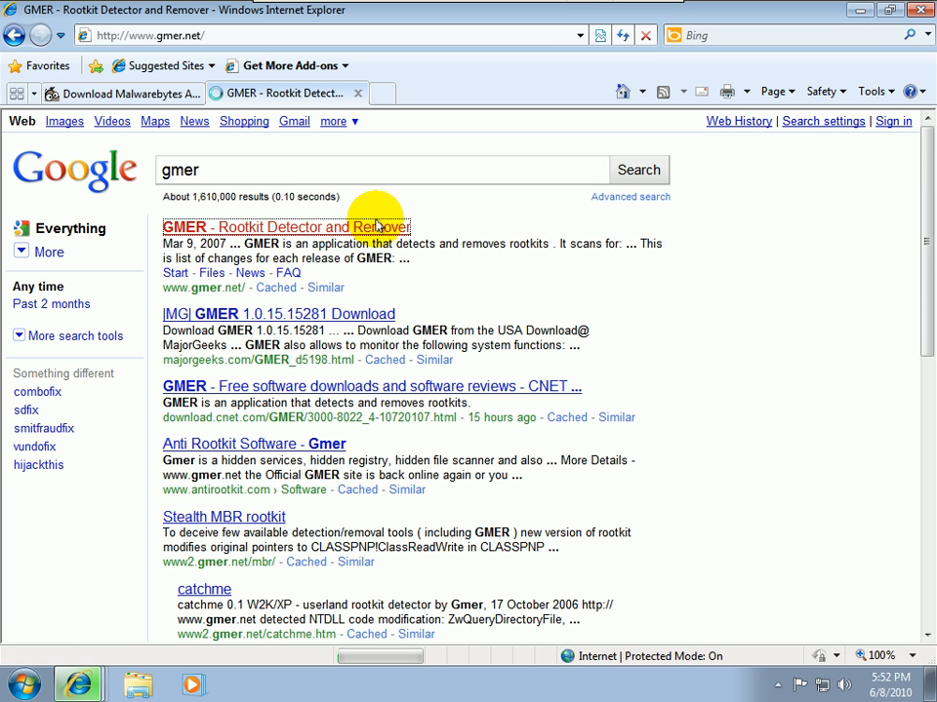
left_click(286, 227)
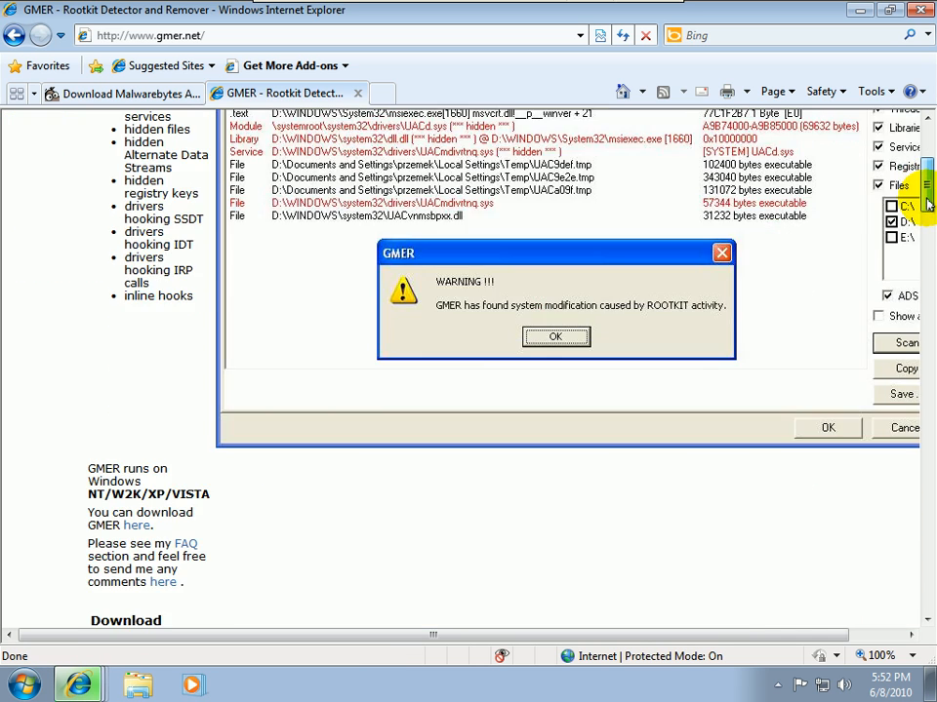
left_click(556, 337)
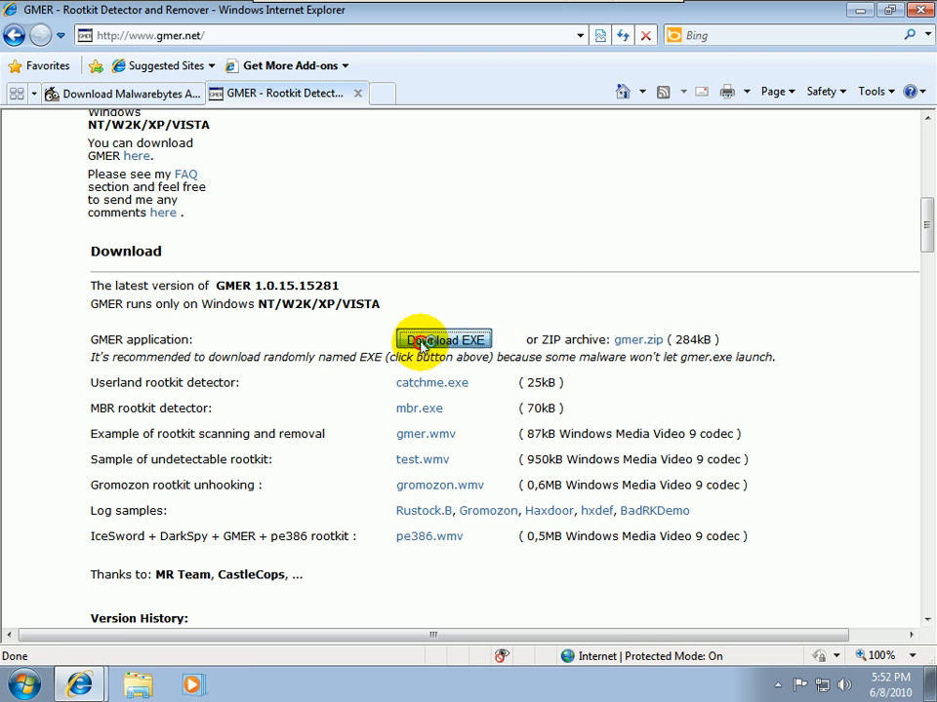
Step: Save the GMER executable vl9glqoi.exe to the Desktop
left_click(445, 339)
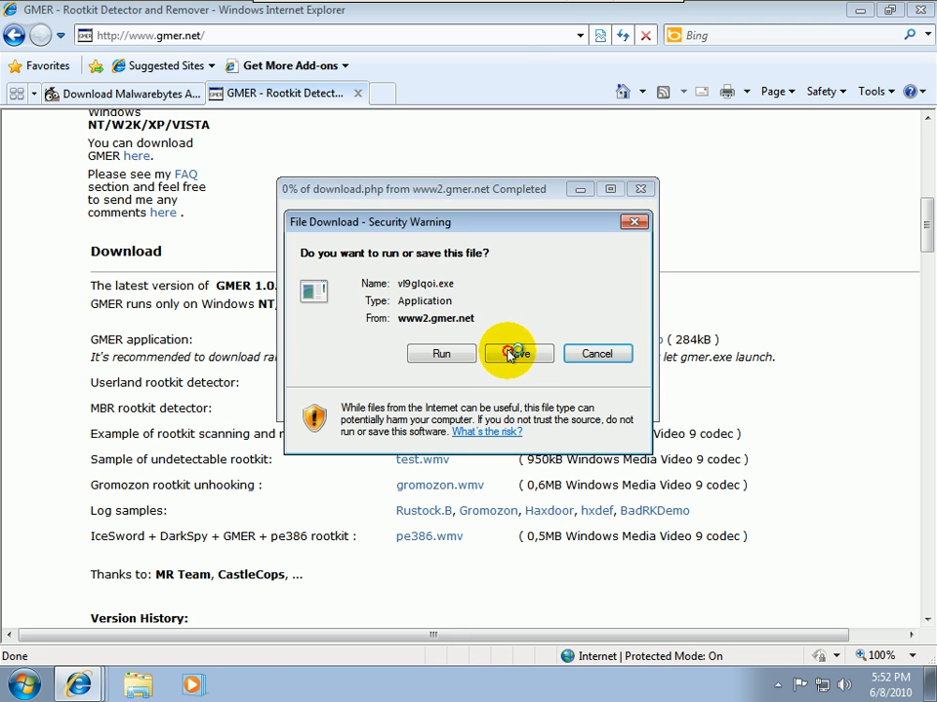
left_click(517, 353)
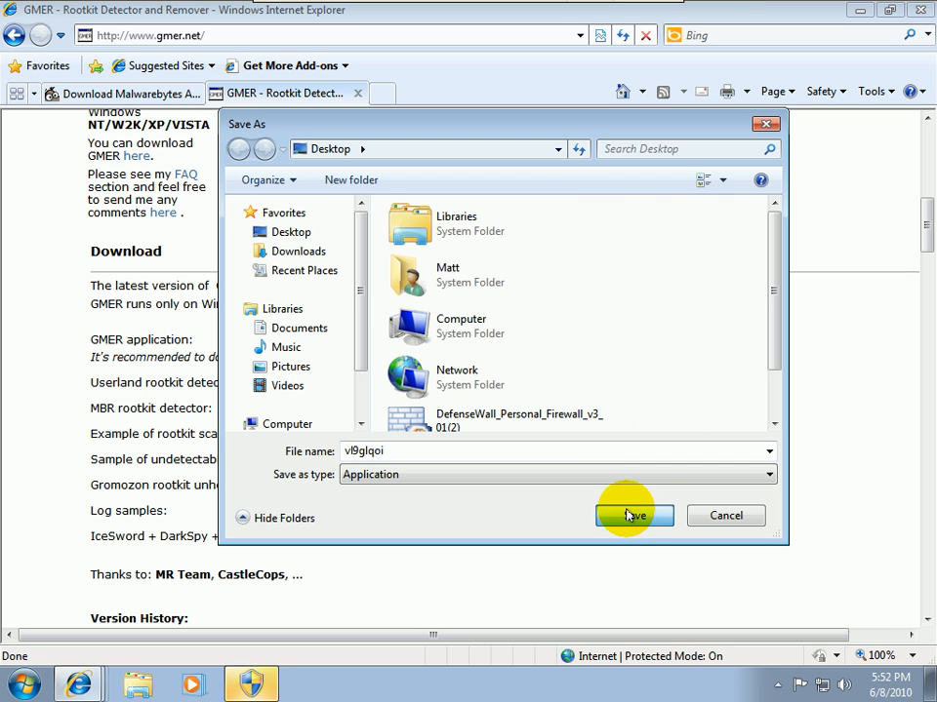
left_click(633, 516)
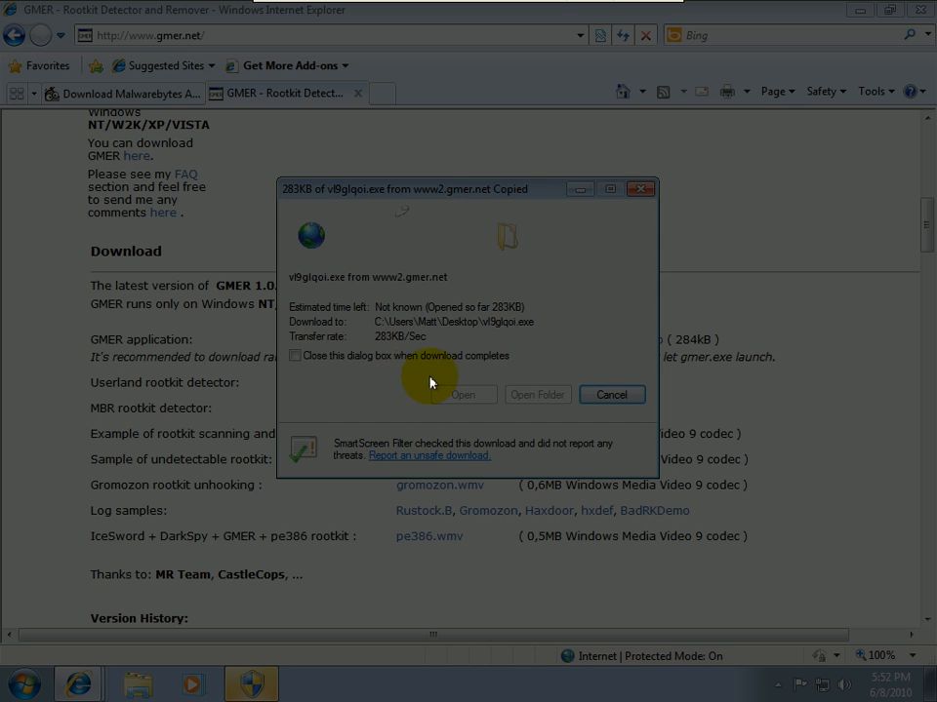
mouse_move(542, 359)
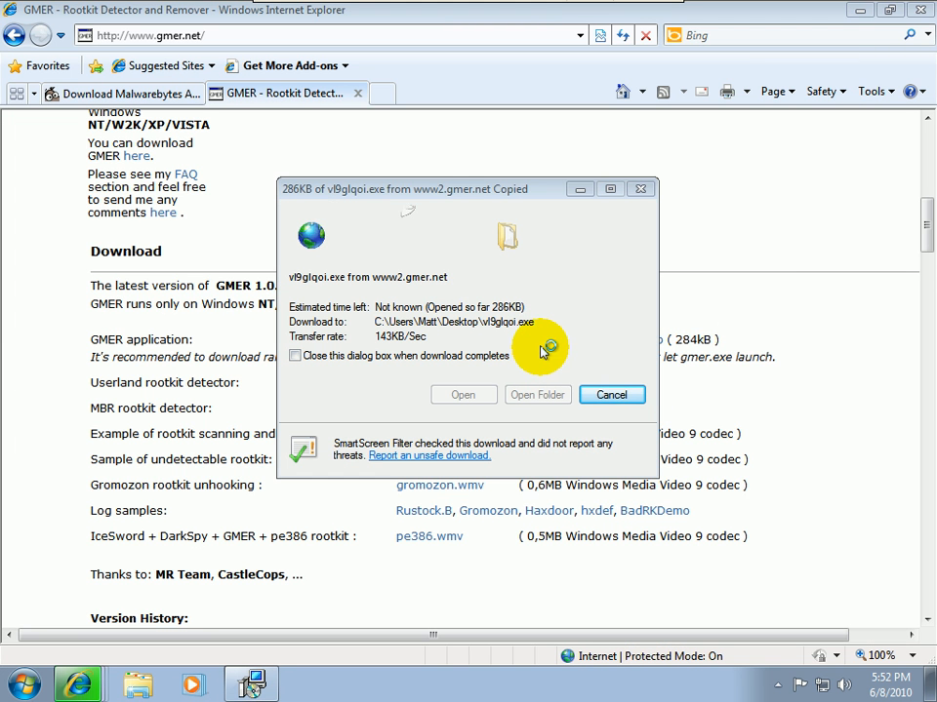
mouse_move(543, 351)
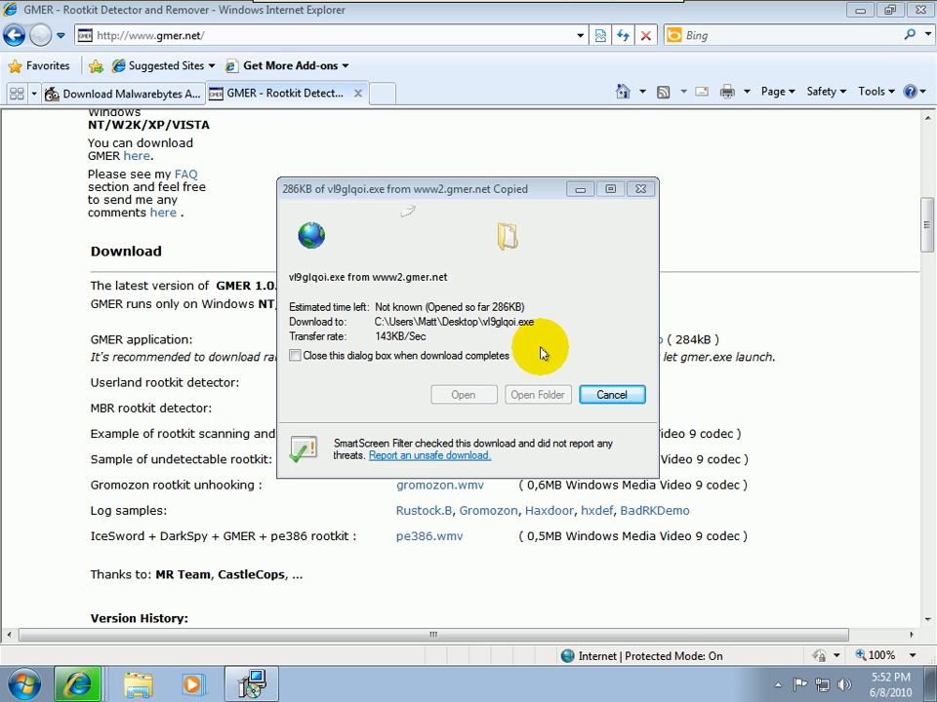
mouse_move(536, 348)
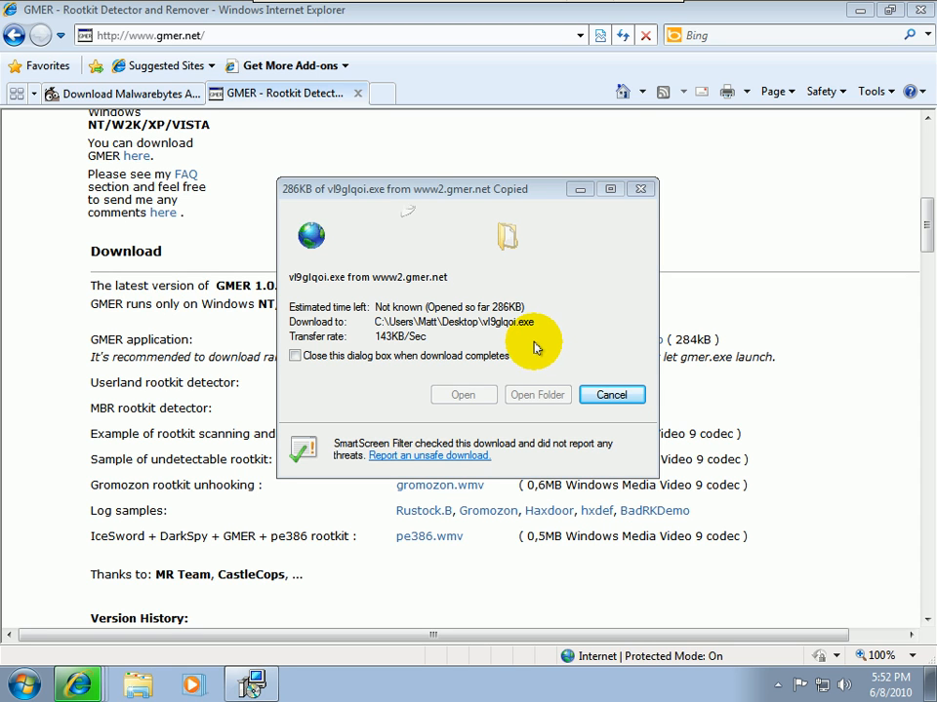
mouse_move(534, 332)
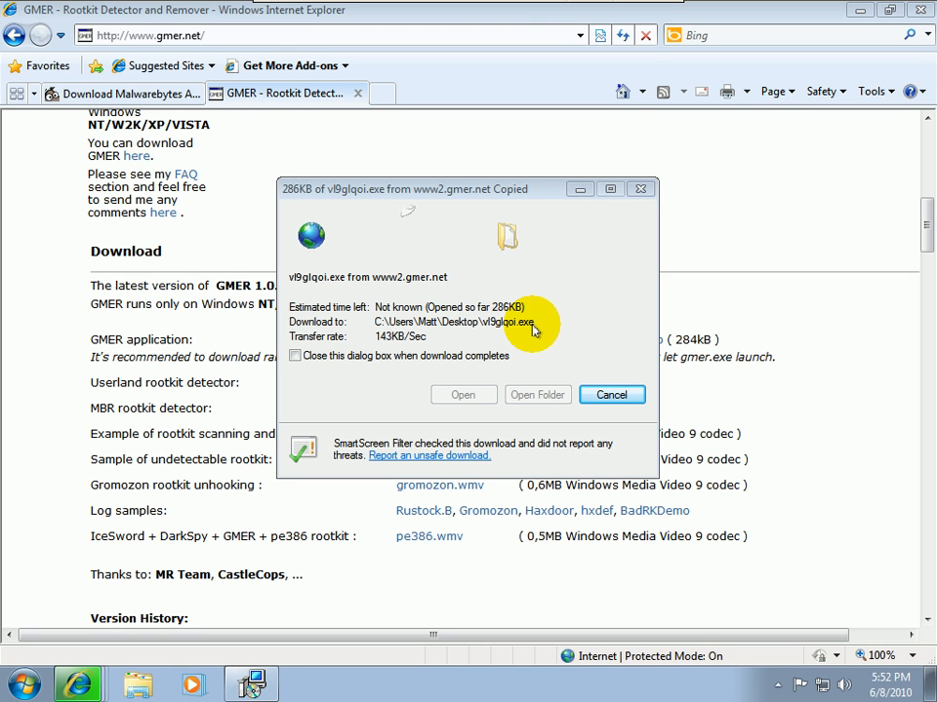
mouse_move(522, 220)
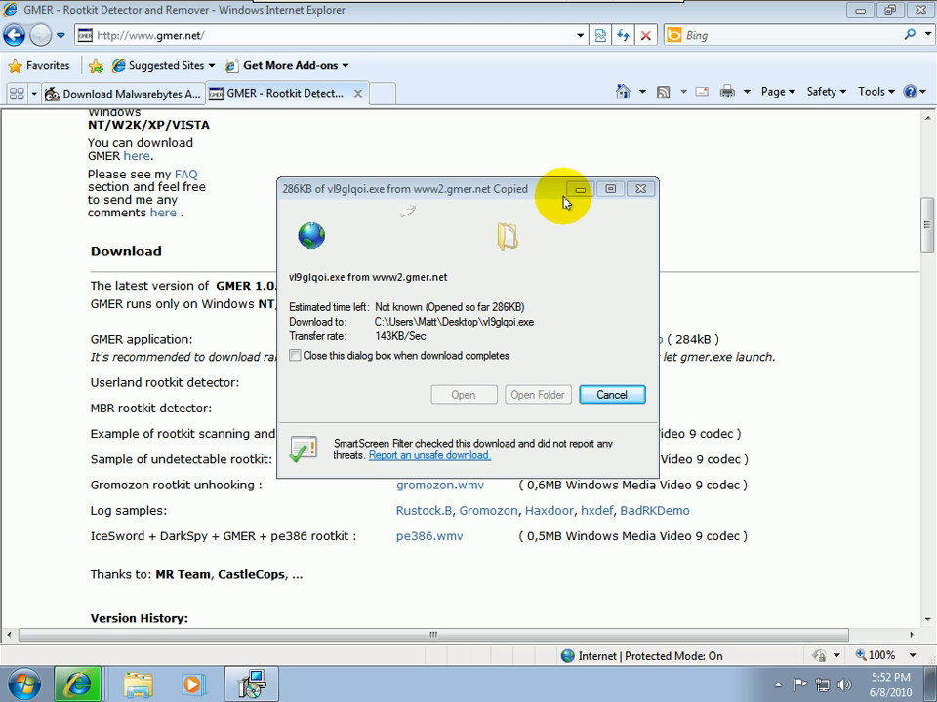
mouse_move(563, 191)
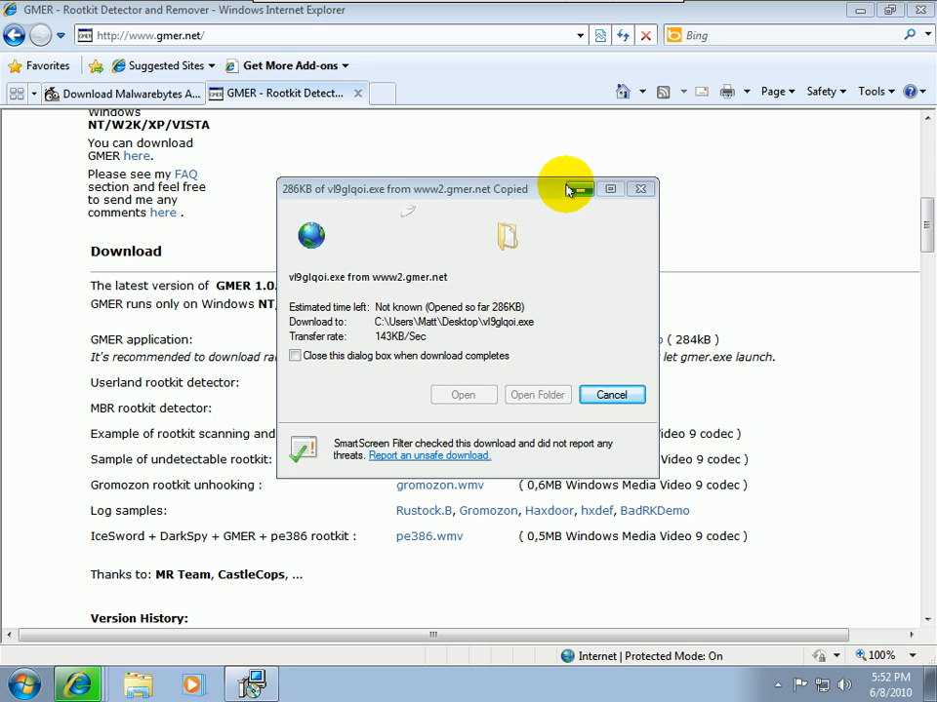
mouse_move(580, 188)
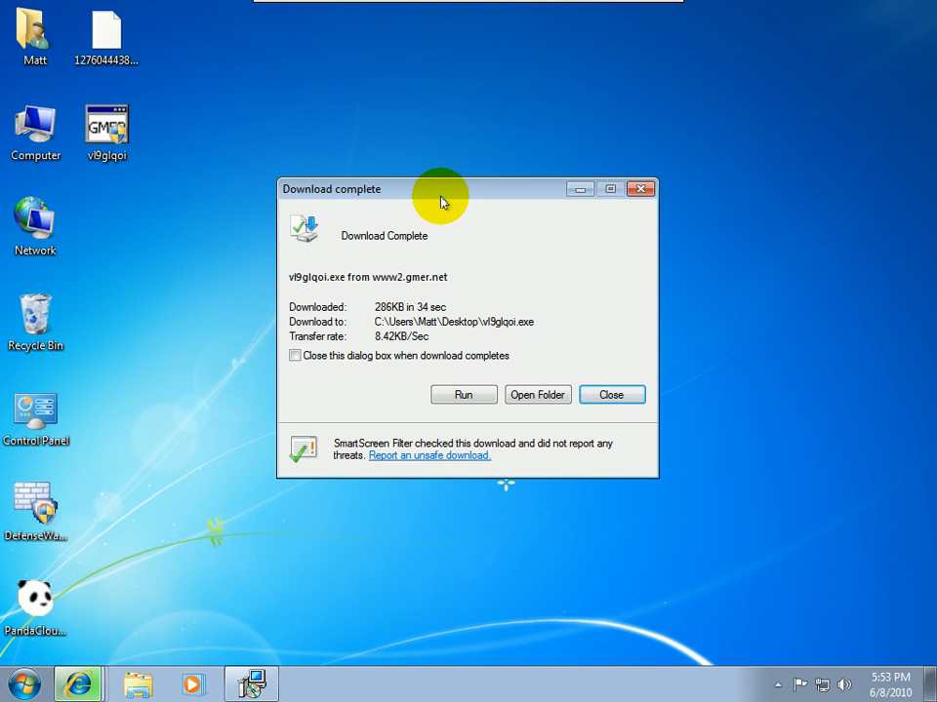
Step: Accept the Malwarebytes licence and keep the default installation and Start Menu folders
left_click(463, 395)
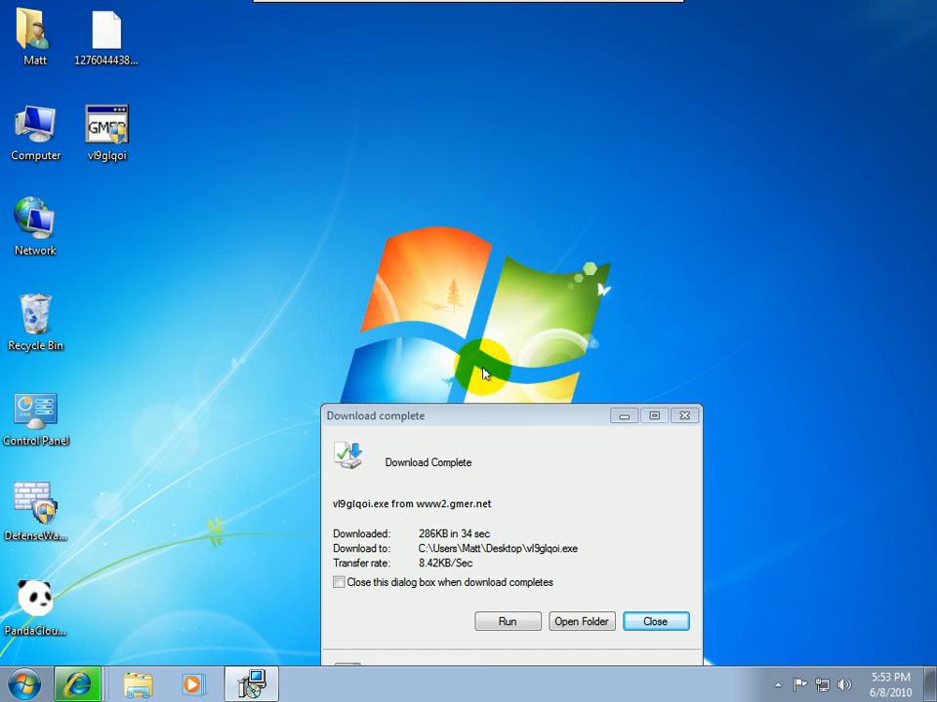
left_click(507, 621)
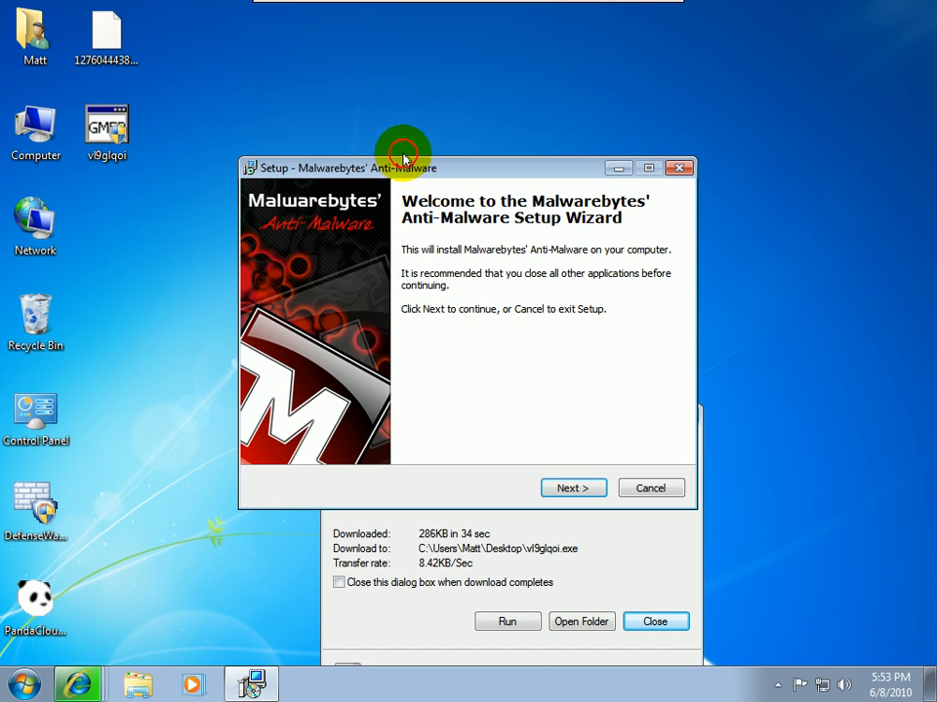
left_click(573, 488)
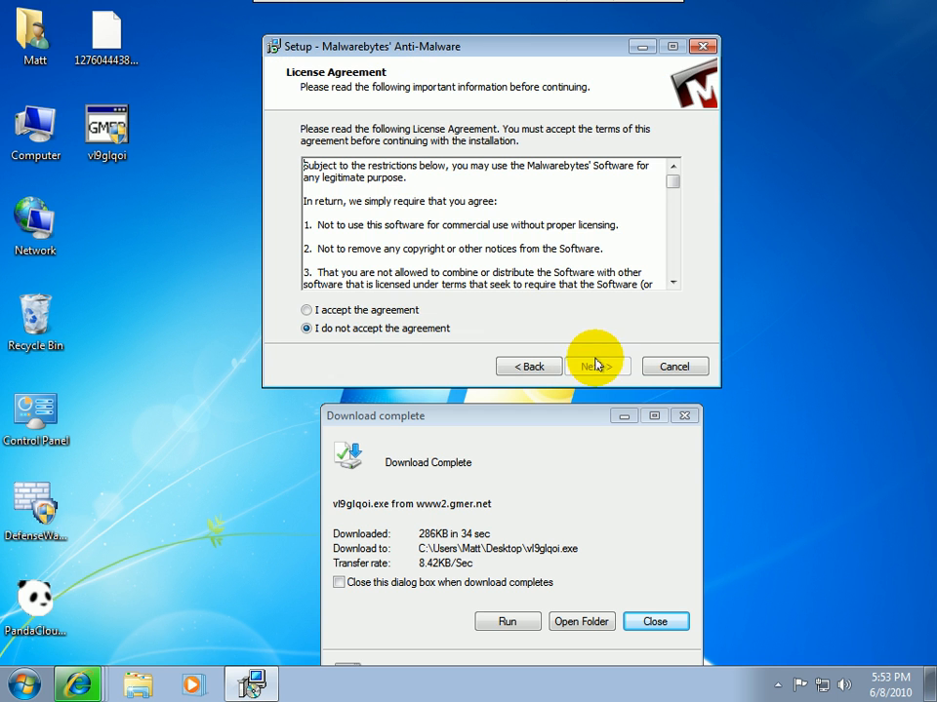
left_click(306, 310)
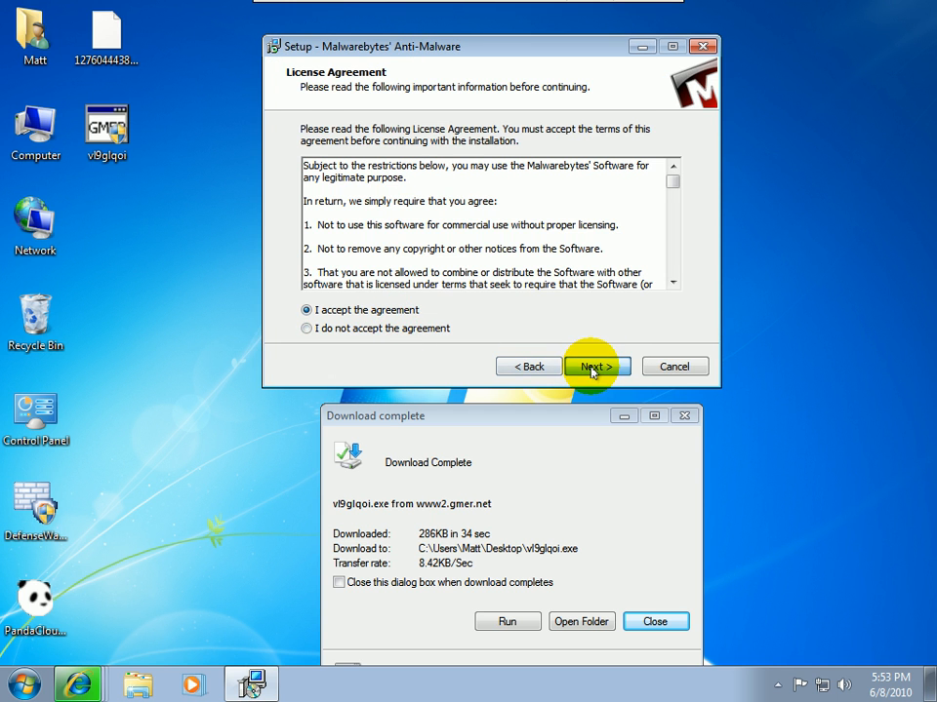
left_click(594, 365)
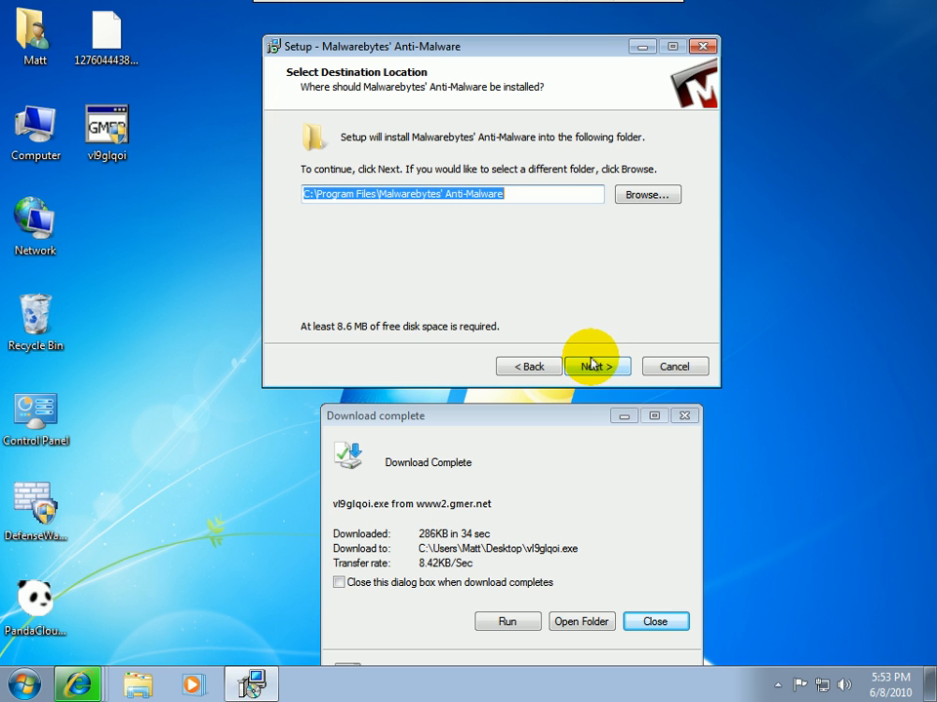
left_click(590, 365)
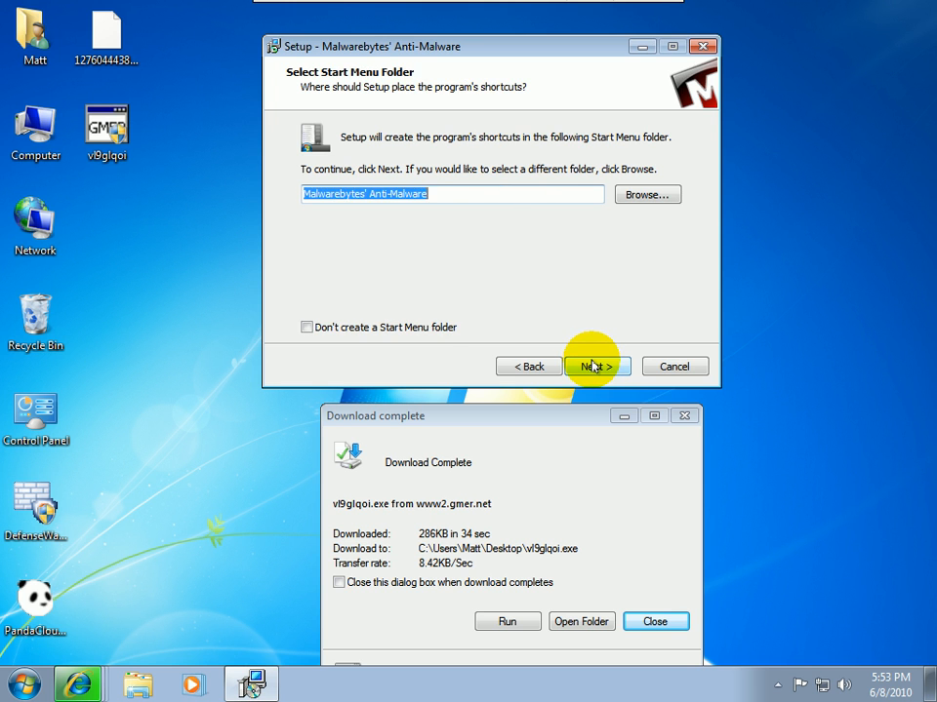
left_click(591, 366)
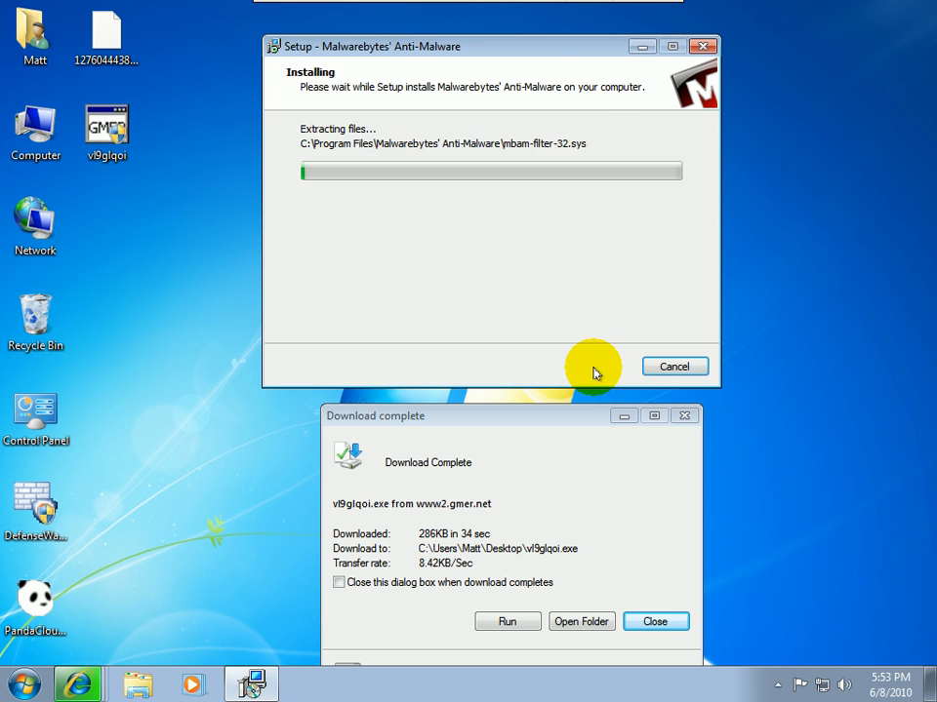
mouse_move(578, 330)
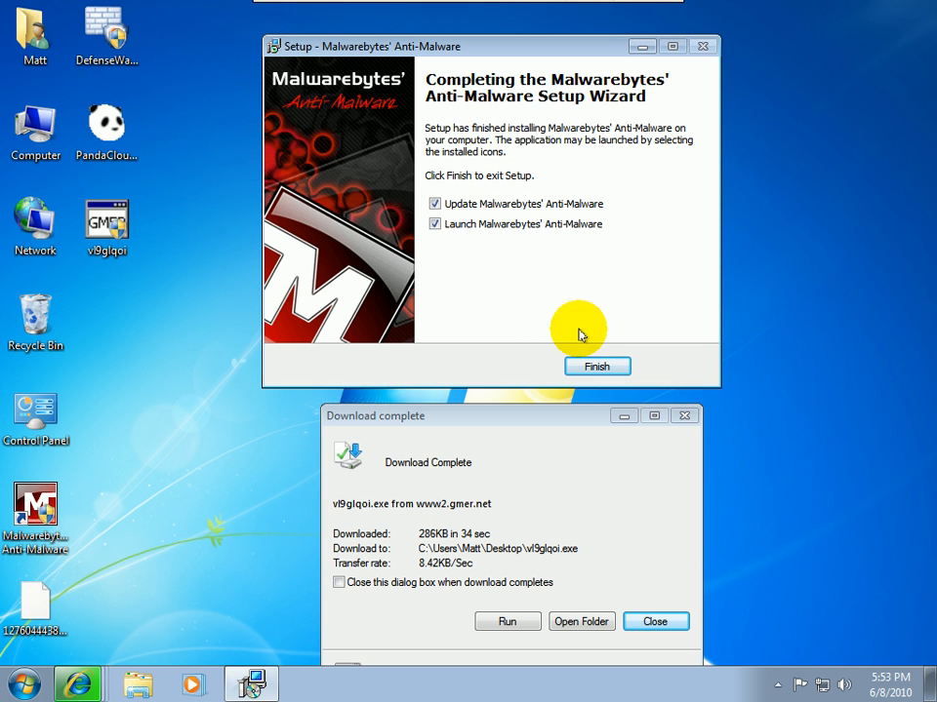
mouse_move(545, 336)
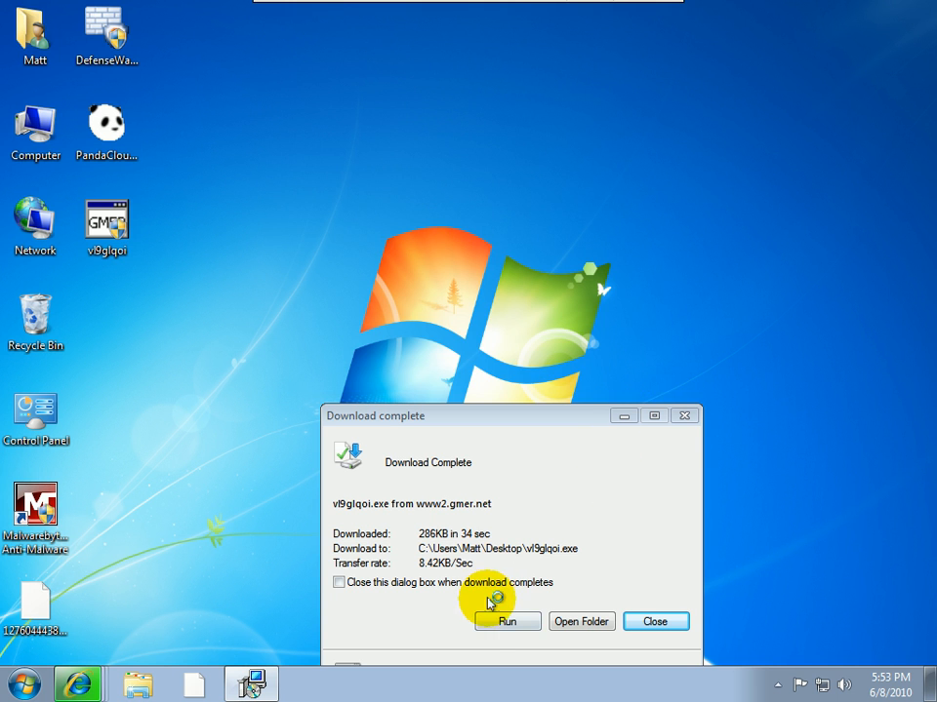
Step: Launch GMER, approve User Account Control, and acknowledge the database update to 4182
left_click(506, 622)
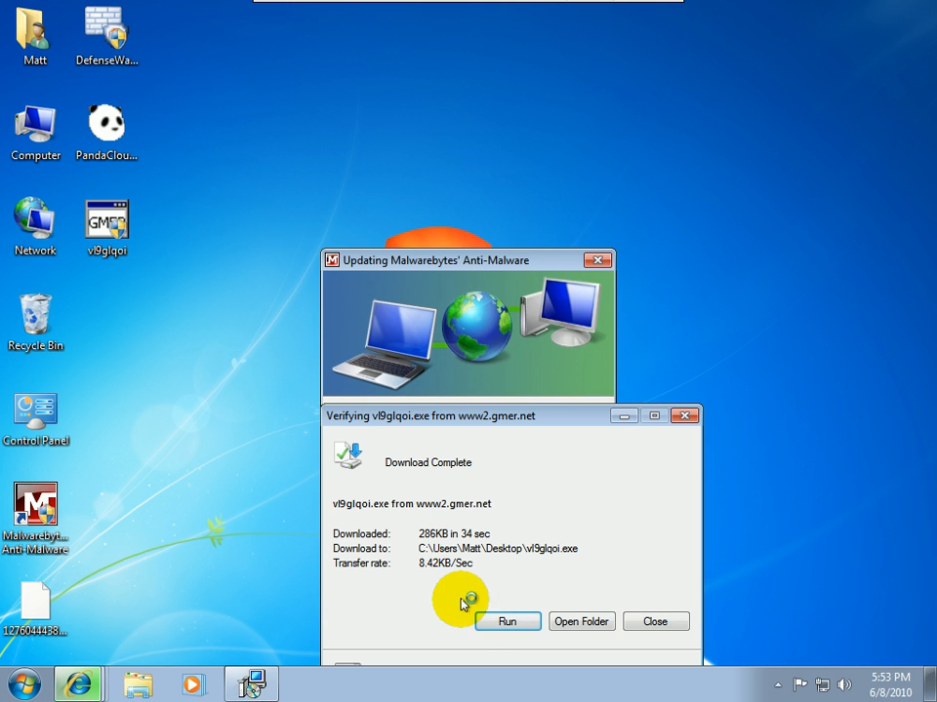
left_click(506, 621)
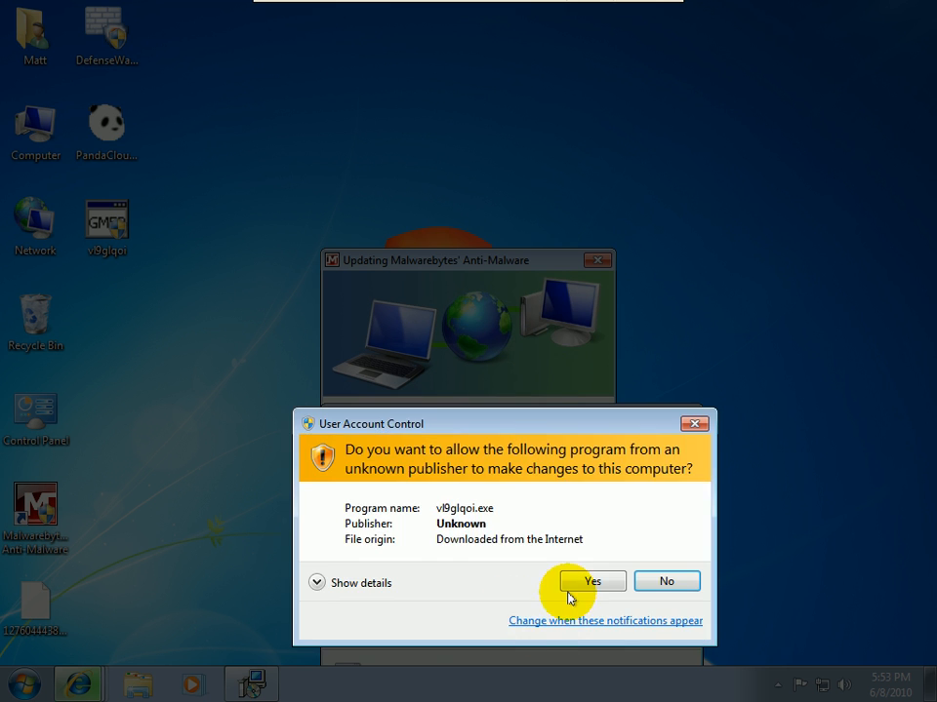
left_click(591, 582)
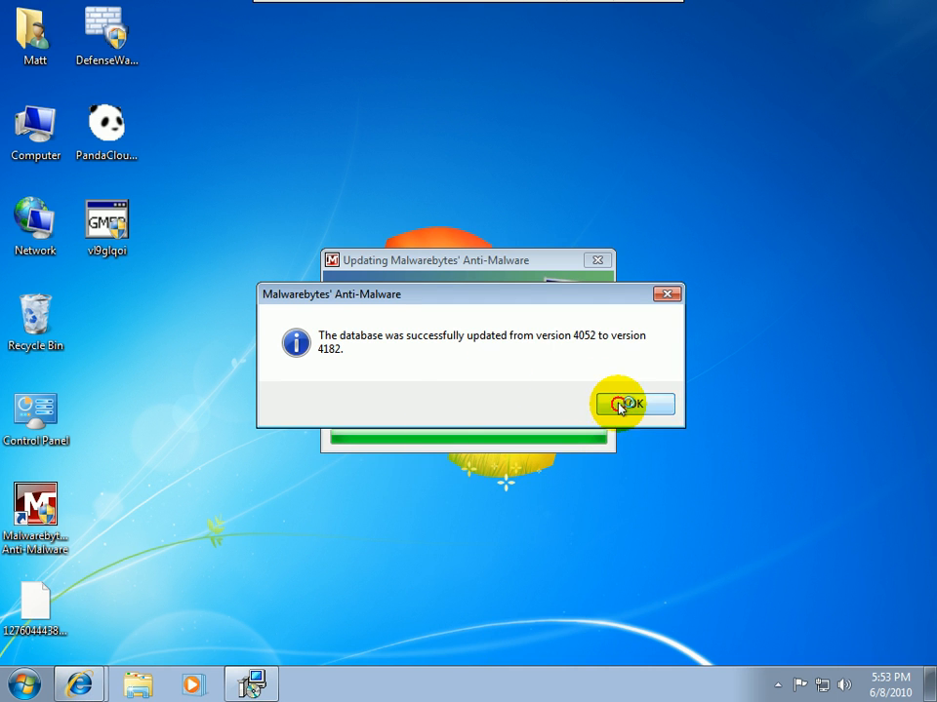
left_click(627, 404)
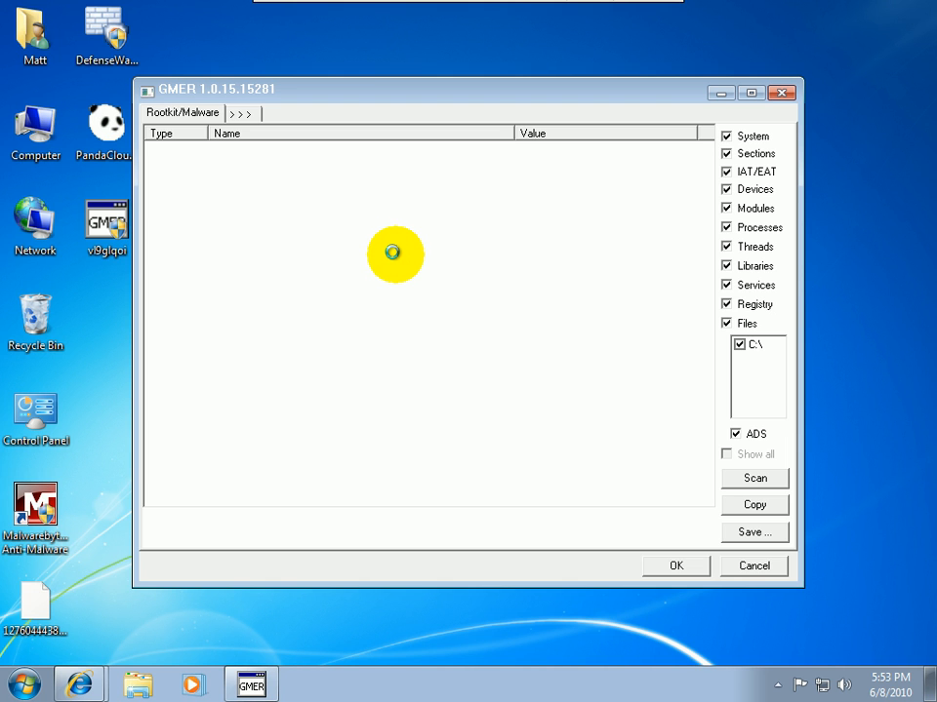
mouse_move(298, 171)
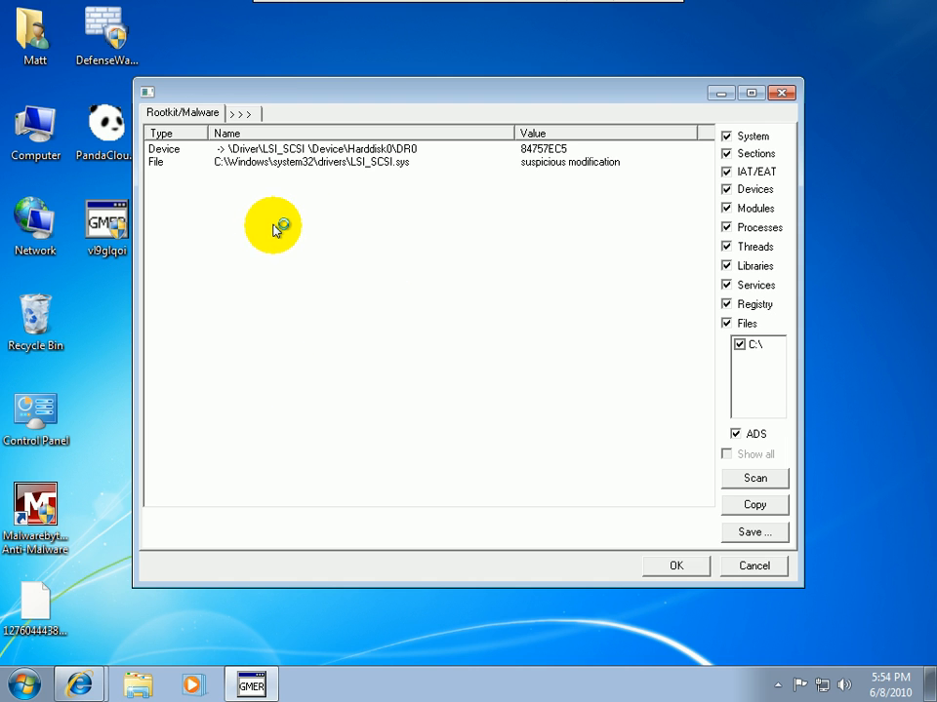
mouse_move(312, 161)
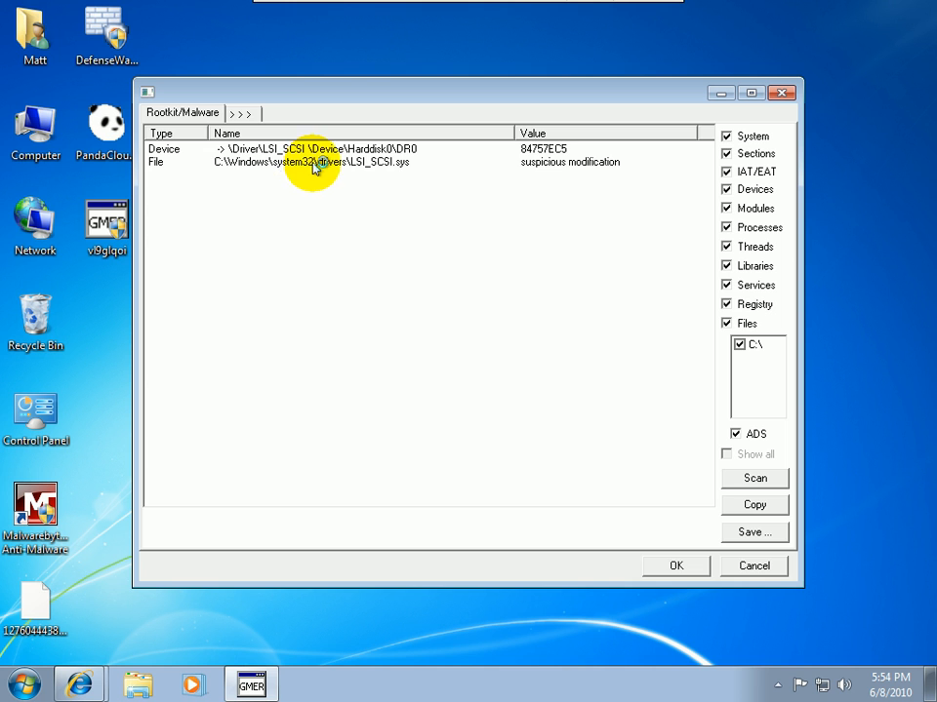
Step: Select the suspicious LSI_SCSI.sys file entry in GMER's results
left_click(312, 161)
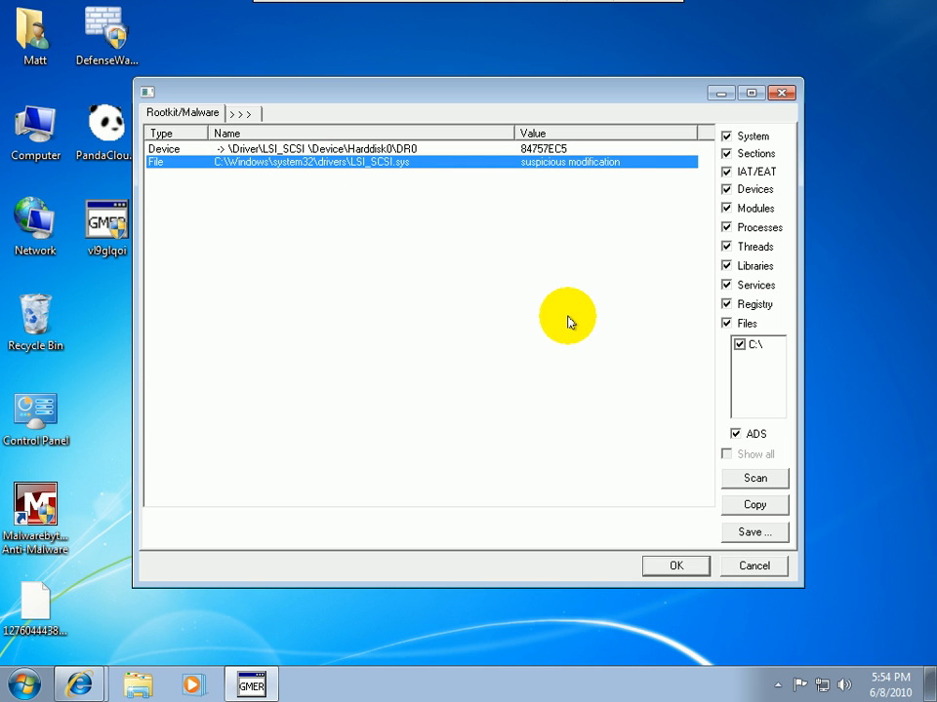
mouse_move(492, 211)
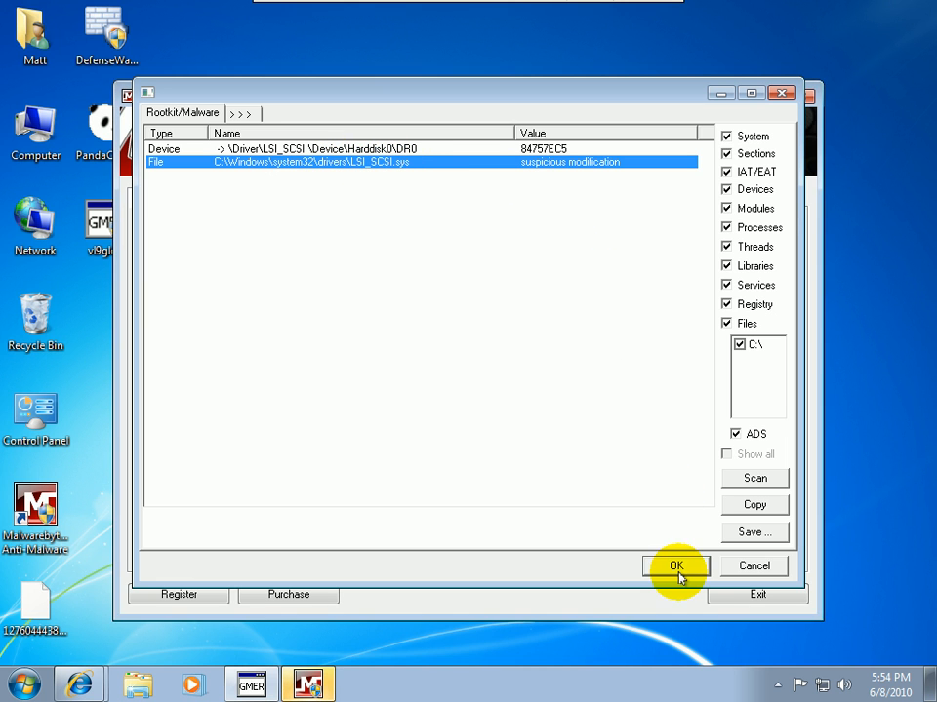
mouse_move(743, 566)
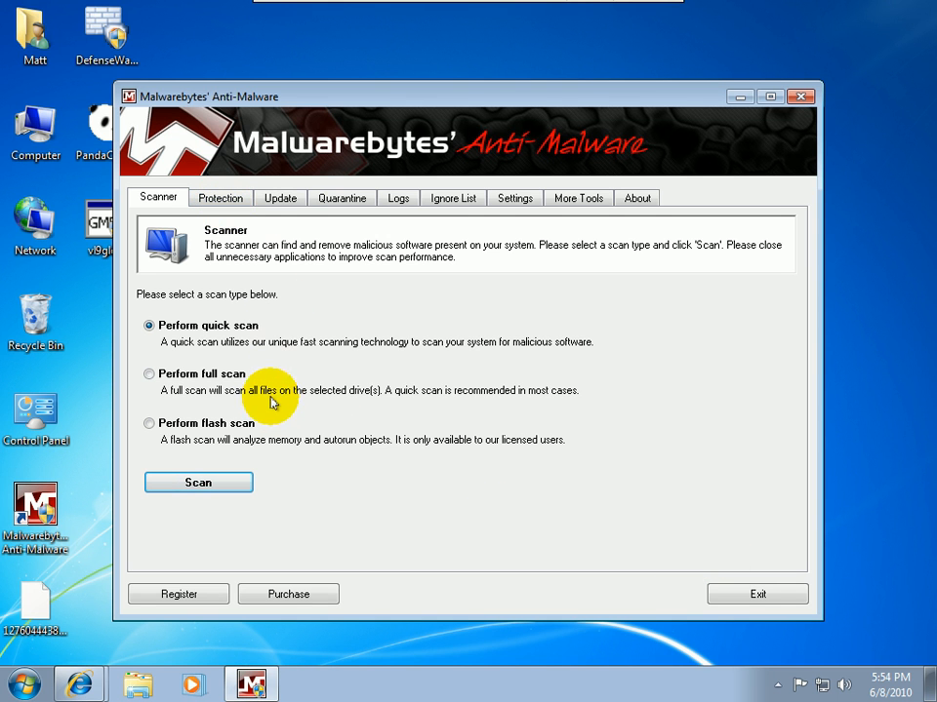
Step: Review the Protection tab, start a Quick scan, and restore the Malwarebytes window
left_click(220, 198)
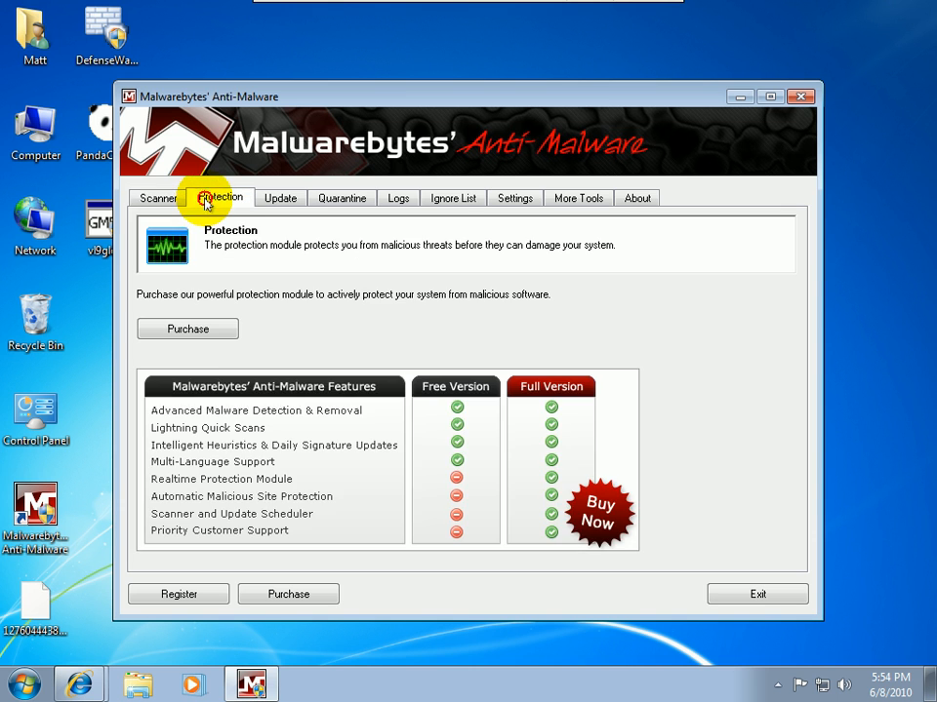
left_click(157, 198)
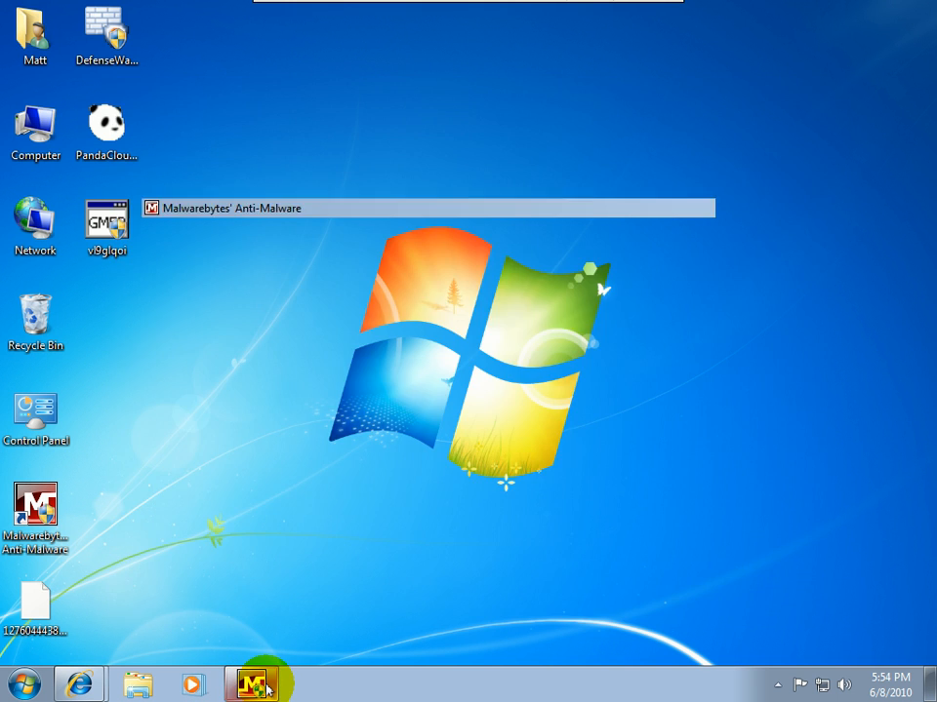
left_click(252, 682)
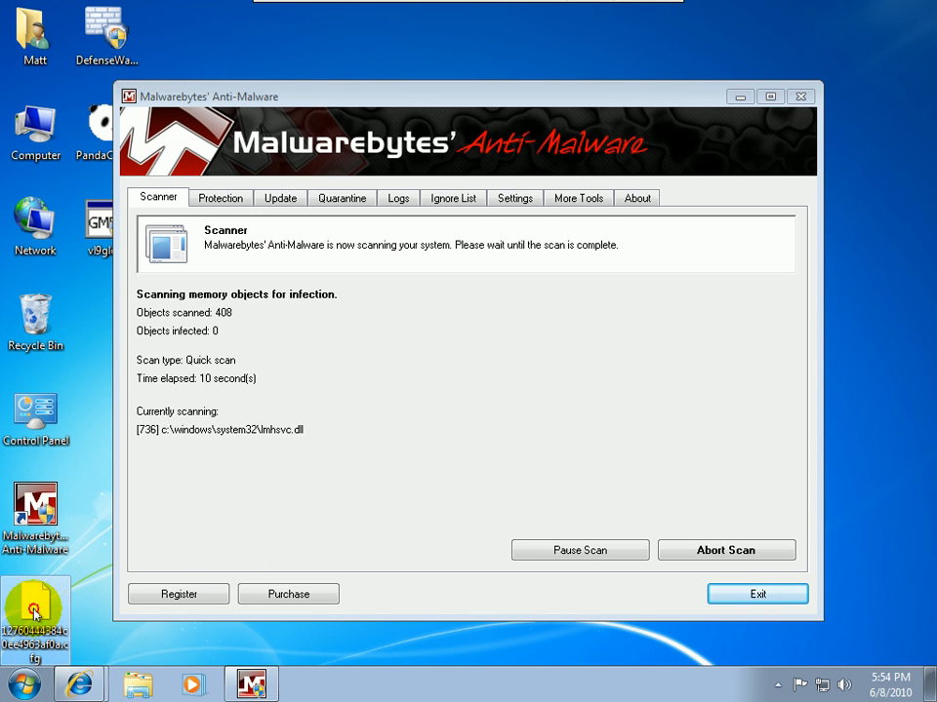
double_click(37, 610)
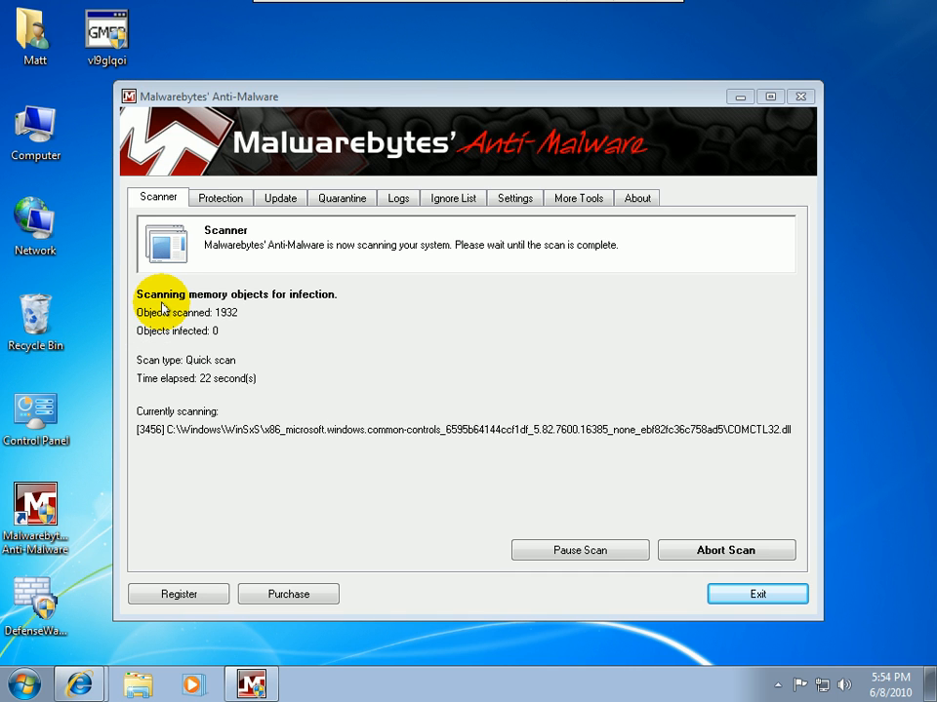
mouse_move(473, 198)
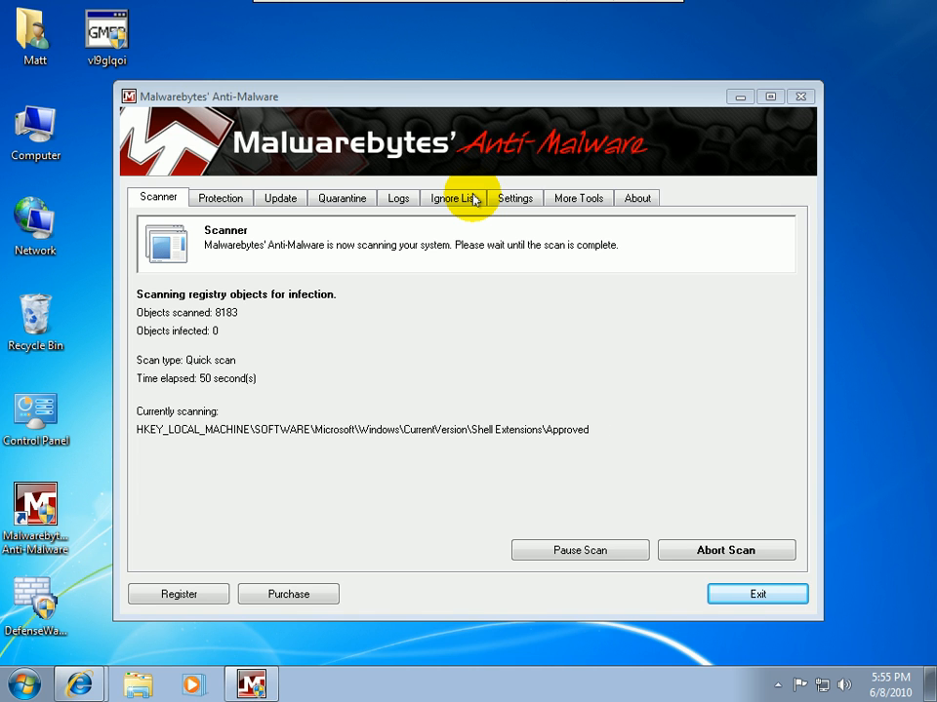
mouse_move(364, 254)
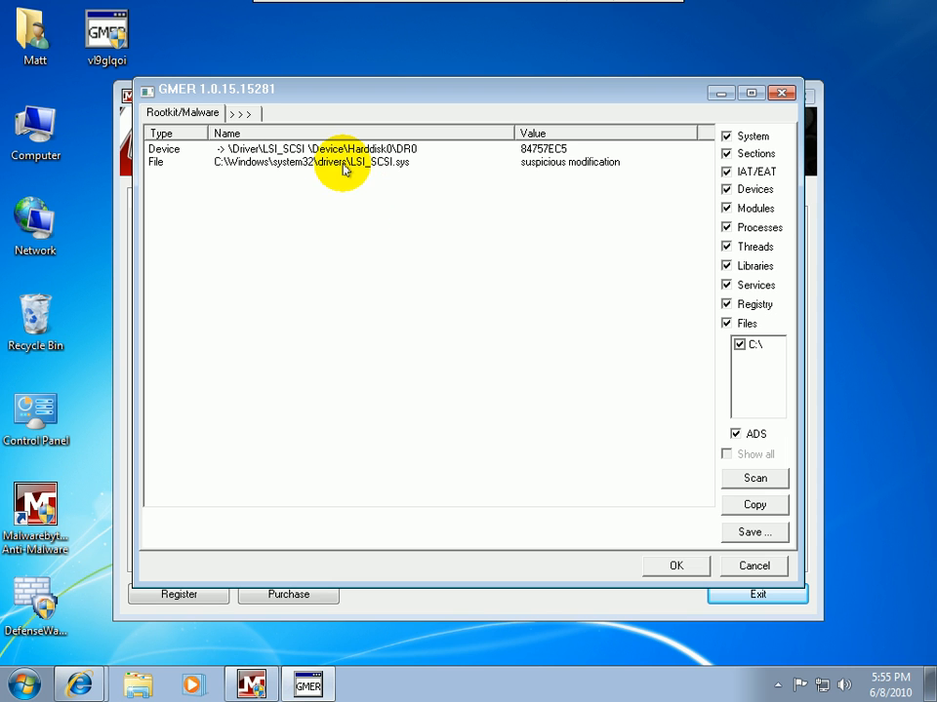
mouse_move(441, 152)
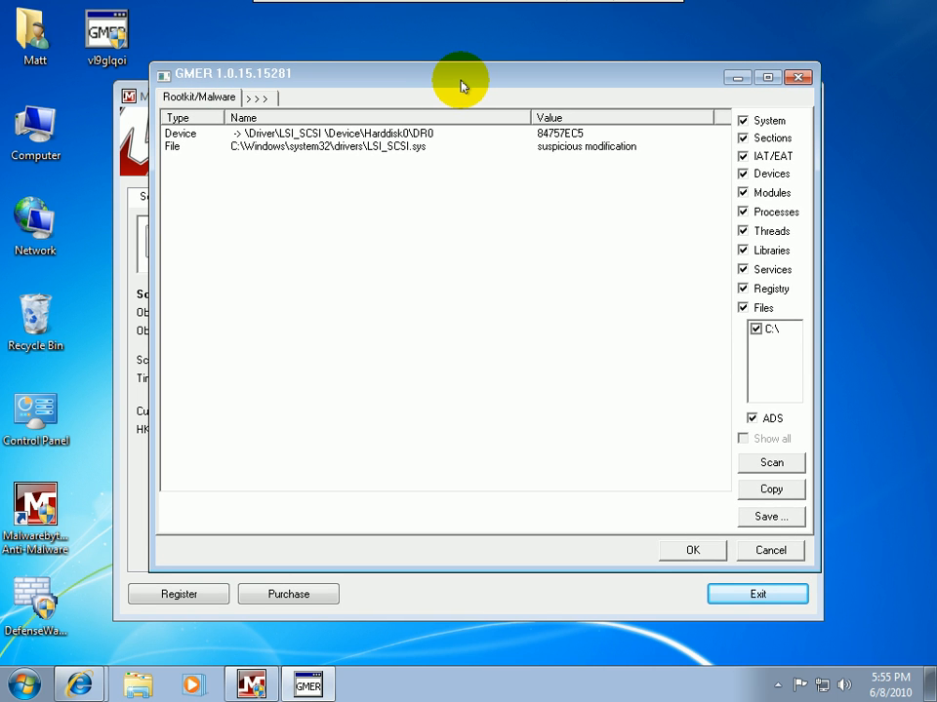
mouse_move(551, 65)
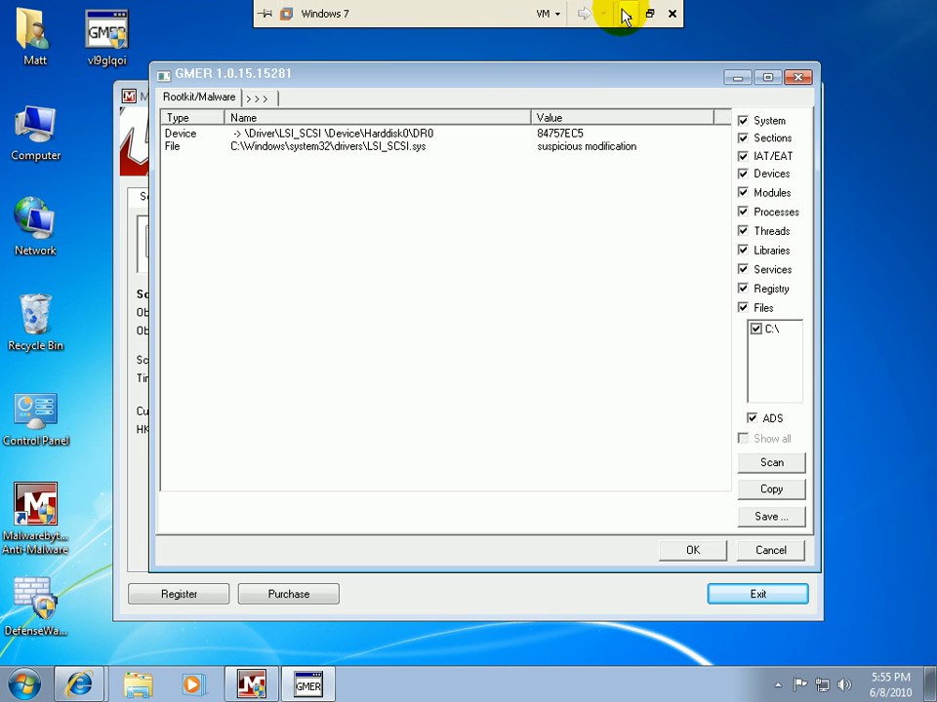
Step: Exit the virtual machine's full-screen view to the host desktop
left_click(39, 688)
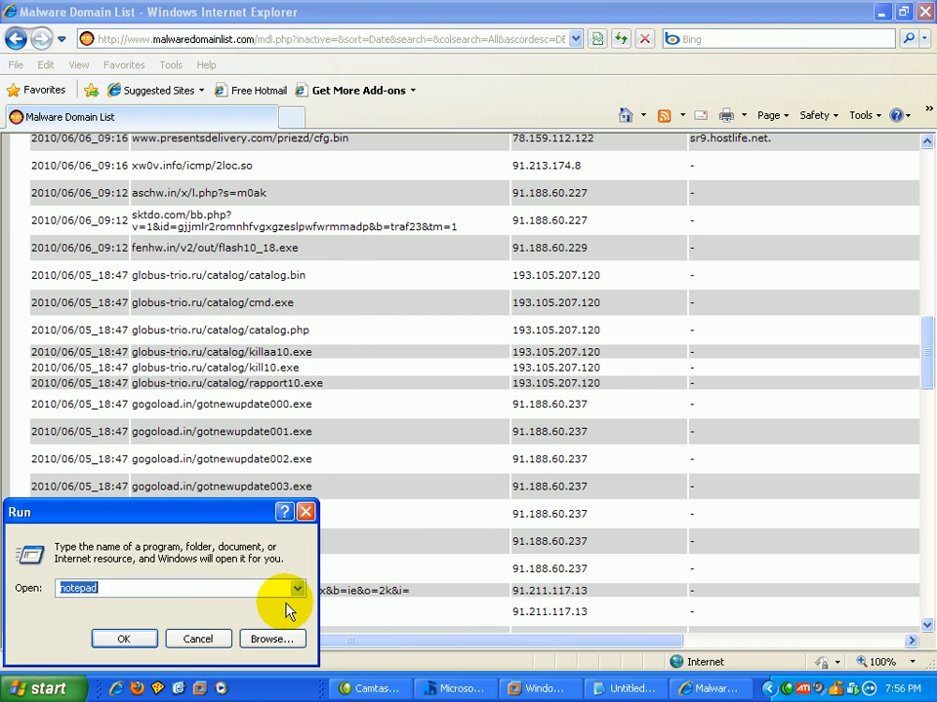
Step: Review the host's Notepad tally of test results, then return to the Windows 7 VM
type("wordpr")
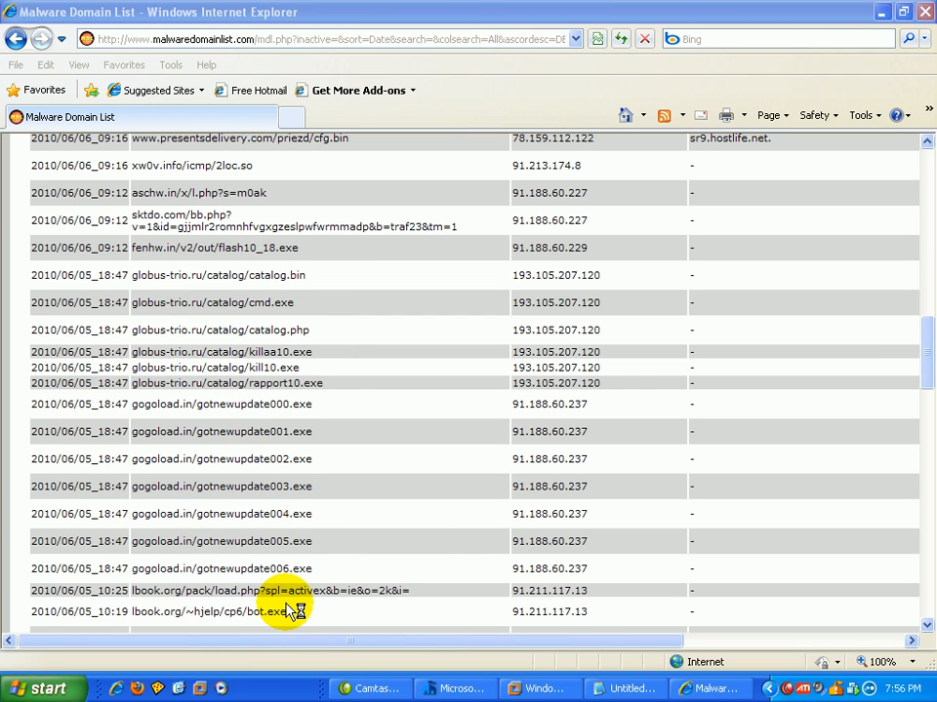
left_click(720, 688)
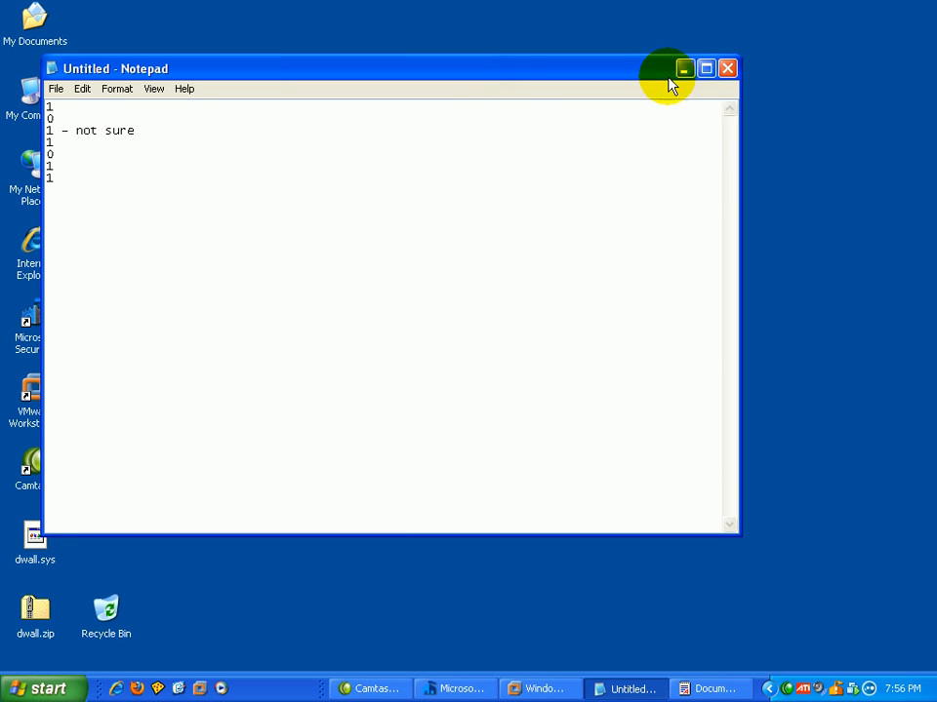
left_click(727, 67)
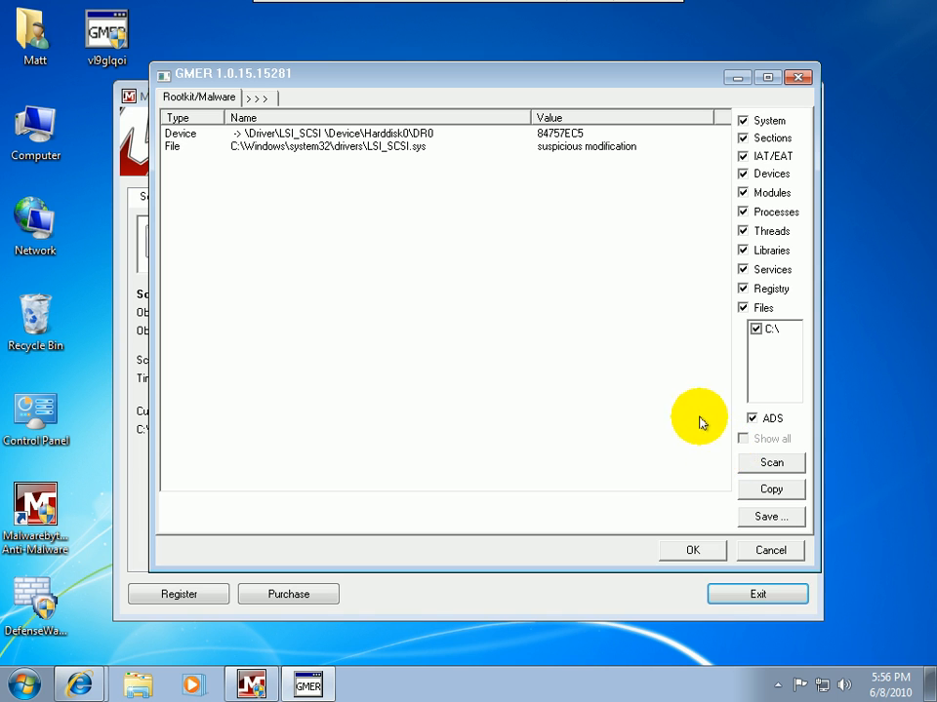
Step: Bring the Malwarebytes quick scan forward and confirm permanently deleting the three items
left_click(771, 463)
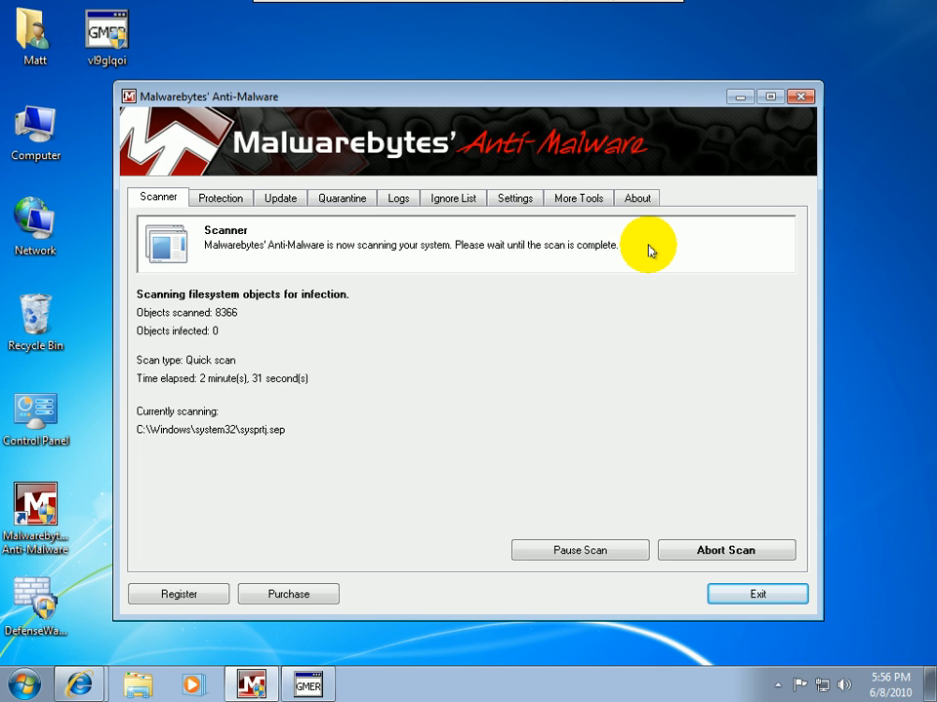
mouse_move(656, 242)
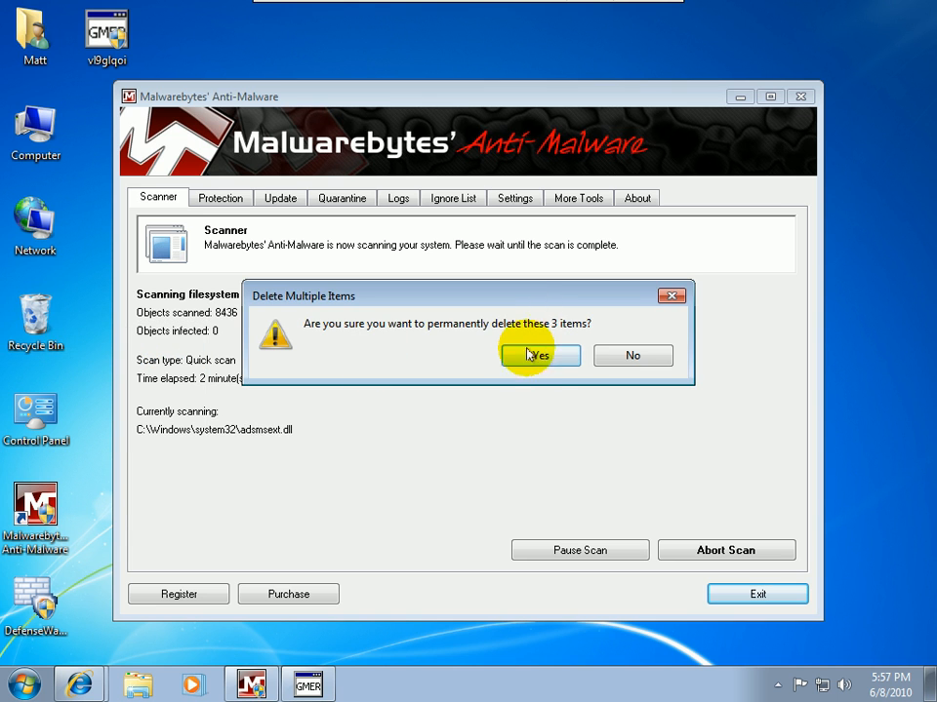
left_click(540, 355)
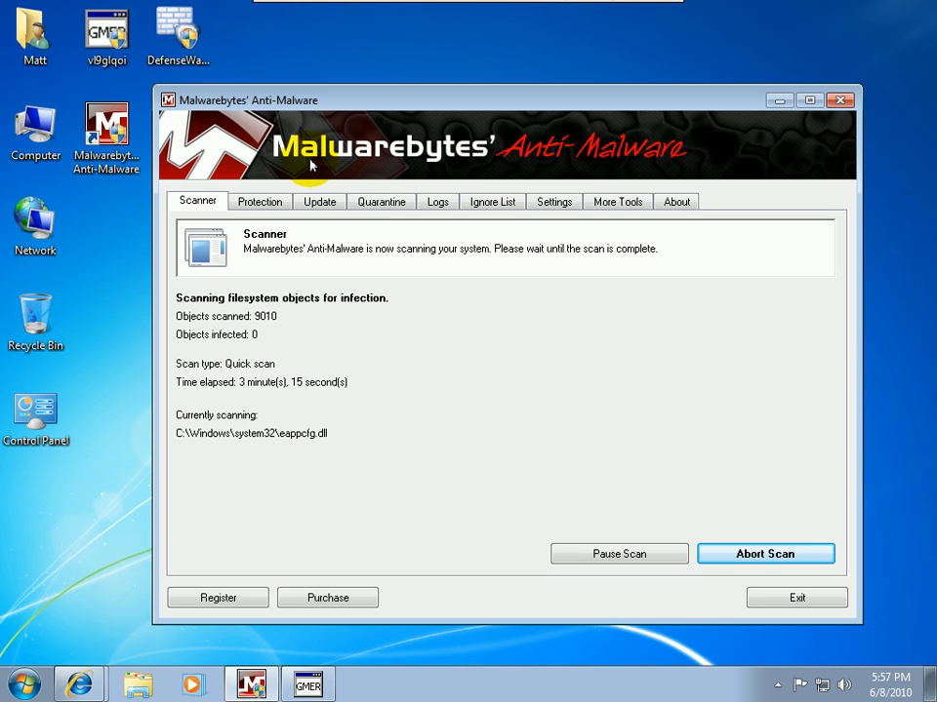
mouse_move(471, 323)
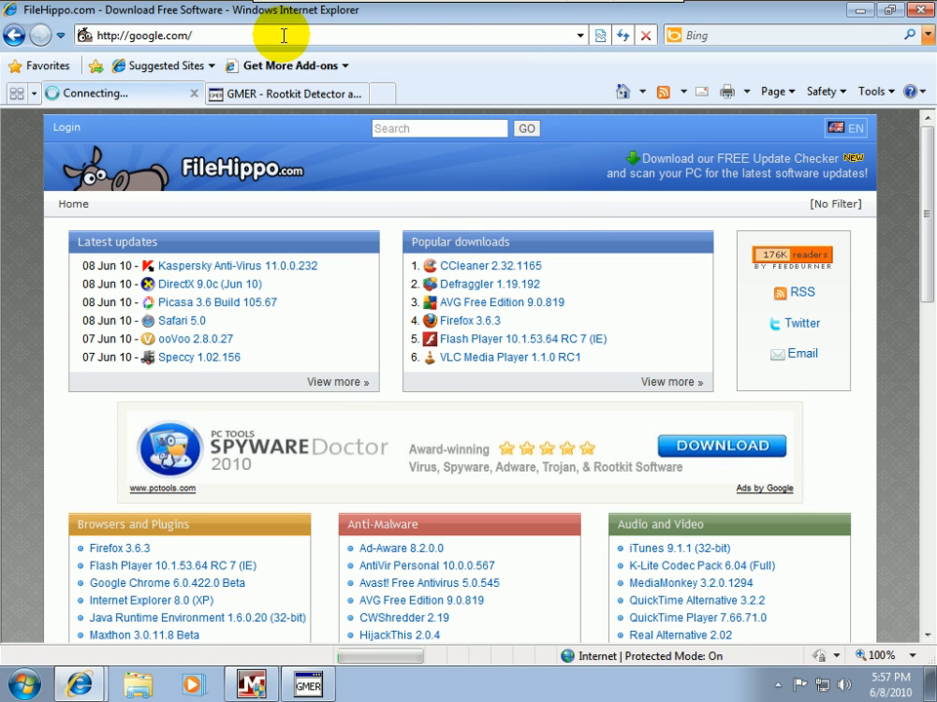
Step: Search Google for 'cloud' and open the Panda Cloud Antivirus website
type("dcl")
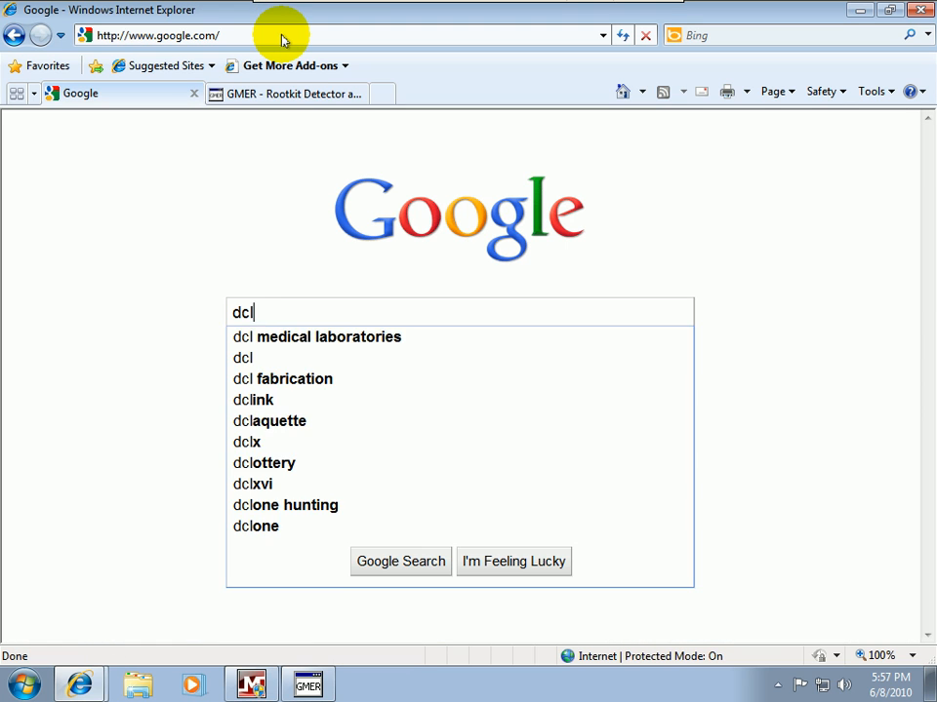
type("cloud av")
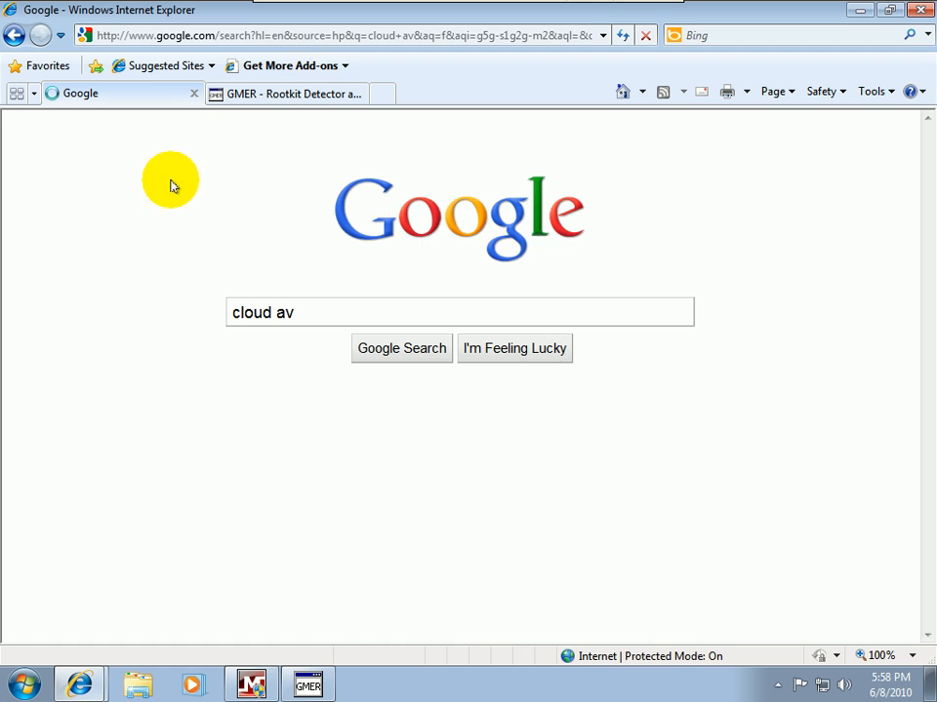
left_click(401, 348)
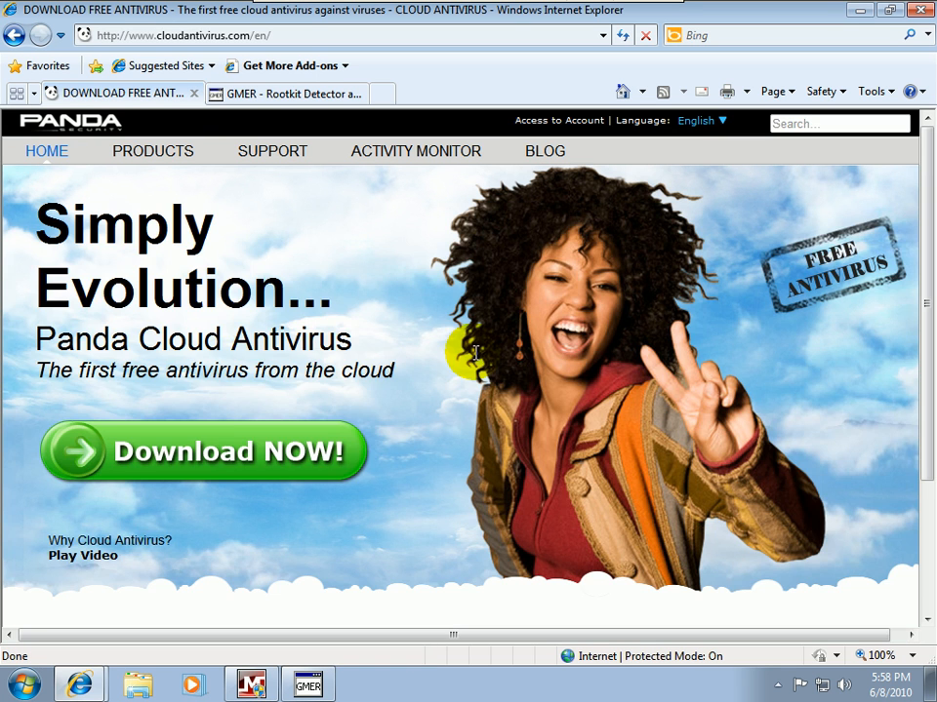
scroll("down", 3)
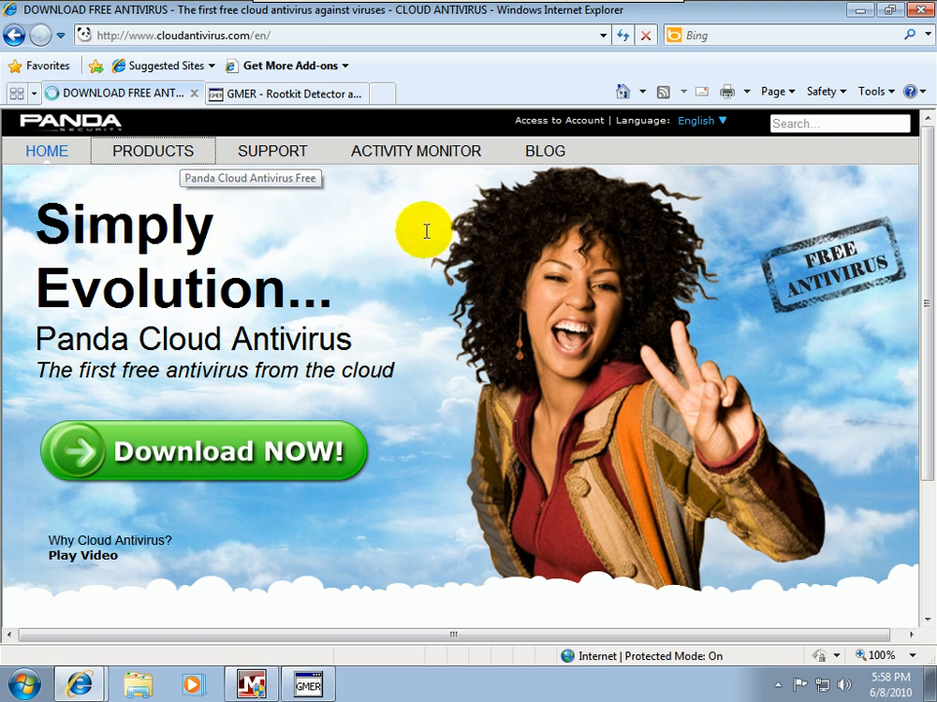
Step: Open the free antivirus download page and scroll through the Free vs Pro comparison table
left_click(203, 451)
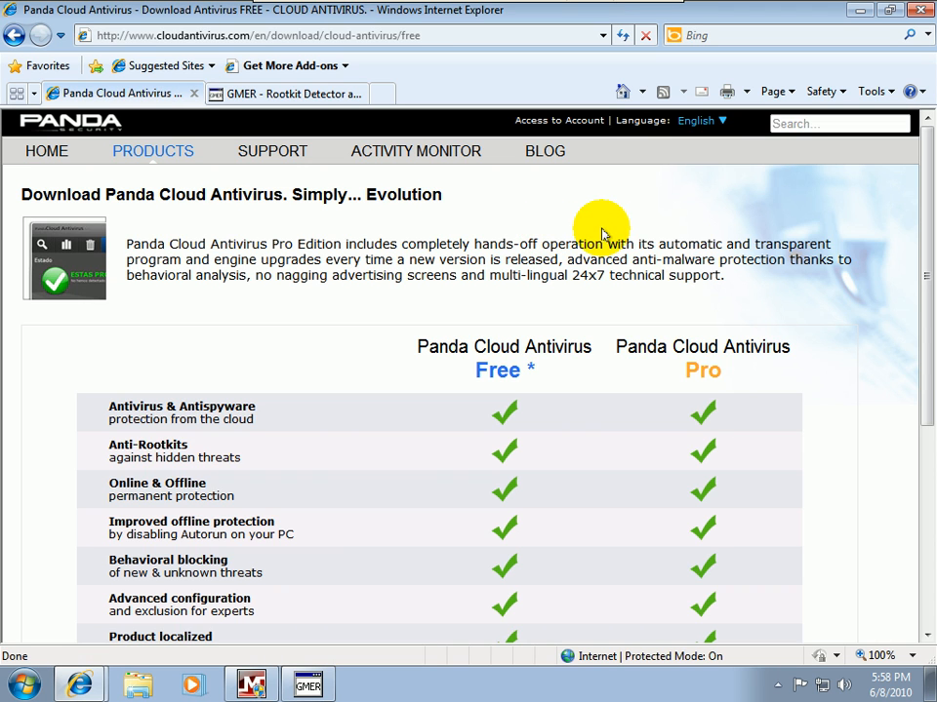
scroll("down", 3)
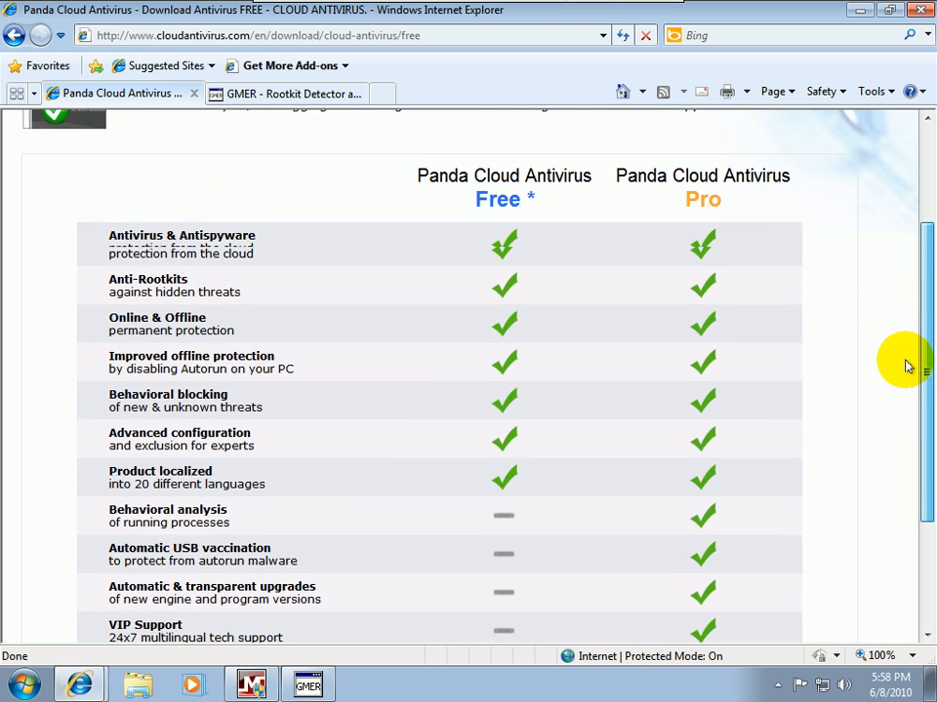
scroll("down", 3)
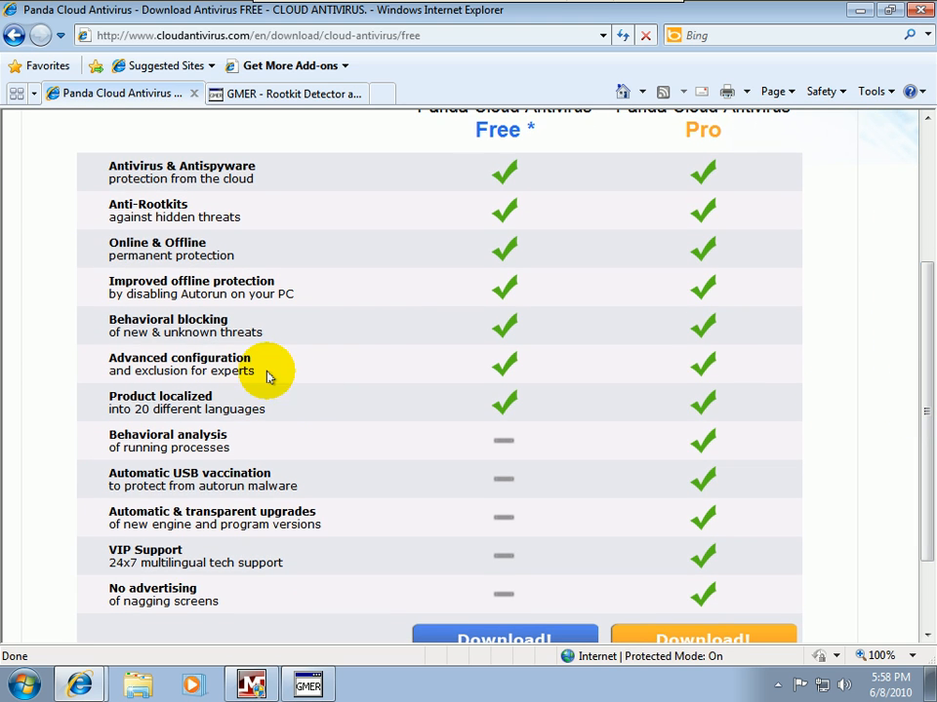
mouse_move(127, 200)
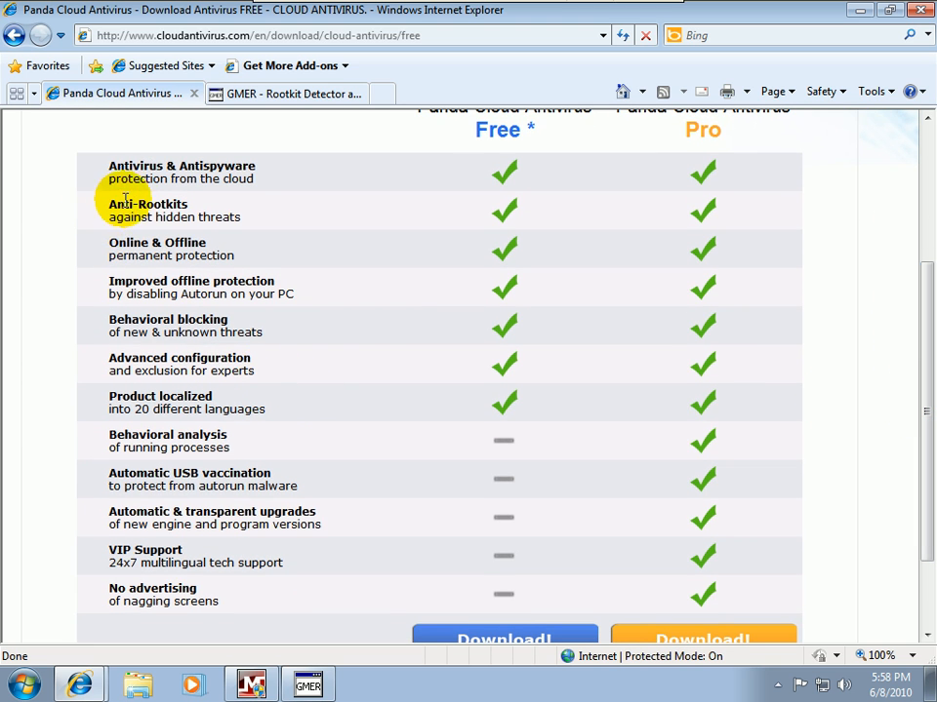
mouse_move(122, 205)
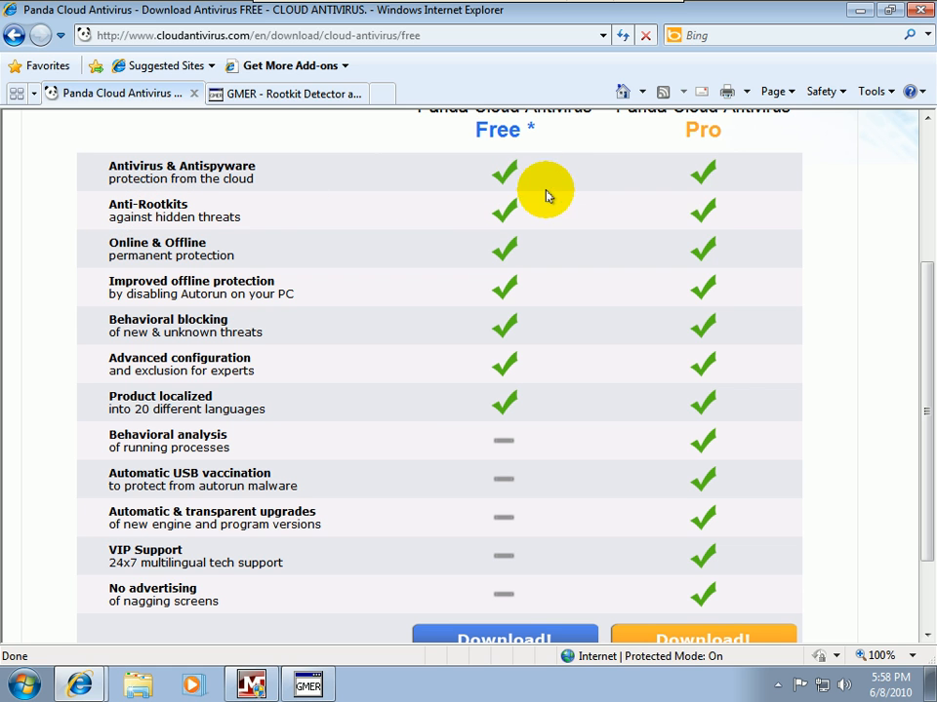
left_click(288, 93)
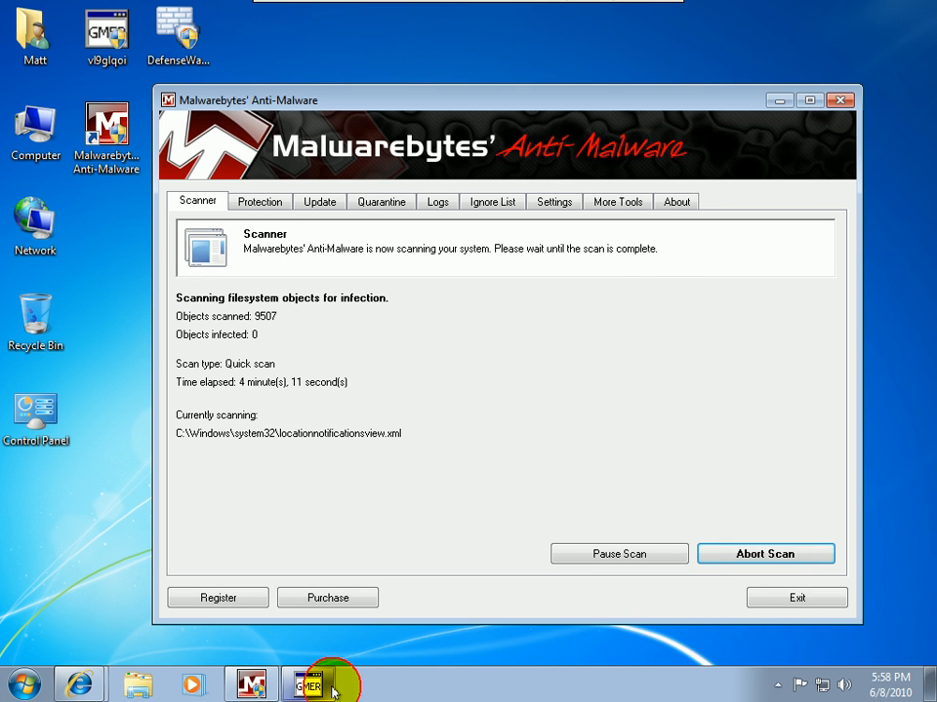
Step: Return to the Malwarebytes quick scan, now at 9577 objects with 0 infected
left_click(307, 684)
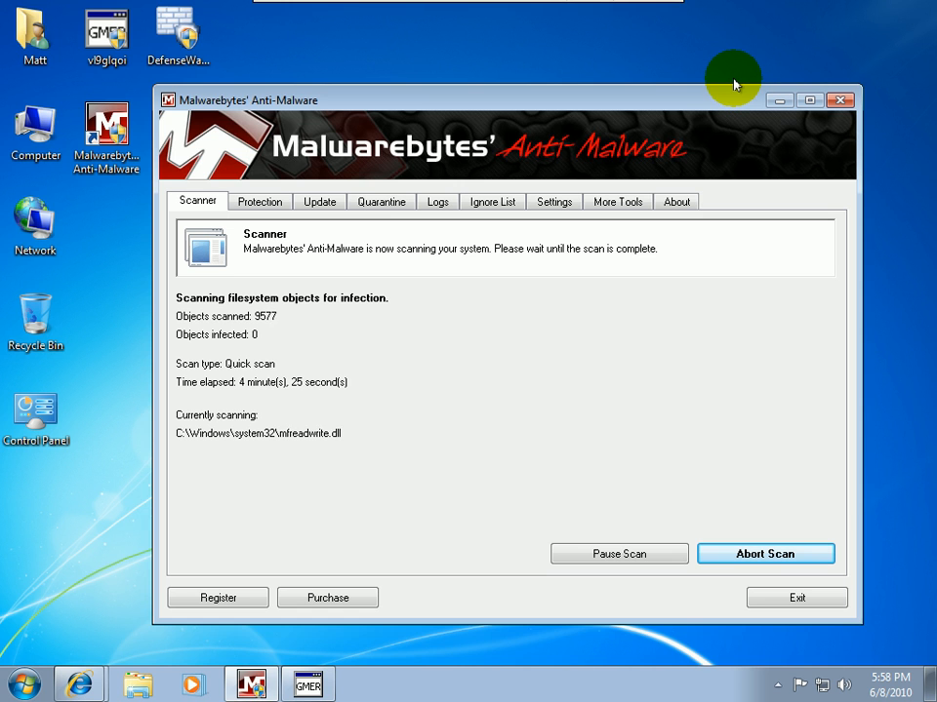
mouse_move(483, 10)
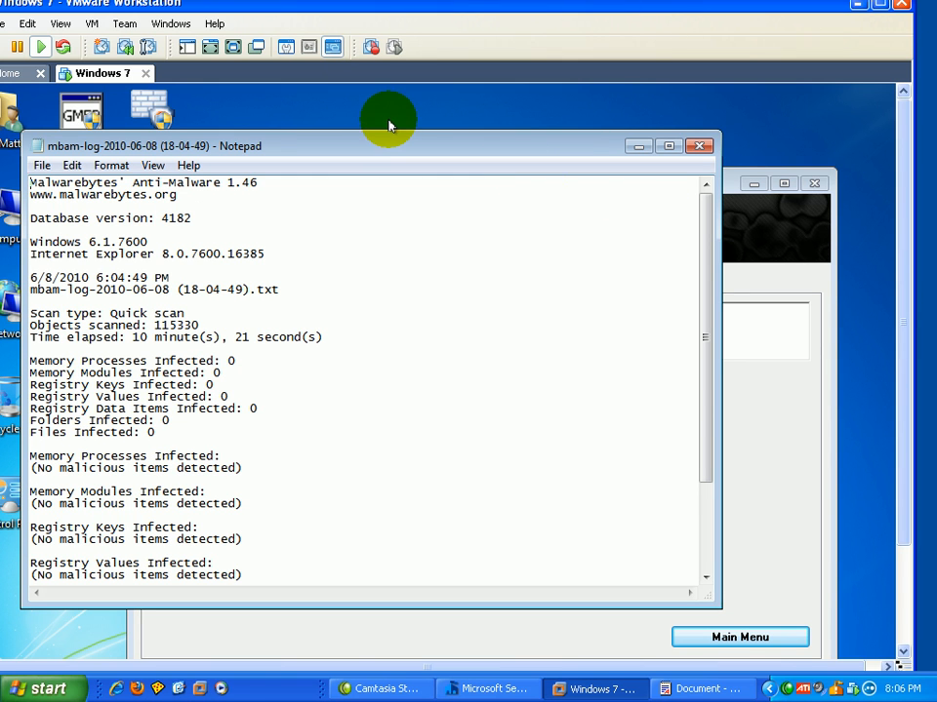
mouse_move(263, 191)
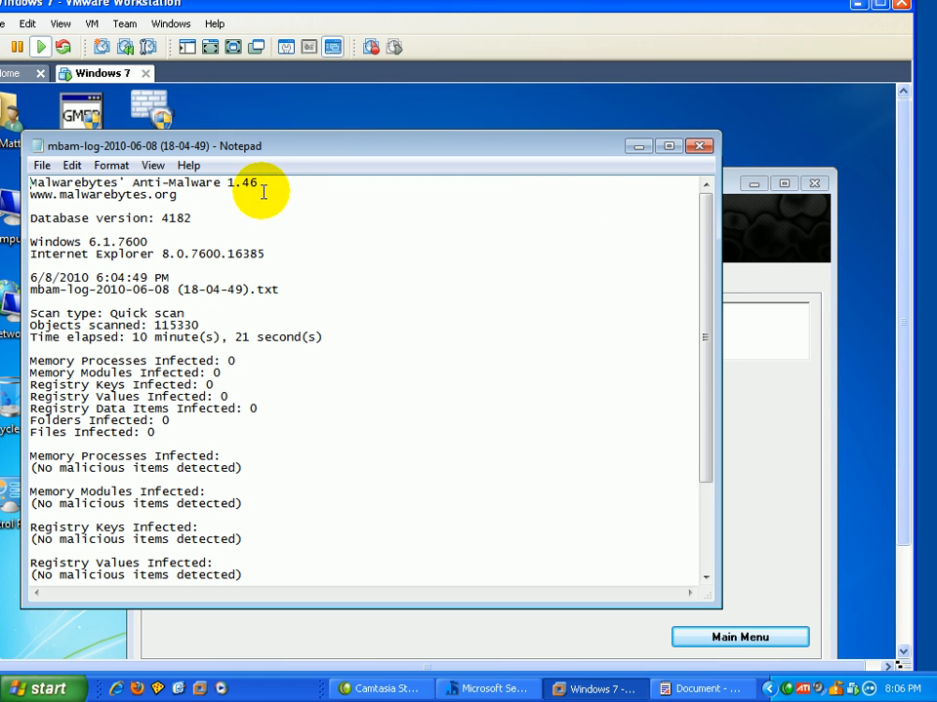
mouse_move(142, 420)
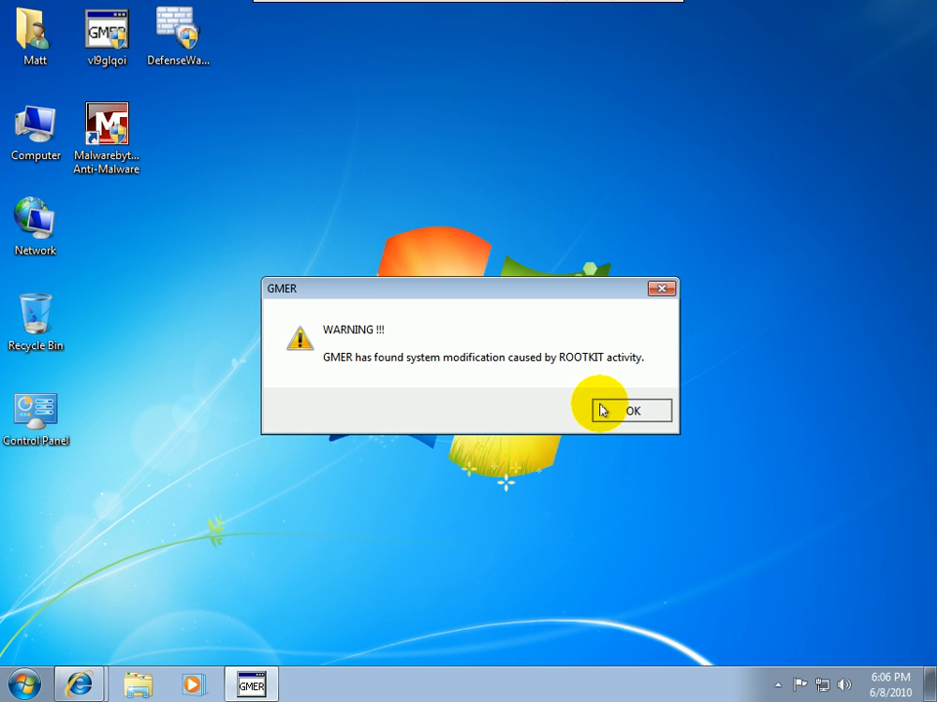
Step: Dismiss GMER's rootkit warning and highlight the hidden F51F.tmp library entry in spoolsv.exe
left_click(633, 411)
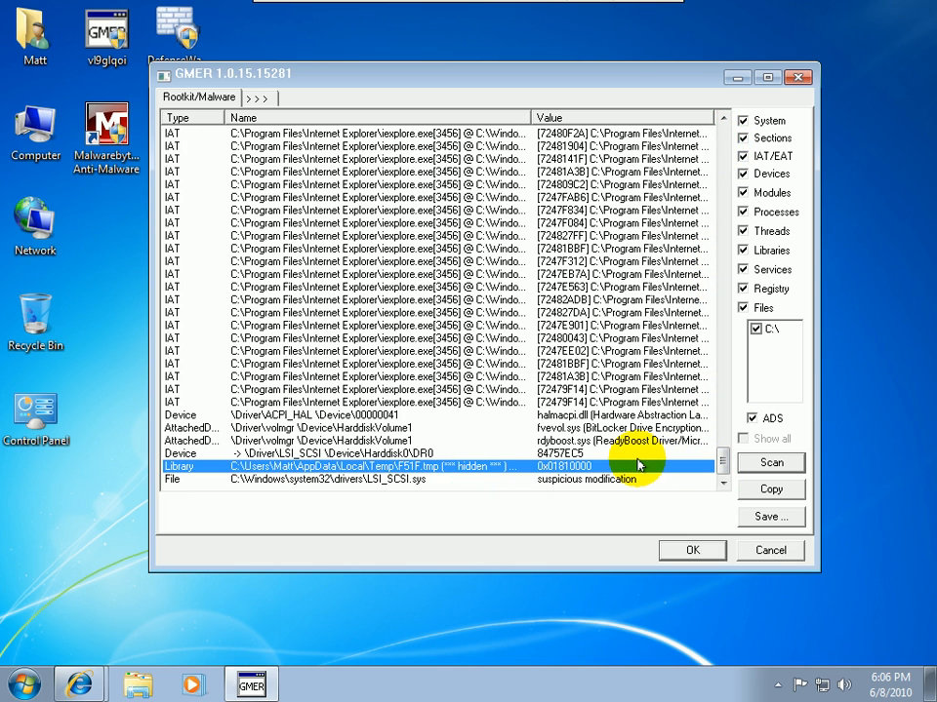
mouse_move(485, 422)
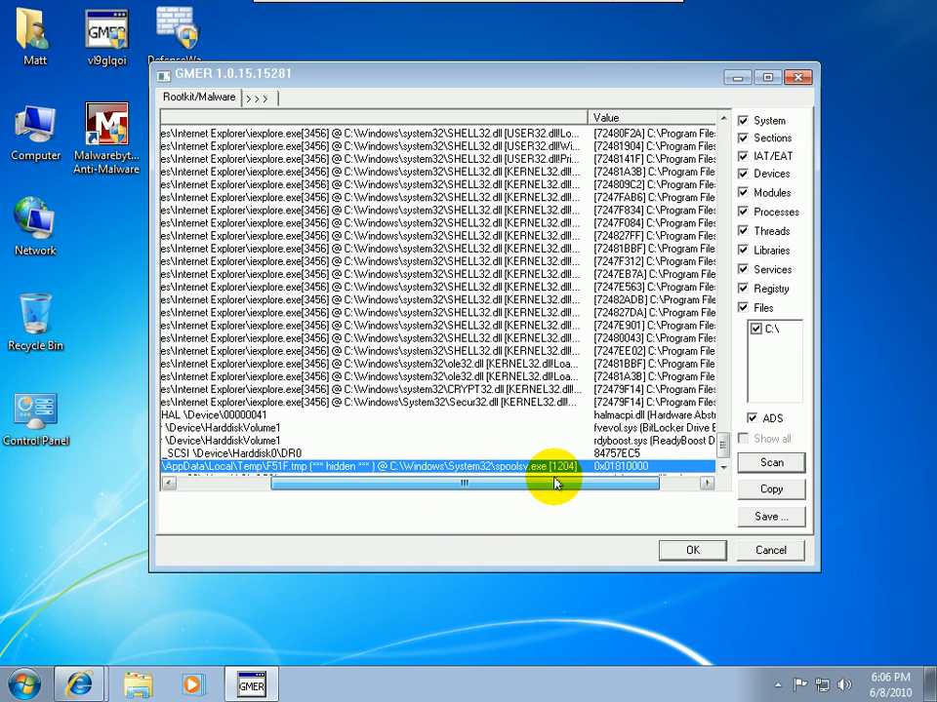
mouse_move(561, 436)
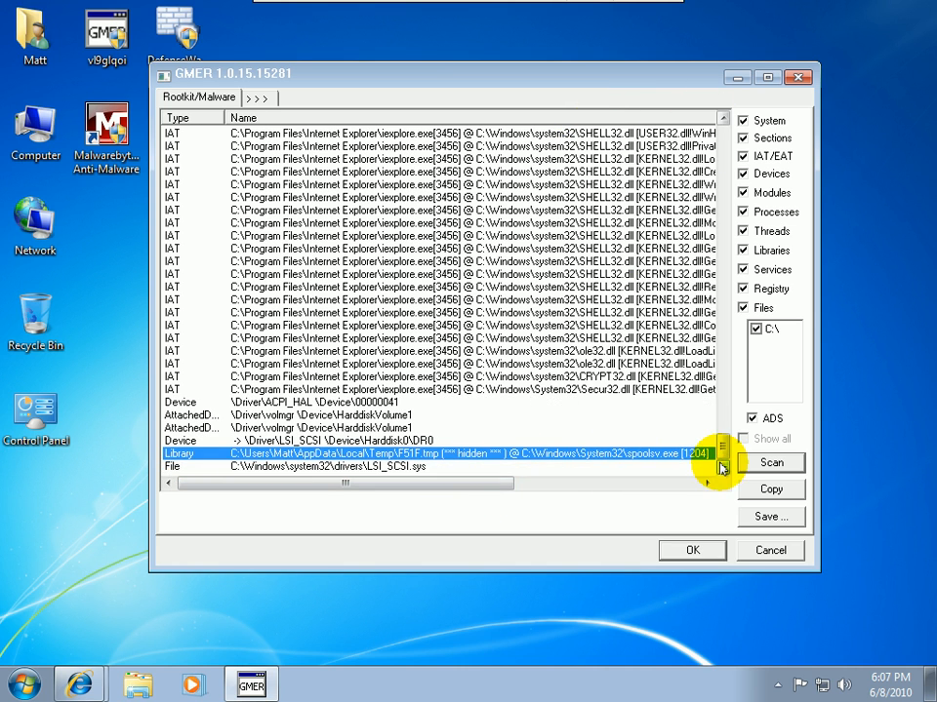
left_click(429, 441)
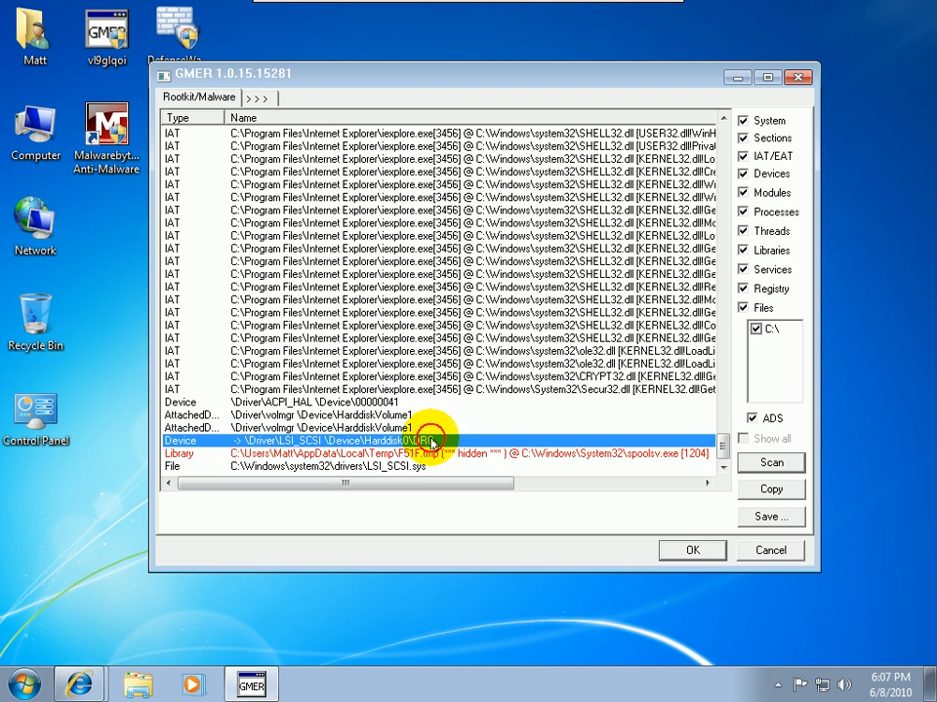
mouse_move(550, 8)
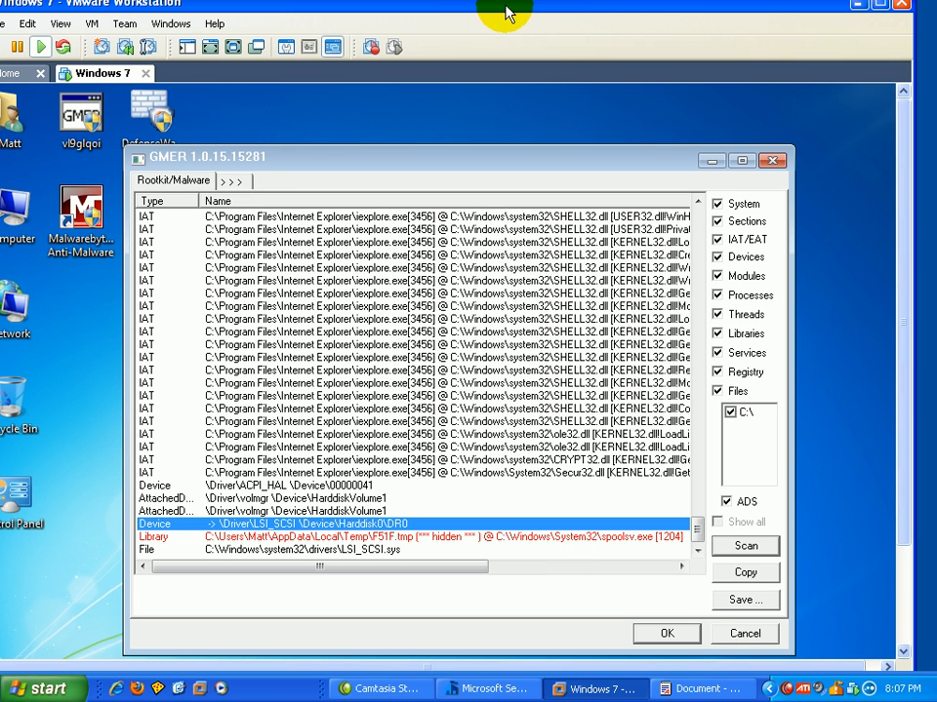
mouse_move(546, 15)
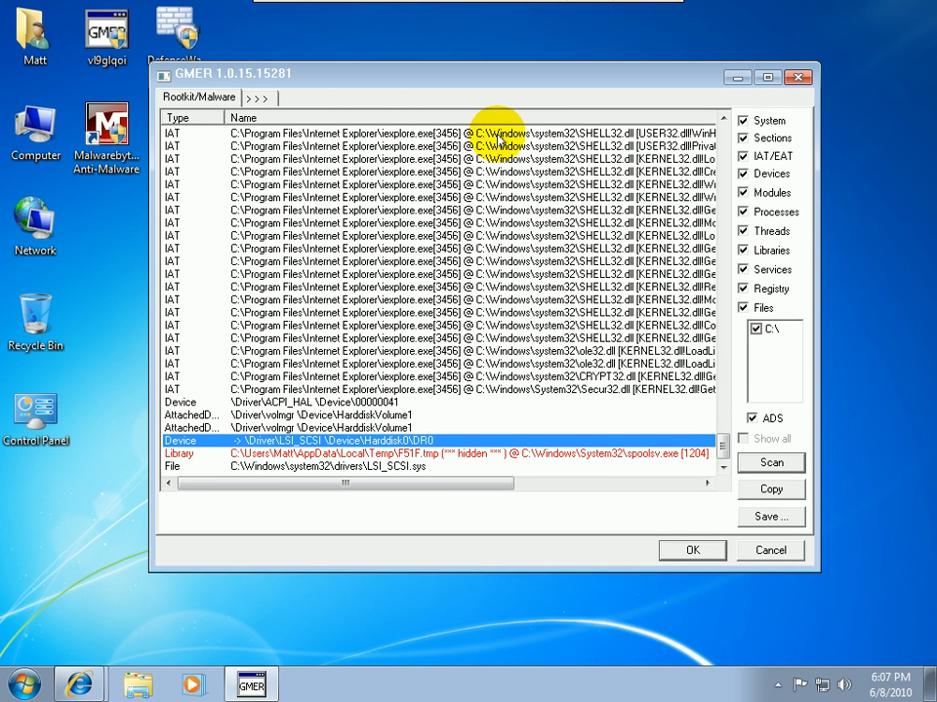
mouse_move(533, 77)
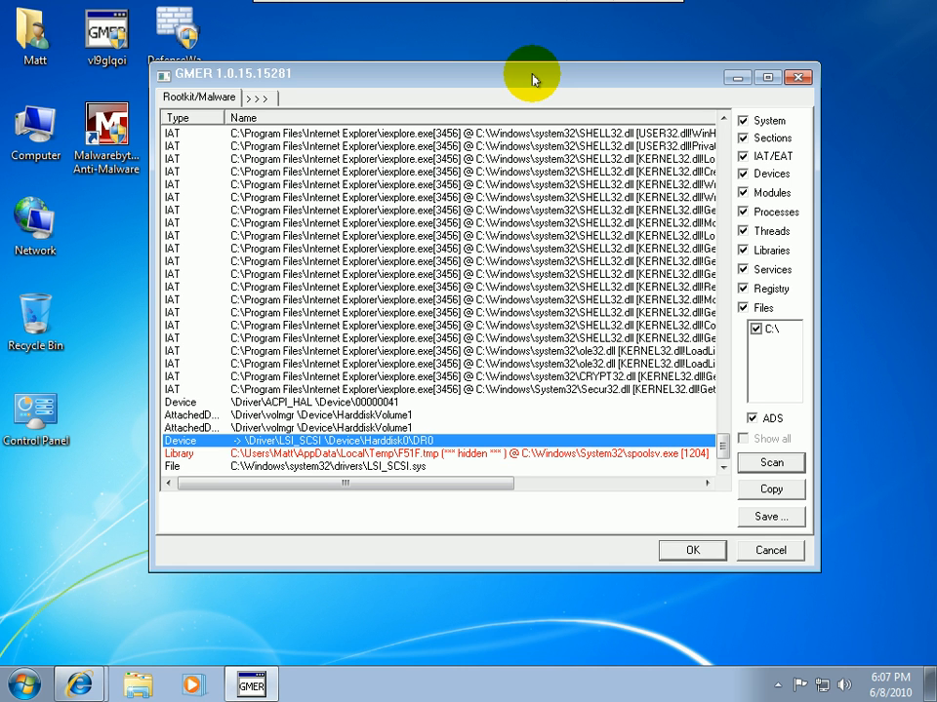
mouse_move(493, 86)
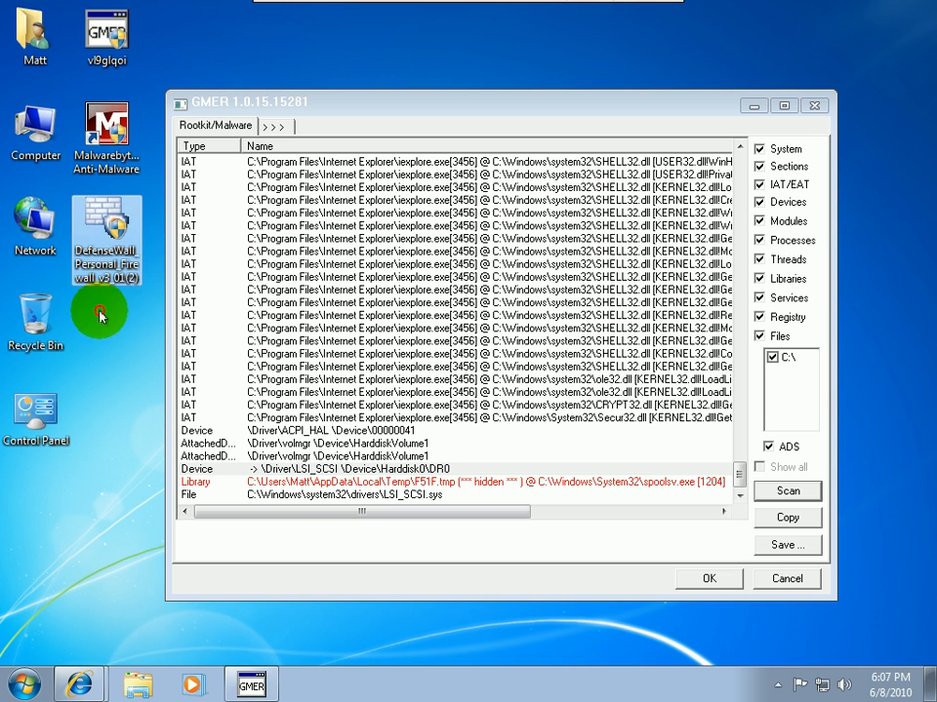
mouse_move(106, 229)
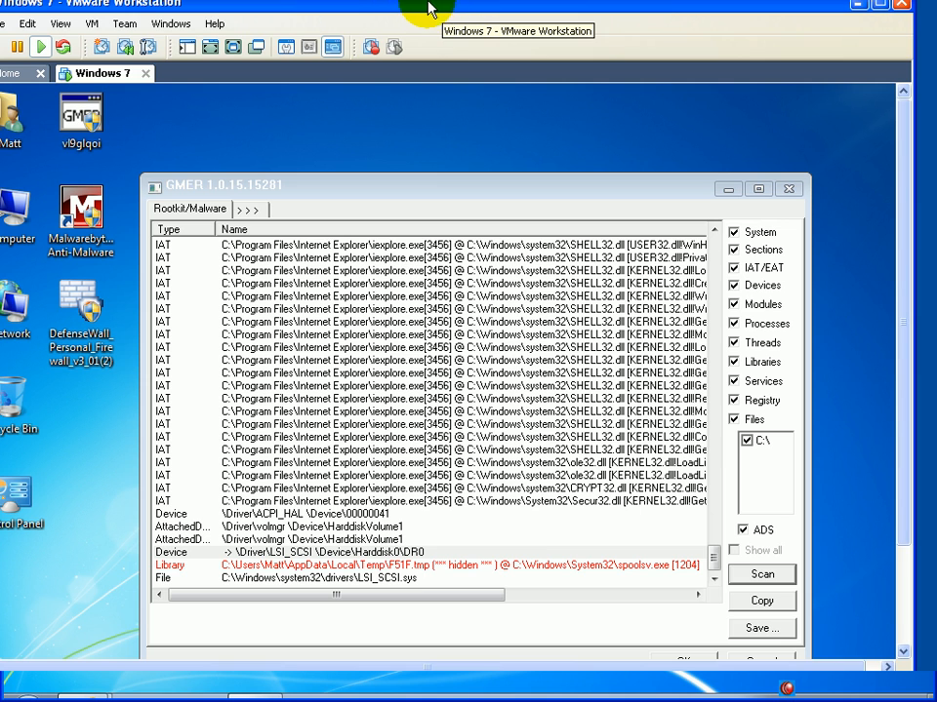
mouse_move(385, 10)
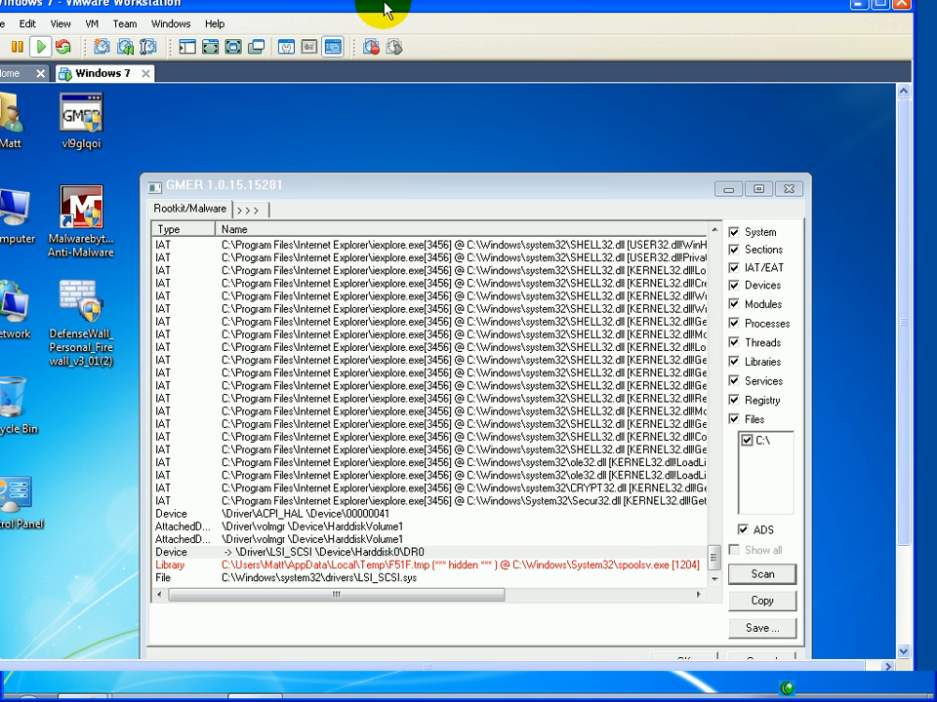
mouse_move(439, 8)
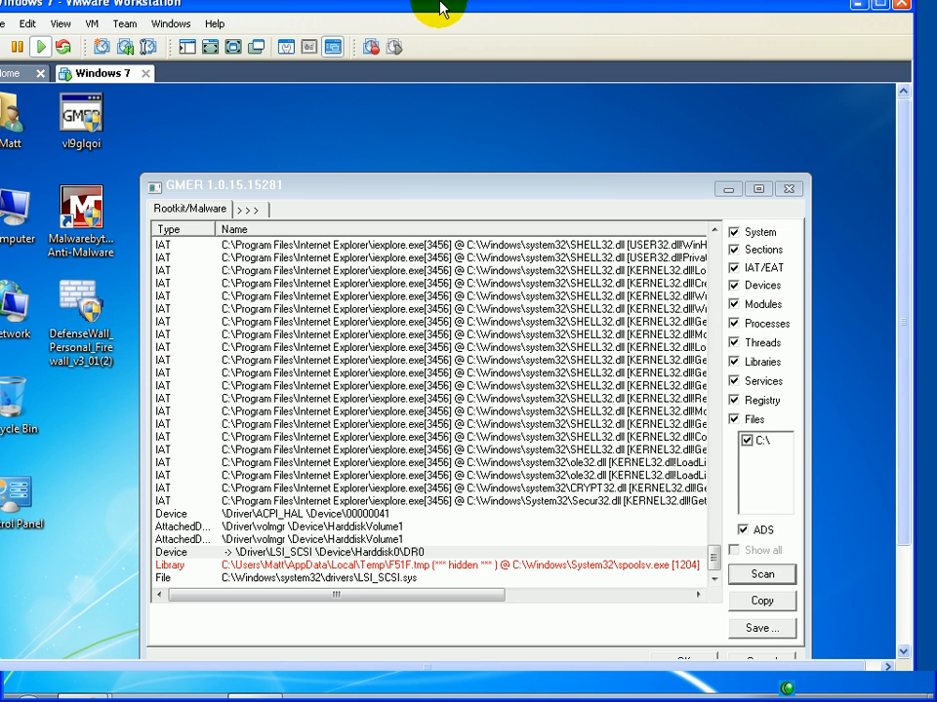